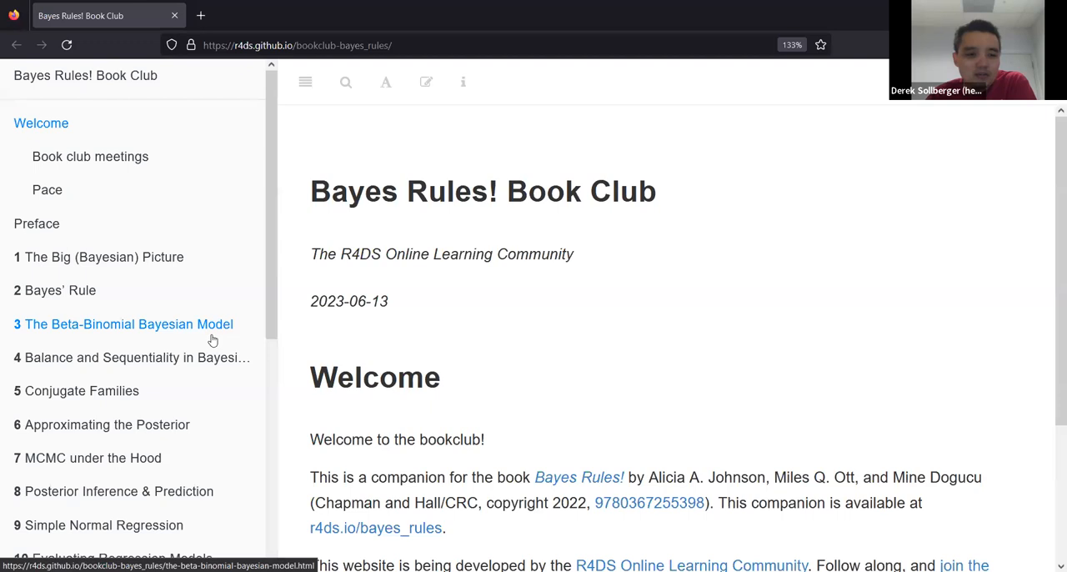
{"action": "mouse_move", "coordinate": [210, 341]}
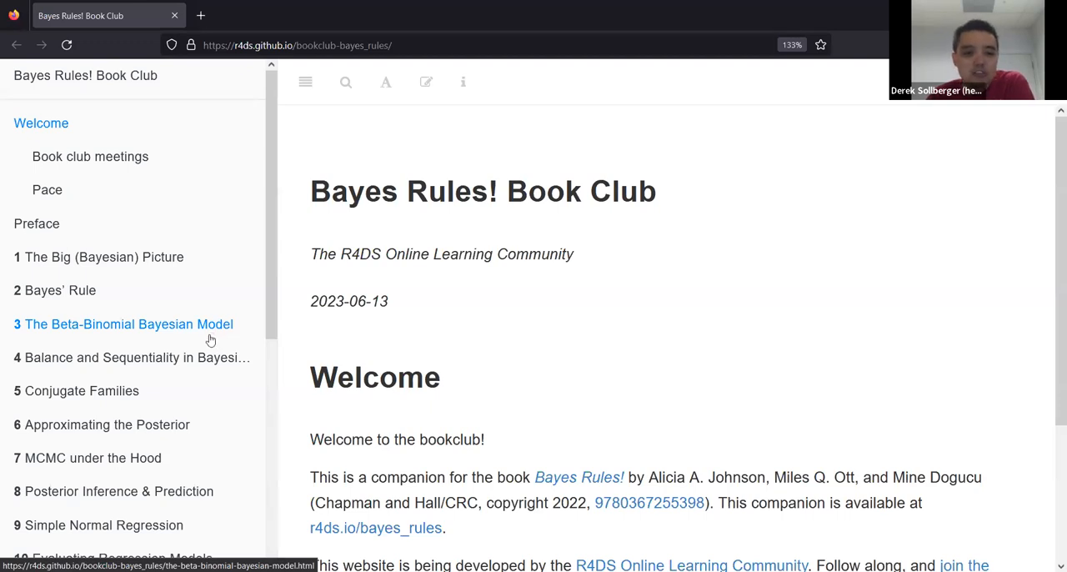
Navigate to Chapter 19 Adding More Layers from the sidebar and scroll through its intro toward 19.1
{"action": "scroll", "scroll_direction": "down", "scroll_amount": 3}
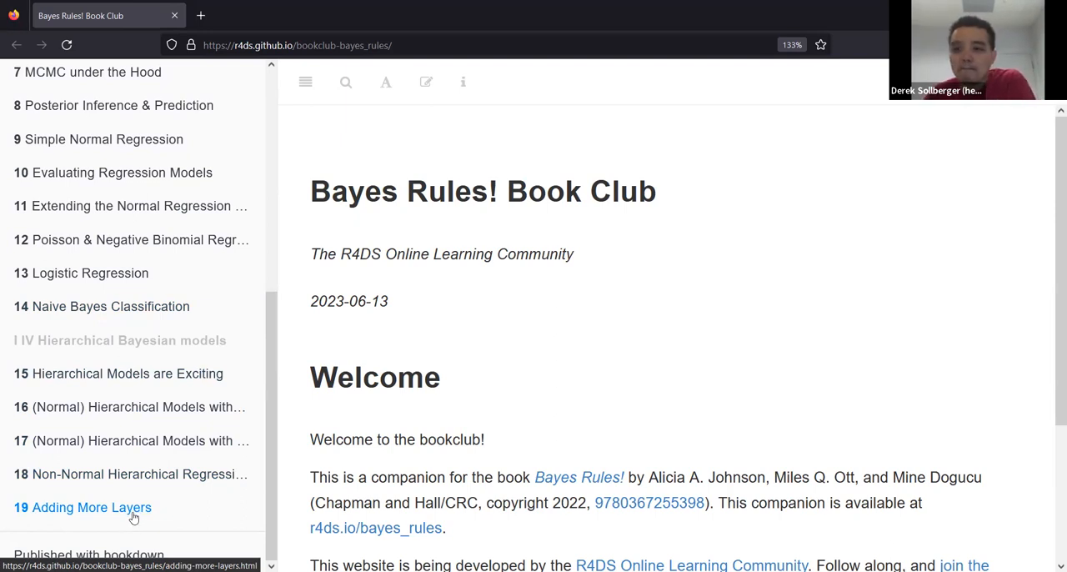
{"action": "left_click", "coordinate": [92, 507]}
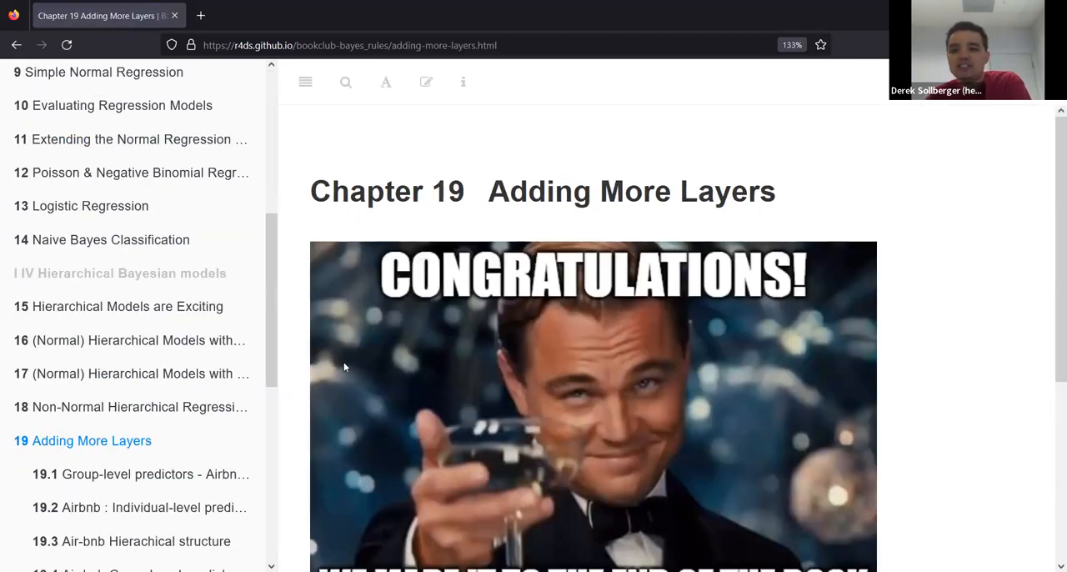
{"action": "scroll", "scroll_direction": "down", "scroll_amount": 3}
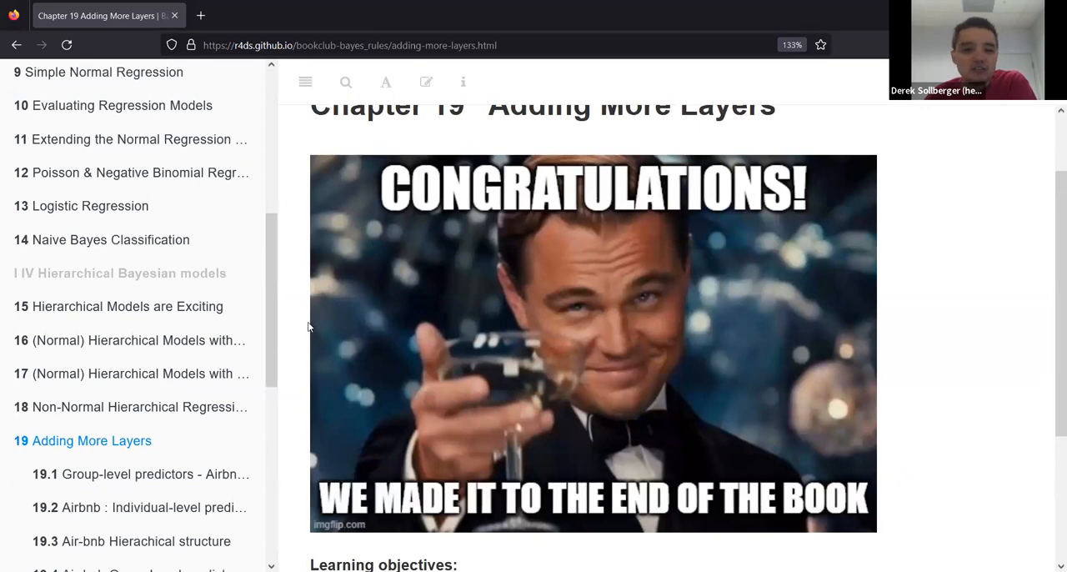
{"action": "scroll", "scroll_direction": "down", "scroll_amount": 3}
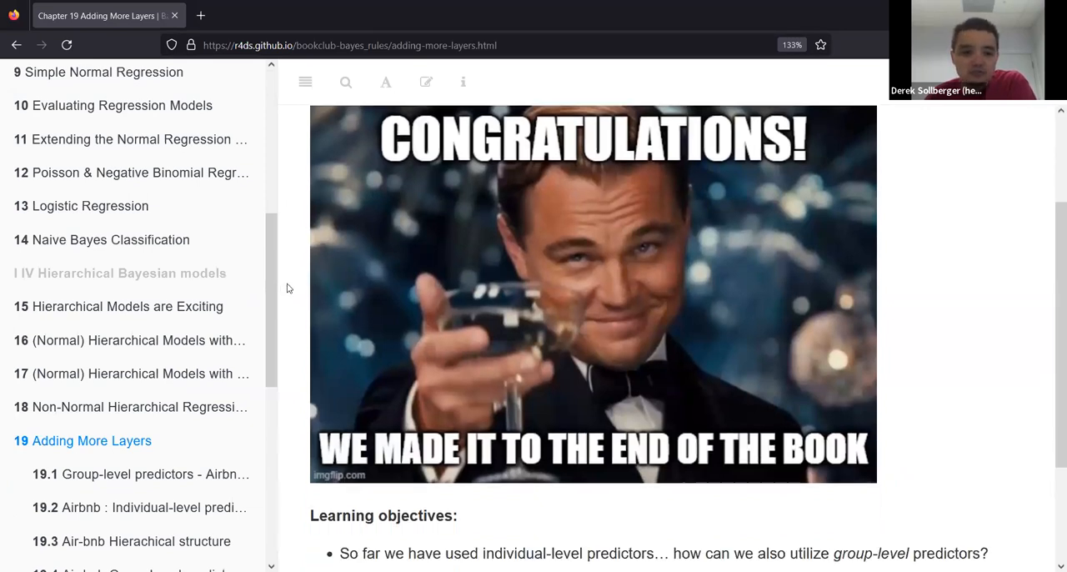
{"action": "scroll", "scroll_direction": "down", "scroll_amount": 3}
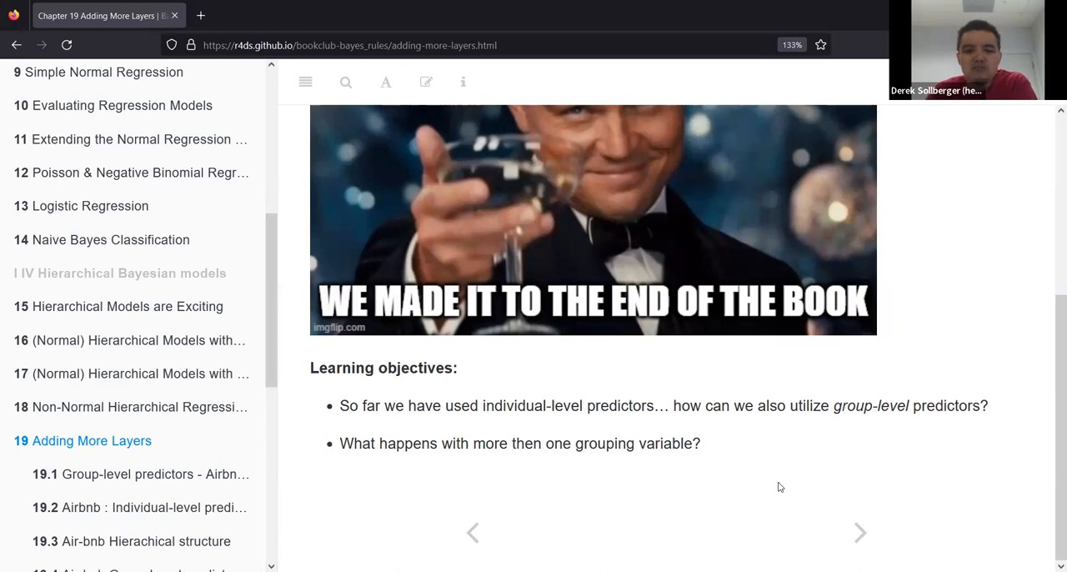
{"action": "mouse_move", "coordinate": [804, 400]}
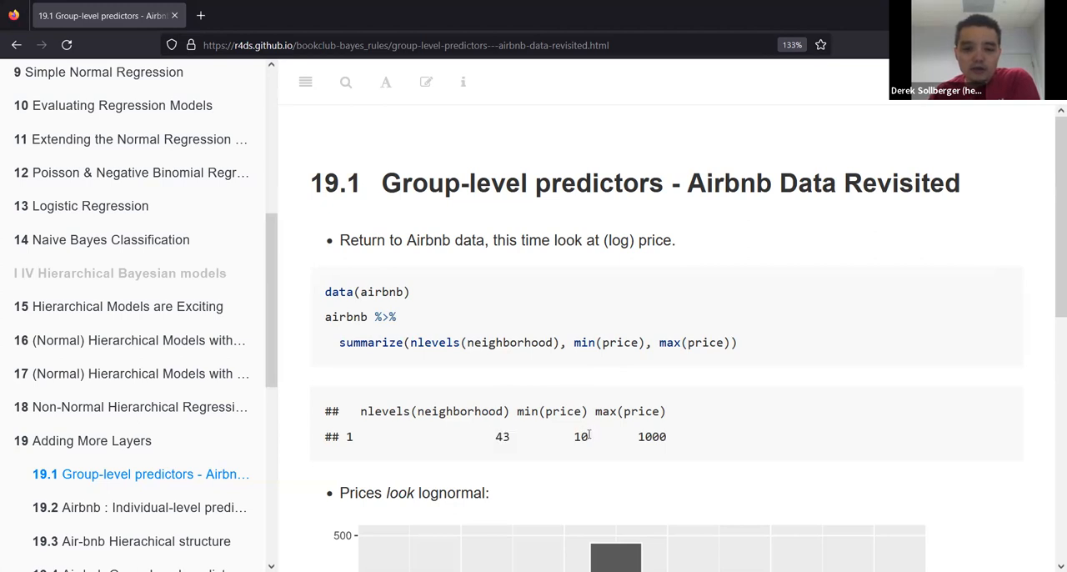
{"action": "double_click", "coordinate": [580, 437]}
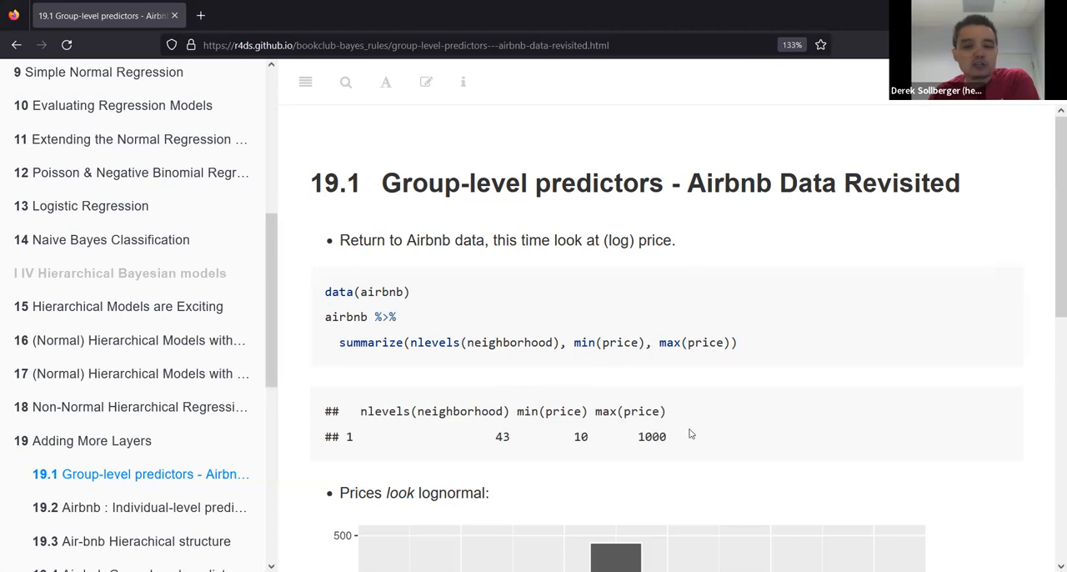
{"action": "mouse_move", "coordinate": [667, 427]}
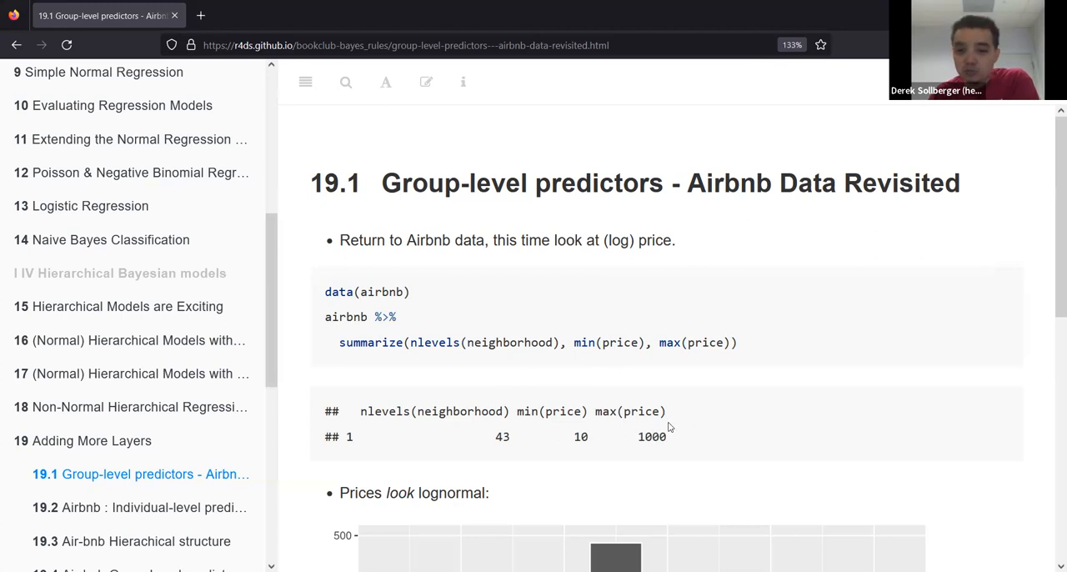
{"action": "scroll", "scroll_direction": "down", "scroll_amount": 3}
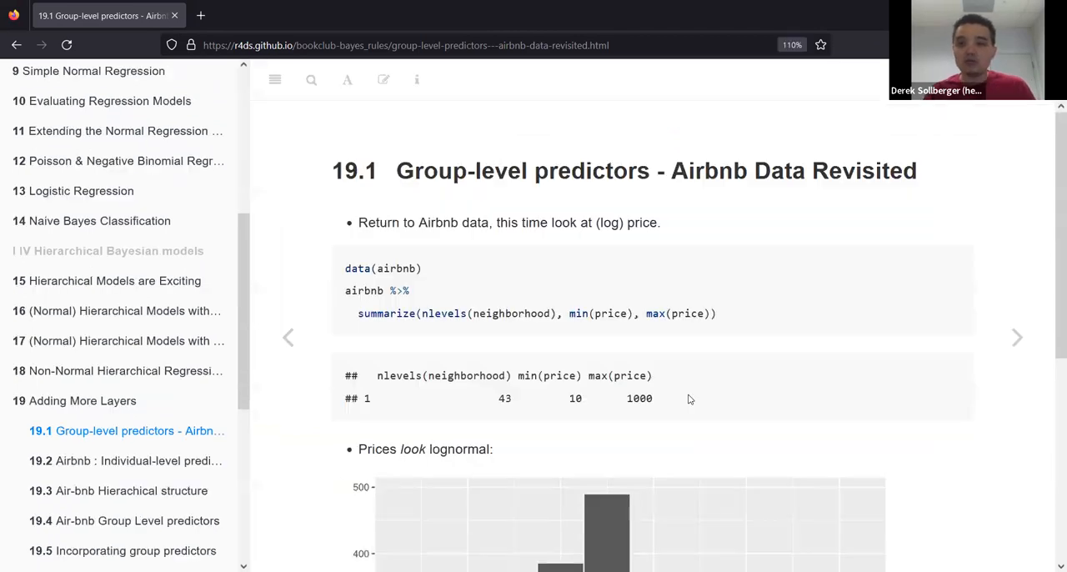
{"action": "scroll", "scroll_direction": "down", "scroll_amount": 3}
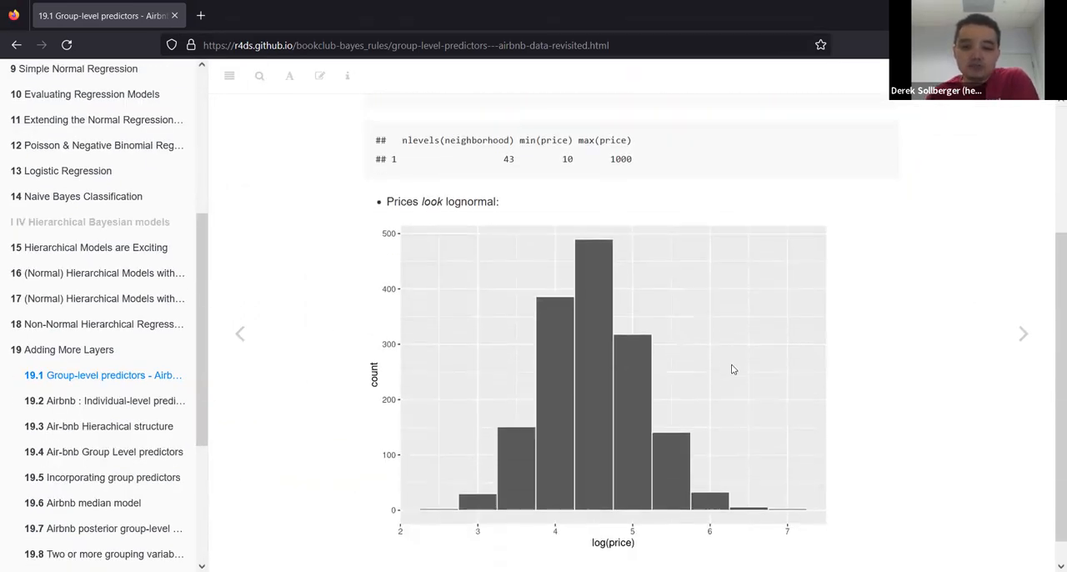
{"action": "scroll", "scroll_direction": "down", "scroll_amount": 3}
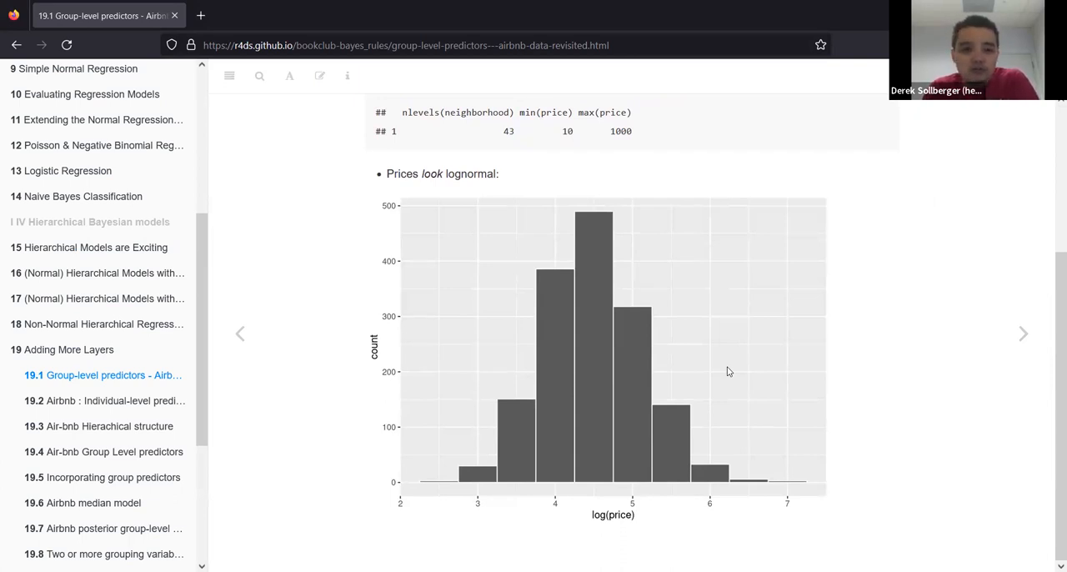
{"action": "mouse_move", "coordinate": [497, 267]}
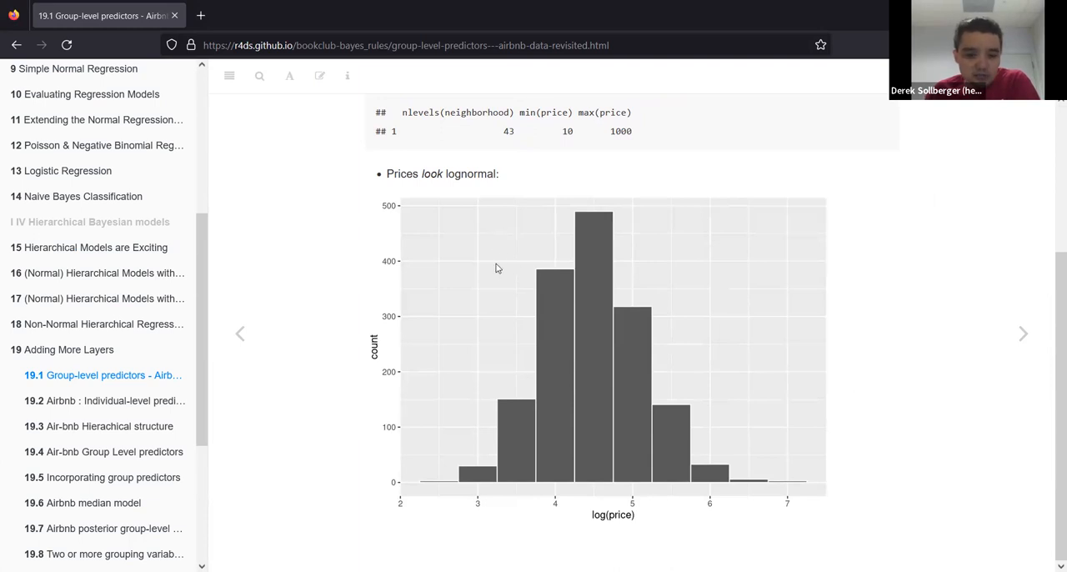
{"action": "mouse_move", "coordinate": [436, 234]}
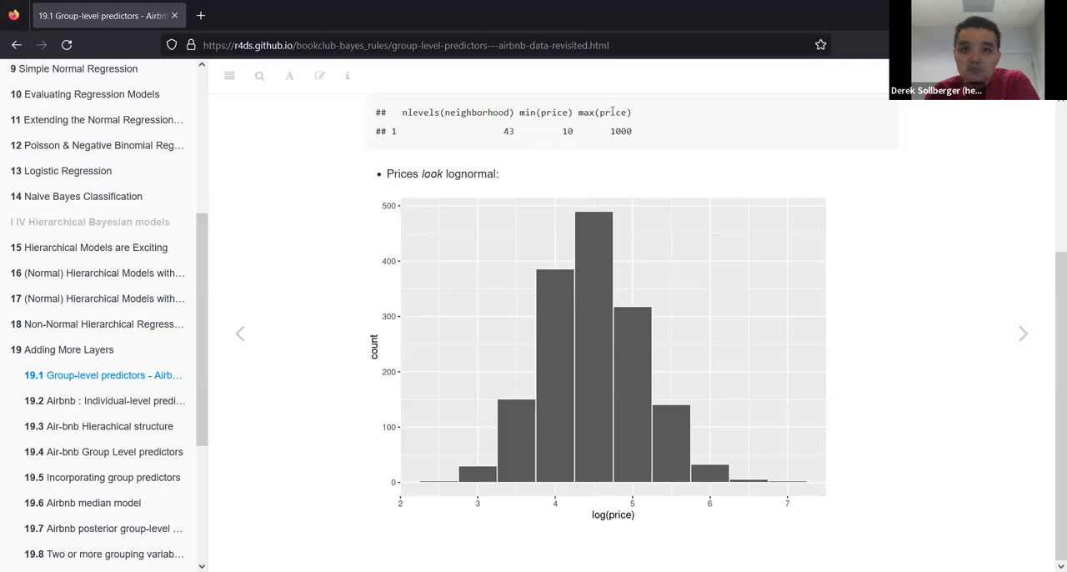
{"action": "mouse_move", "coordinate": [634, 75]}
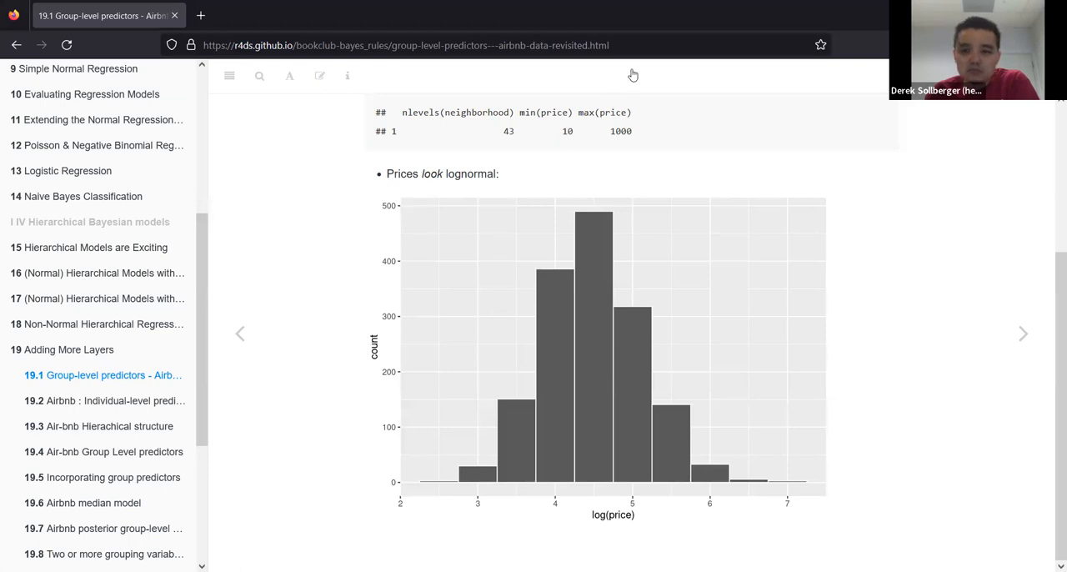
{"action": "mouse_move", "coordinate": [331, 311]}
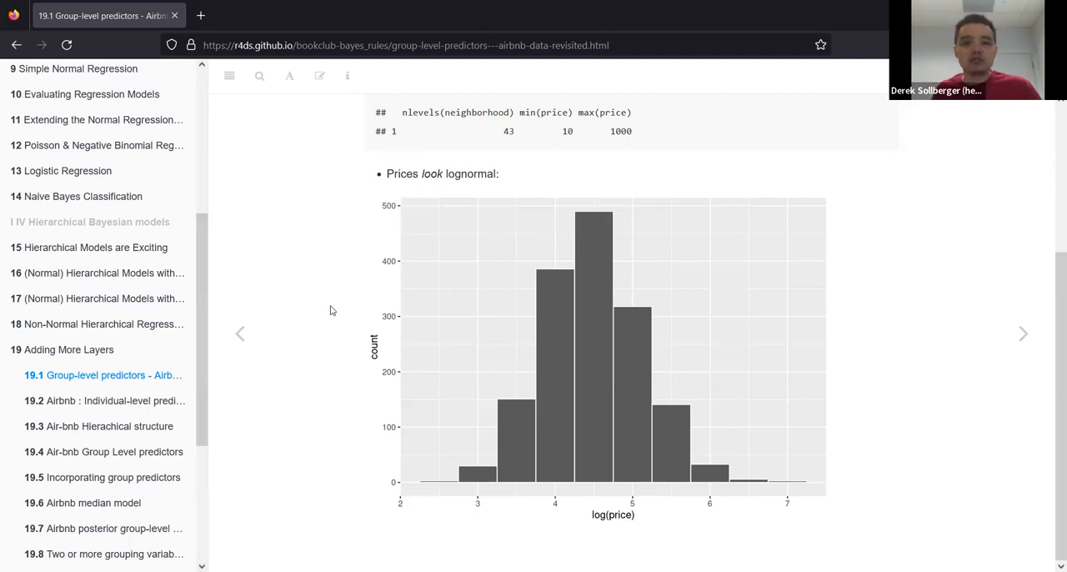
{"action": "mouse_move", "coordinate": [324, 197]}
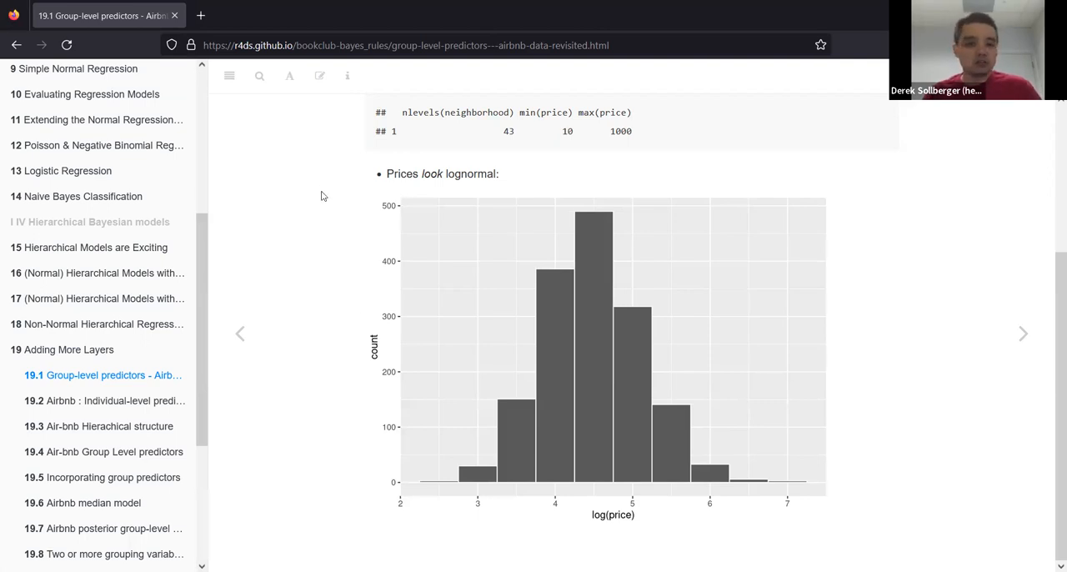
{"action": "mouse_move", "coordinate": [324, 209]}
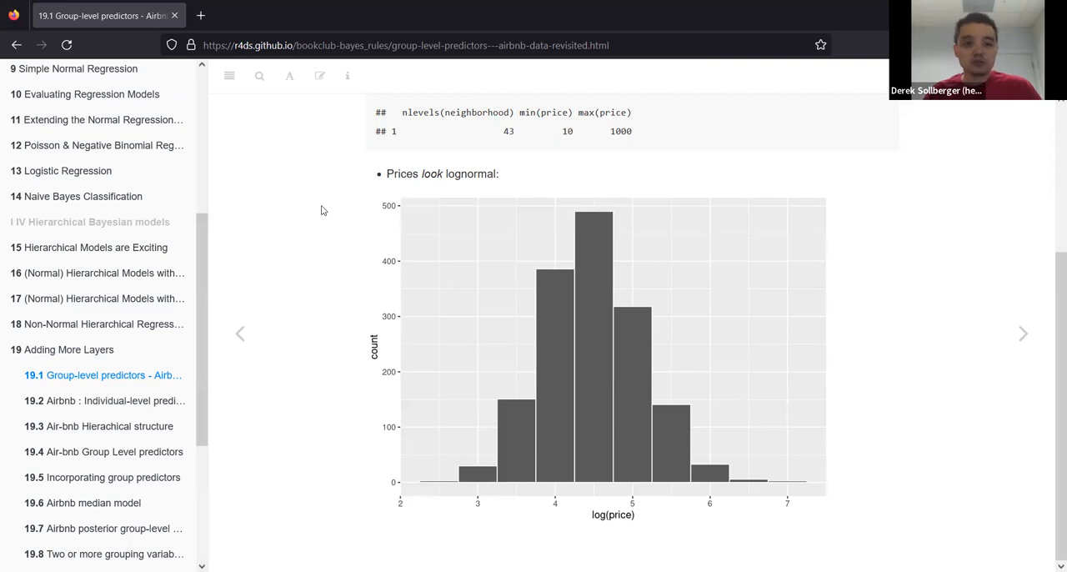
{"action": "mouse_move", "coordinate": [1019, 353]}
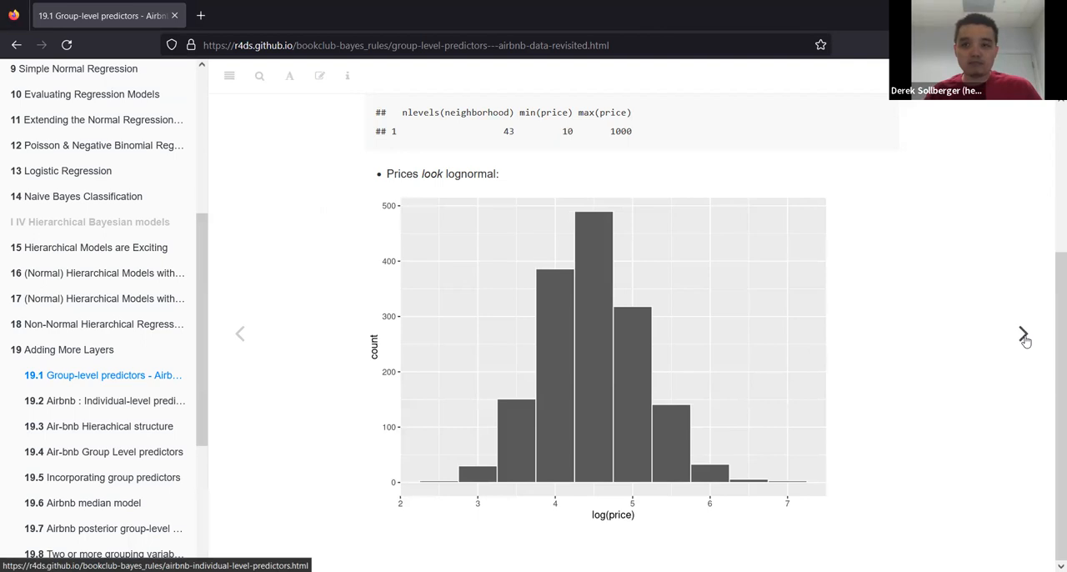
Advance to the 19.2 Airbnb individual-level predictors page with its log(price) plots
{"action": "left_click", "coordinate": [1024, 333]}
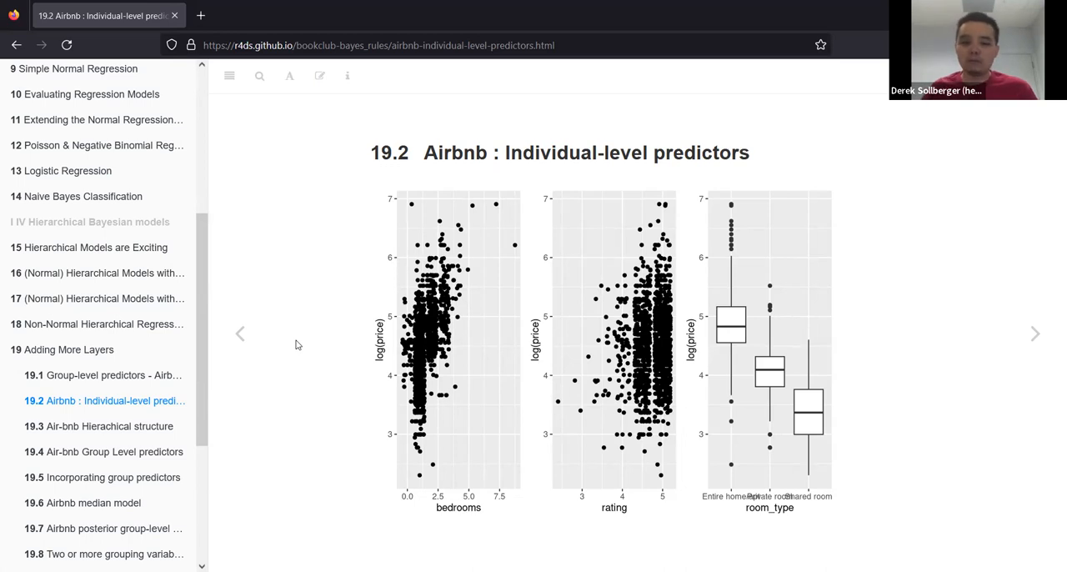
{"action": "mouse_move", "coordinate": [993, 335]}
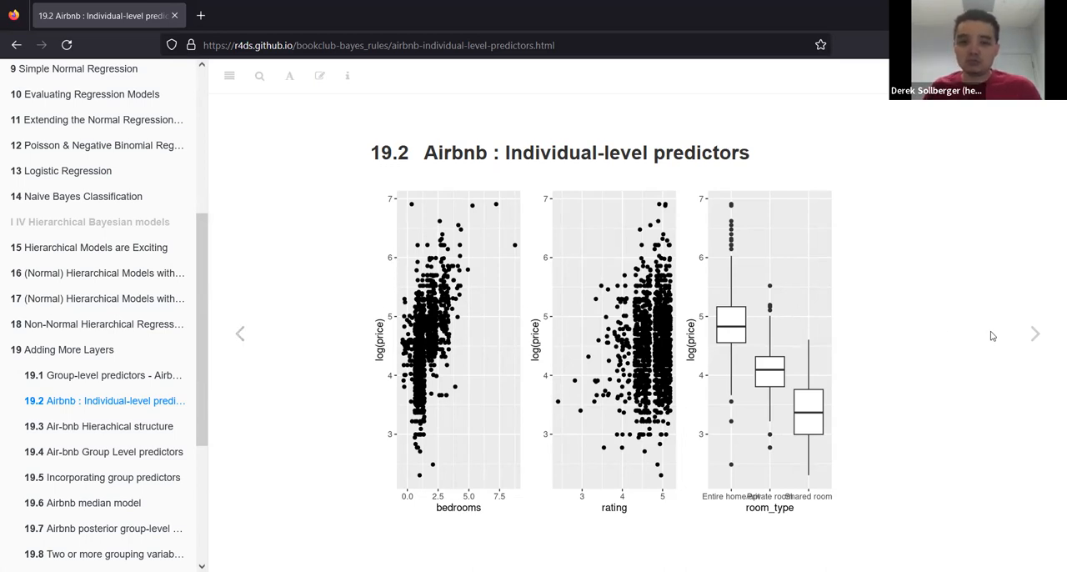
{"action": "mouse_move", "coordinate": [1034, 333]}
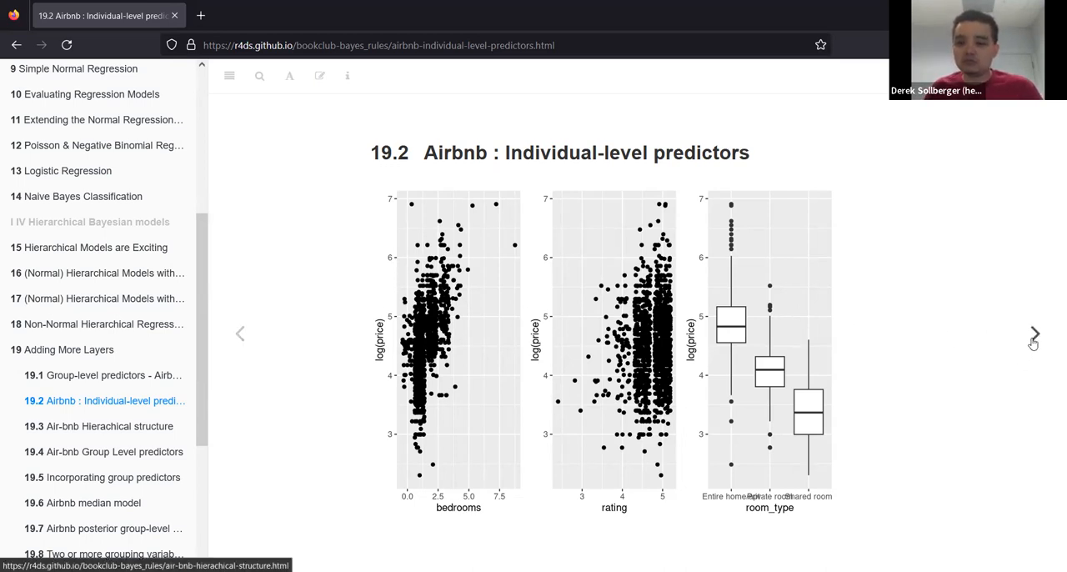
Advance to 19.3 Air-bnb Hierarchical structure and briefly highlight the neighborhood-grouping bullet
{"action": "left_click", "coordinate": [1033, 333]}
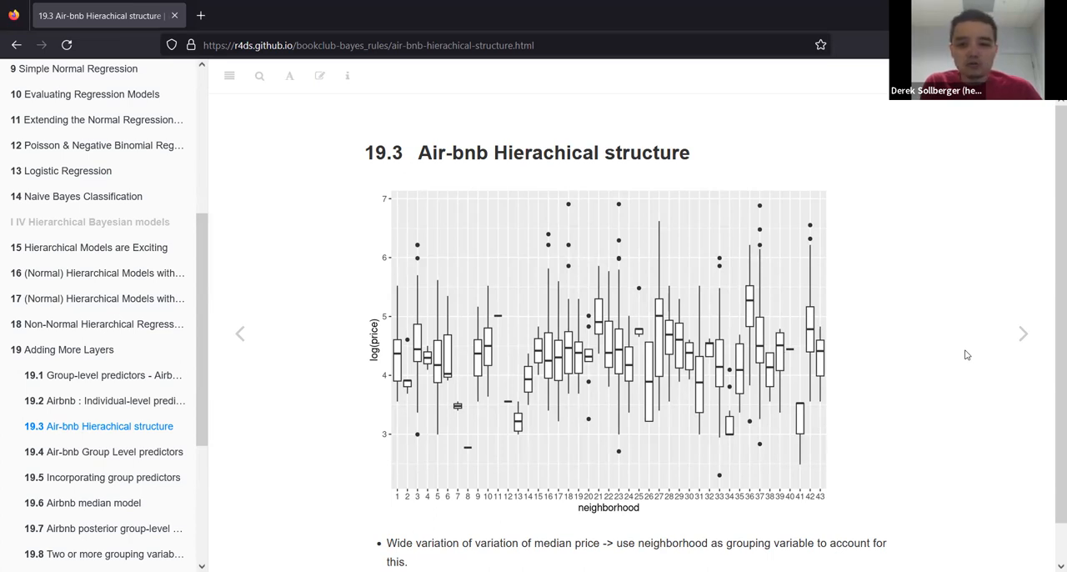
{"action": "mouse_move", "coordinate": [707, 381]}
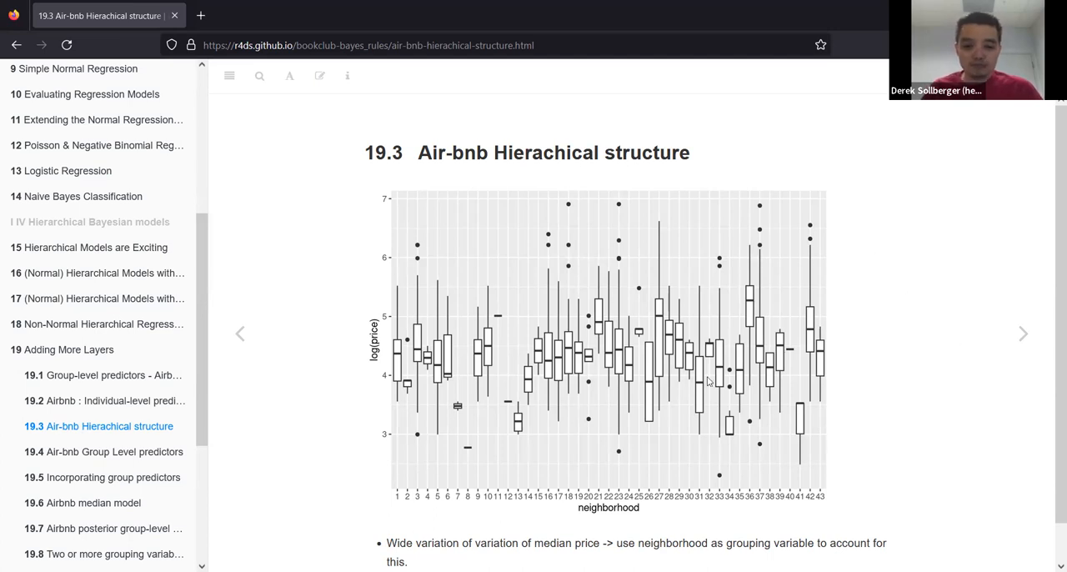
{"action": "scroll", "scroll_direction": "down", "scroll_amount": 3}
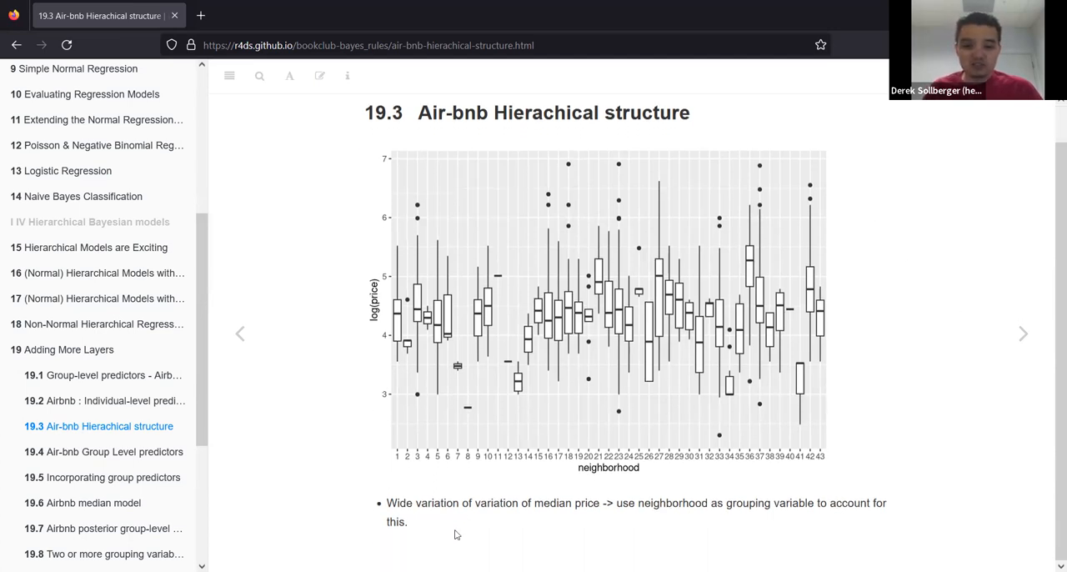
{"action": "left_click_drag", "start_coordinate": [387, 503], "coordinate": [767, 522]}
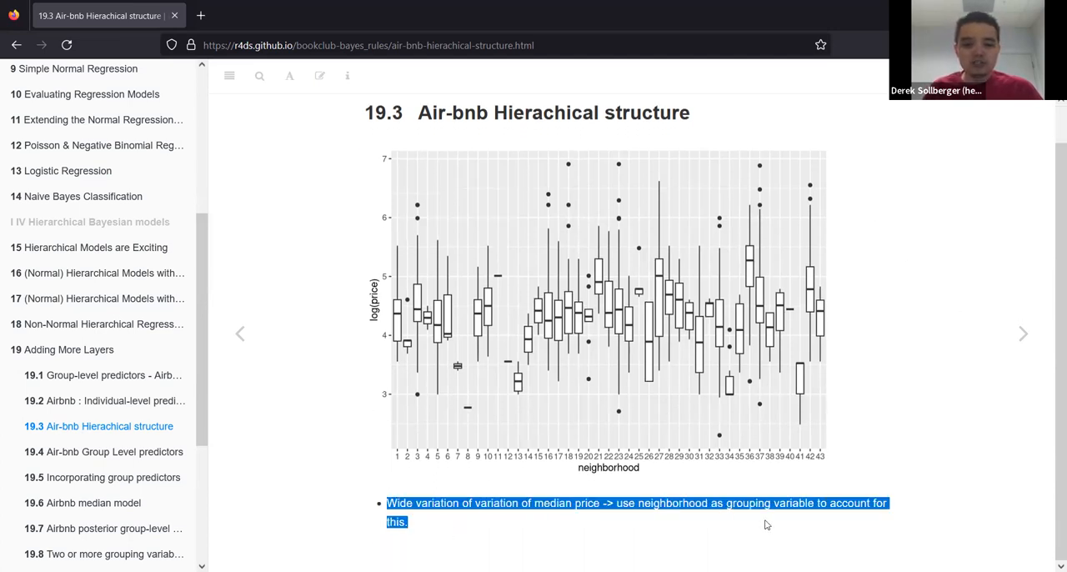
{"action": "left_click", "coordinate": [767, 524]}
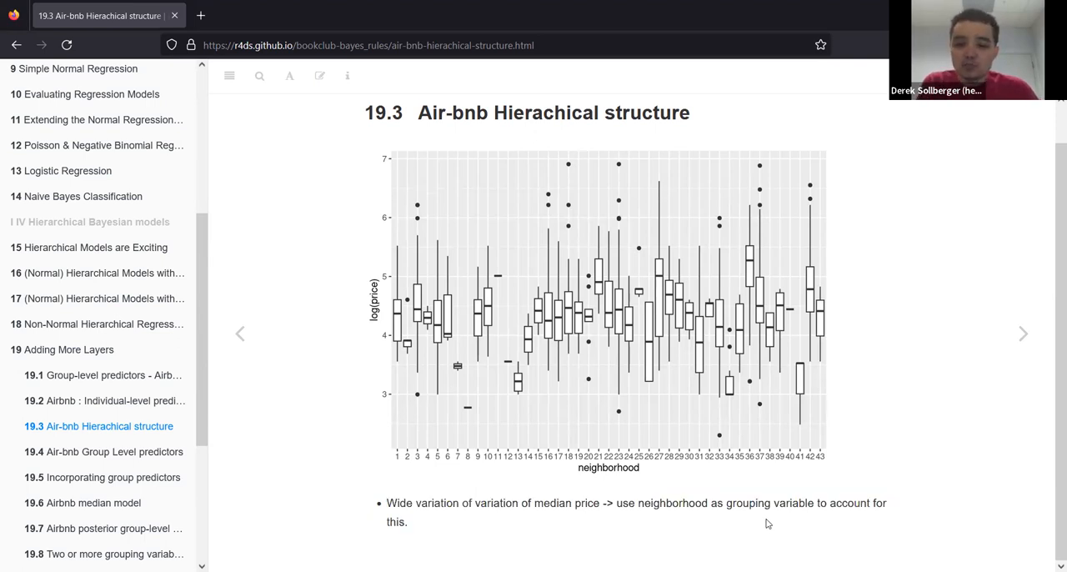
{"action": "mouse_move", "coordinate": [774, 320]}
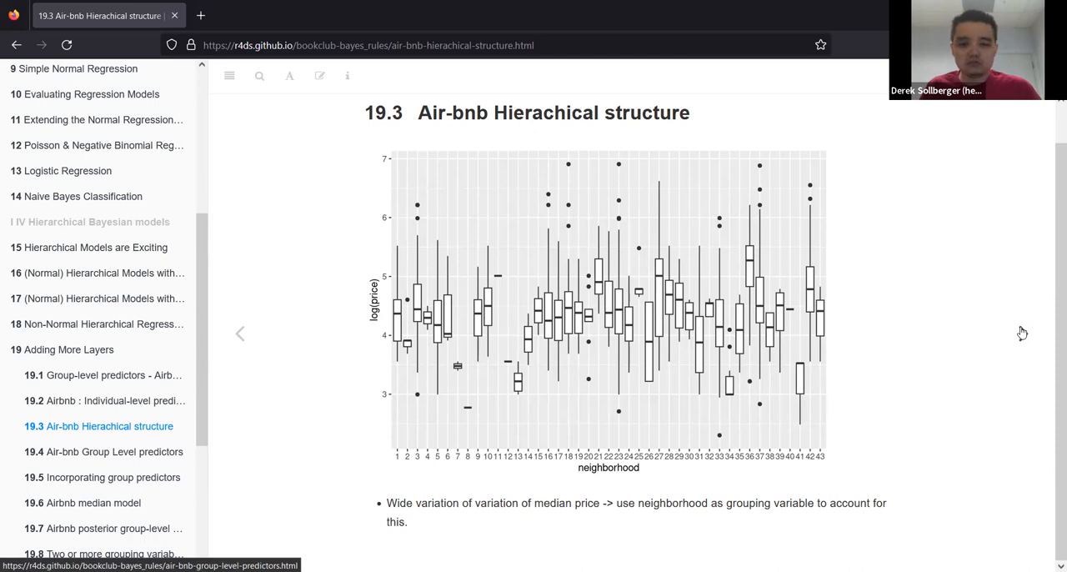
{"action": "left_click", "coordinate": [113, 451]}
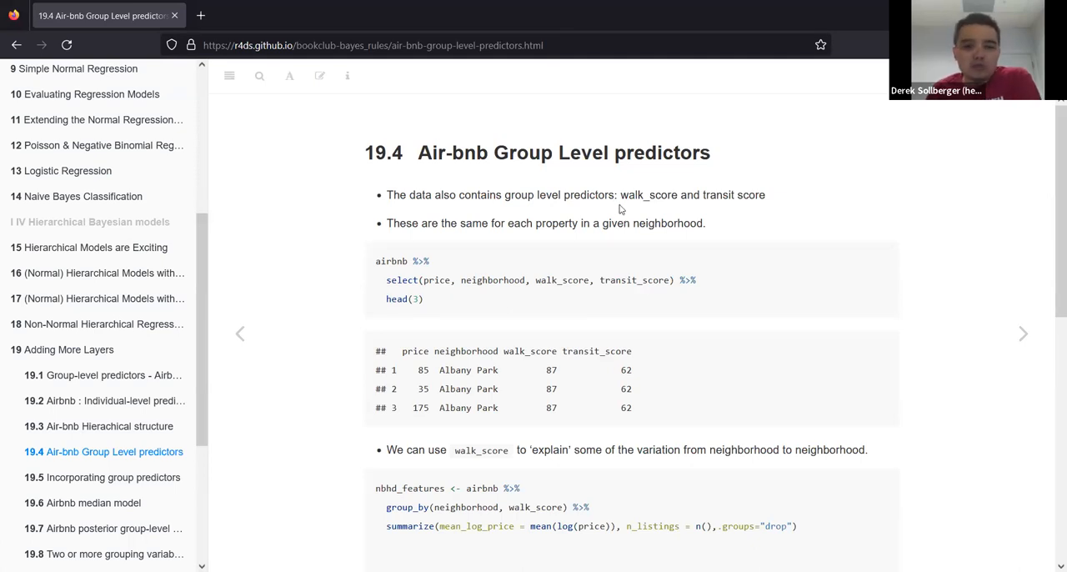
{"action": "mouse_move", "coordinate": [624, 227]}
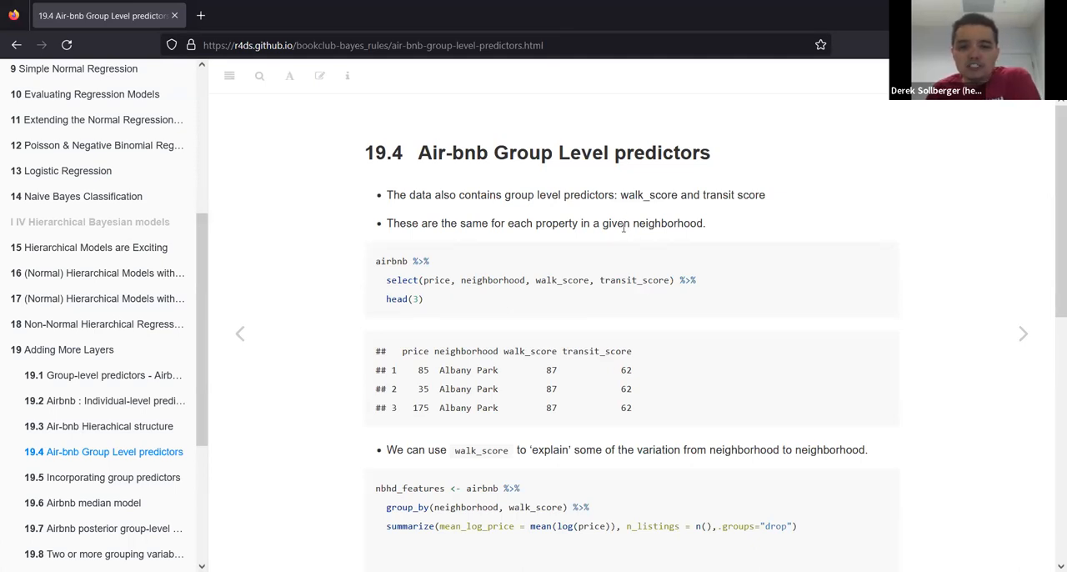
{"action": "double_click", "coordinate": [672, 193]}
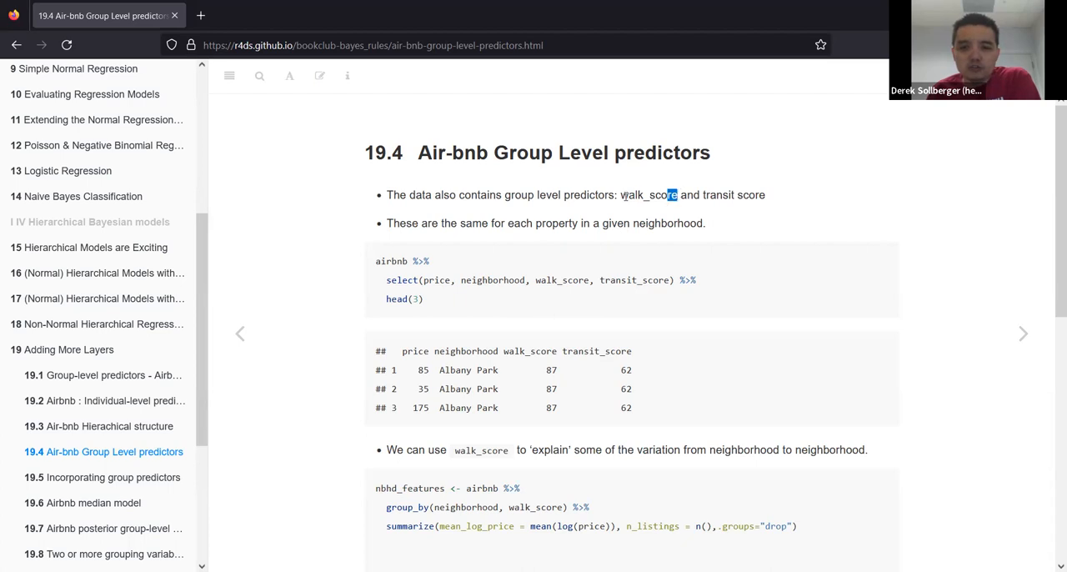
{"action": "double_click", "coordinate": [649, 193]}
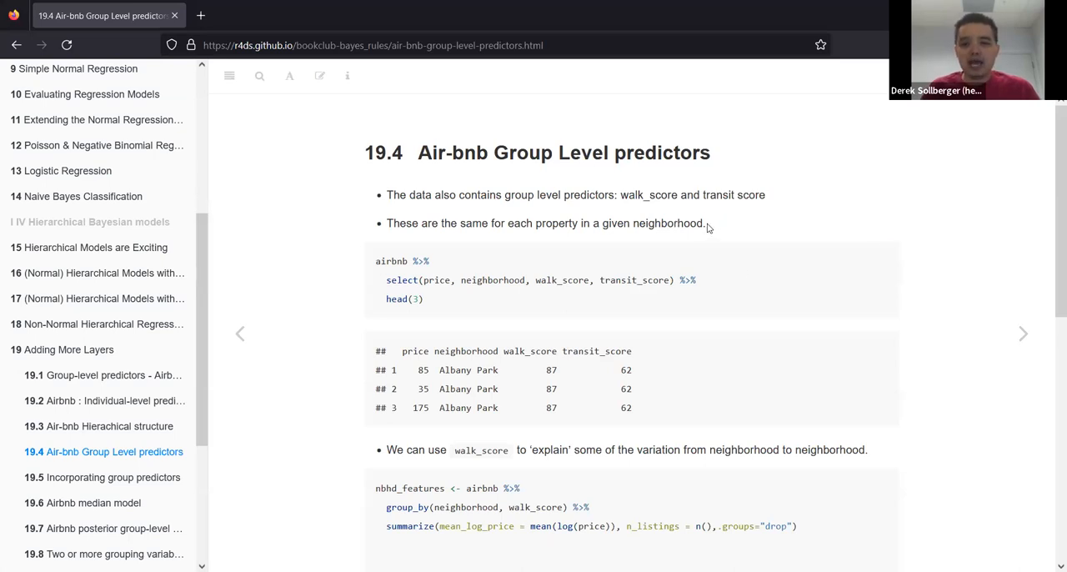
{"action": "left_click_drag", "start_coordinate": [389, 224], "coordinate": [704, 224]}
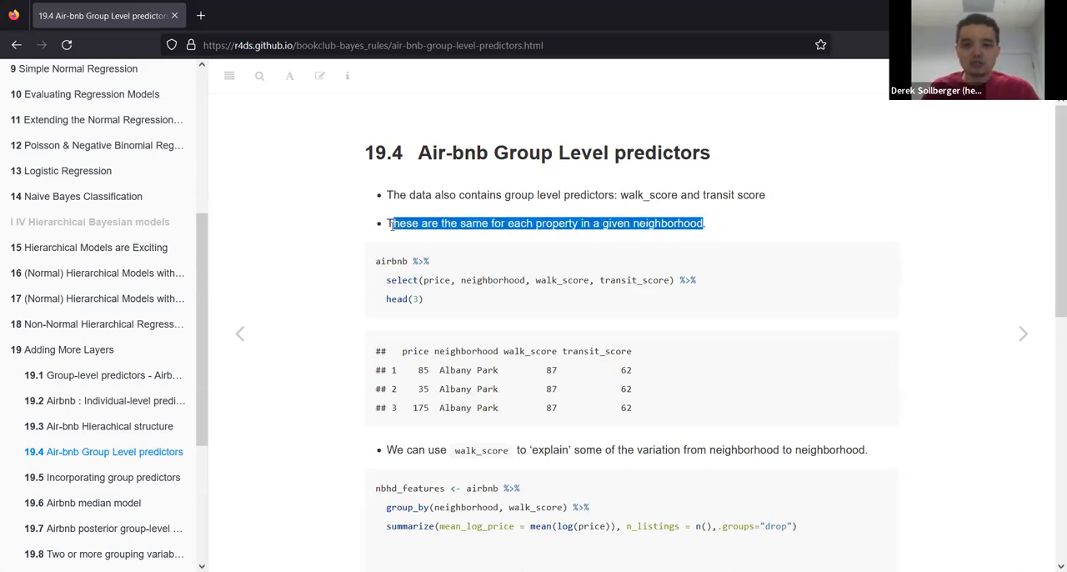
{"action": "left_click", "coordinate": [303, 403]}
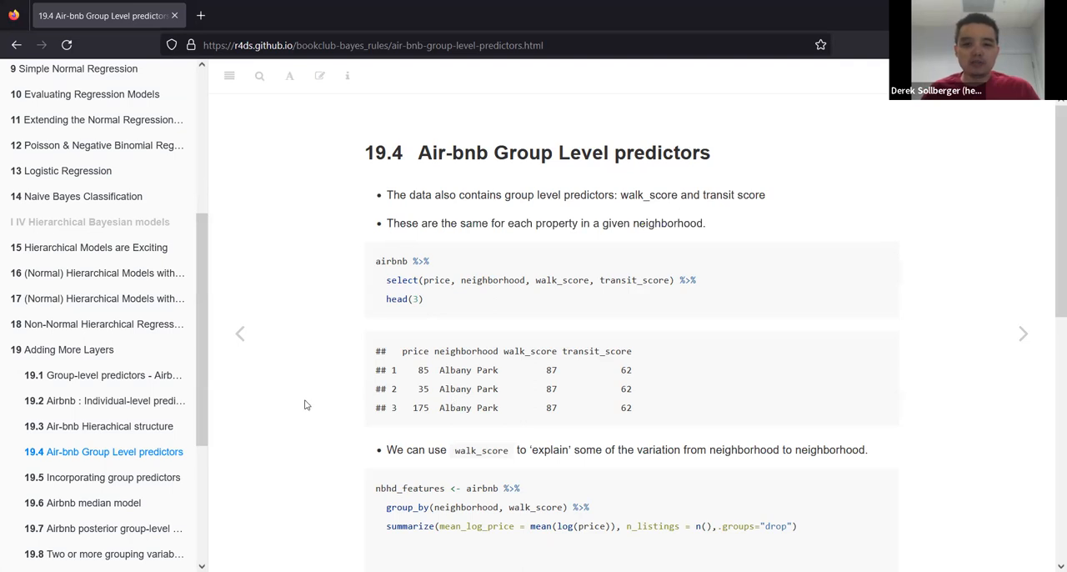
{"action": "double_click", "coordinate": [467, 370]}
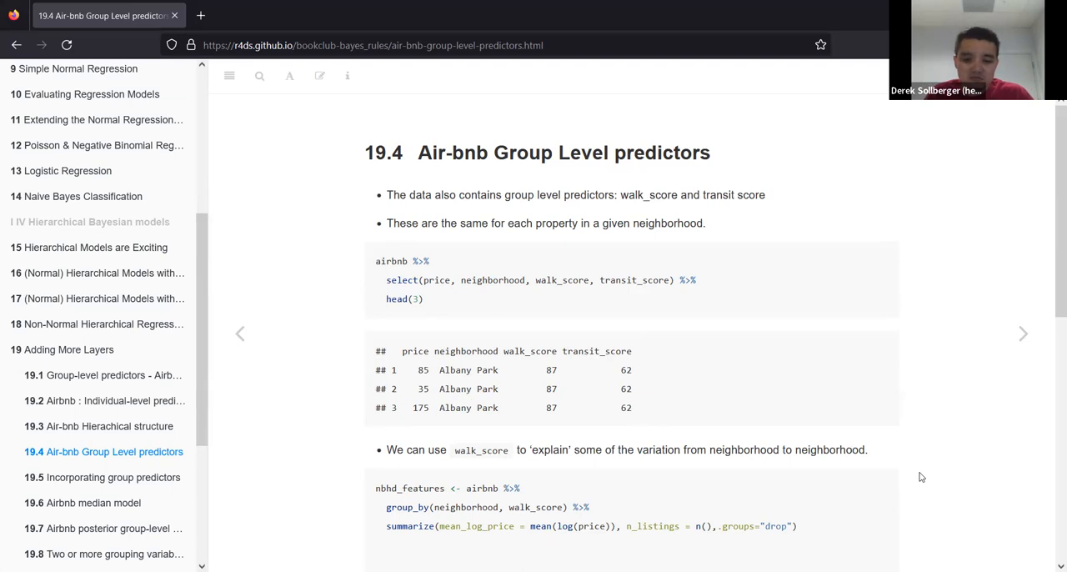
Return to 19.4 Group Level predictors and scroll to the mean log price vs walk_score scatter plot
{"action": "scroll", "scroll_direction": "down", "scroll_amount": 3}
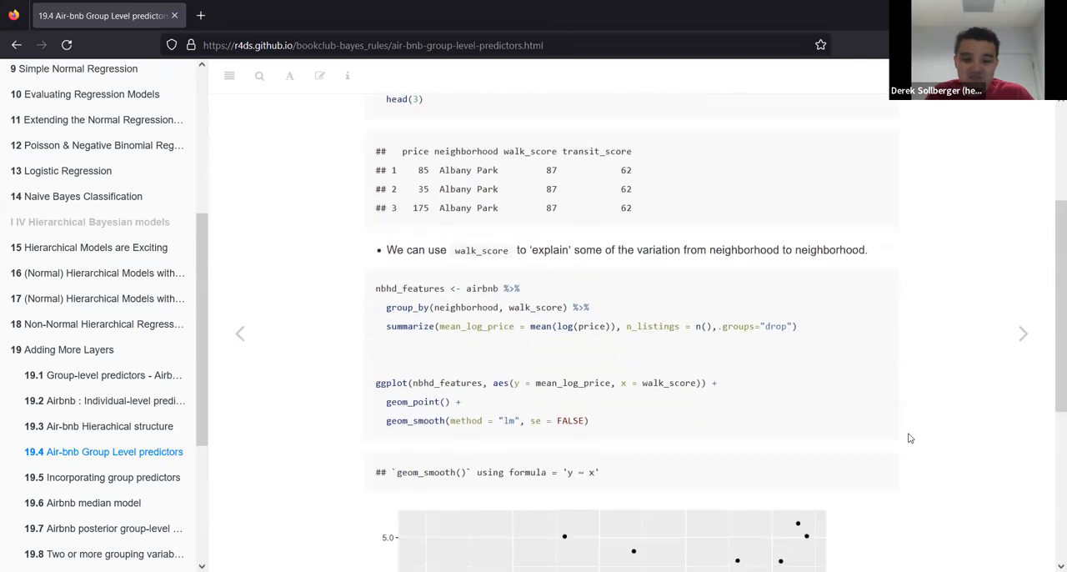
{"action": "scroll", "scroll_direction": "down", "scroll_amount": 3}
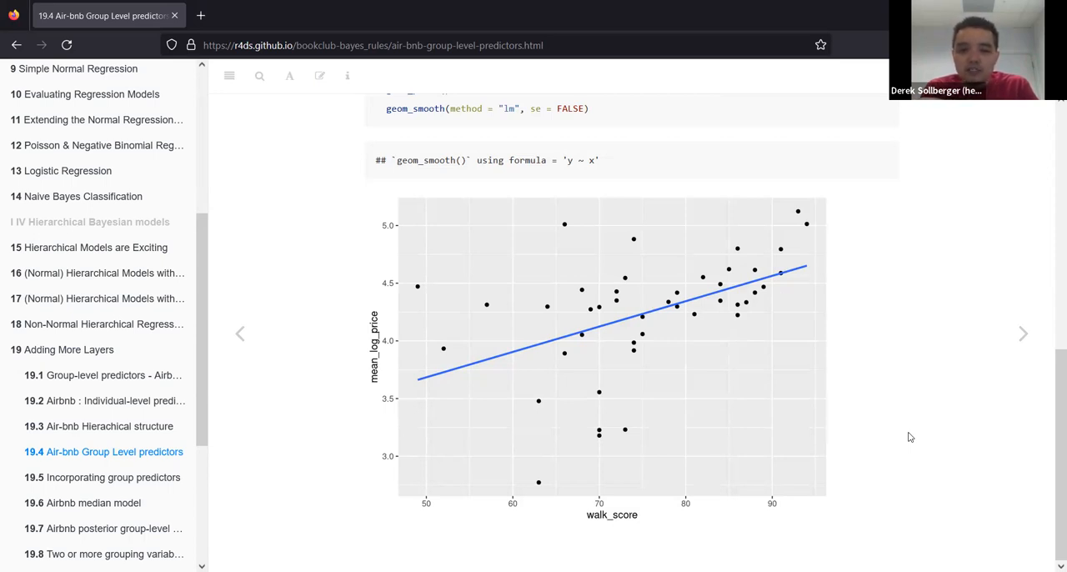
{"action": "mouse_move", "coordinate": [549, 347]}
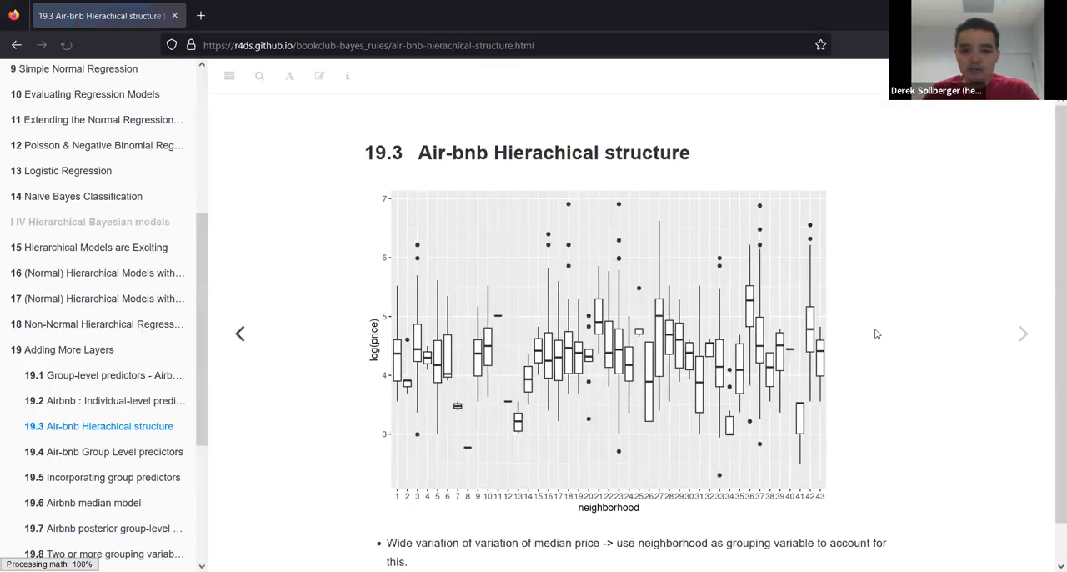
{"action": "left_click", "coordinate": [1024, 333]}
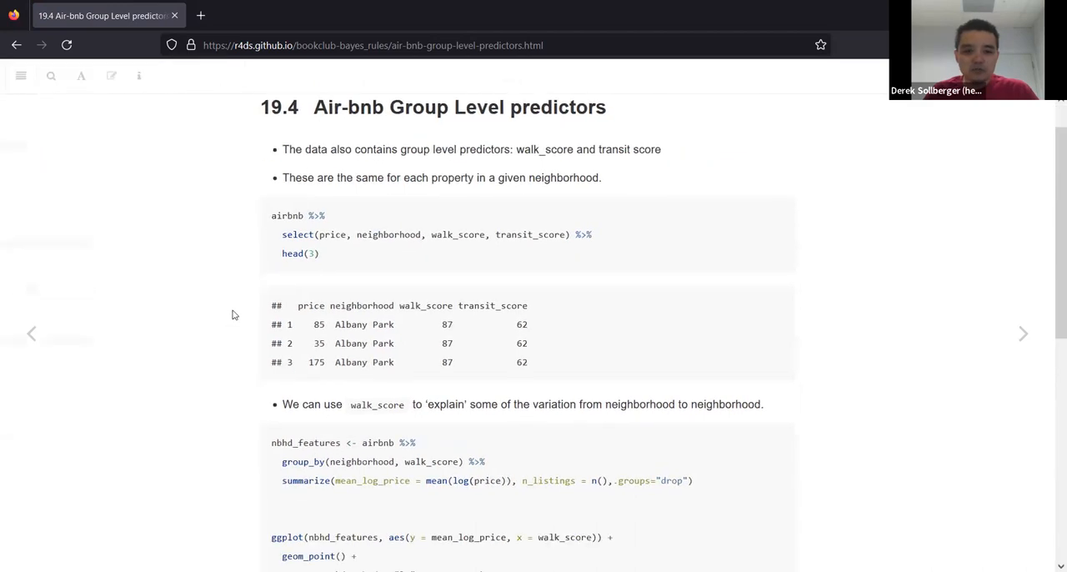
{"action": "scroll", "scroll_direction": "down", "scroll_amount": 3}
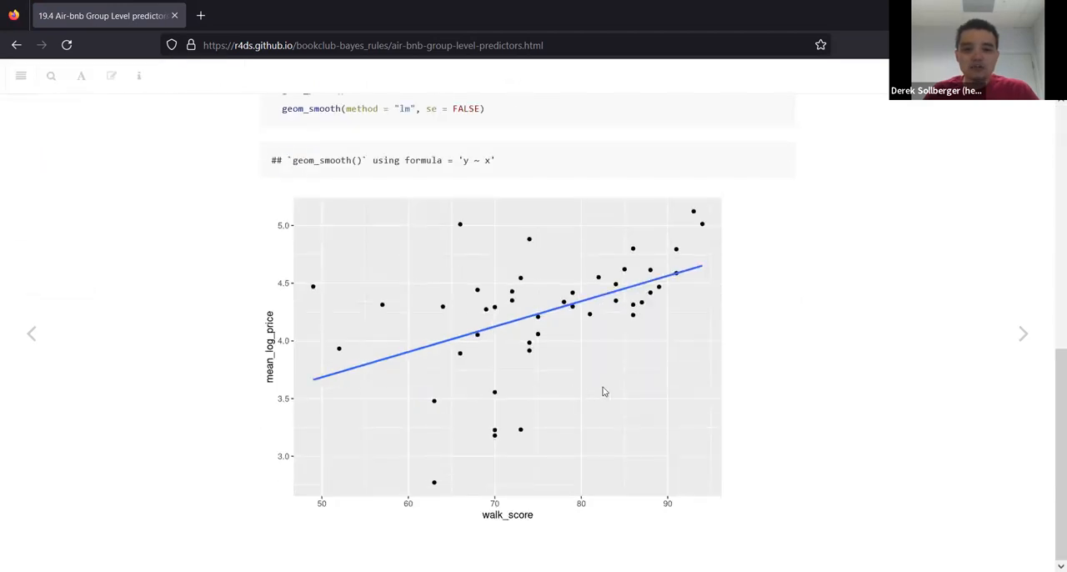
{"action": "mouse_move", "coordinate": [597, 390]}
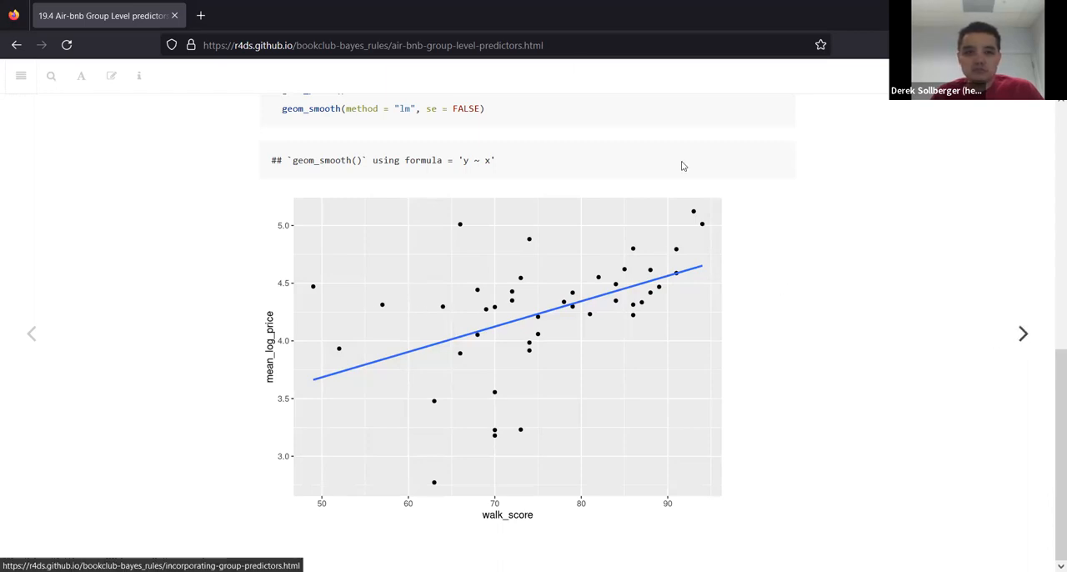
{"action": "mouse_move", "coordinate": [1024, 333]}
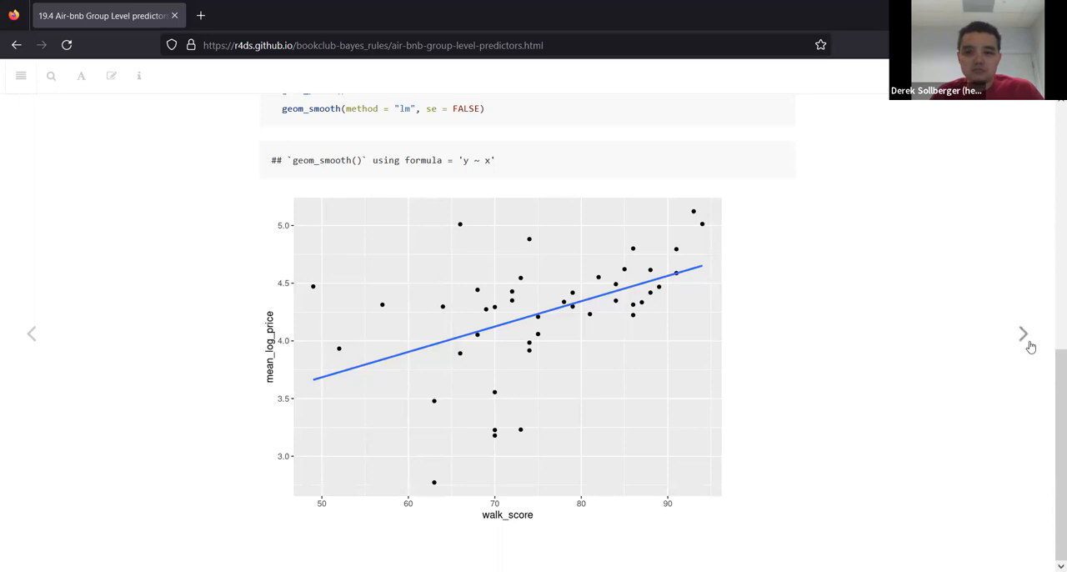
Advance to 19.5 Incorporating group predictors with its model equations and stan_glmer code
{"action": "left_click", "coordinate": [1024, 333]}
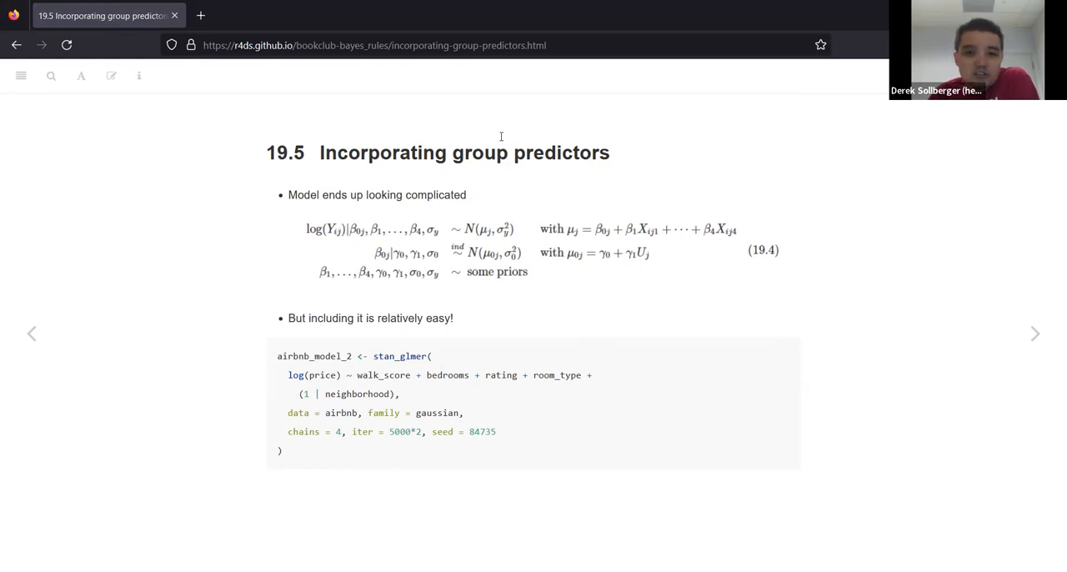
{"action": "mouse_move", "coordinate": [539, 103]}
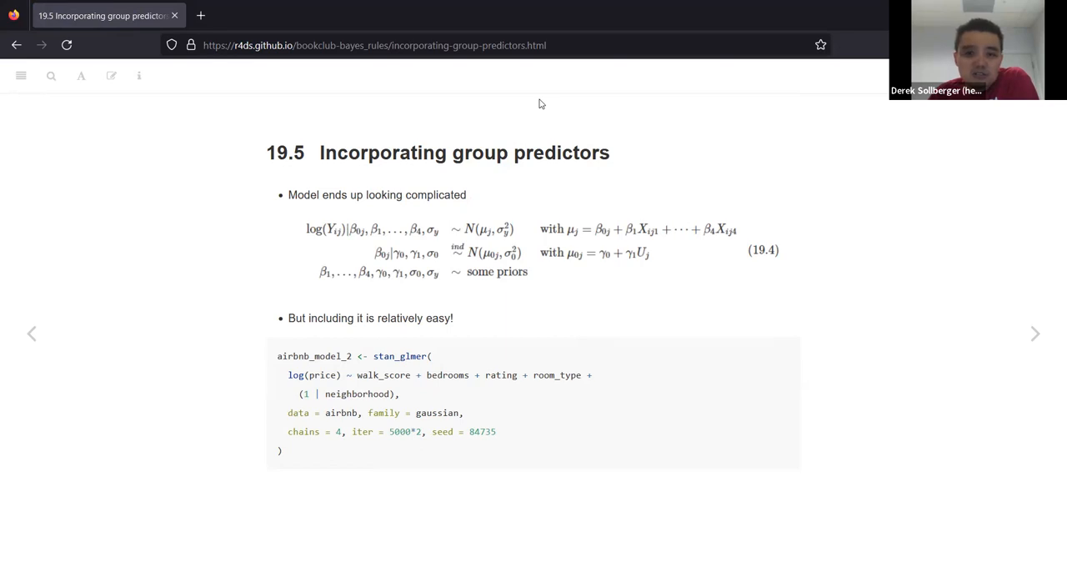
{"action": "mouse_move", "coordinate": [308, 216]}
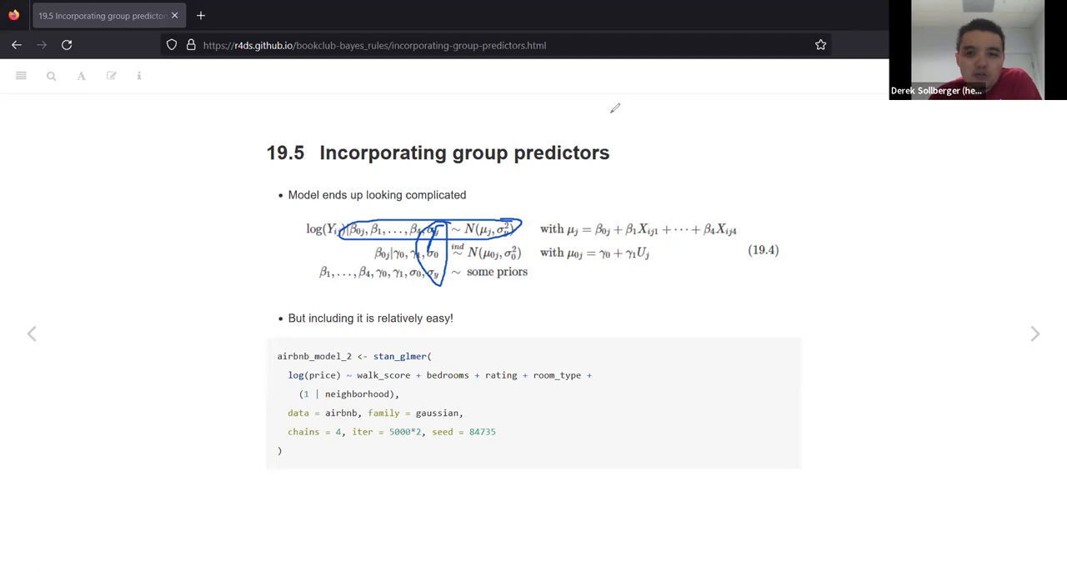
{"action": "mouse_move", "coordinate": [740, 182]}
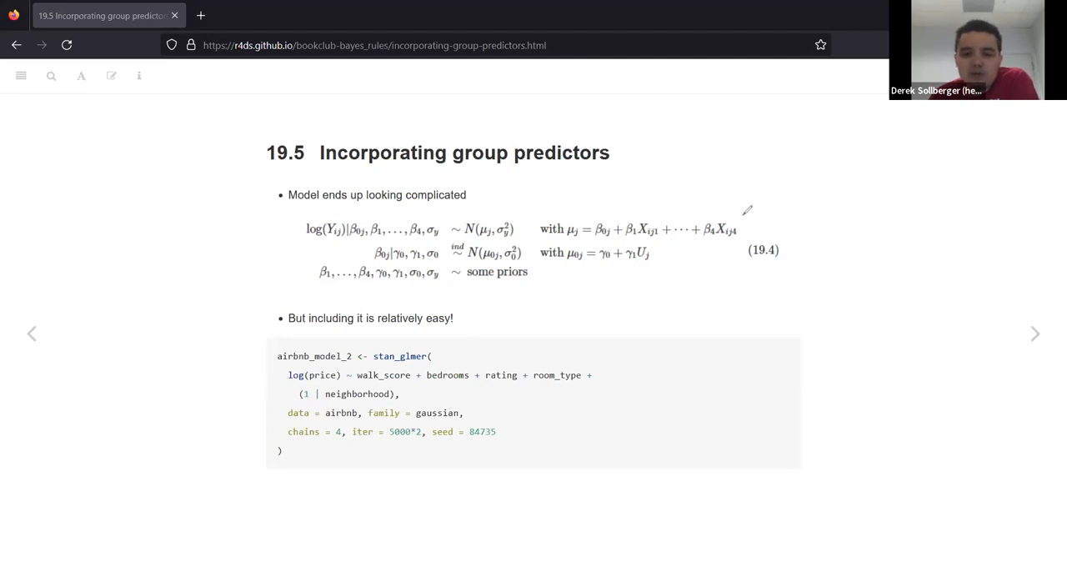
Mark the γ1·Uj group-predictor term in the 19.5 model equations
{"action": "left_click_drag", "start_coordinate": [567, 232], "coordinate": [734, 217]}
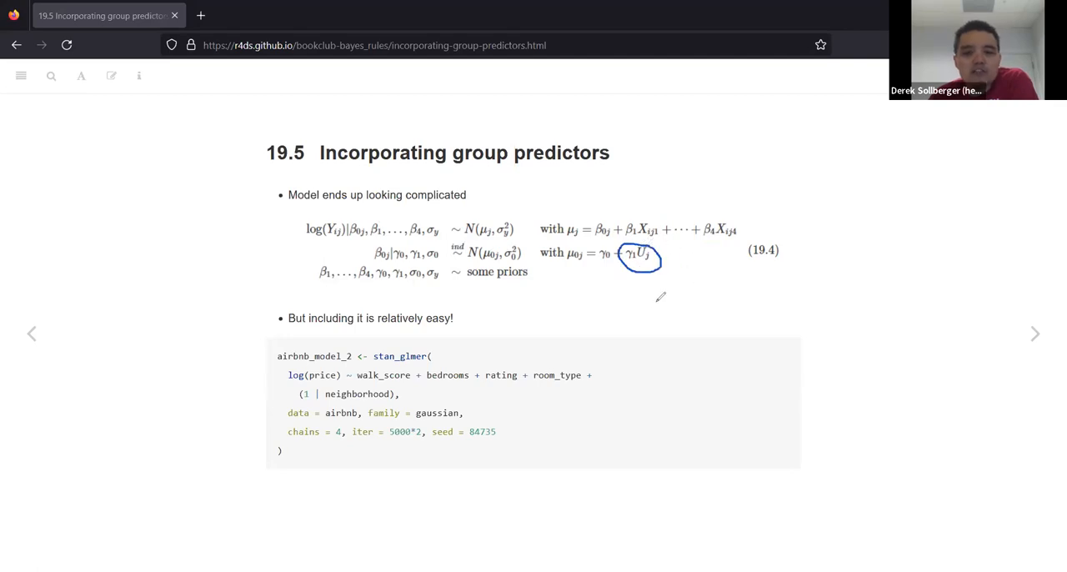
{"action": "mouse_move", "coordinate": [659, 296]}
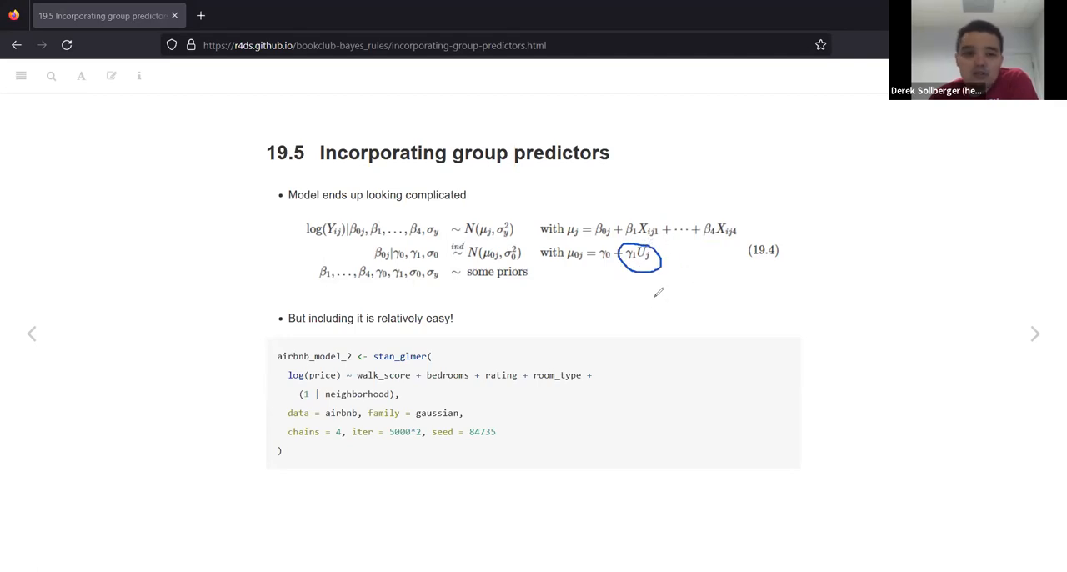
{"action": "mouse_move", "coordinate": [732, 111]}
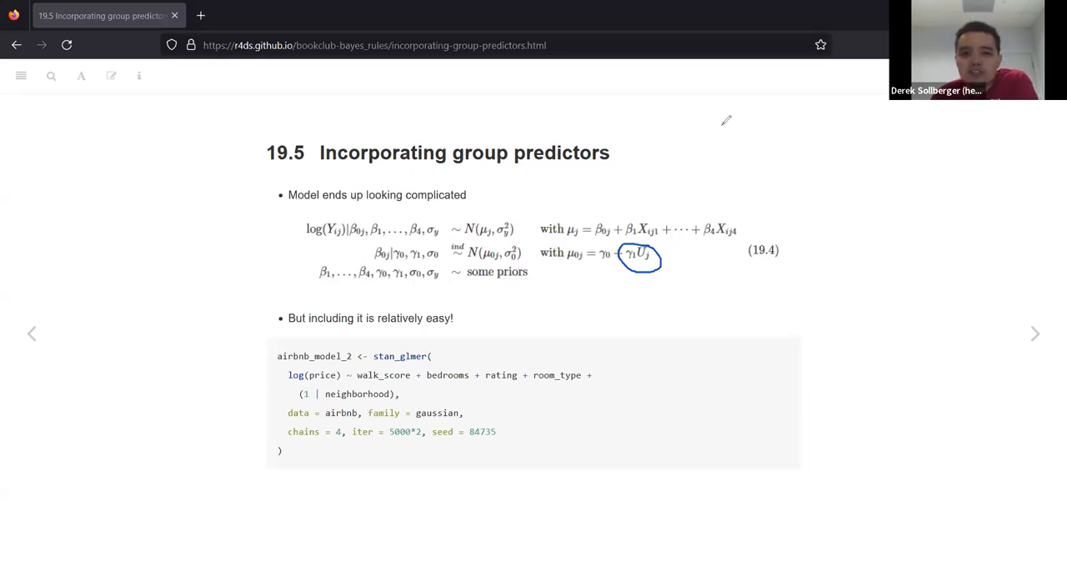
{"action": "mouse_move", "coordinate": [671, 180]}
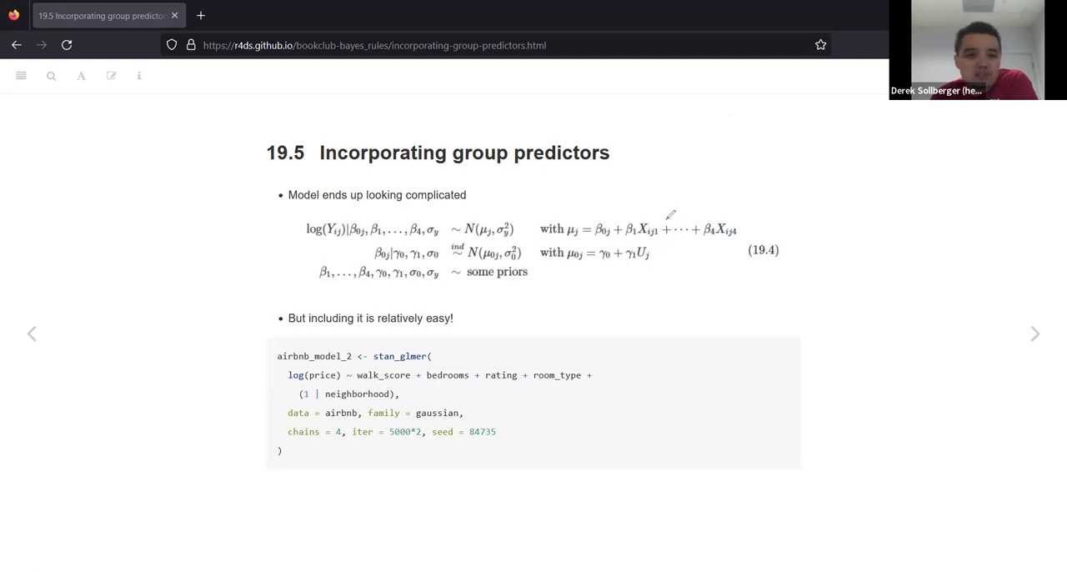
{"action": "mouse_move", "coordinate": [586, 330]}
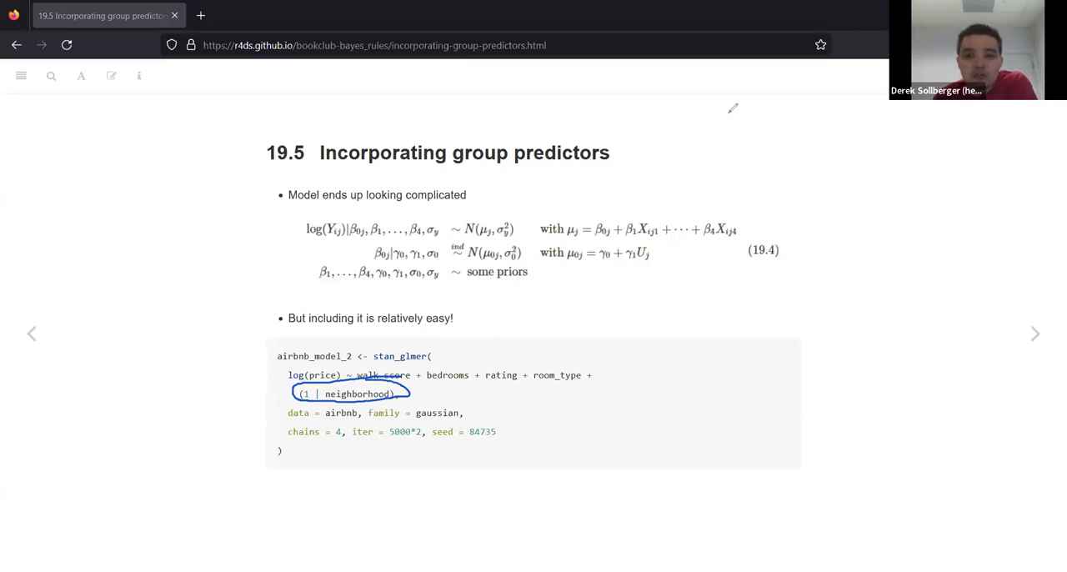
{"action": "mouse_move", "coordinate": [697, 117]}
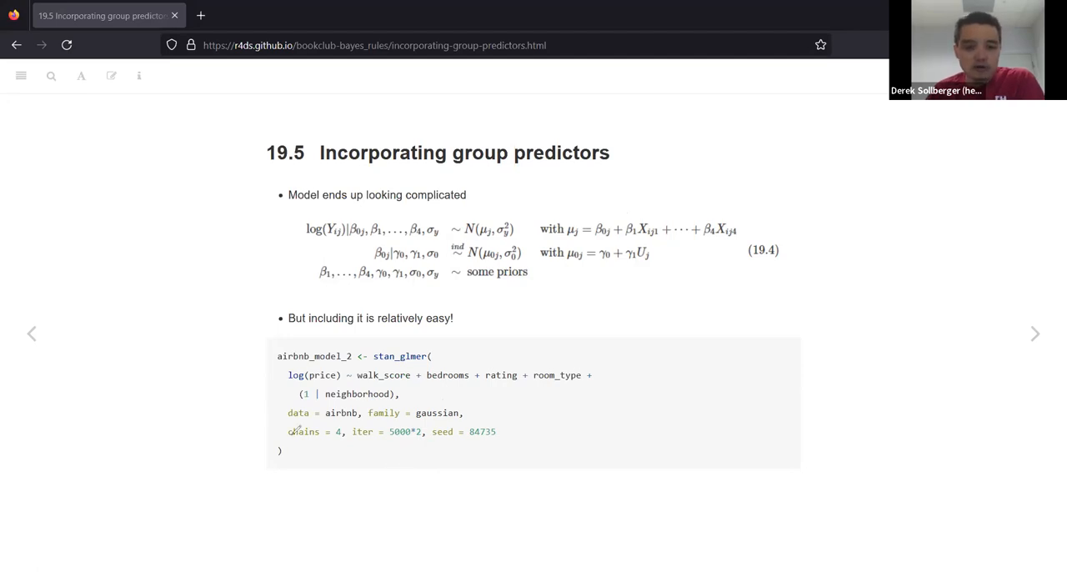
{"action": "mouse_move", "coordinate": [523, 427]}
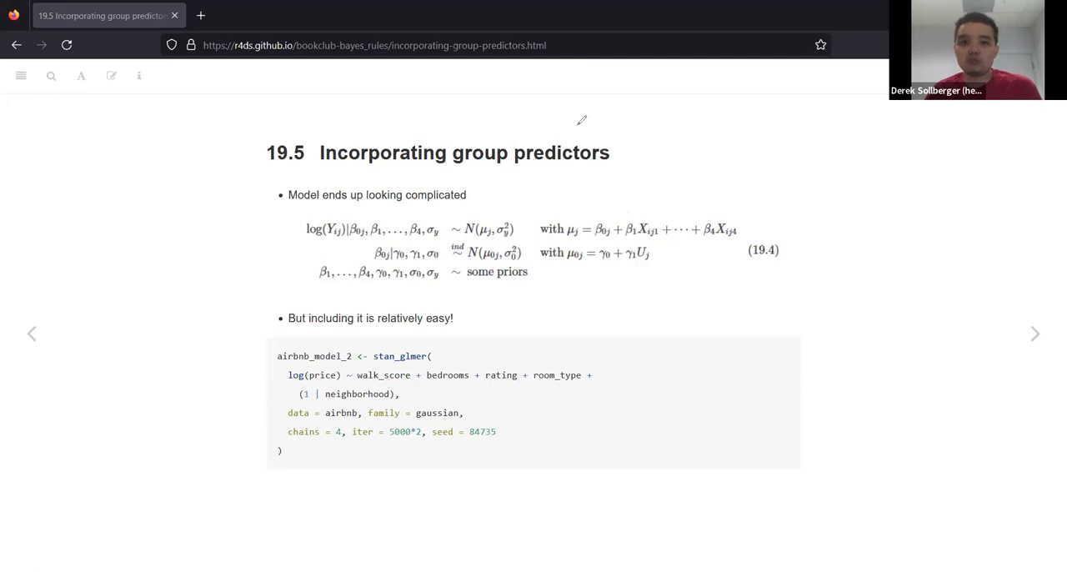
{"action": "mouse_move", "coordinate": [581, 130]}
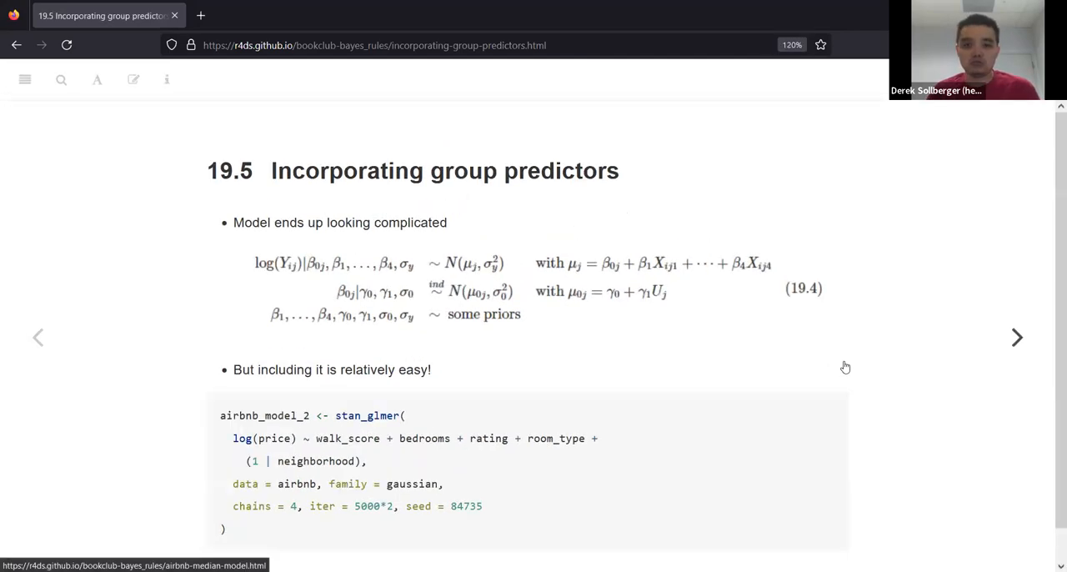
{"action": "mouse_move", "coordinate": [950, 326]}
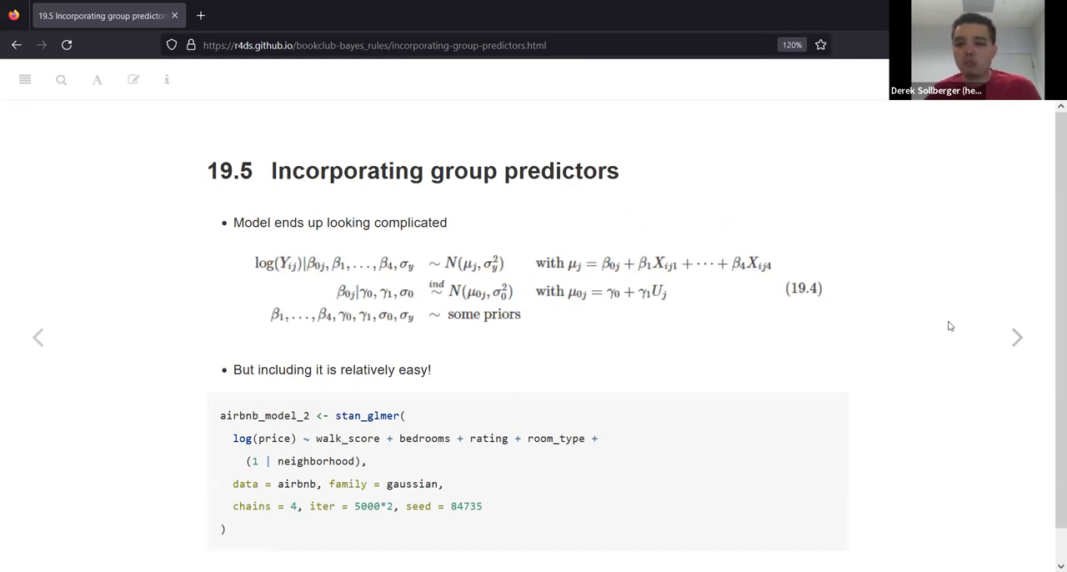
{"action": "left_click", "coordinate": [1018, 336]}
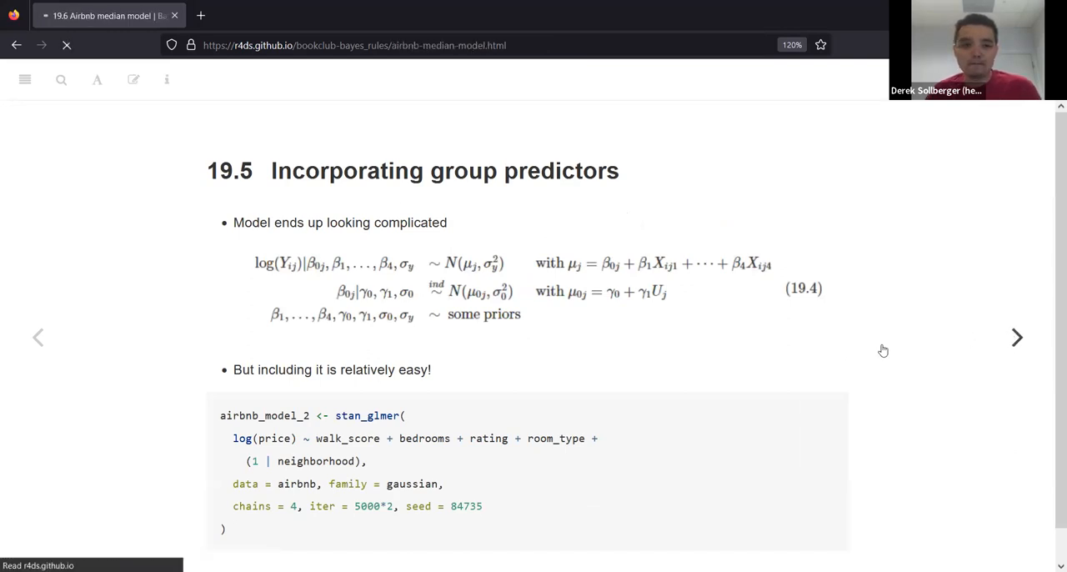
{"action": "left_click", "coordinate": [1017, 337]}
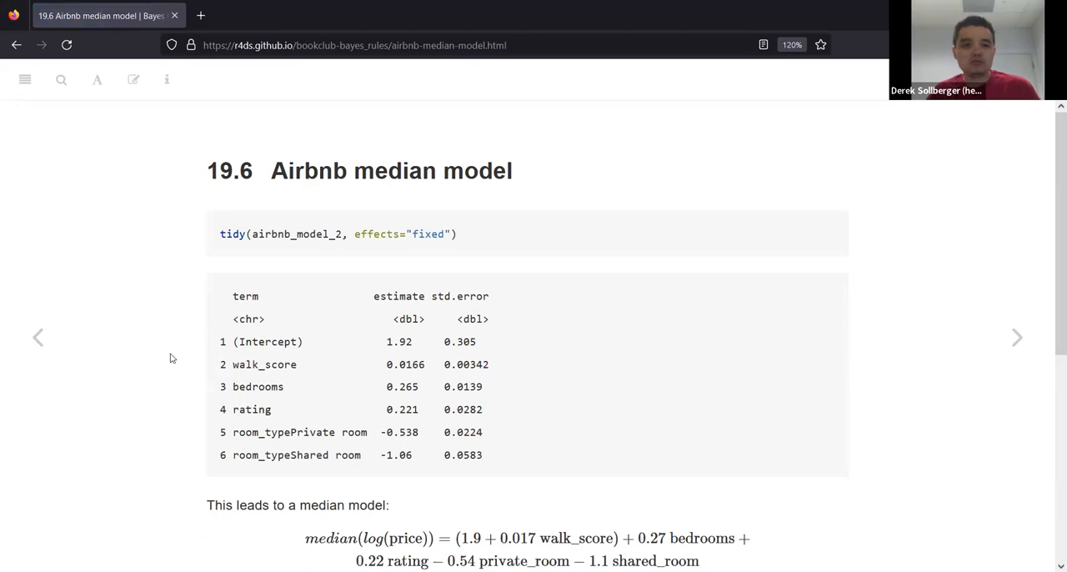
{"action": "mouse_move", "coordinate": [80, 327]}
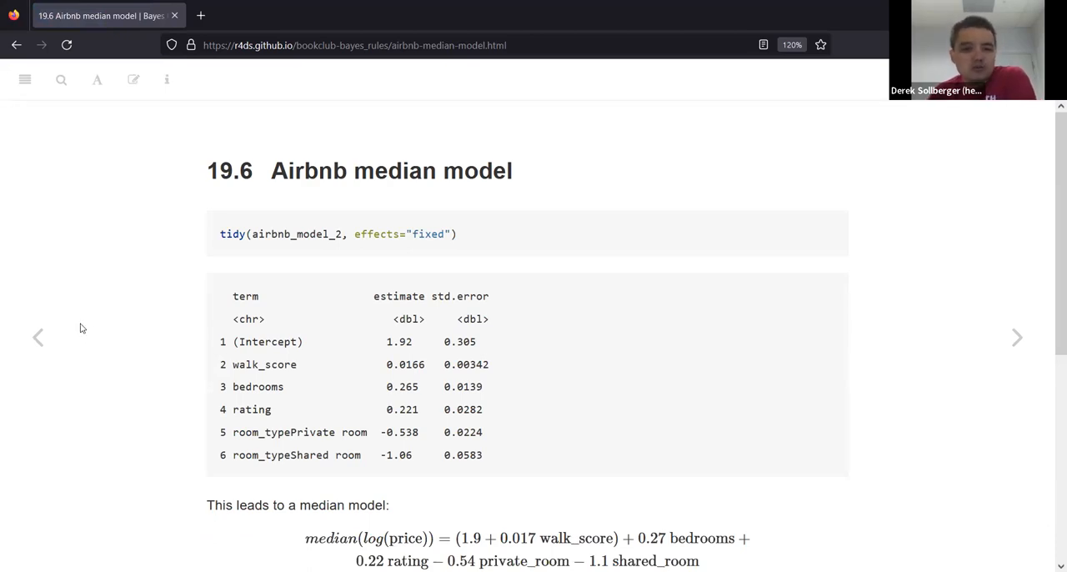
{"action": "mouse_move", "coordinate": [83, 304]}
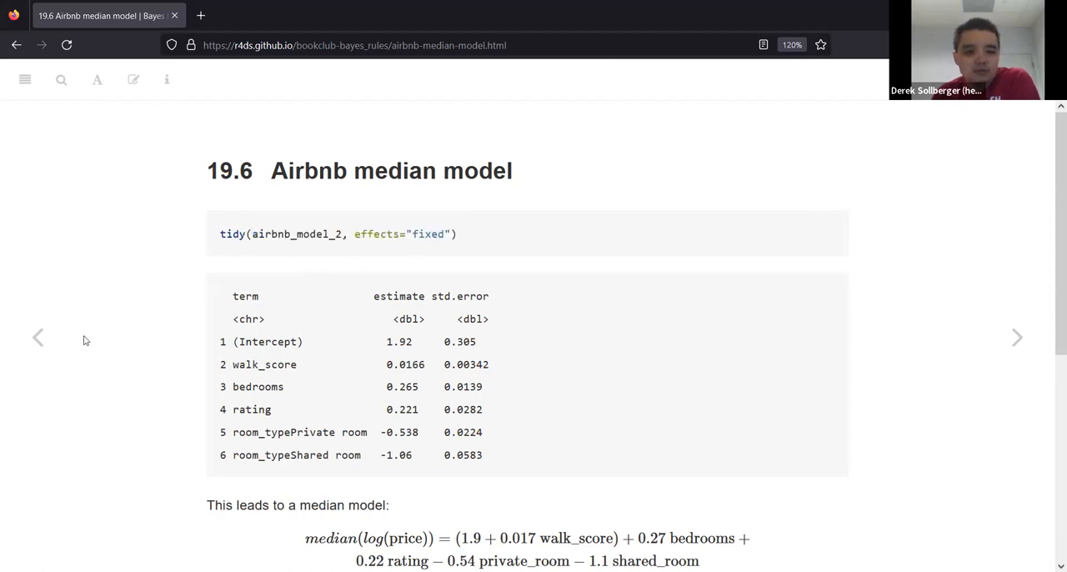
{"action": "mouse_move", "coordinate": [37, 336]}
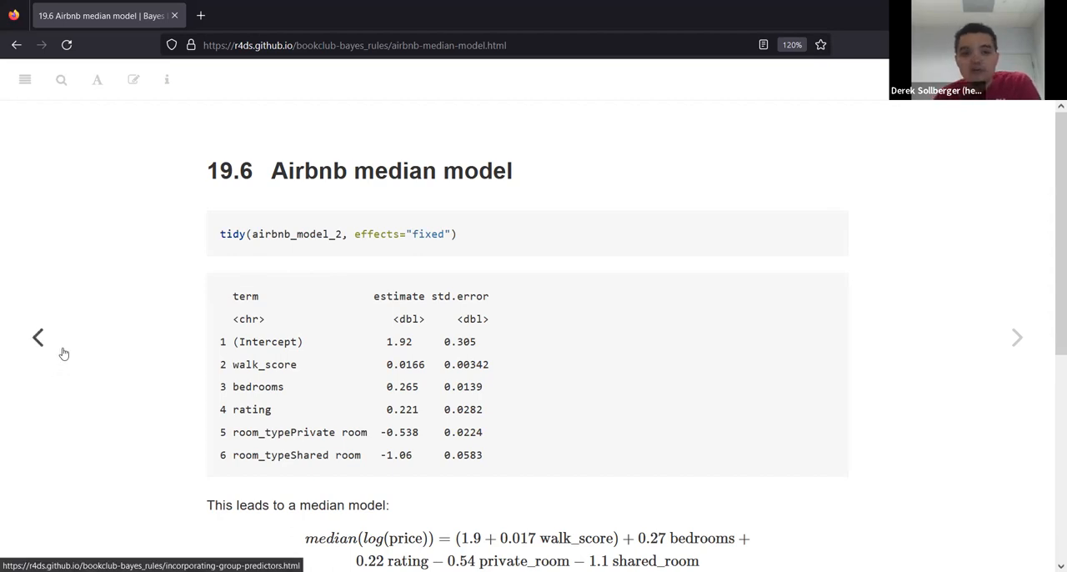
{"action": "mouse_move", "coordinate": [381, 340]}
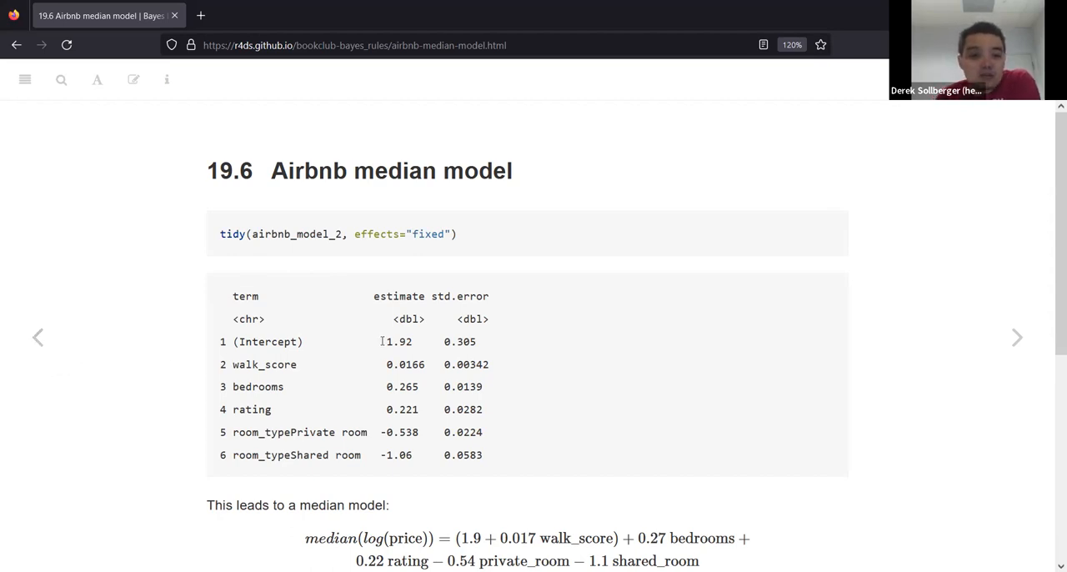
{"action": "mouse_move", "coordinate": [494, 343]}
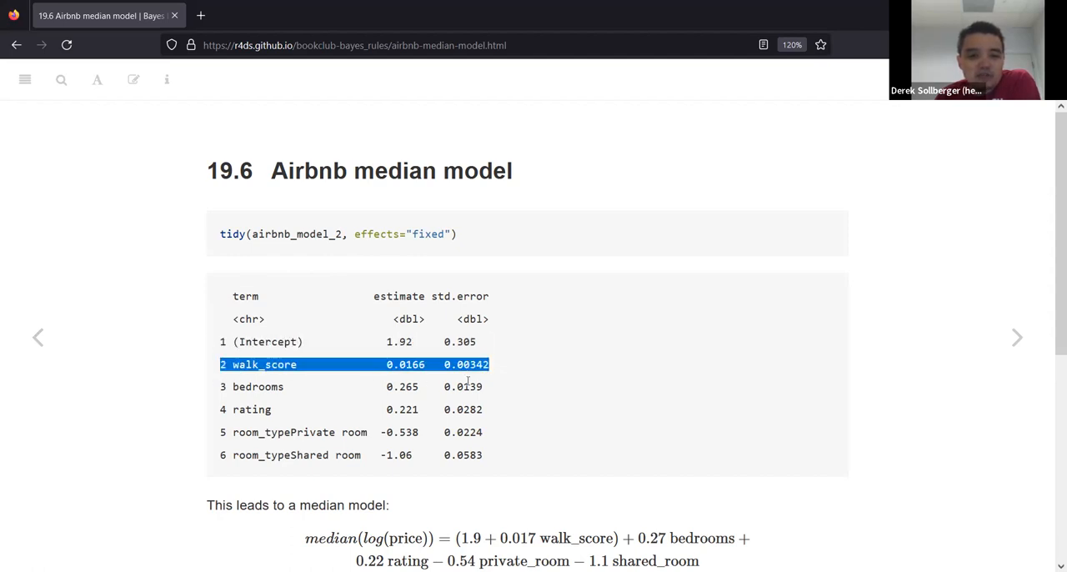
{"action": "double_click", "coordinate": [401, 409]}
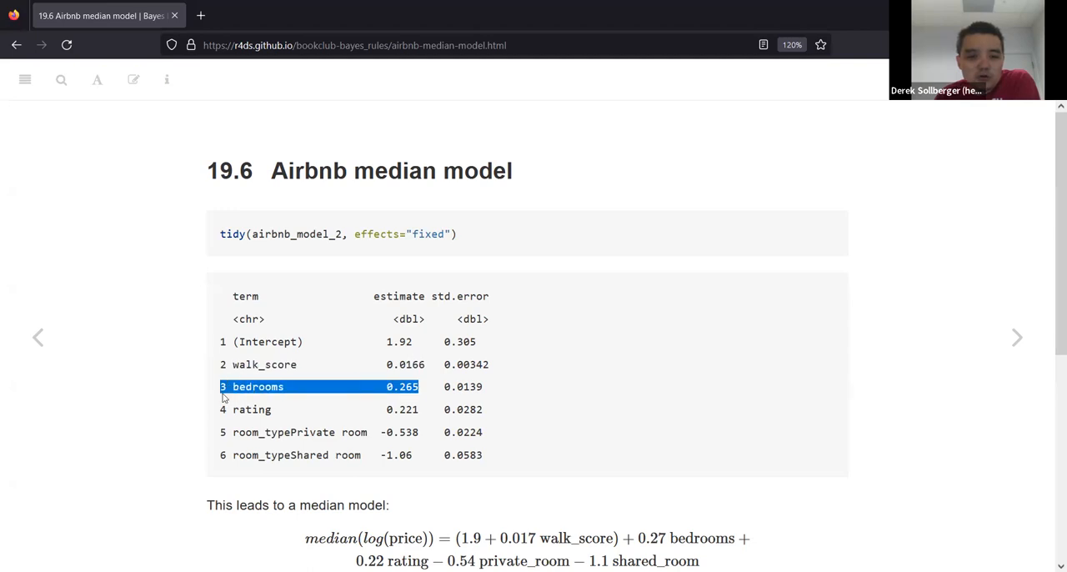
{"action": "left_click", "coordinate": [251, 408]}
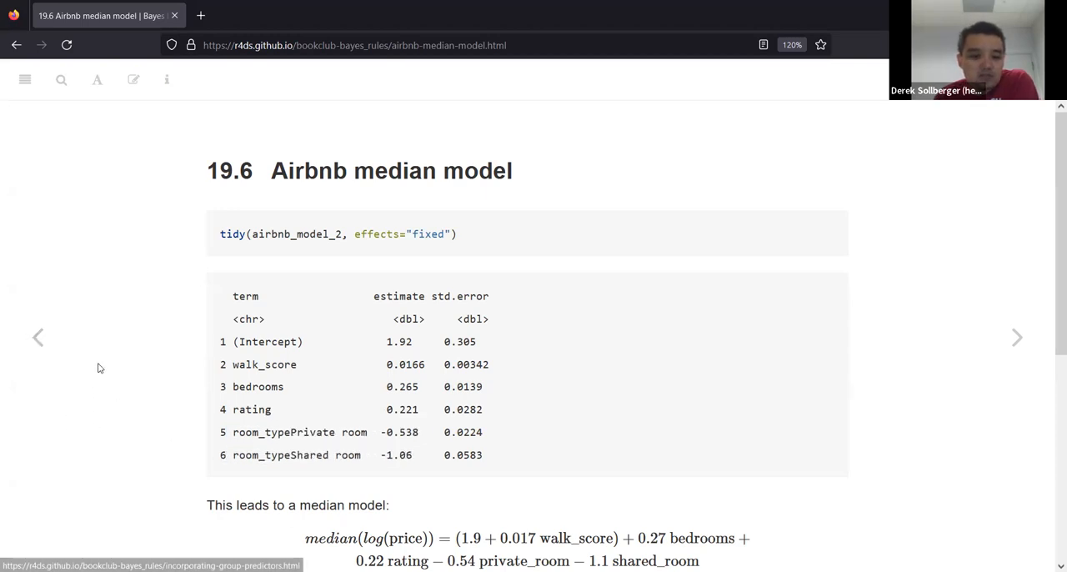
{"action": "mouse_move", "coordinate": [117, 357]}
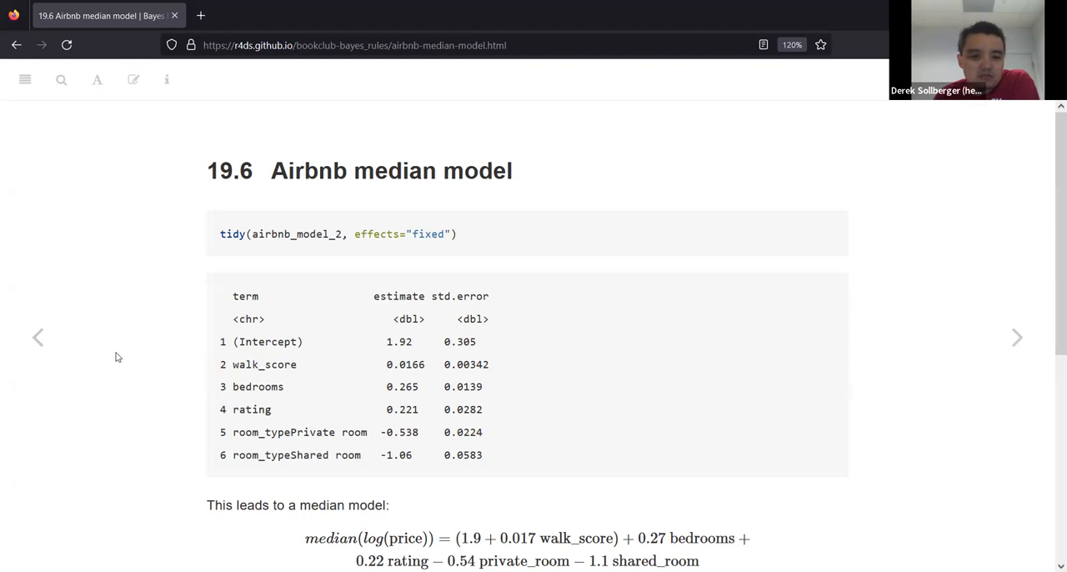
{"action": "mouse_move", "coordinate": [153, 354]}
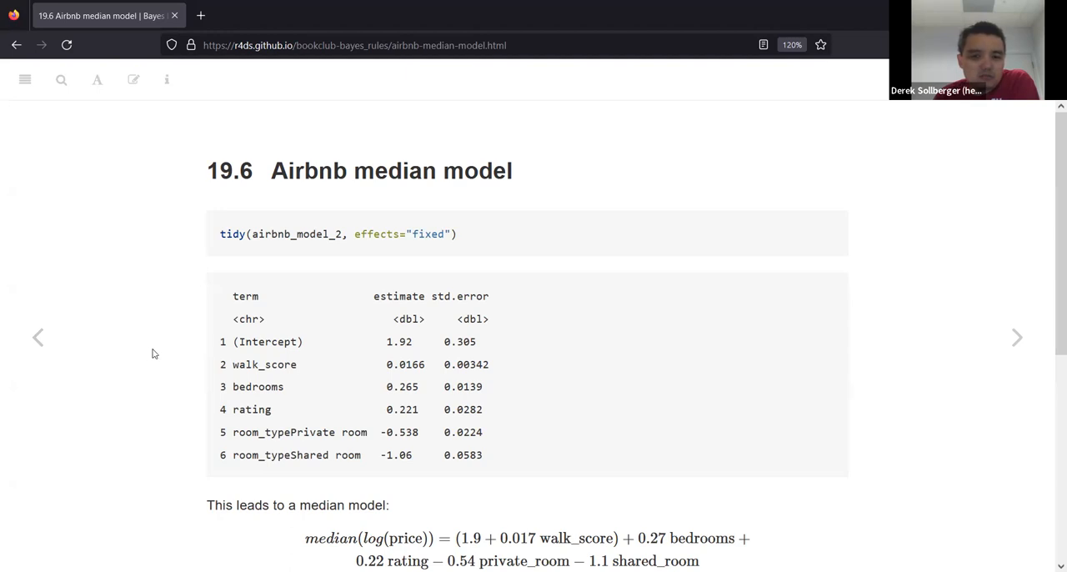
Scroll to the median log-price equation and highlight the 0.017 walk_score coefficient while explaining
{"action": "scroll", "scroll_direction": "down", "scroll_amount": 3}
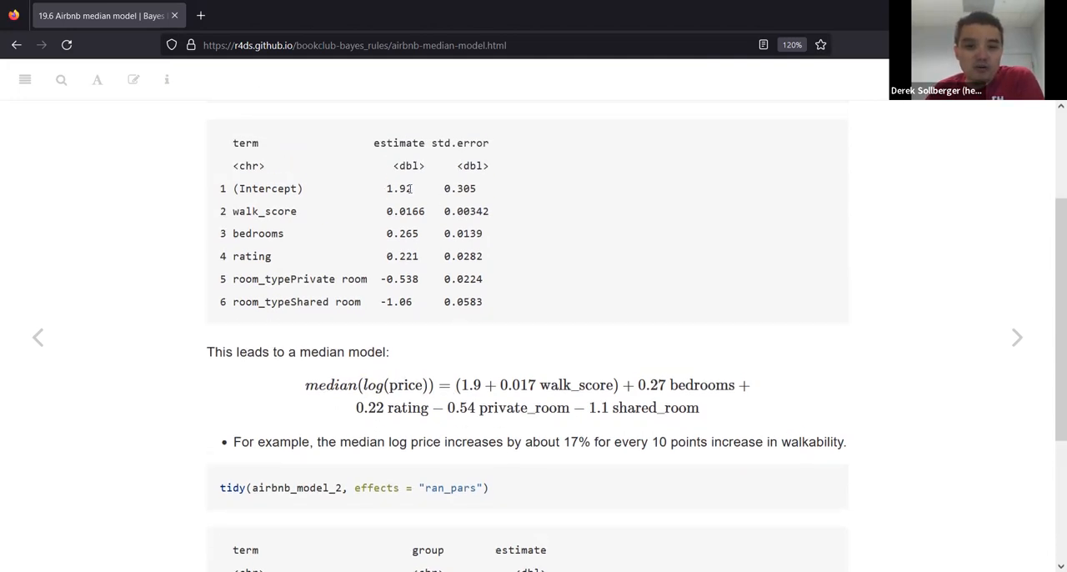
{"action": "double_click", "coordinate": [402, 234]}
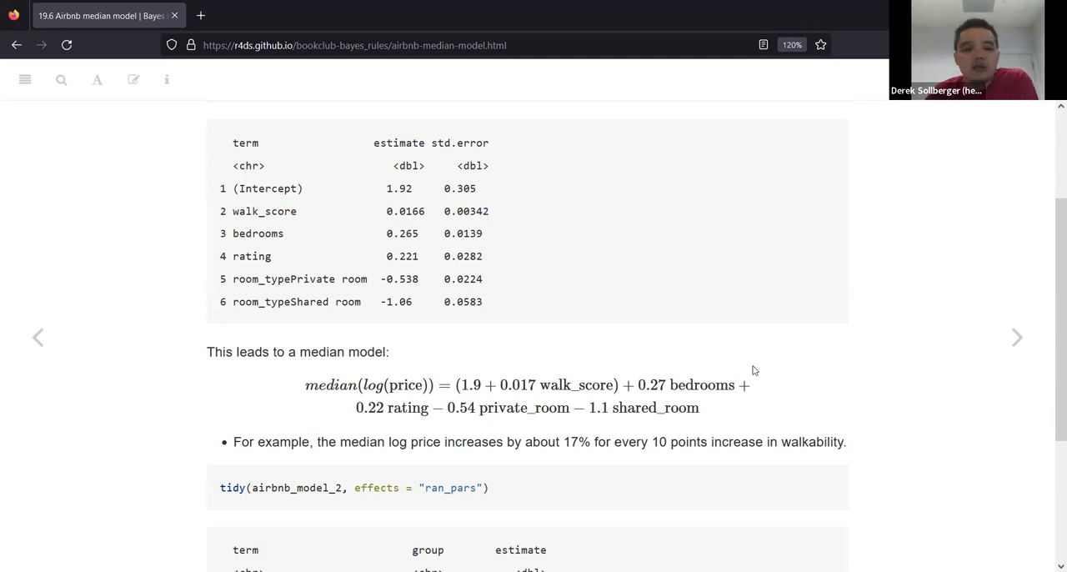
{"action": "mouse_move", "coordinate": [234, 474]}
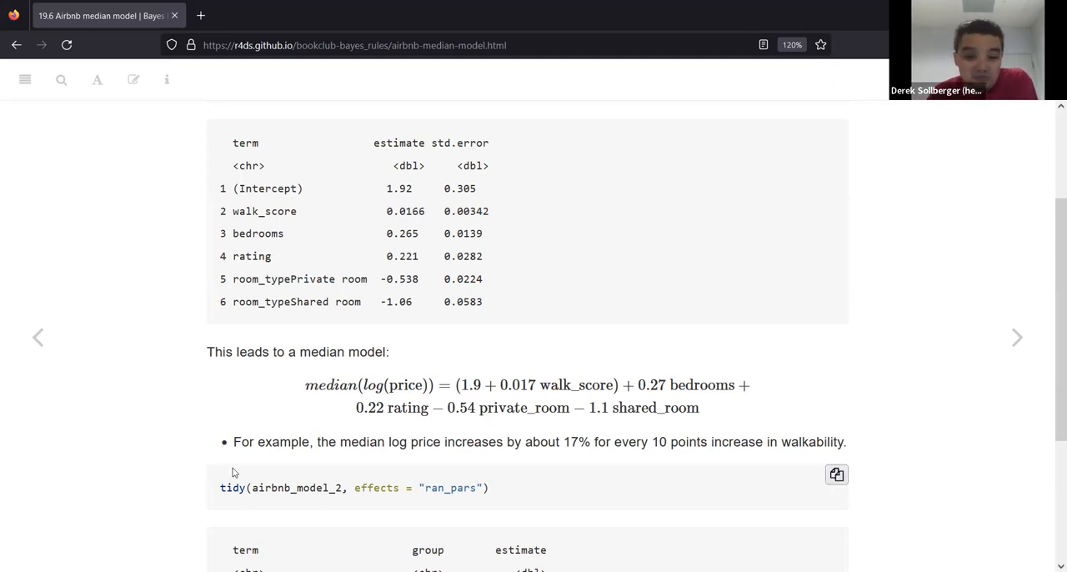
{"action": "scroll", "scroll_direction": "down", "scroll_amount": 3}
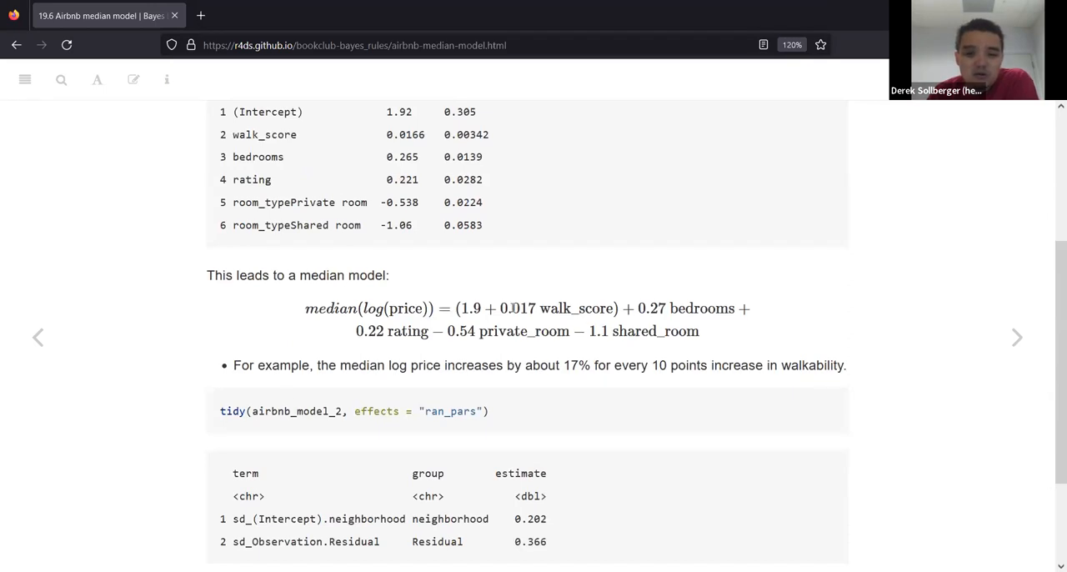
{"action": "double_click", "coordinate": [517, 307]}
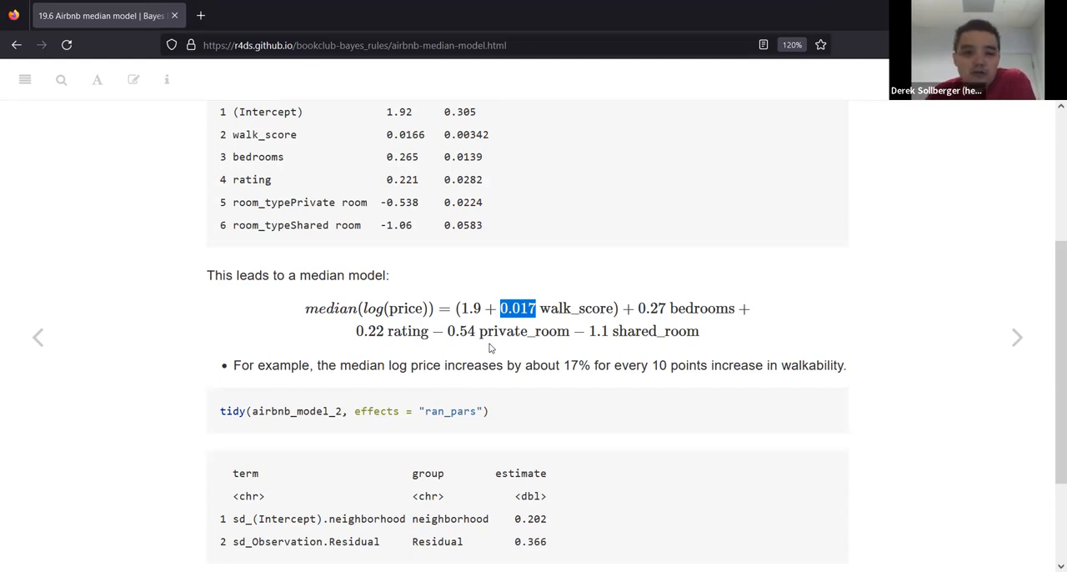
{"action": "mouse_move", "coordinate": [307, 381]}
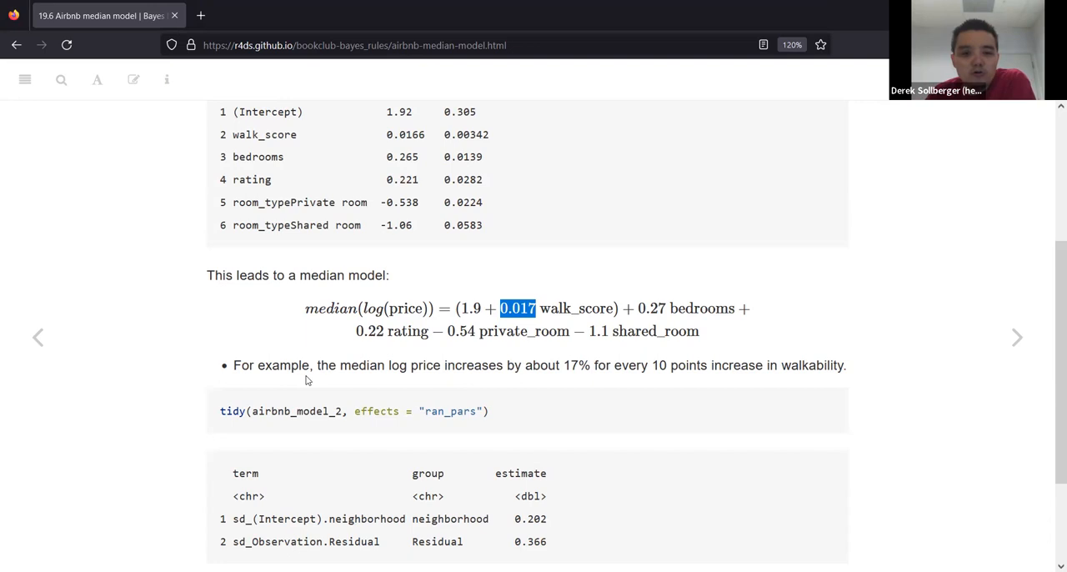
{"action": "left_click_drag", "start_coordinate": [320, 365], "coordinate": [504, 366]}
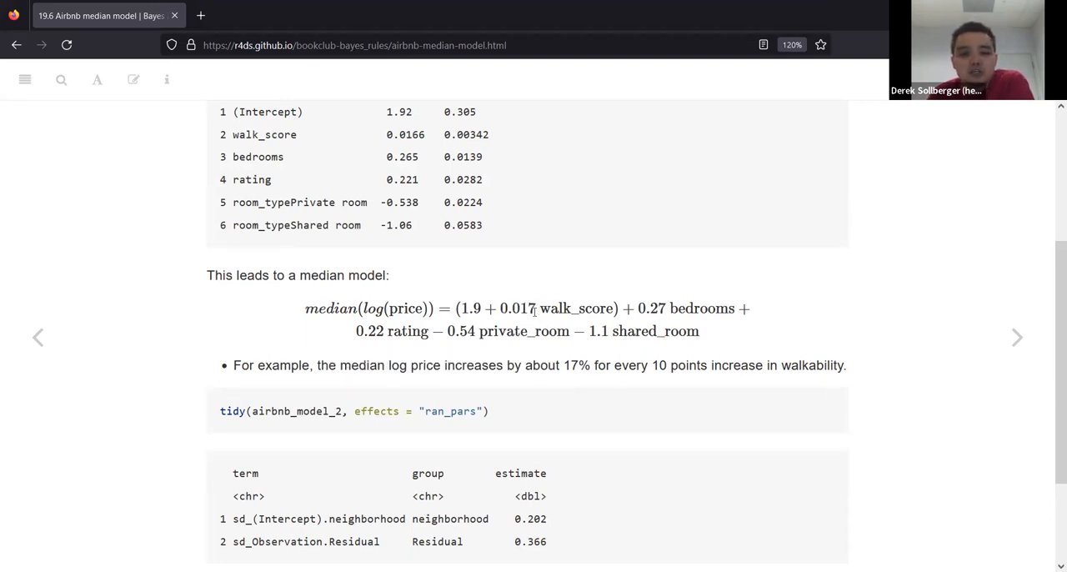
{"action": "double_click", "coordinate": [516, 307]}
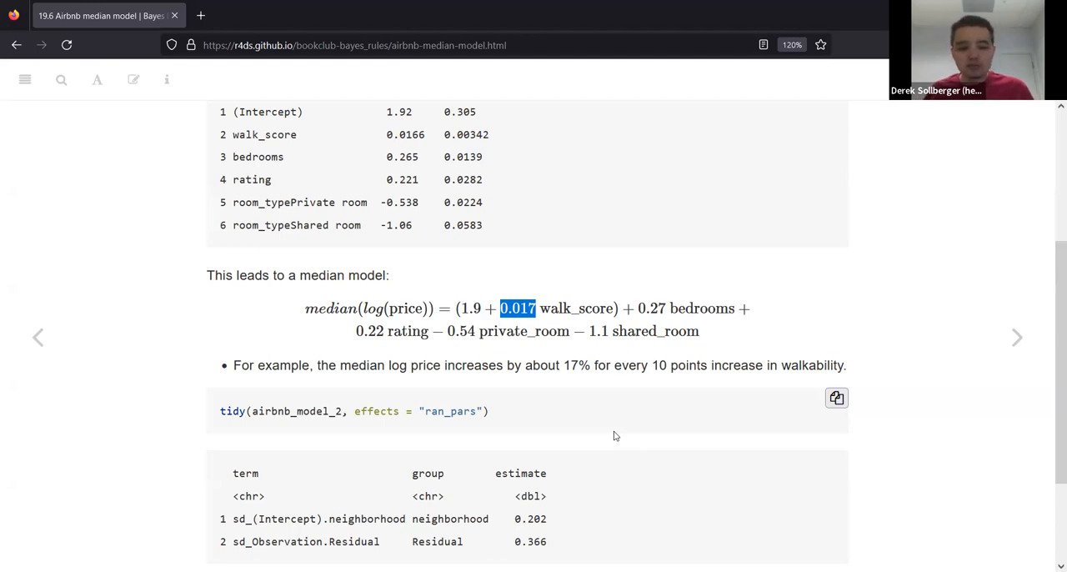
{"action": "mouse_move", "coordinate": [580, 413]}
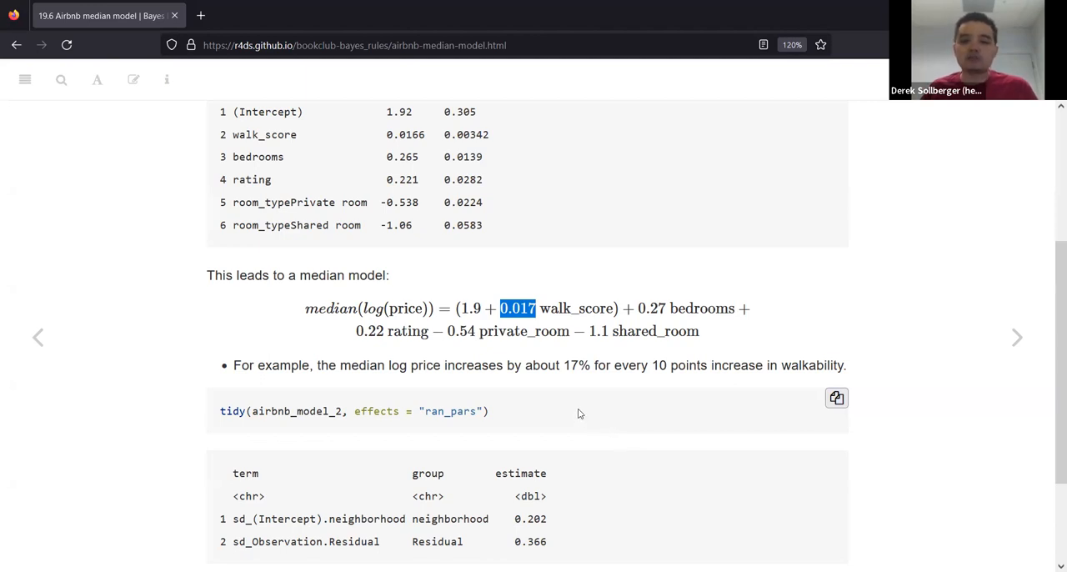
{"action": "mouse_move", "coordinate": [563, 363]}
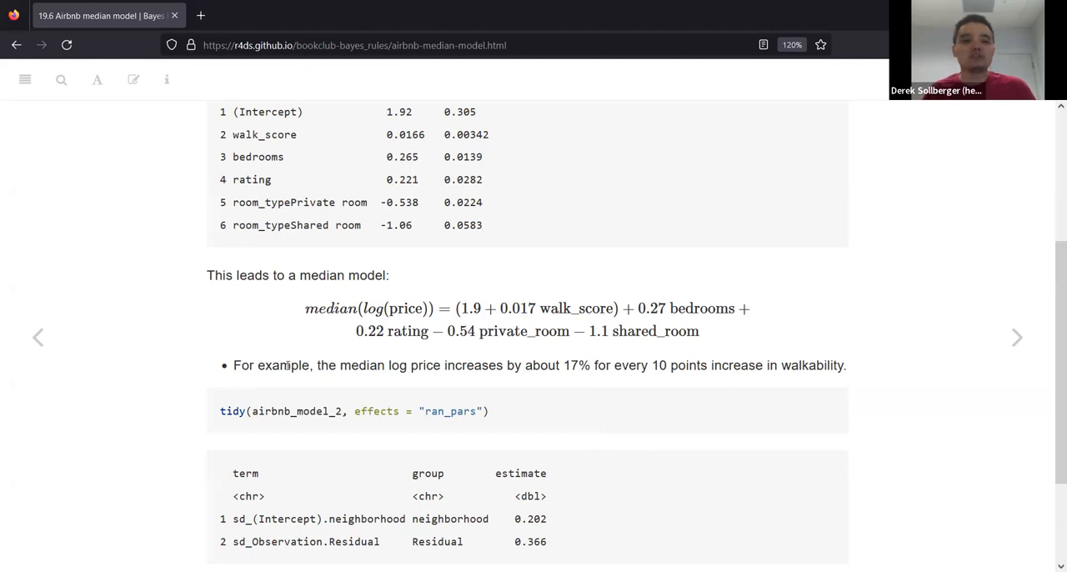
{"action": "mouse_move", "coordinate": [160, 388]}
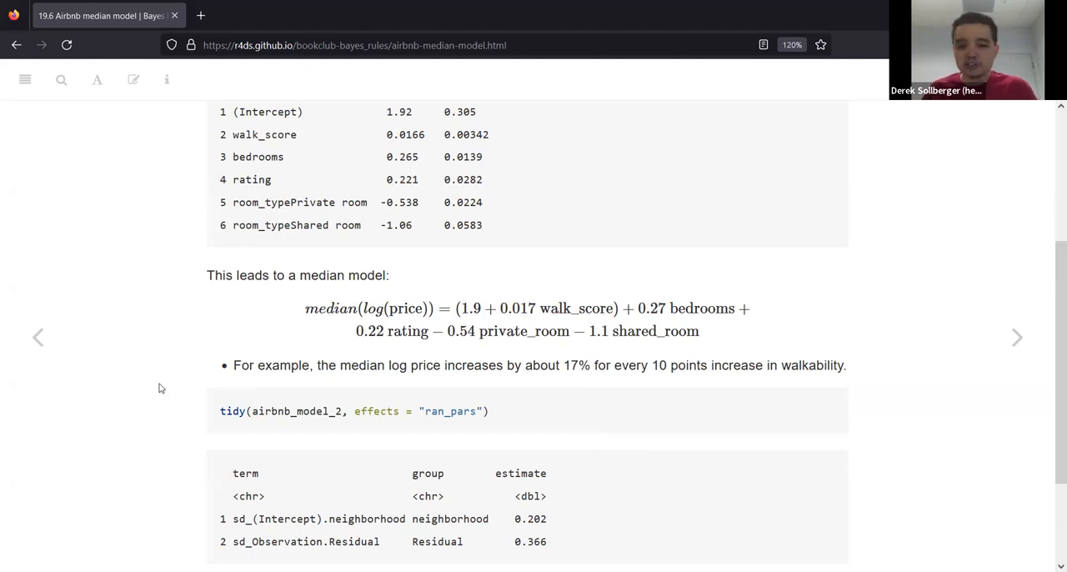
Scroll below the random-effects table and highlight the sd_(Intercept).neighborhood variation row
{"action": "scroll", "scroll_direction": "down", "scroll_amount": 3}
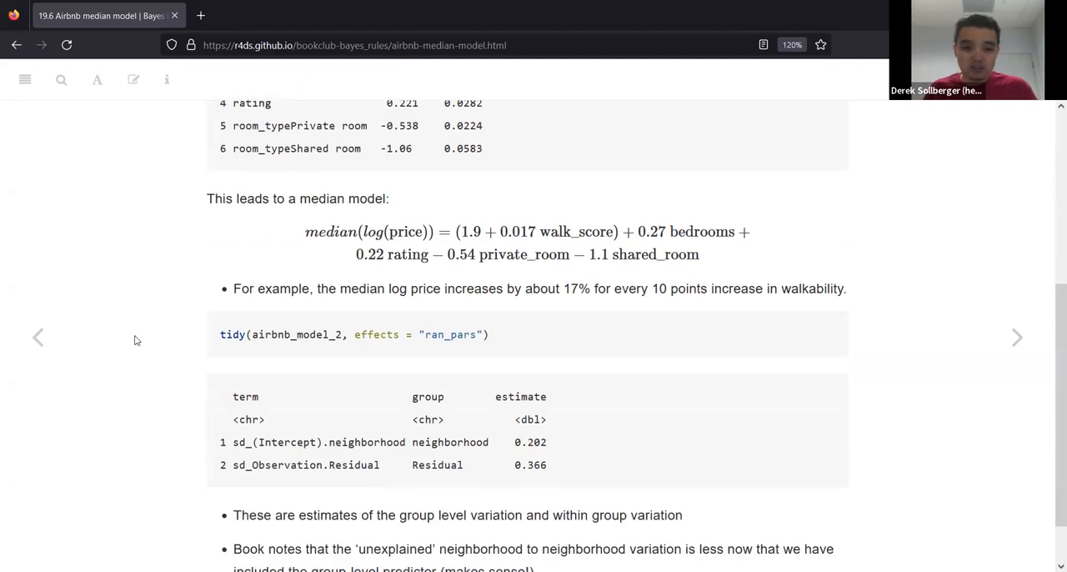
{"action": "mouse_move", "coordinate": [97, 368]}
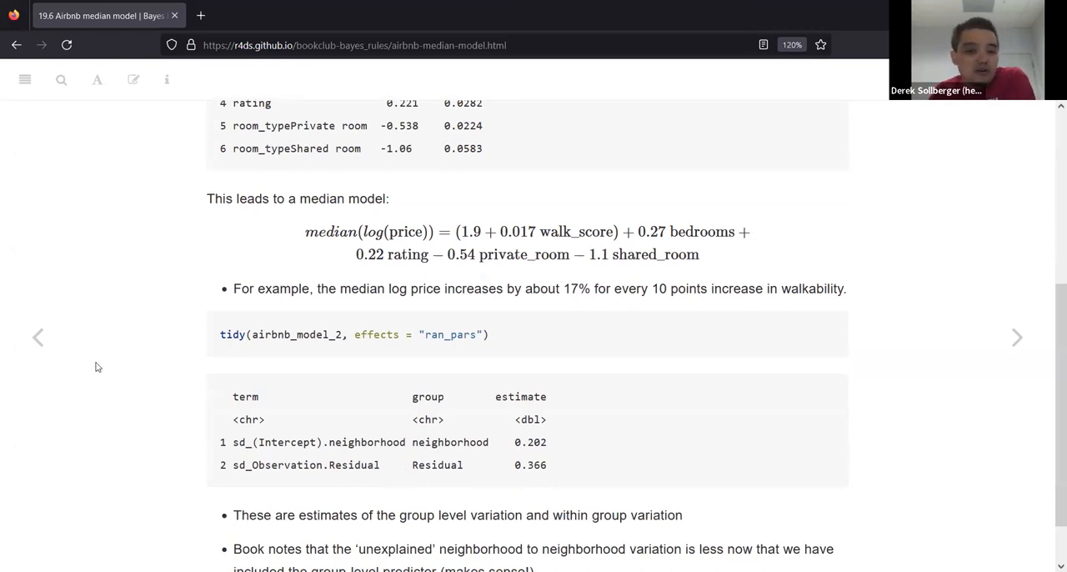
{"action": "mouse_move", "coordinate": [262, 380]}
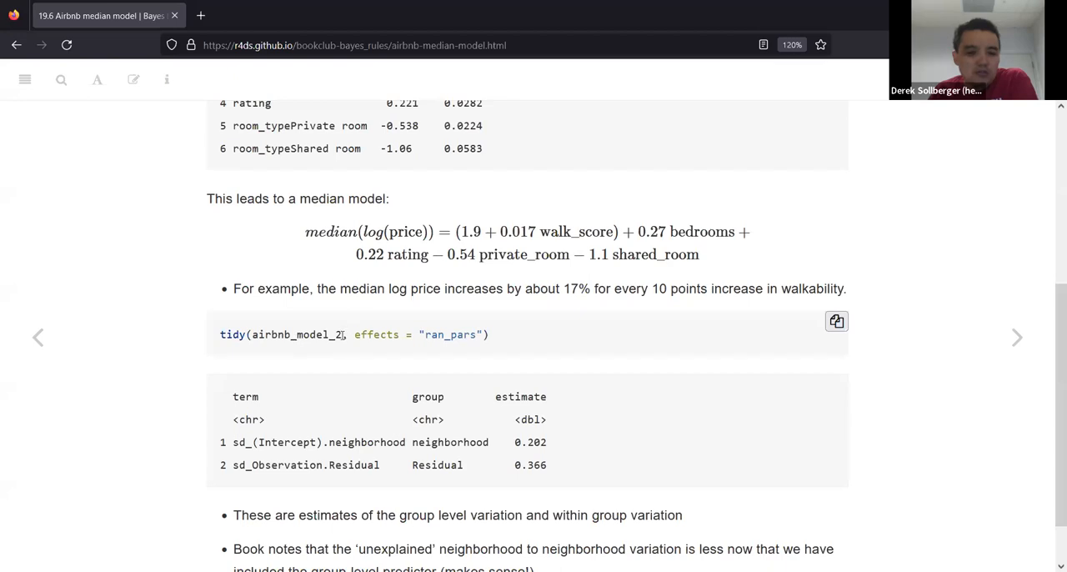
{"action": "double_click", "coordinate": [297, 333]}
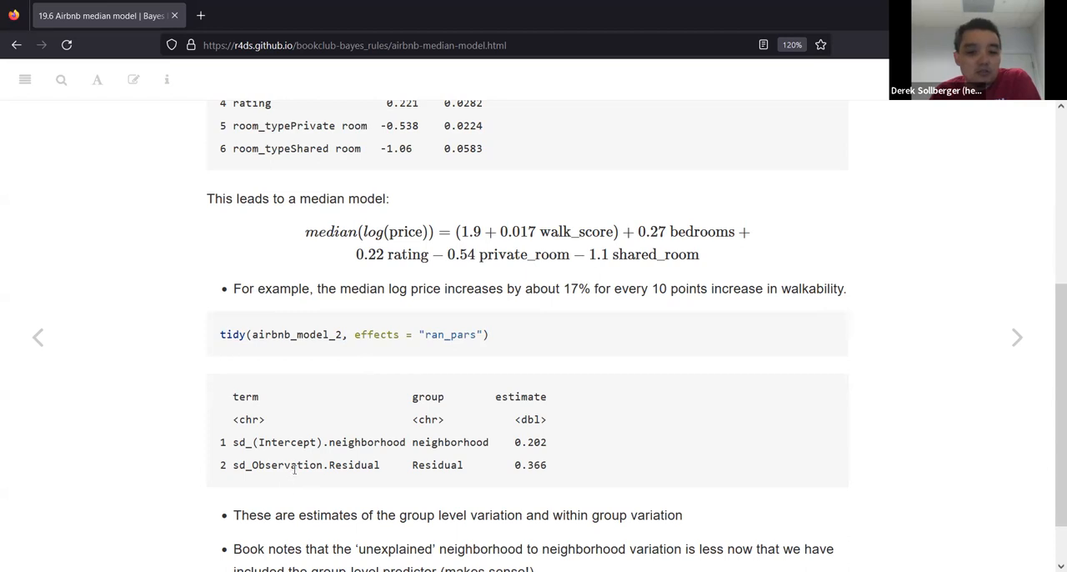
{"action": "mouse_move", "coordinate": [554, 444]}
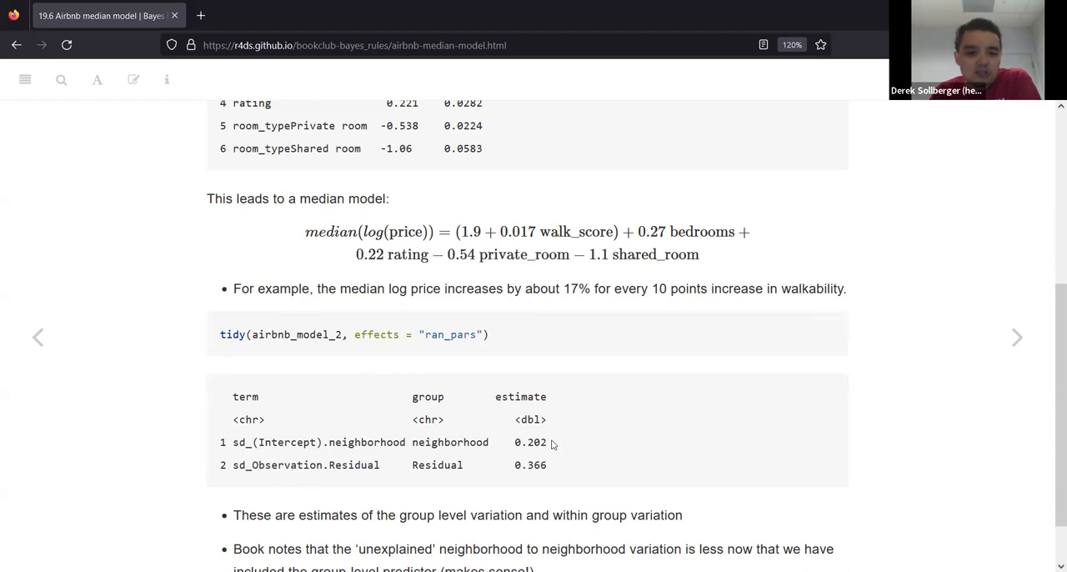
{"action": "mouse_move", "coordinate": [551, 450]}
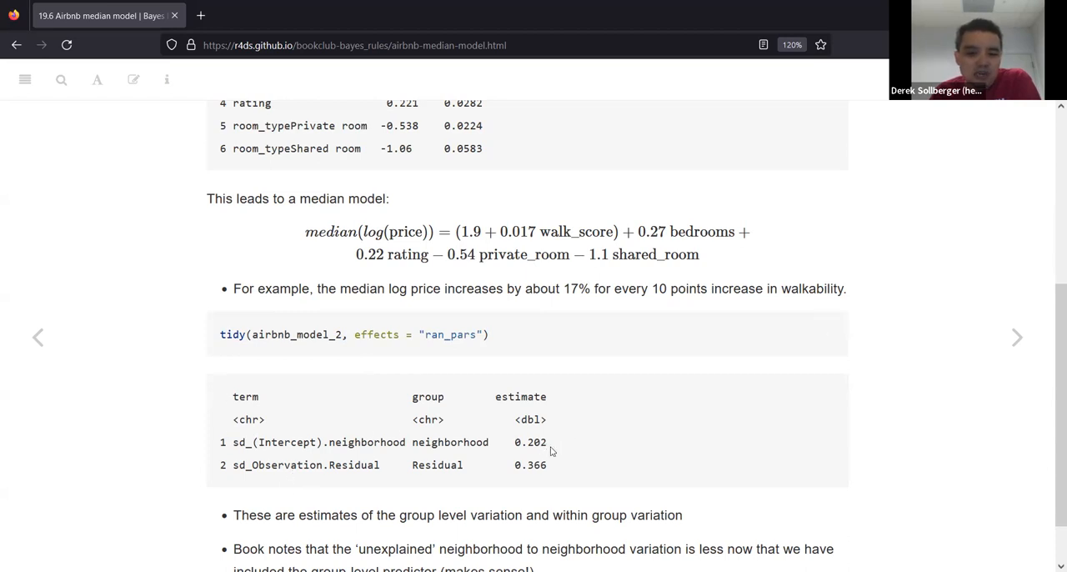
{"action": "left_click_drag", "start_coordinate": [253, 442], "coordinate": [547, 442]}
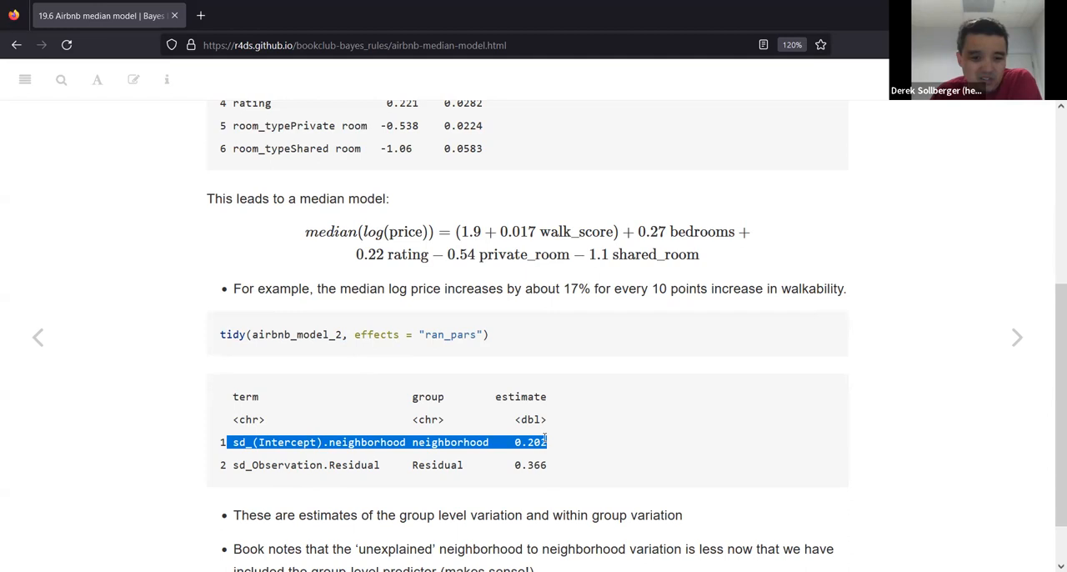
{"action": "mouse_move", "coordinate": [550, 470]}
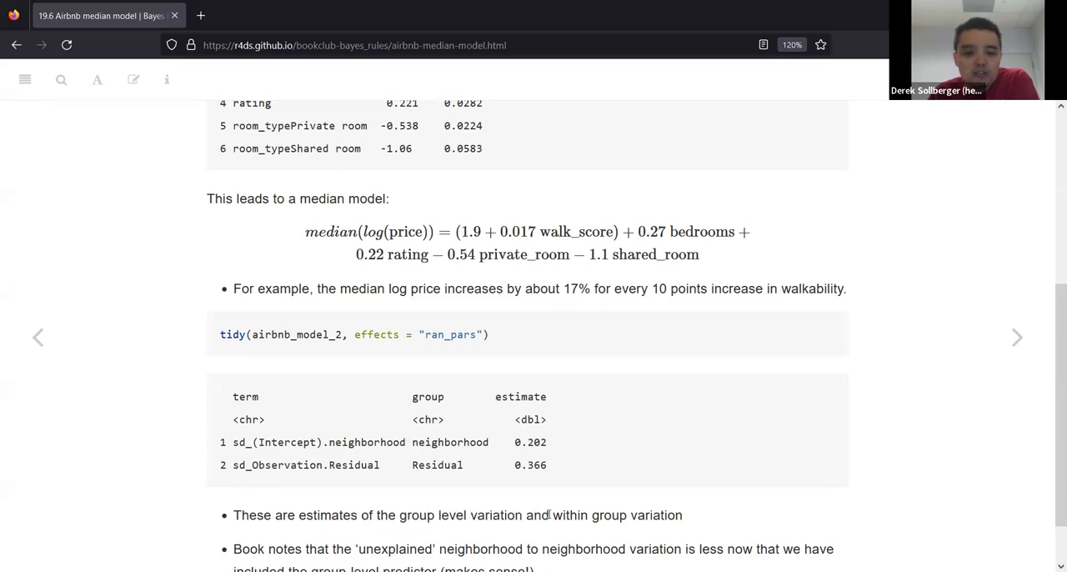
{"action": "mouse_move", "coordinate": [708, 523]}
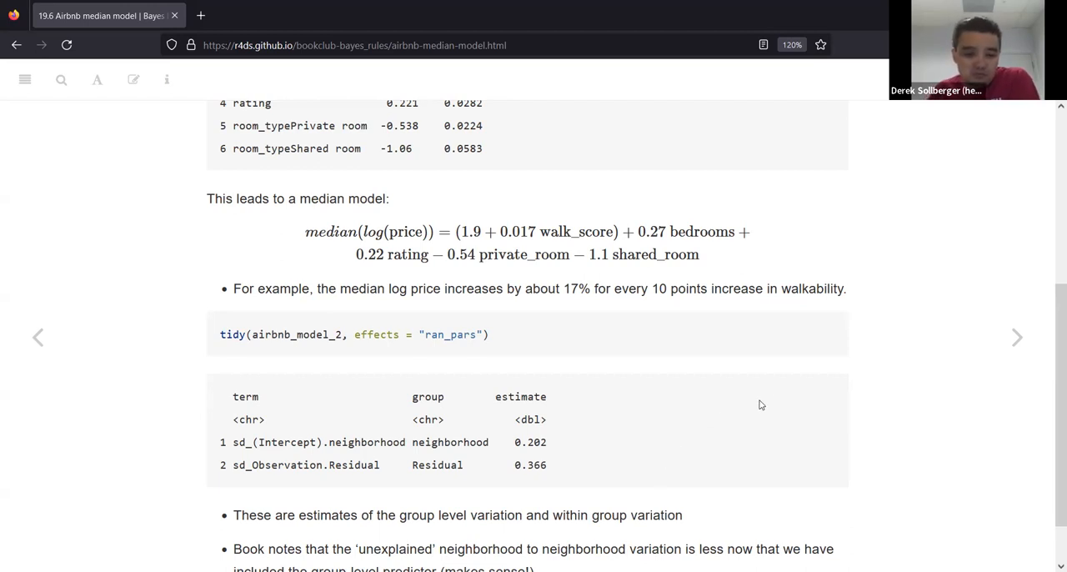
Scroll to the tidy ran_pars output and highlight the 0.202 neighborhood estimate
{"action": "scroll", "scroll_direction": "down", "scroll_amount": 3}
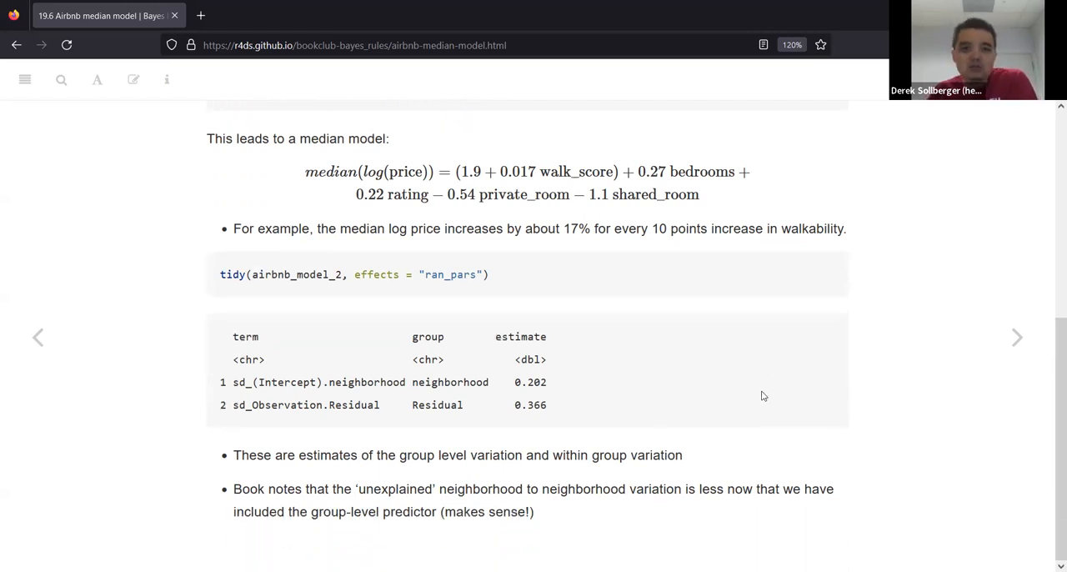
{"action": "mouse_move", "coordinate": [758, 387]}
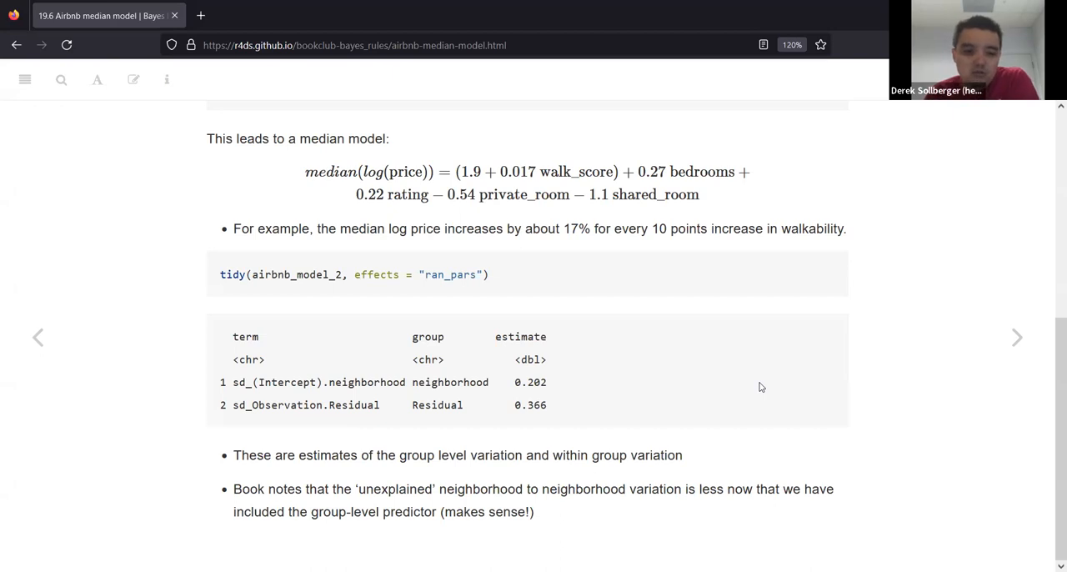
{"action": "mouse_move", "coordinate": [310, 482]}
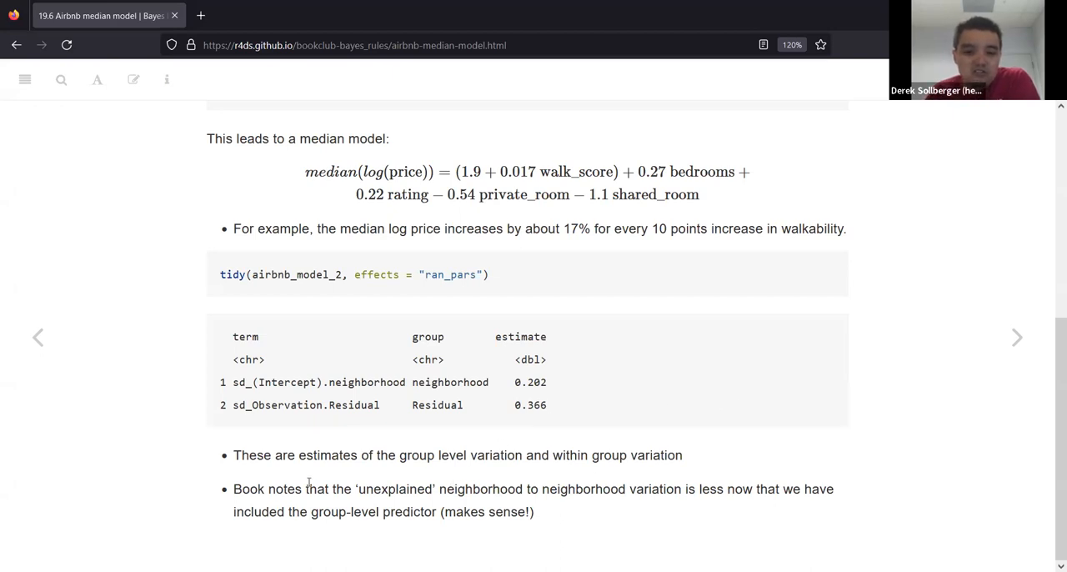
{"action": "mouse_move", "coordinate": [199, 458]}
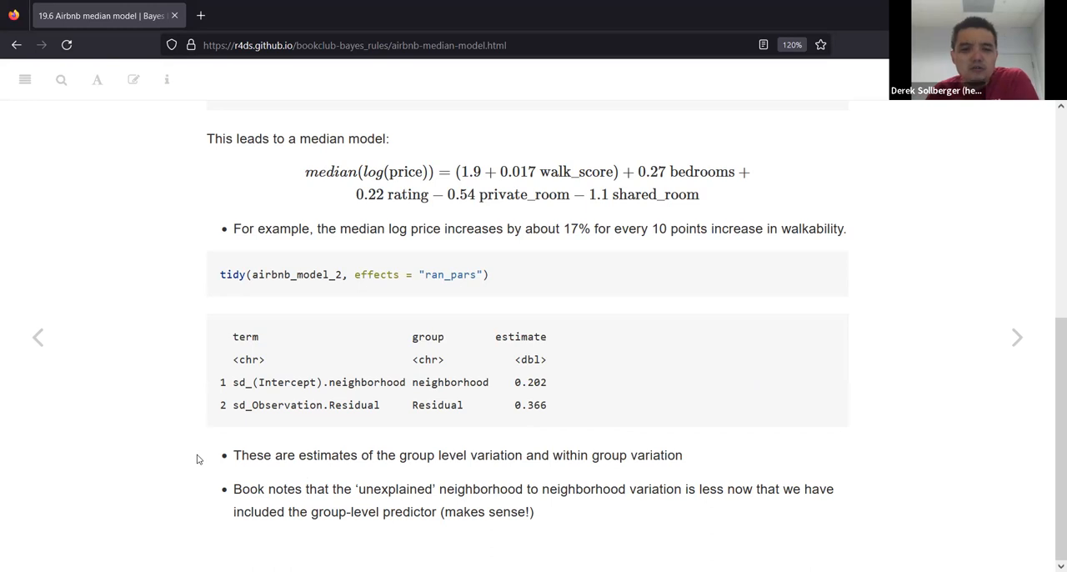
{"action": "mouse_move", "coordinate": [223, 454]}
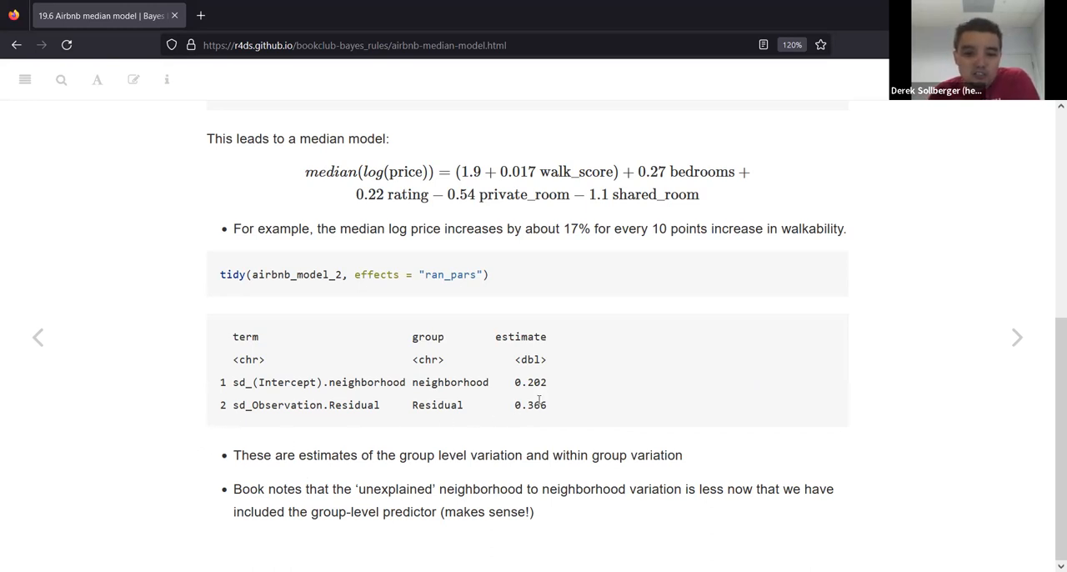
{"action": "double_click", "coordinate": [530, 382]}
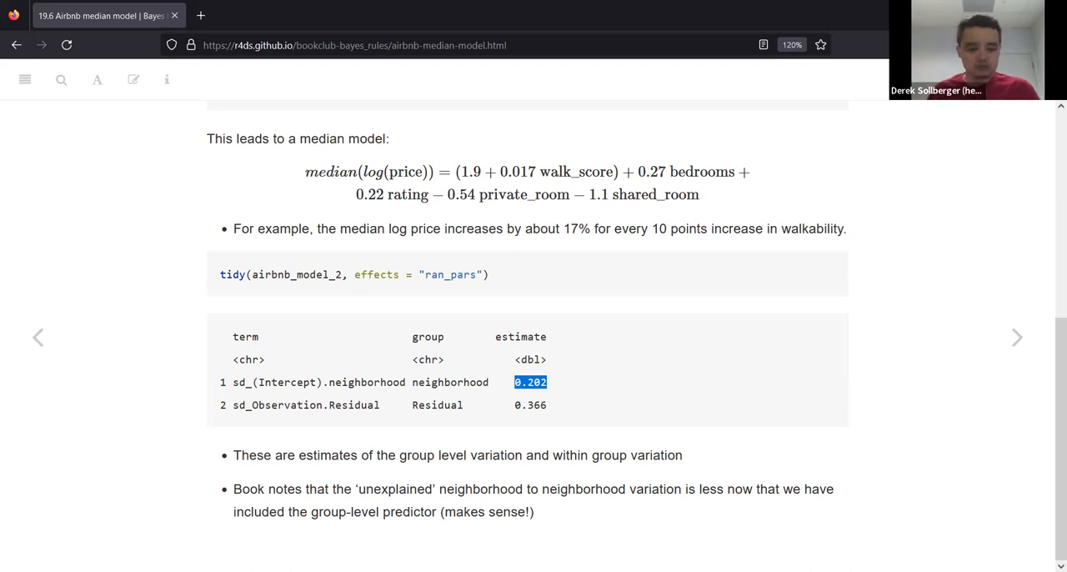
{"action": "mouse_move", "coordinate": [520, 537]}
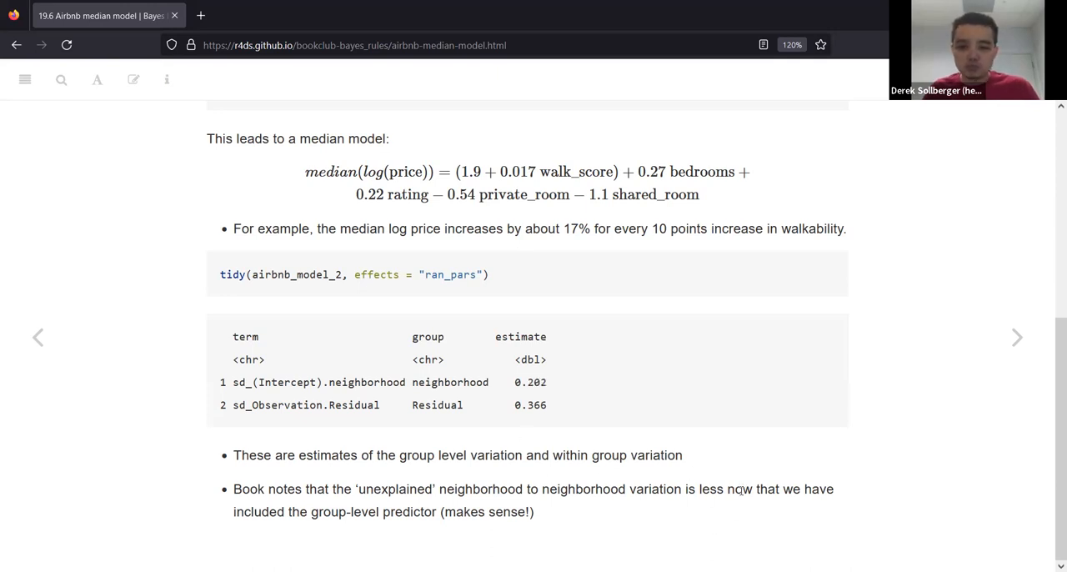
Advance to 19.7 Airbnb posterior group-level analysis comparing Edgewater and Pullman
{"action": "scroll", "scroll_direction": "up", "scroll_amount": 3}
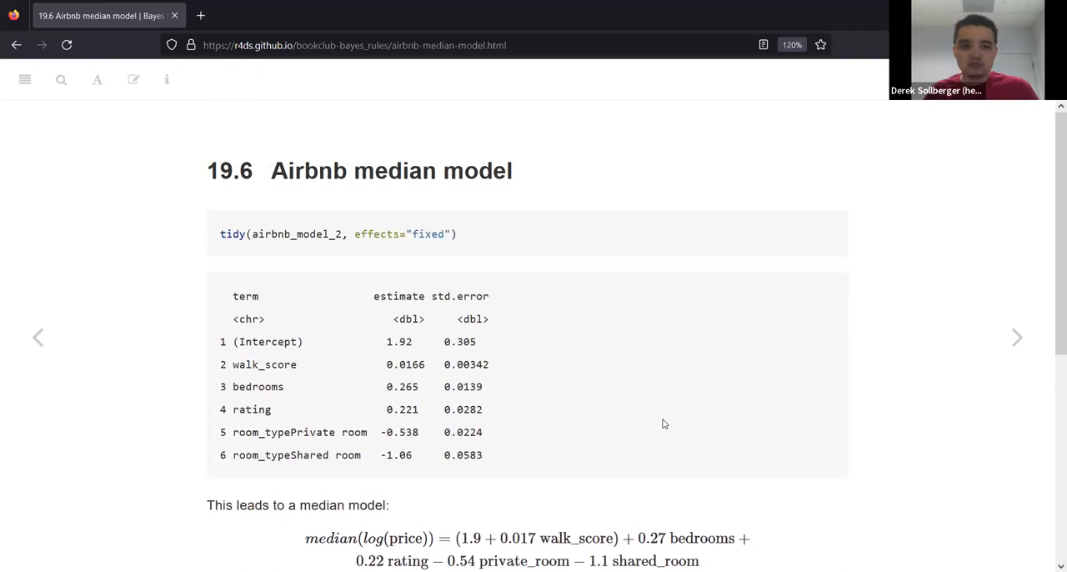
{"action": "scroll", "scroll_direction": "down", "scroll_amount": 3}
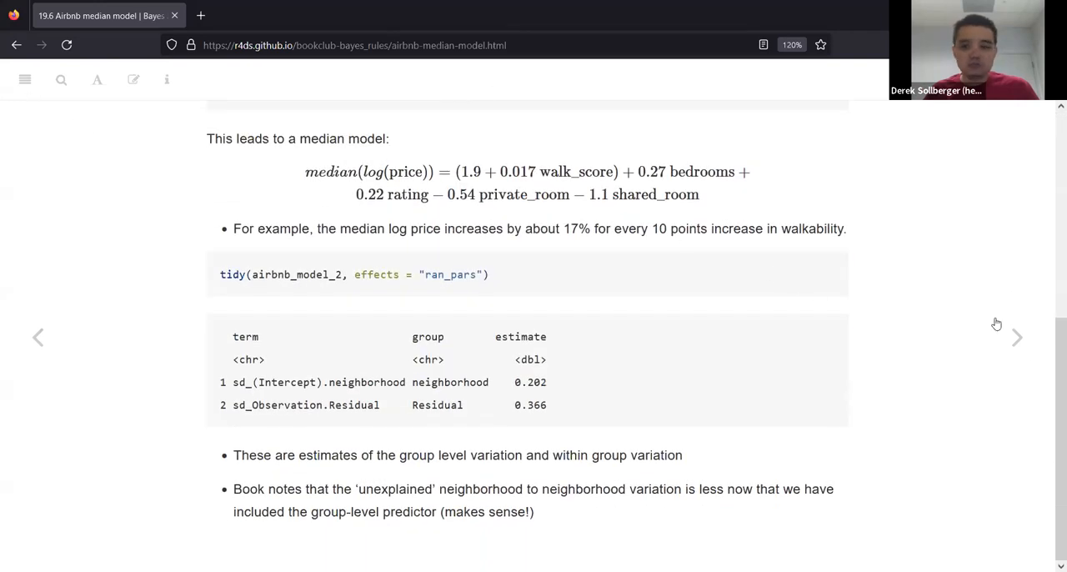
{"action": "left_click", "coordinate": [1017, 337]}
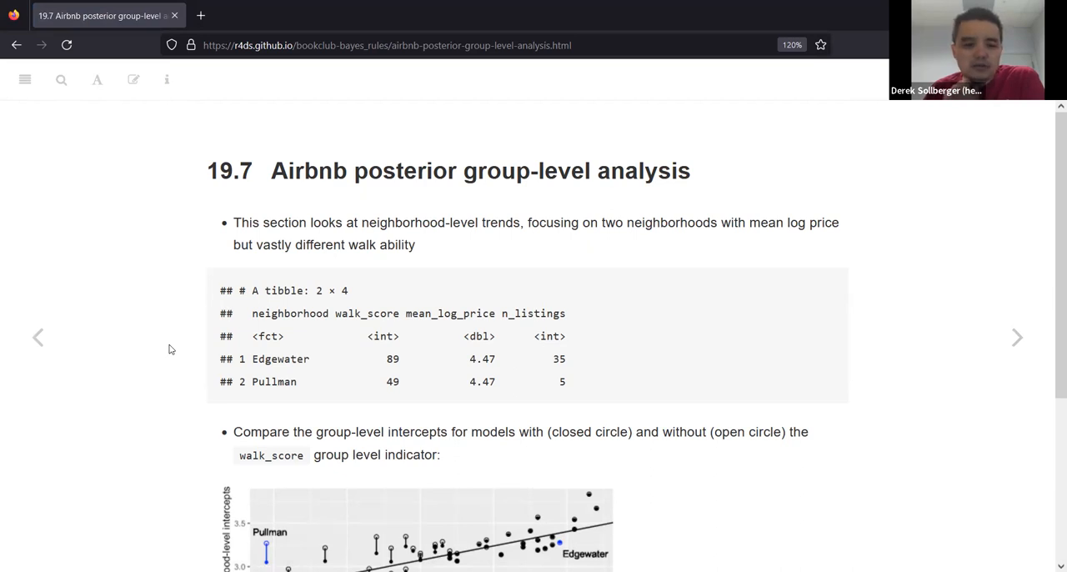
{"action": "scroll", "scroll_direction": "down", "scroll_amount": 3}
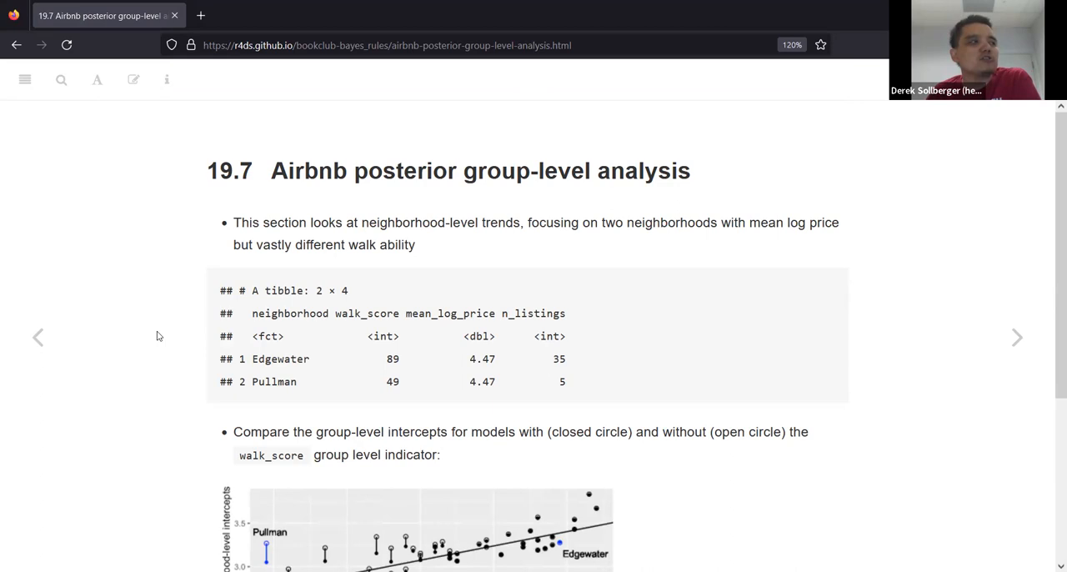
{"action": "mouse_move", "coordinate": [142, 307]}
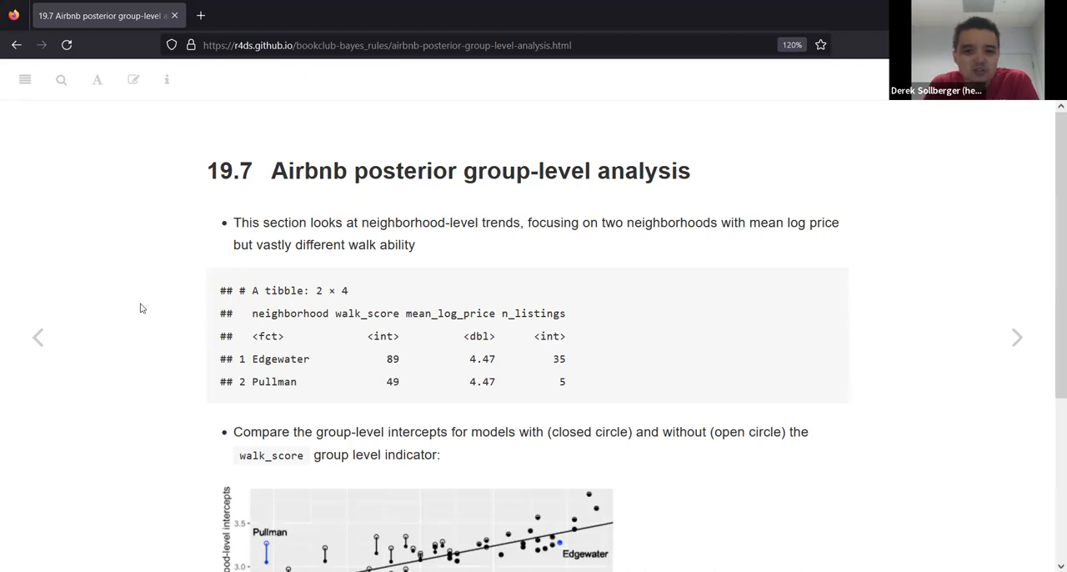
{"action": "mouse_move", "coordinate": [750, 226]}
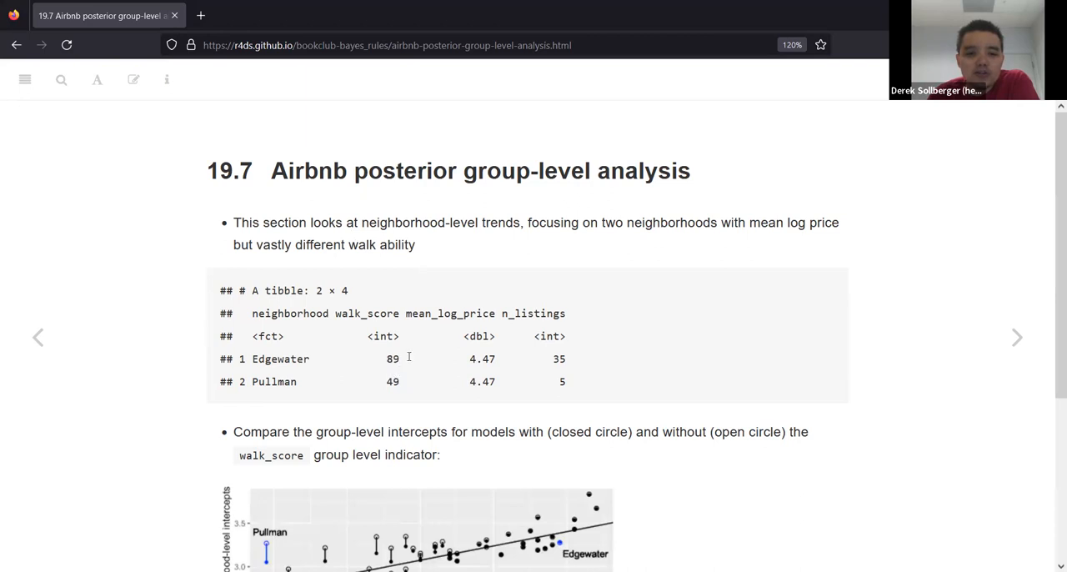
{"action": "double_click", "coordinate": [390, 358]}
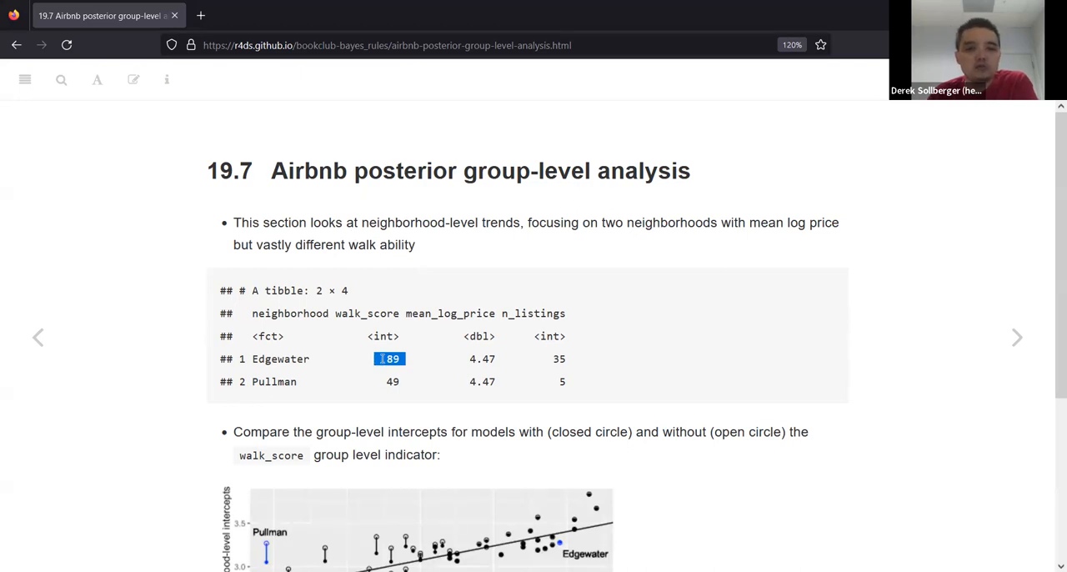
{"action": "mouse_move", "coordinate": [410, 377]}
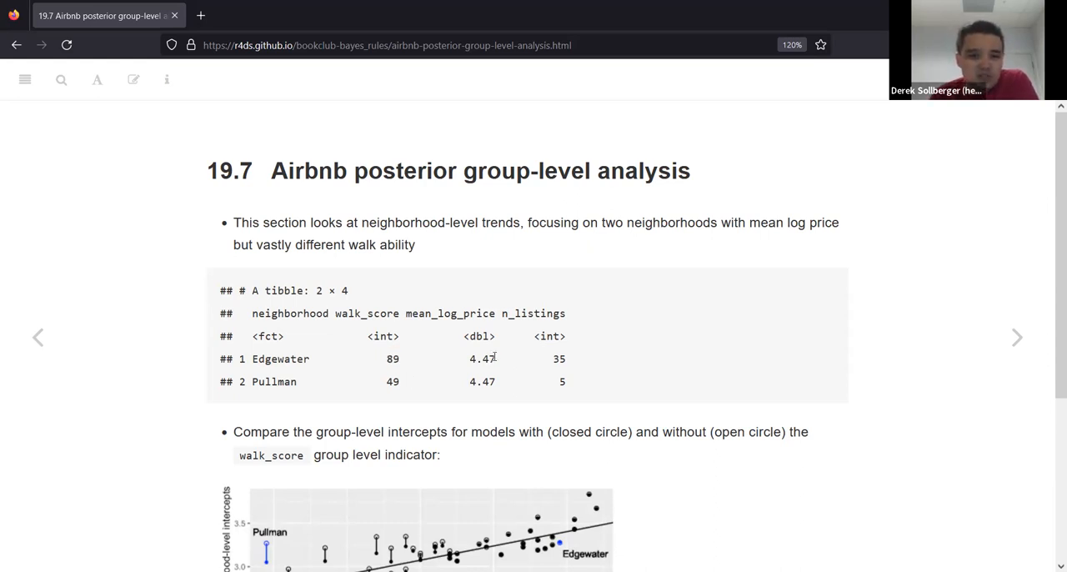
{"action": "double_click", "coordinate": [480, 358]}
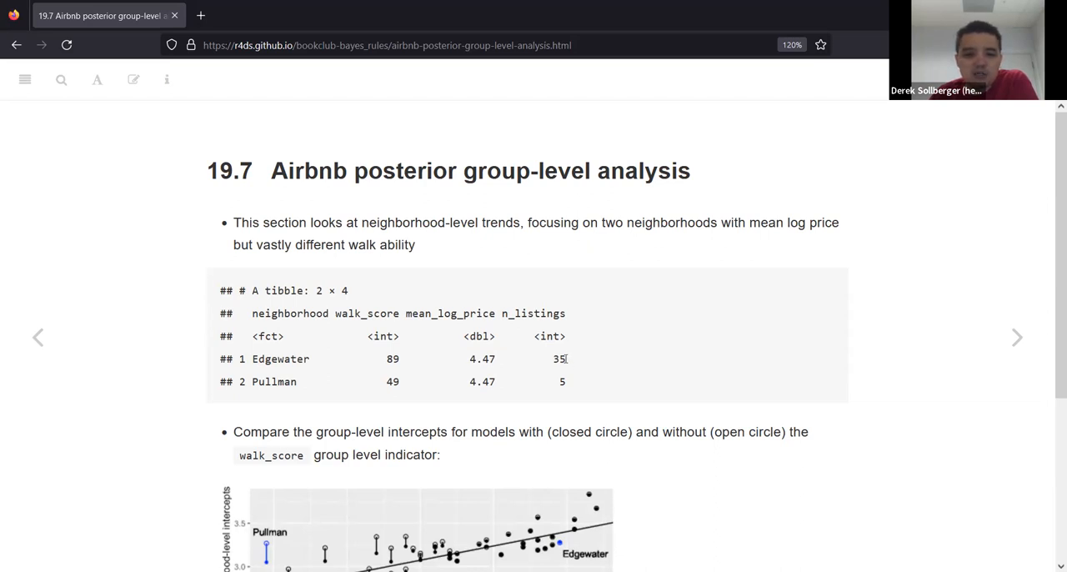
{"action": "double_click", "coordinate": [557, 359]}
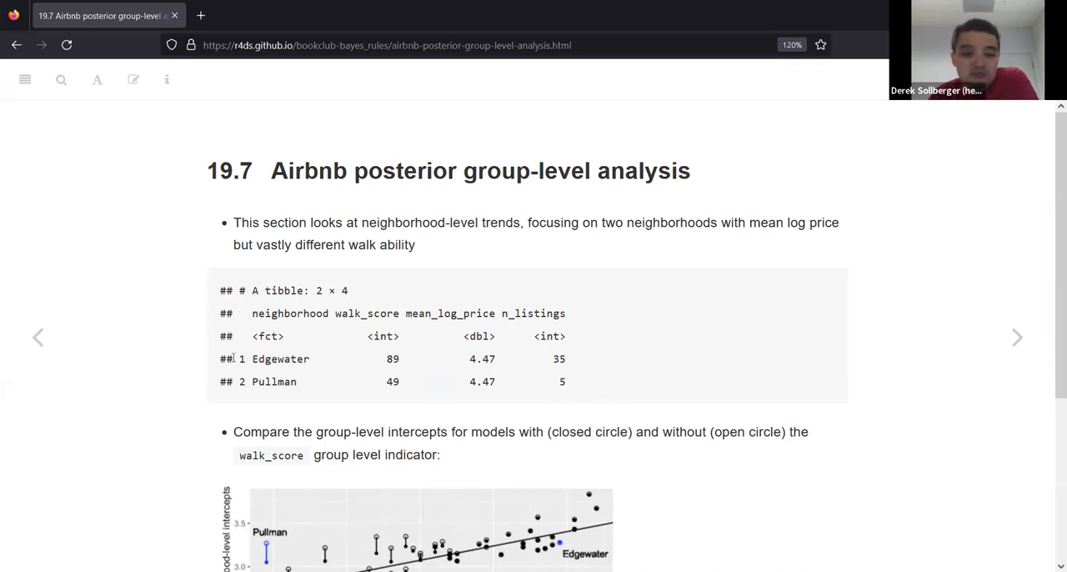
Scroll to the 19.7 intercept plot and select the phrase about closed-circle models
{"action": "scroll", "scroll_direction": "down", "scroll_amount": 3}
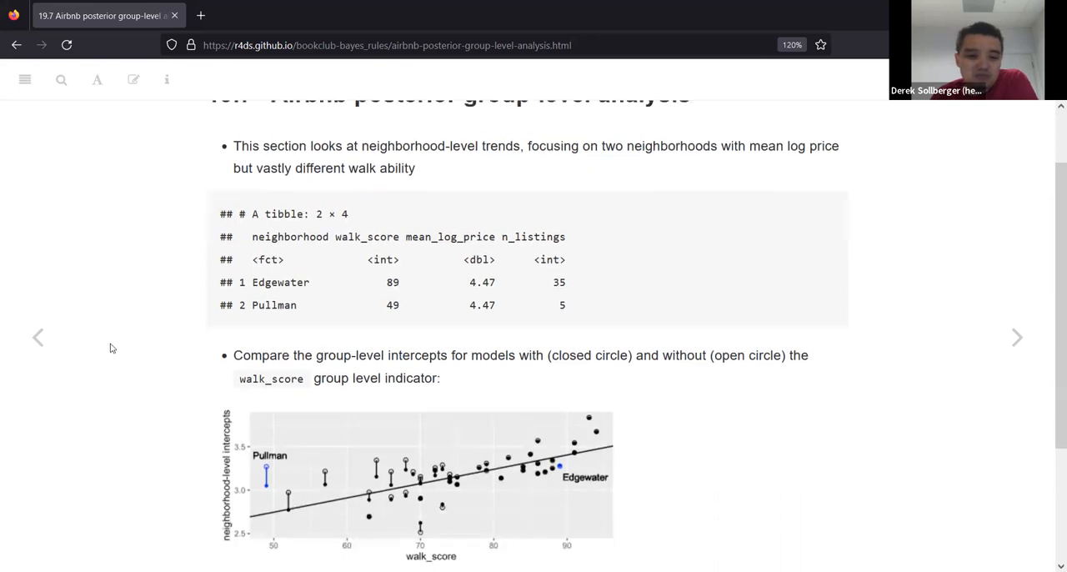
{"action": "scroll", "scroll_direction": "down", "scroll_amount": 3}
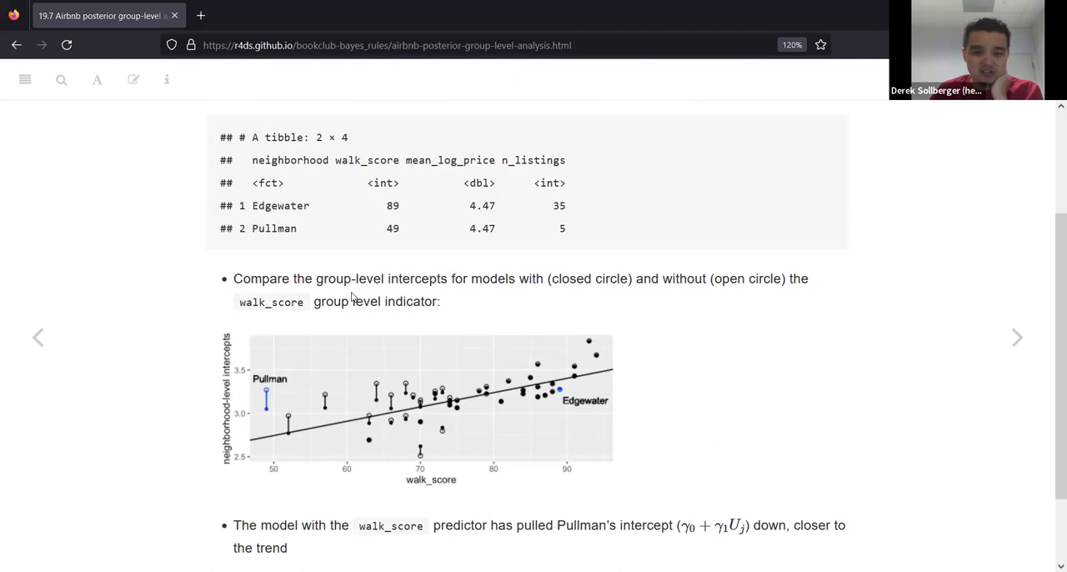
{"action": "mouse_move", "coordinate": [632, 277]}
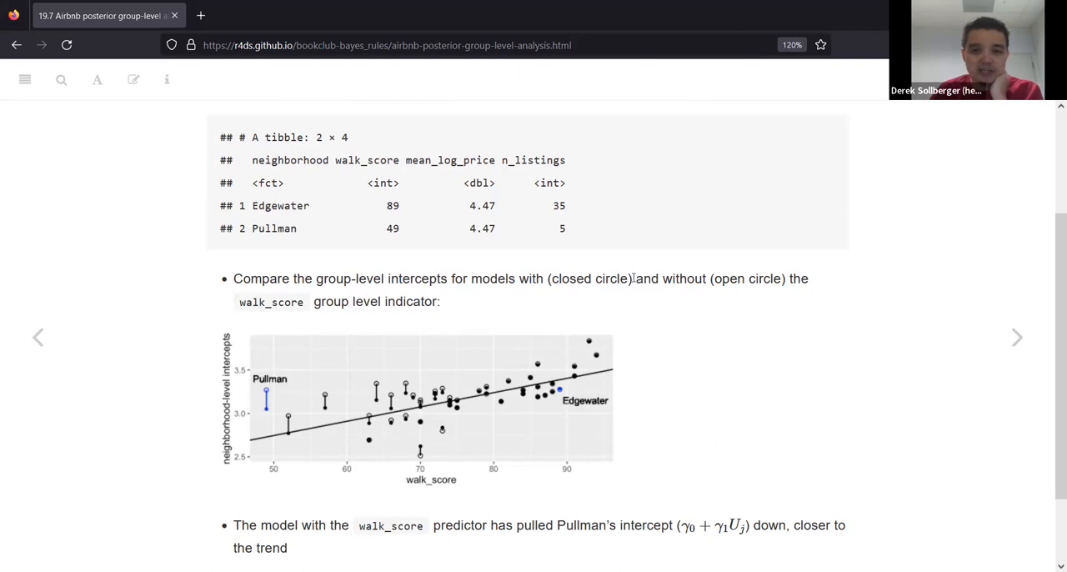
{"action": "left_click_drag", "start_coordinate": [414, 278], "coordinate": [633, 279]}
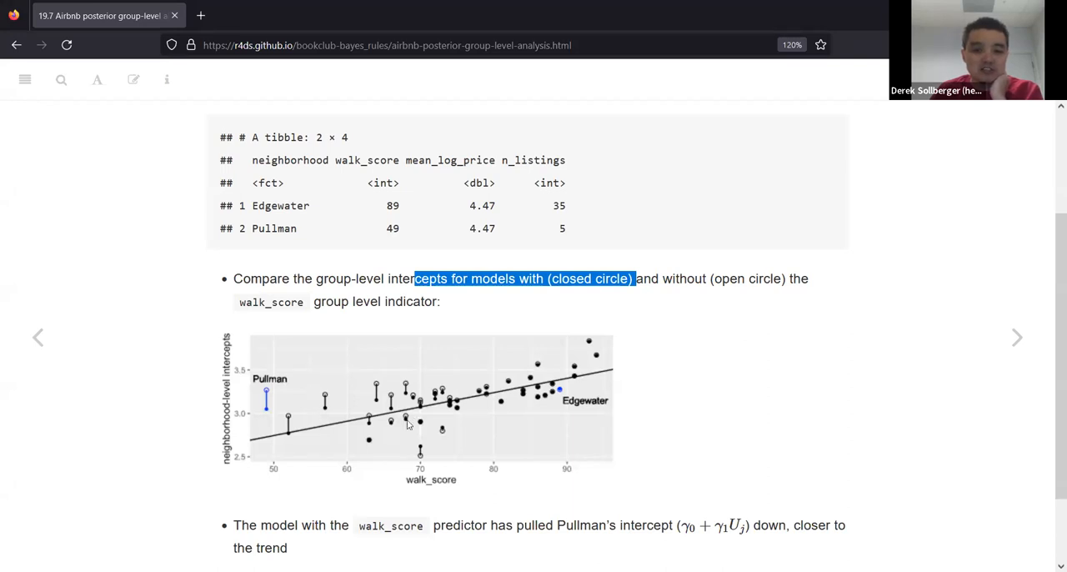
{"action": "mouse_move", "coordinate": [393, 424]}
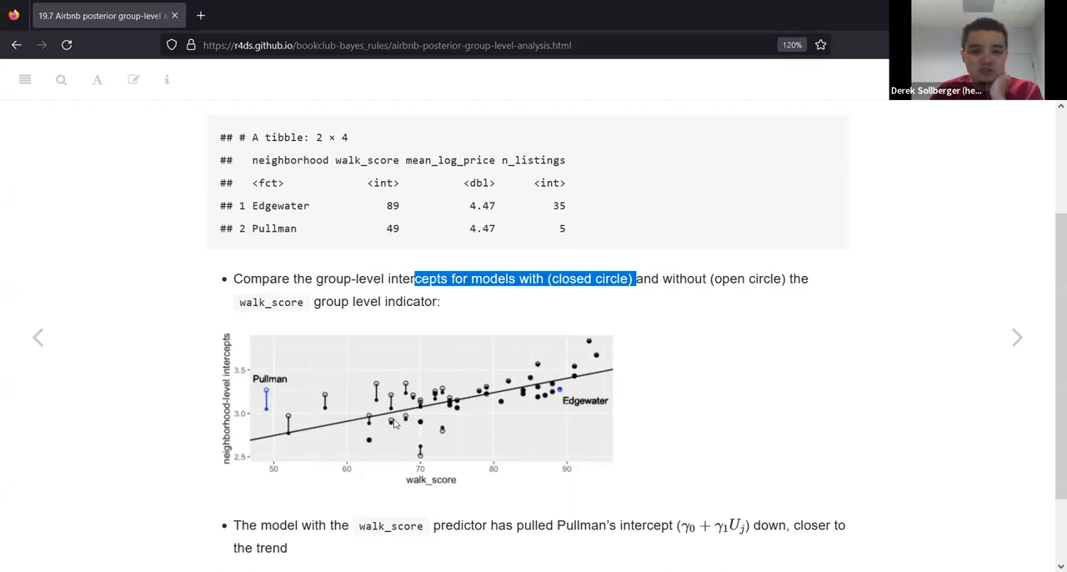
{"action": "mouse_move", "coordinate": [300, 430]}
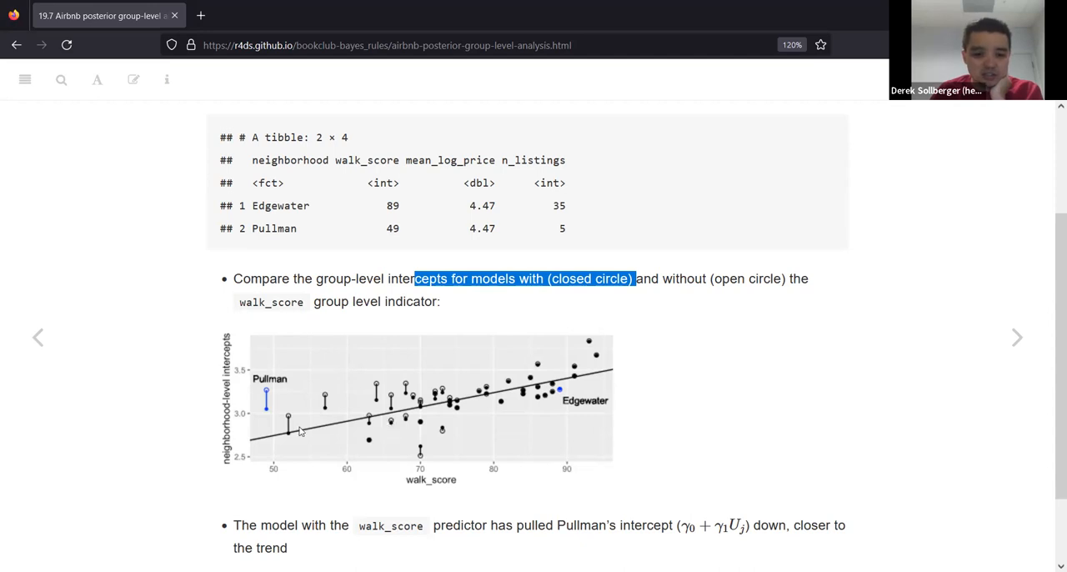
{"action": "mouse_move", "coordinate": [575, 403]}
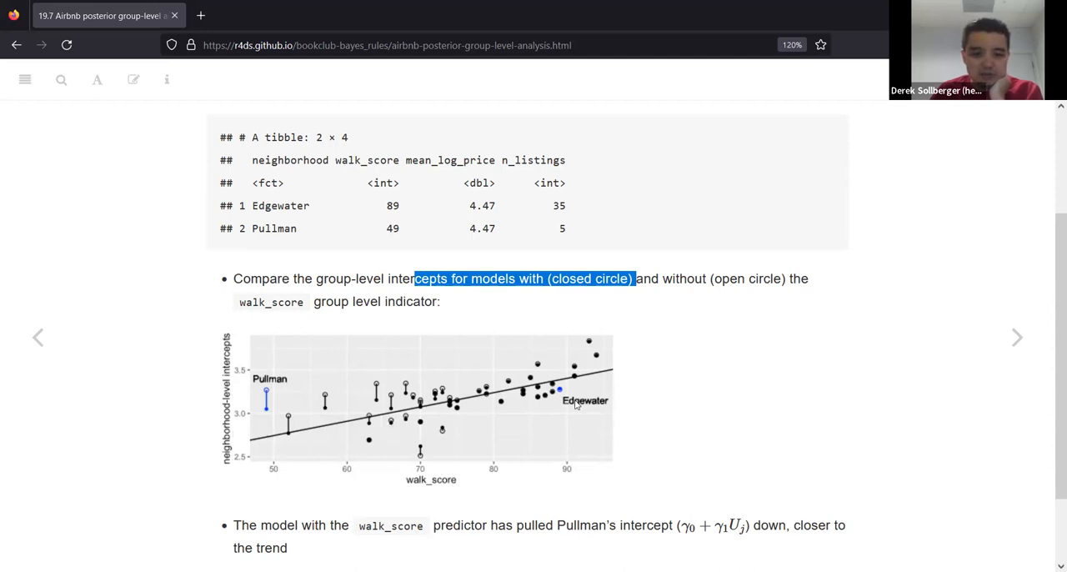
{"action": "mouse_move", "coordinate": [490, 398]}
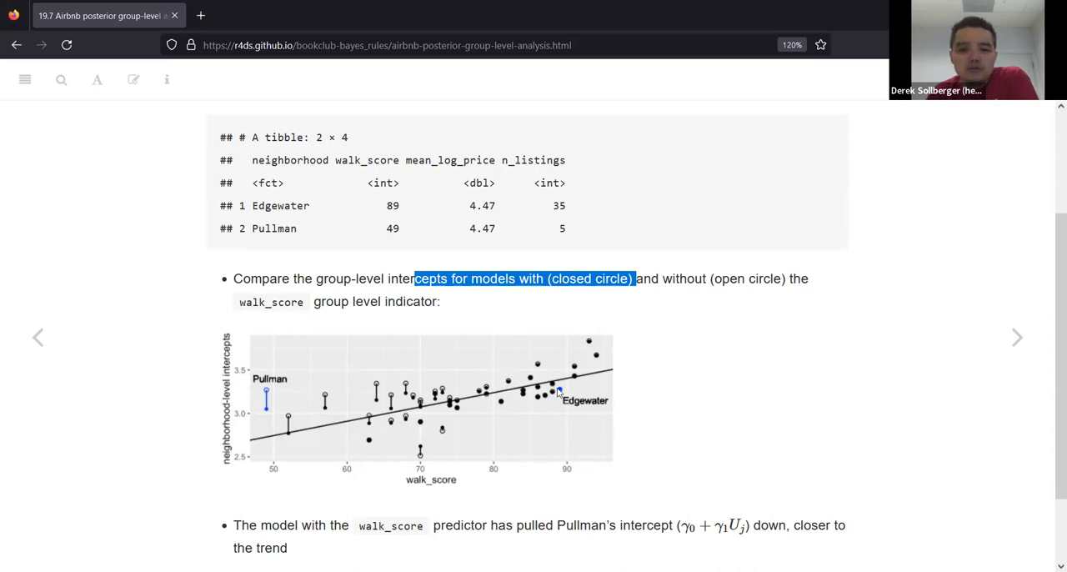
{"action": "mouse_move", "coordinate": [701, 413]}
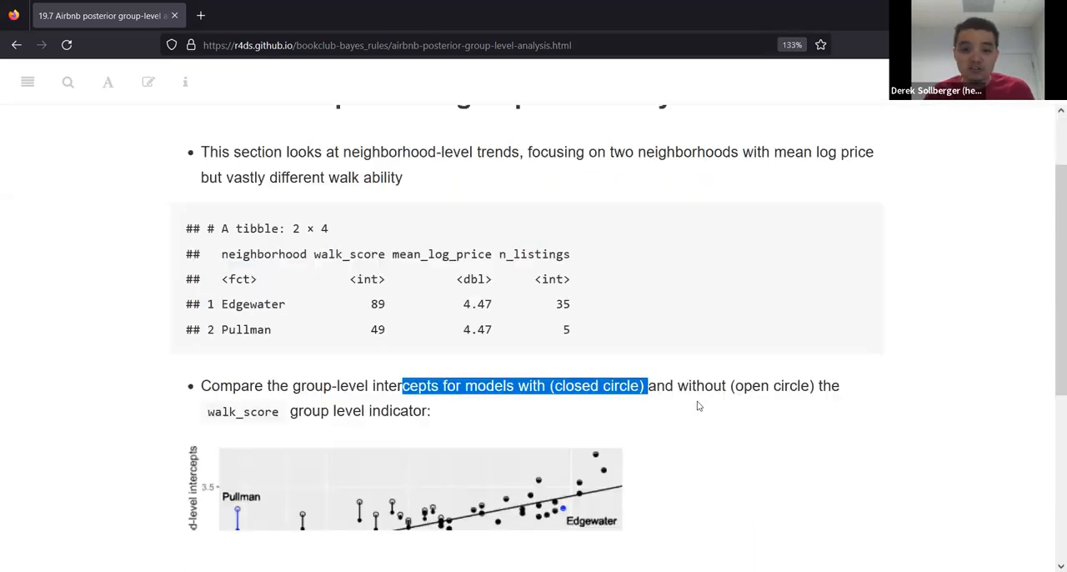
Scroll down 19.7 to the note that group-level predictors pool information for Pullman
{"action": "scroll", "scroll_direction": "down", "scroll_amount": 3}
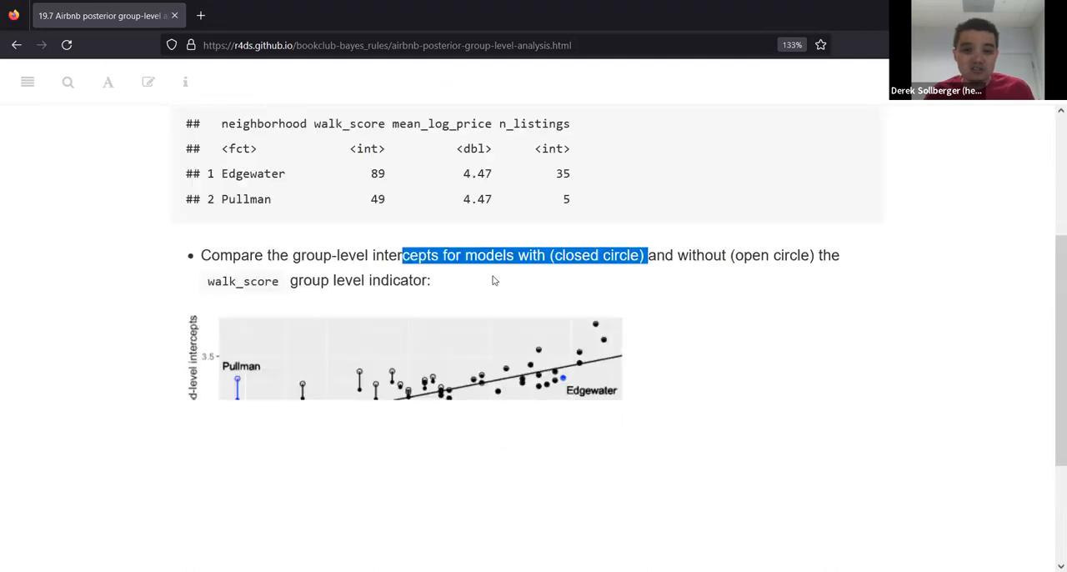
{"action": "scroll", "scroll_direction": "down", "scroll_amount": 3}
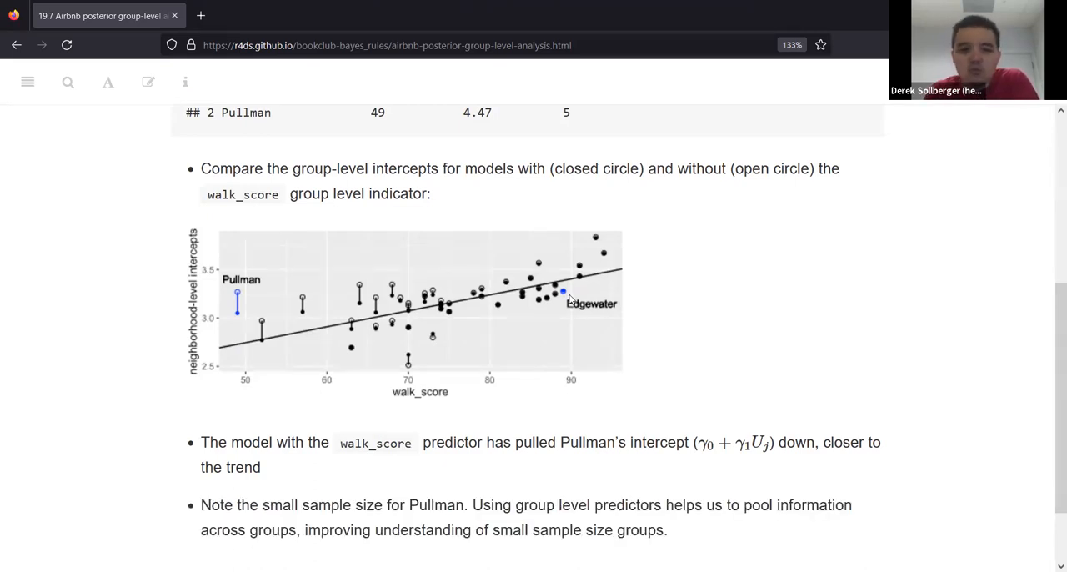
{"action": "mouse_move", "coordinate": [247, 302]}
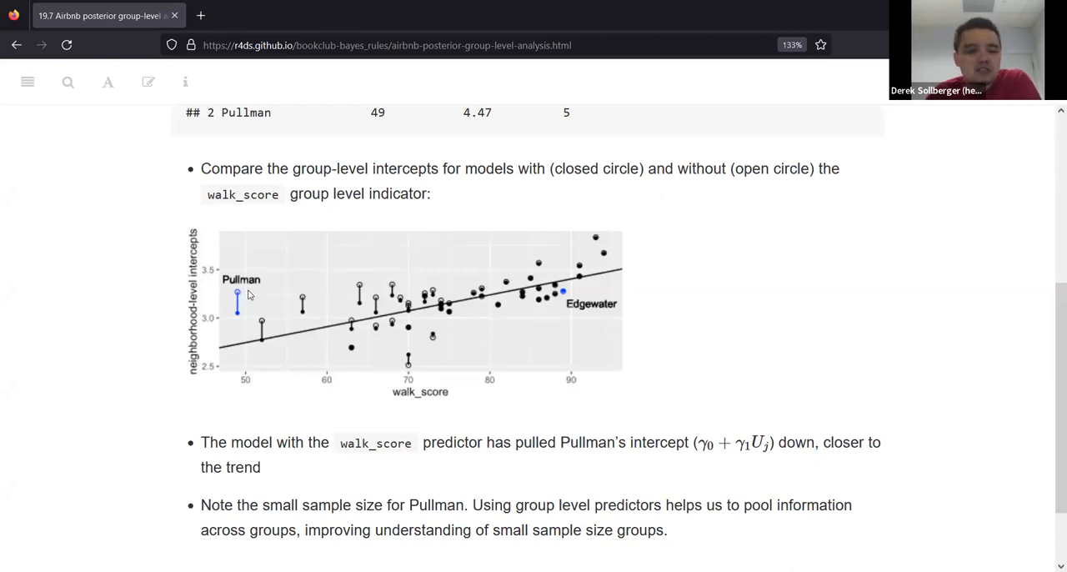
{"action": "mouse_move", "coordinate": [265, 364]}
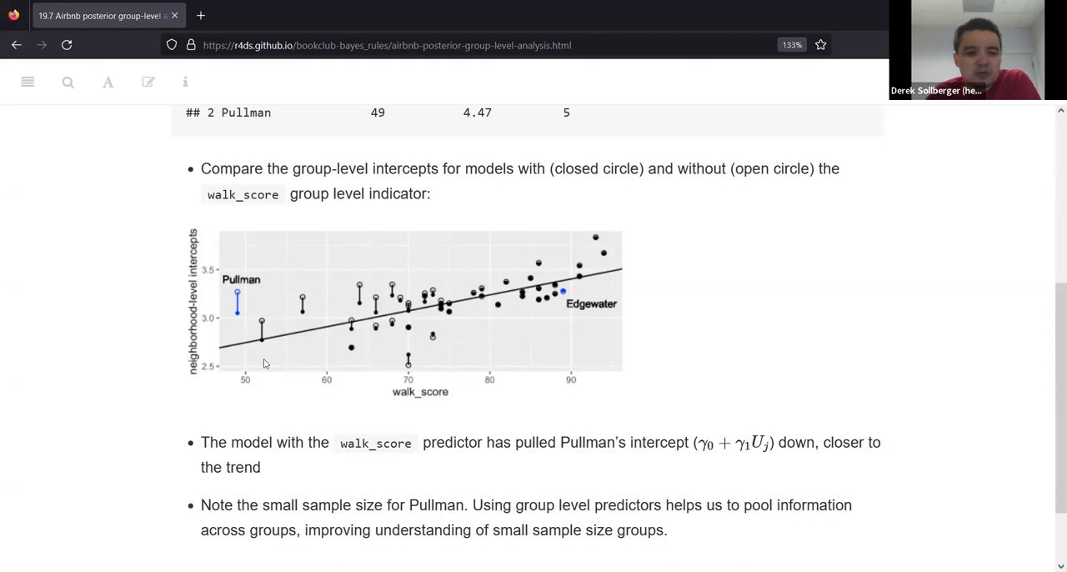
{"action": "mouse_move", "coordinate": [243, 303]}
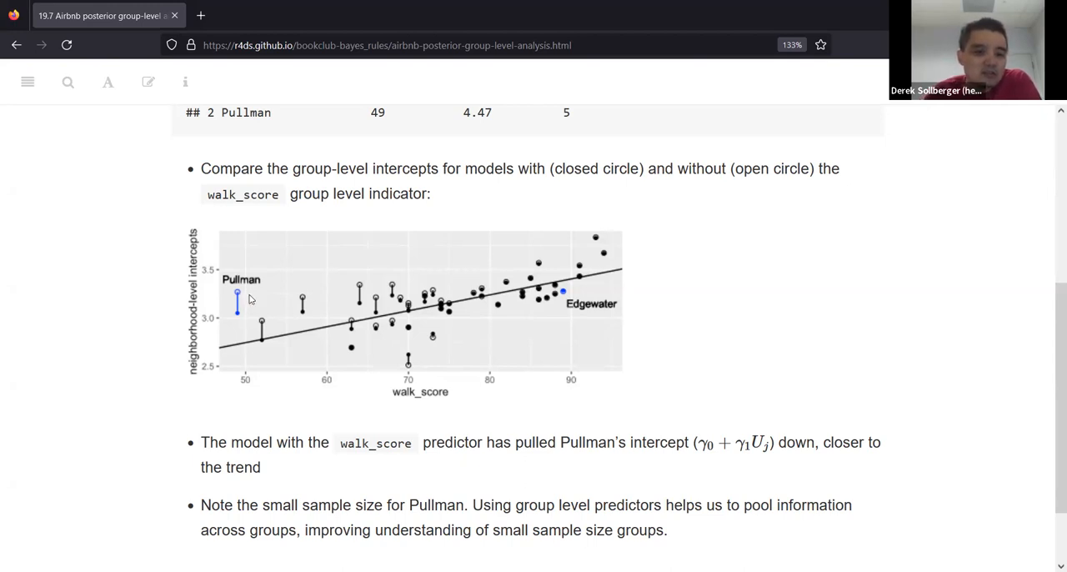
{"action": "mouse_move", "coordinate": [242, 300]}
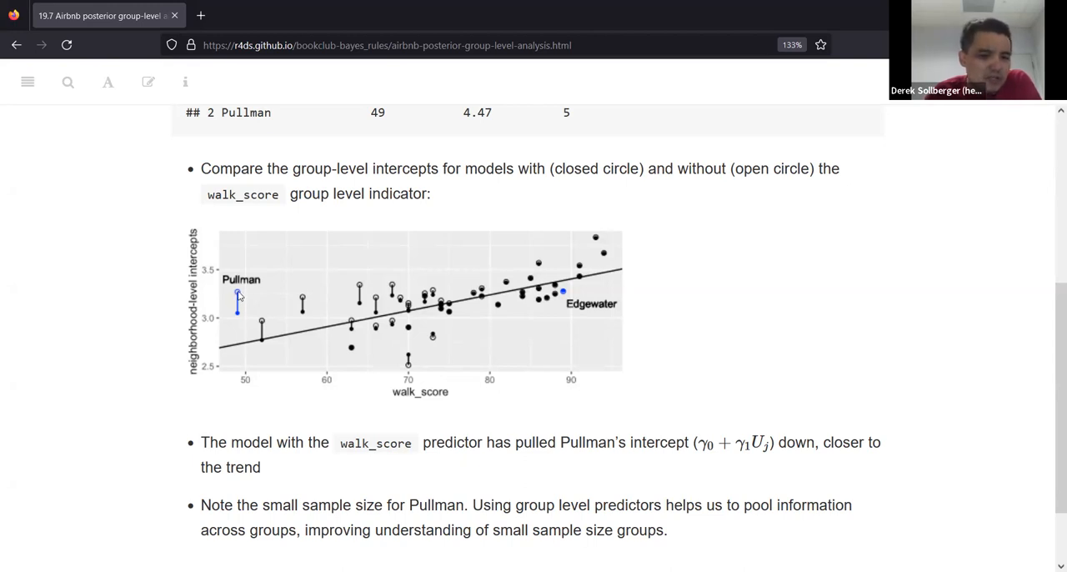
{"action": "mouse_move", "coordinate": [243, 300]}
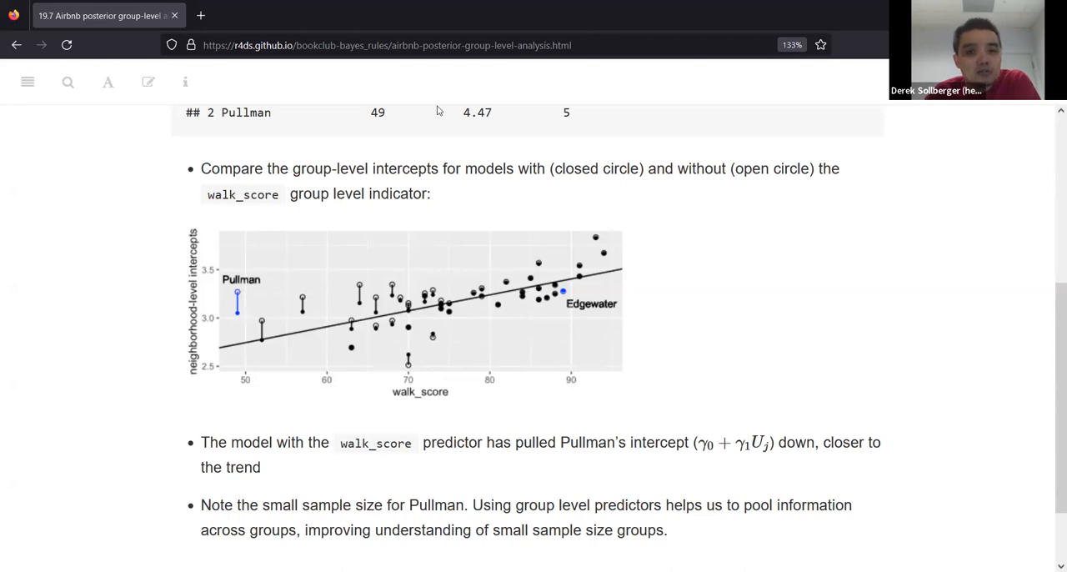
{"action": "mouse_move", "coordinate": [242, 323]}
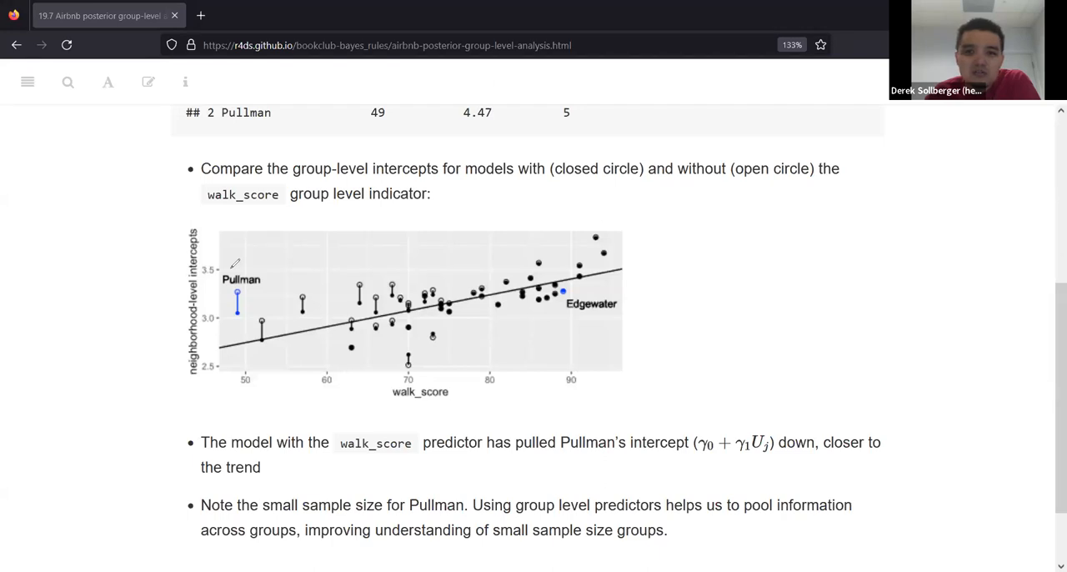
{"action": "mouse_move", "coordinate": [244, 323]}
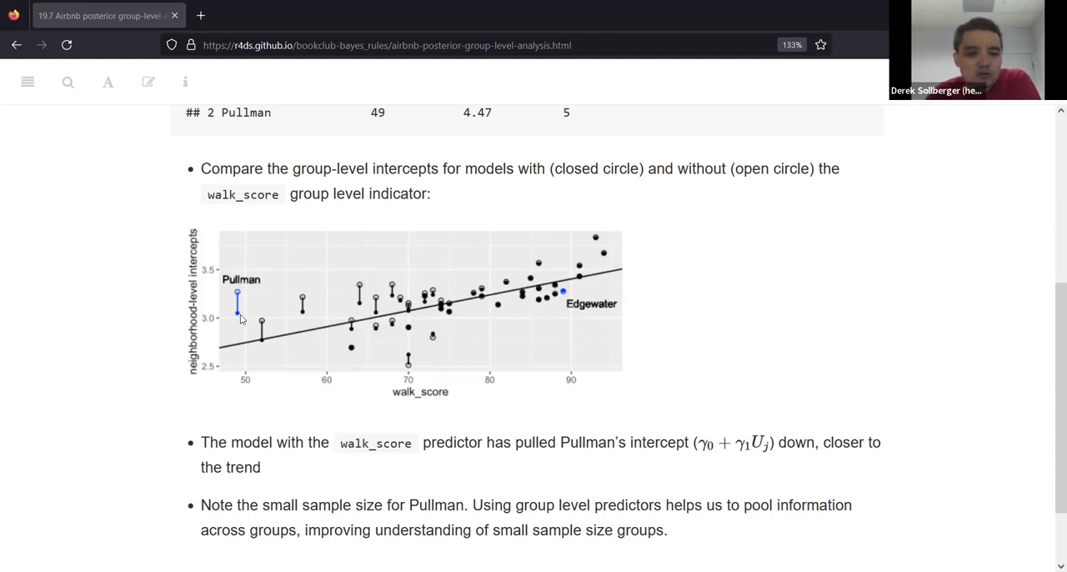
{"action": "mouse_move", "coordinate": [465, 436]}
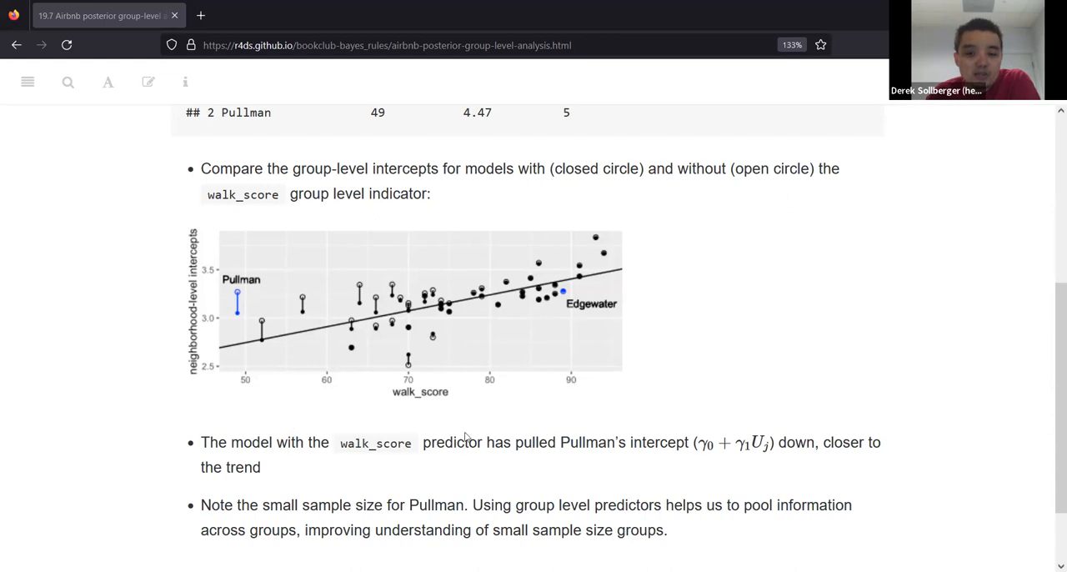
{"action": "mouse_move", "coordinate": [354, 473]}
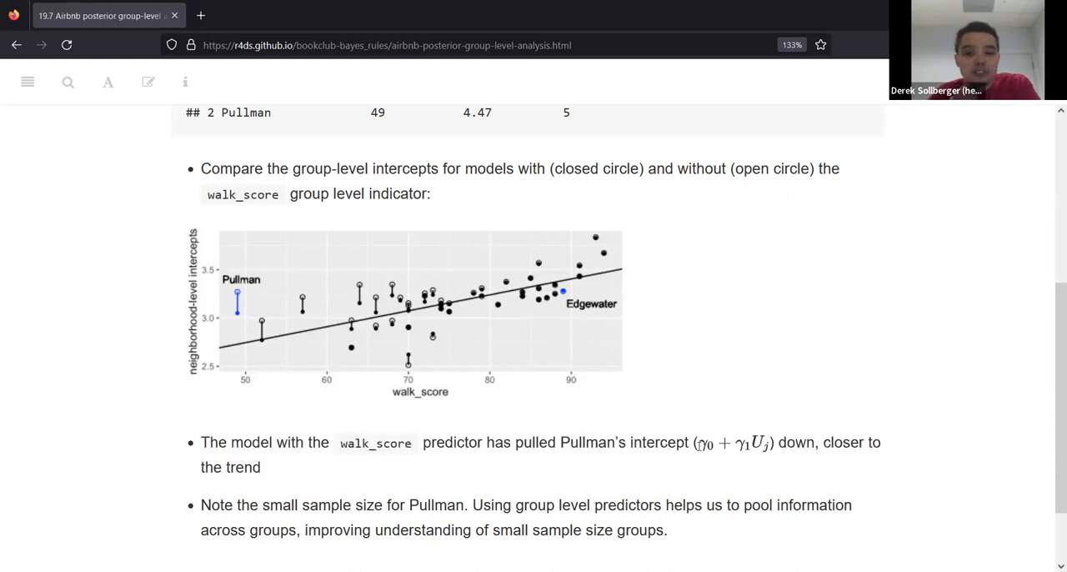
{"action": "mouse_move", "coordinate": [762, 473]}
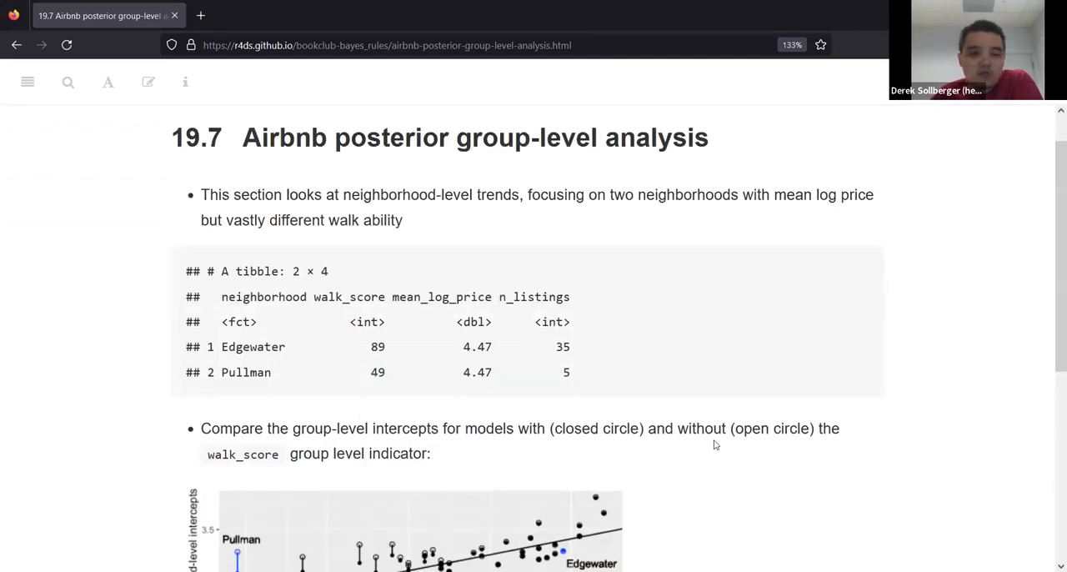
{"action": "scroll", "scroll_direction": "down", "scroll_amount": 3}
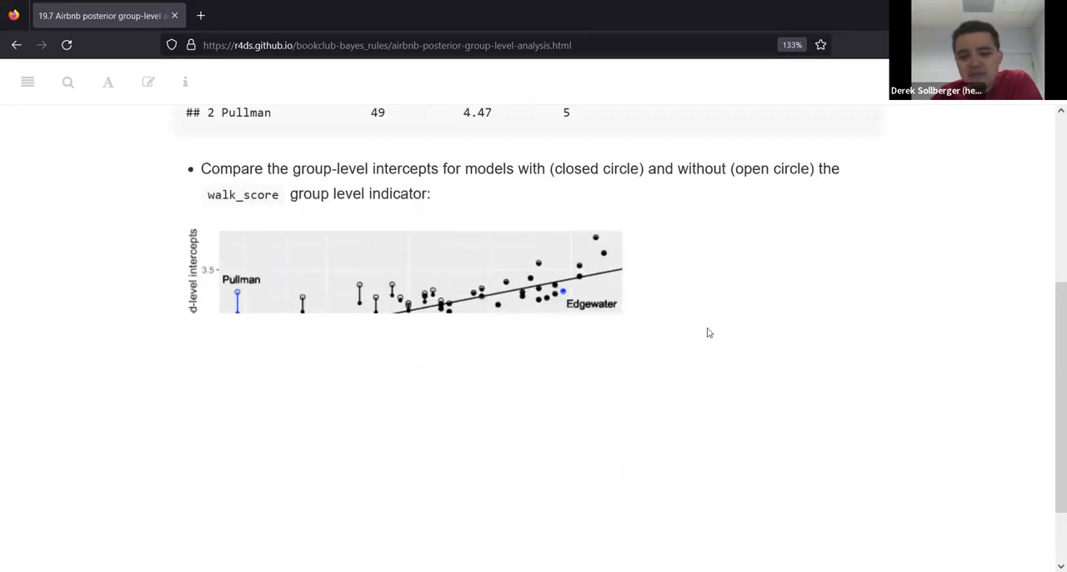
{"action": "mouse_move", "coordinate": [679, 335]}
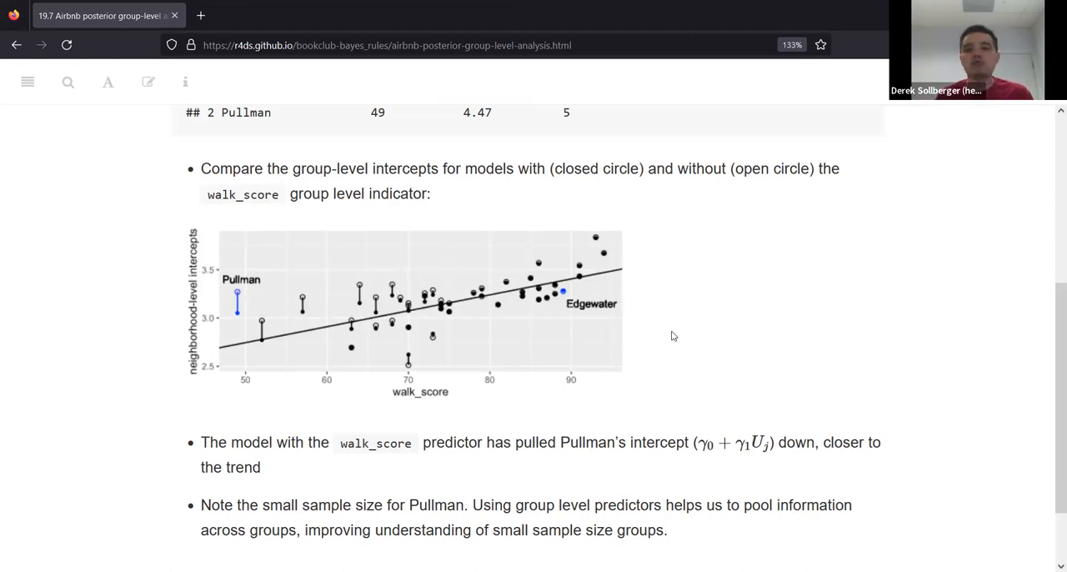
{"action": "mouse_move", "coordinate": [637, 330]}
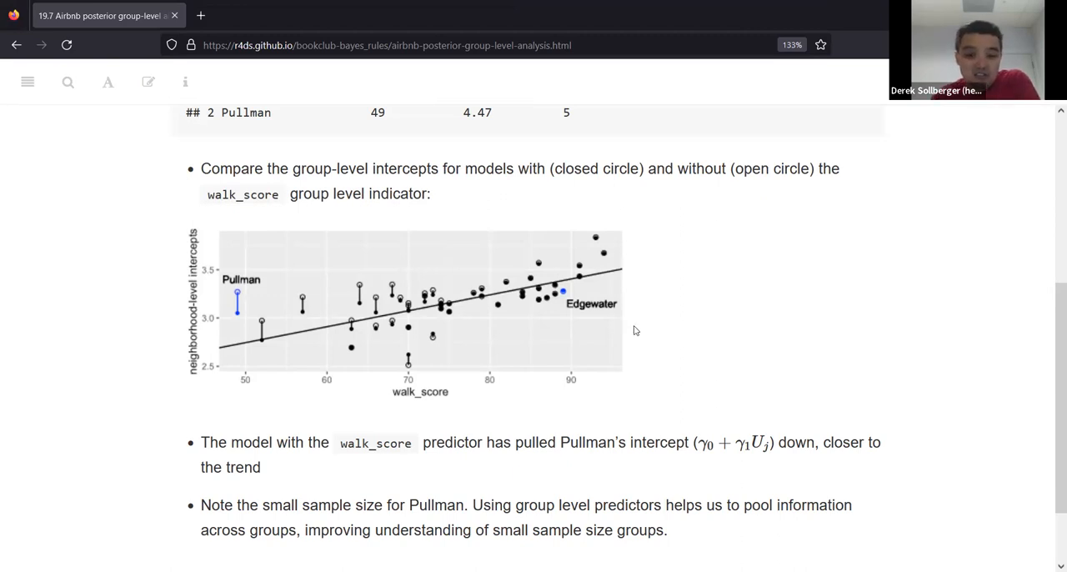
{"action": "left_click_drag", "start_coordinate": [472, 503], "coordinate": [247, 531]}
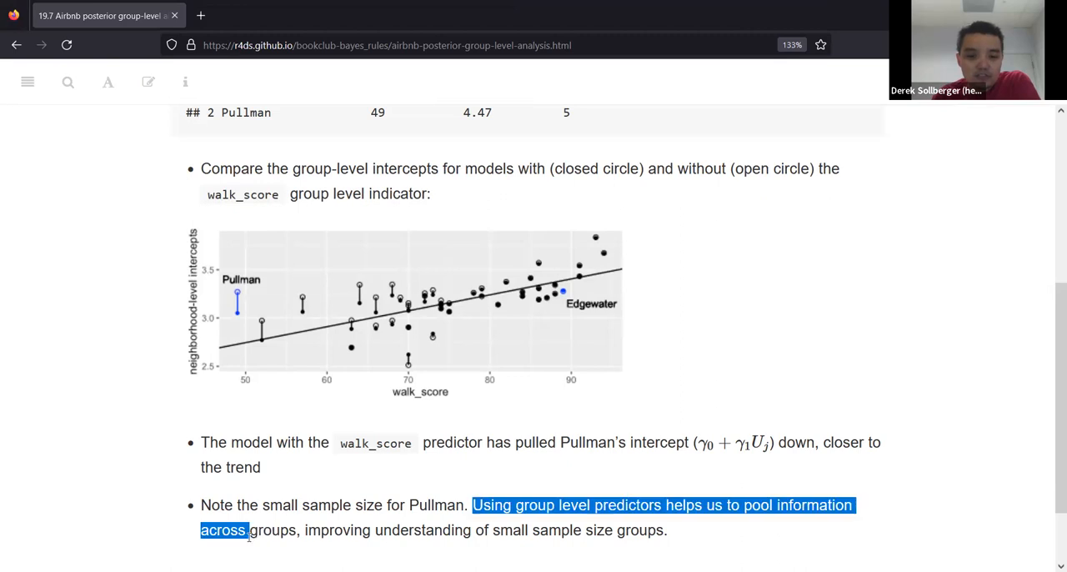
{"action": "left_click", "coordinate": [244, 303]}
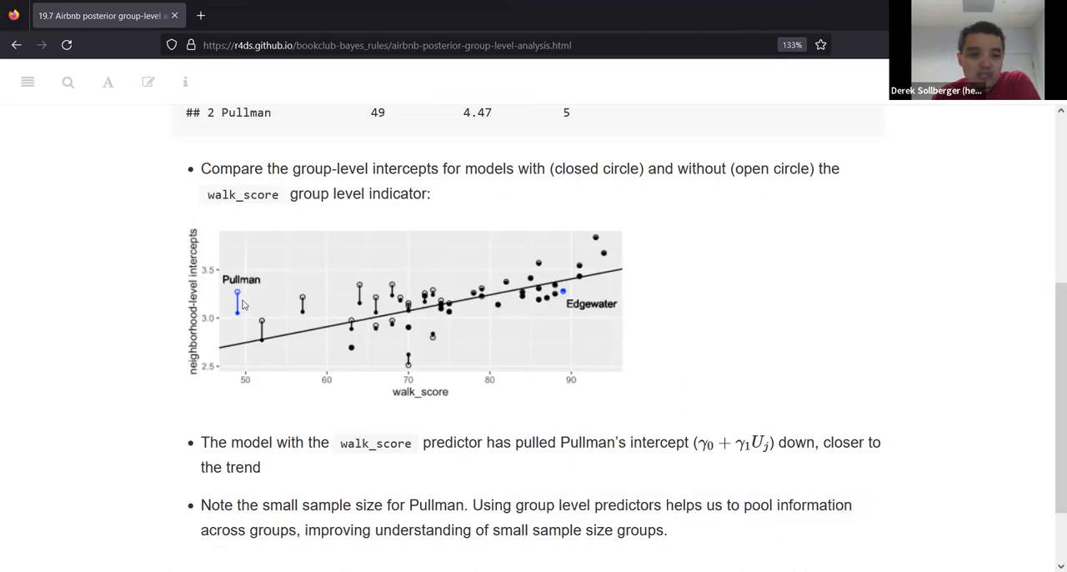
{"action": "mouse_move", "coordinate": [248, 325]}
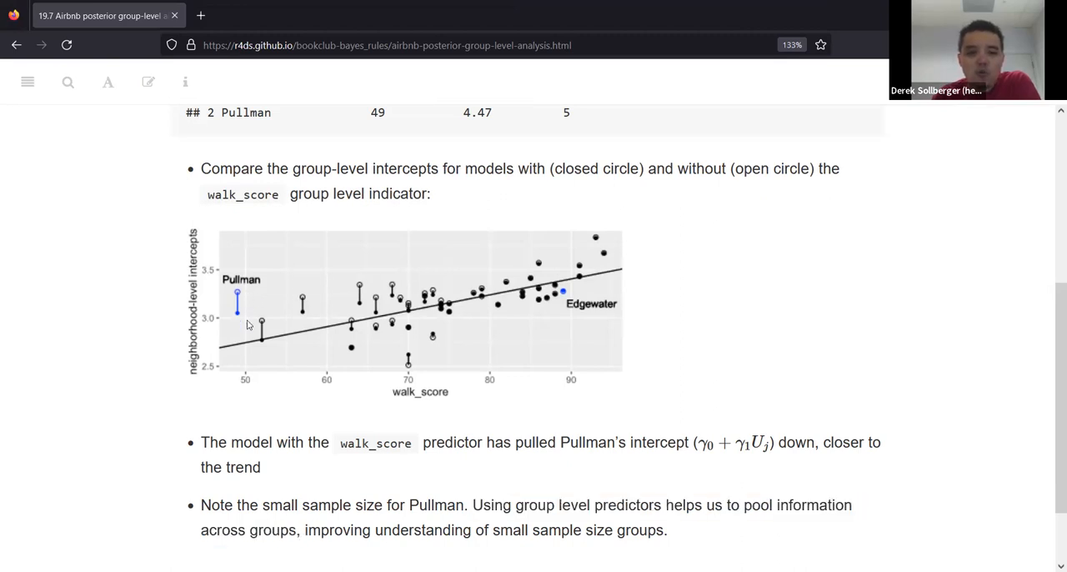
{"action": "mouse_move", "coordinate": [410, 490]}
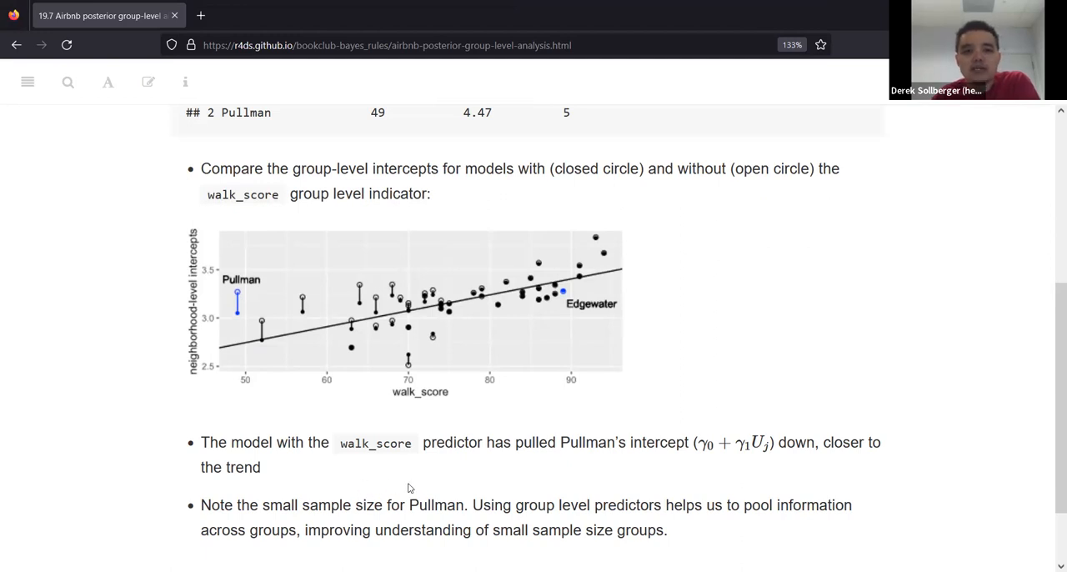
{"action": "mouse_move", "coordinate": [415, 493]}
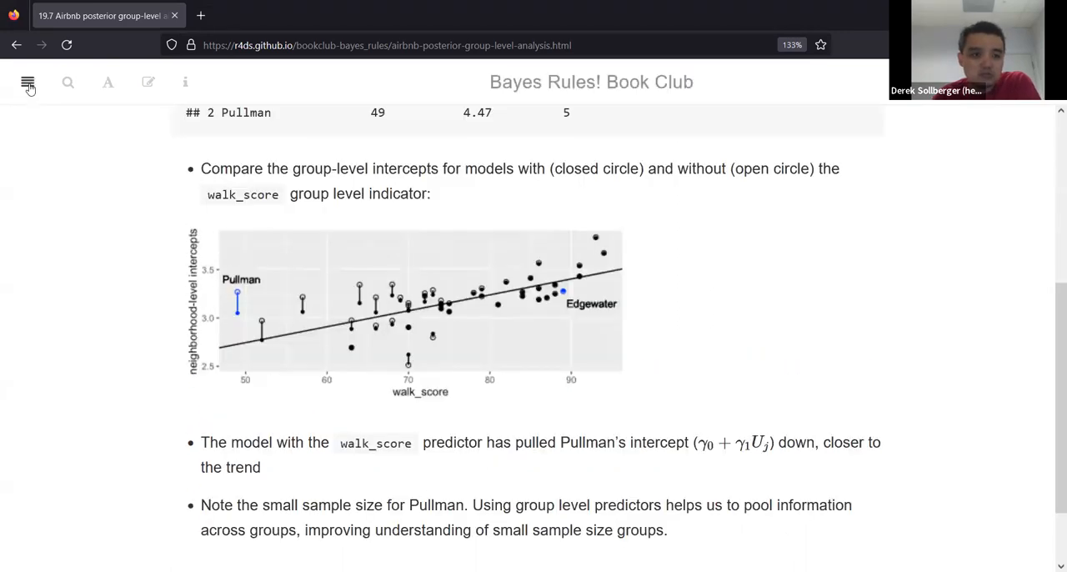
{"action": "left_click", "coordinate": [27, 82]}
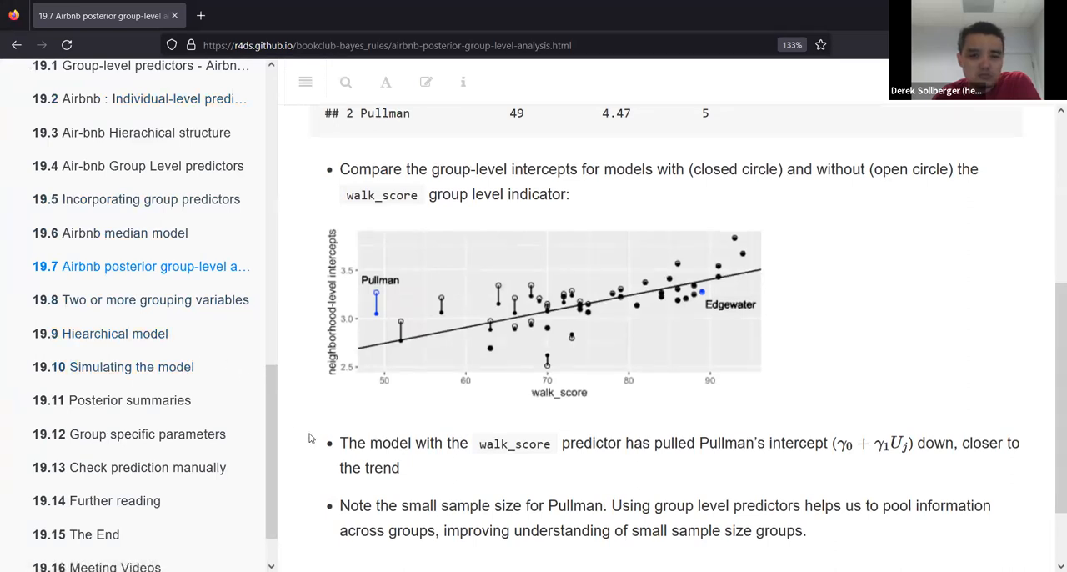
{"action": "scroll", "scroll_direction": "down", "scroll_amount": 3}
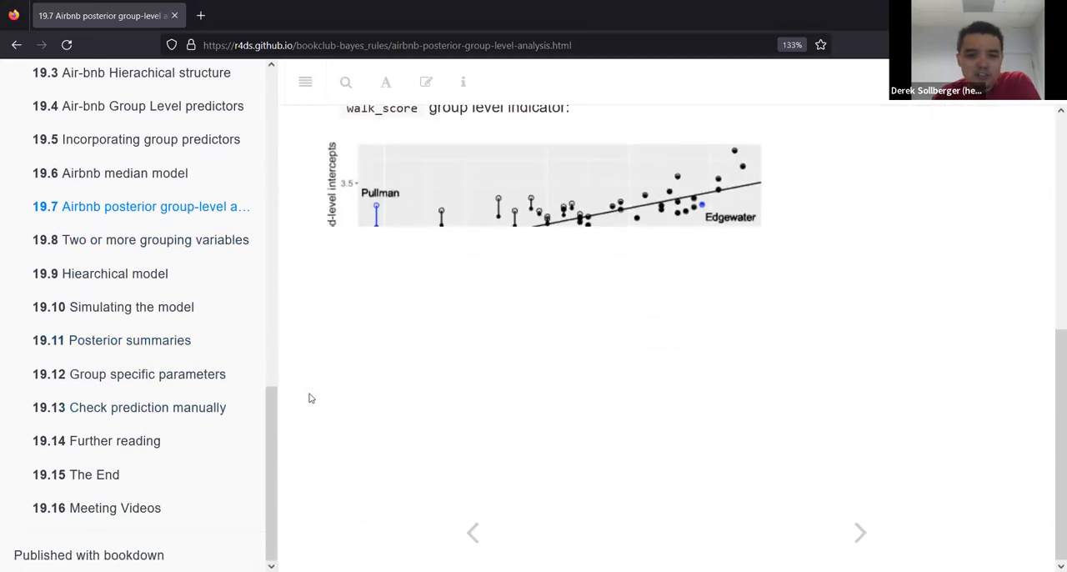
{"action": "scroll", "scroll_direction": "down", "scroll_amount": 3}
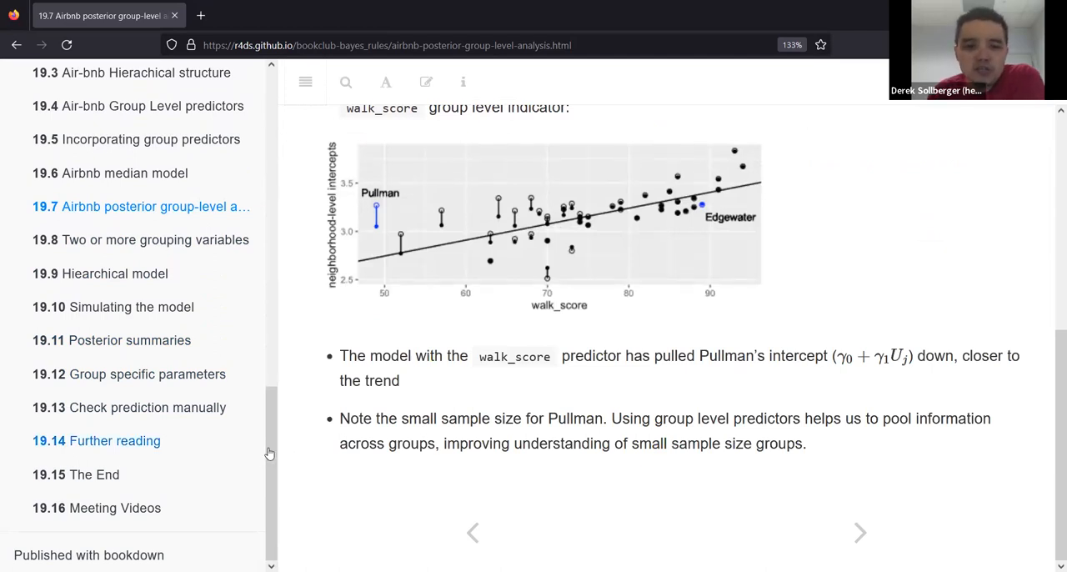
{"action": "mouse_move", "coordinate": [325, 386]}
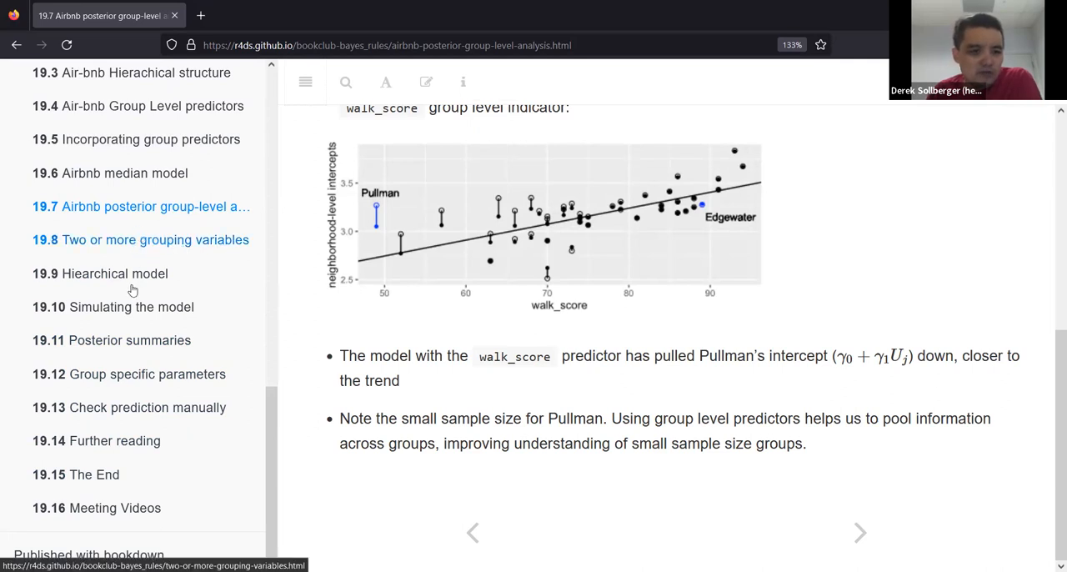
{"action": "mouse_move", "coordinate": [498, 394]}
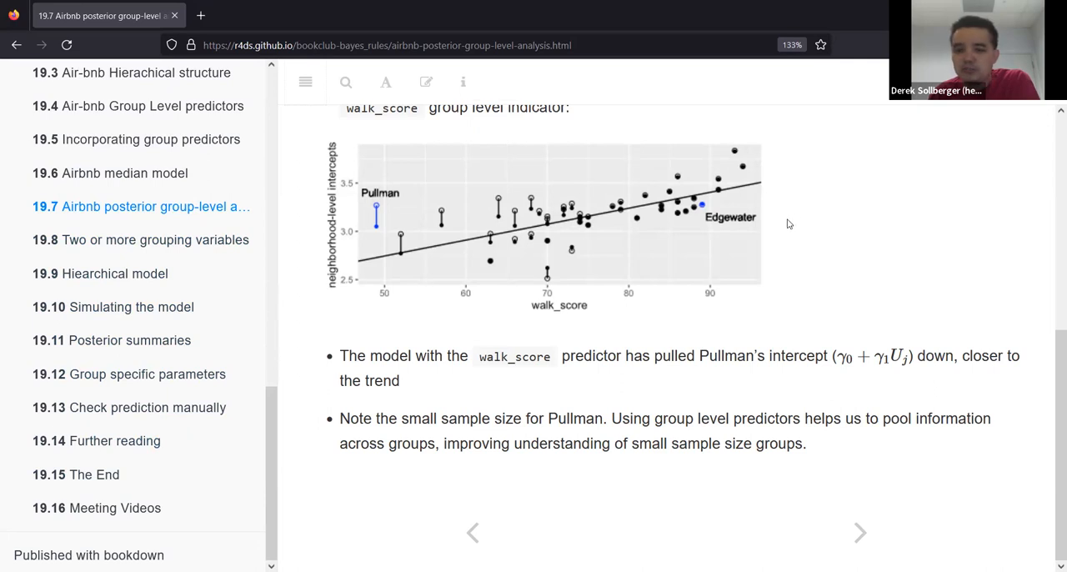
{"action": "mouse_move", "coordinate": [807, 227]}
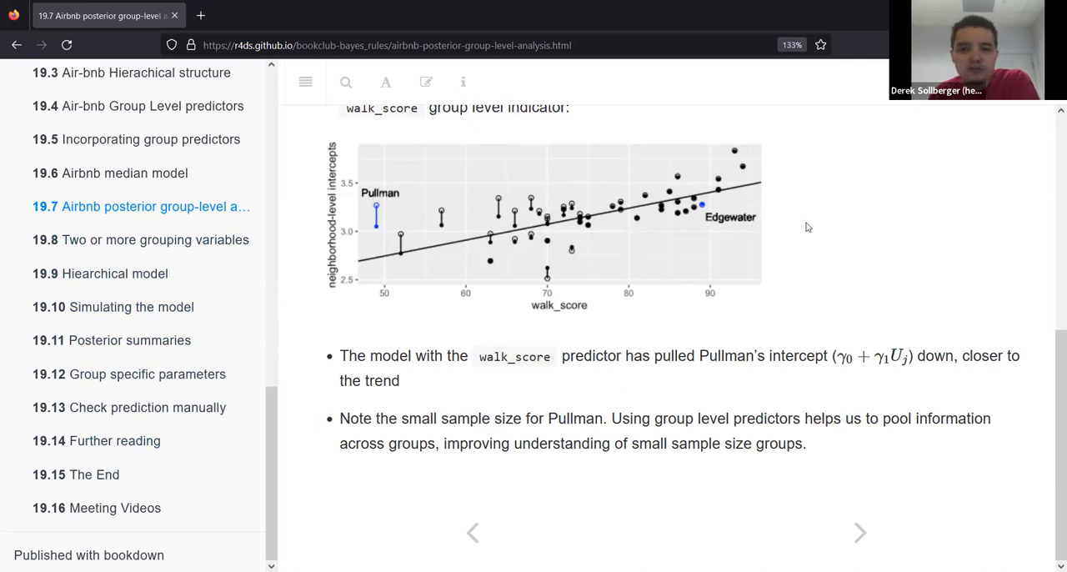
{"action": "mouse_move", "coordinate": [477, 166]}
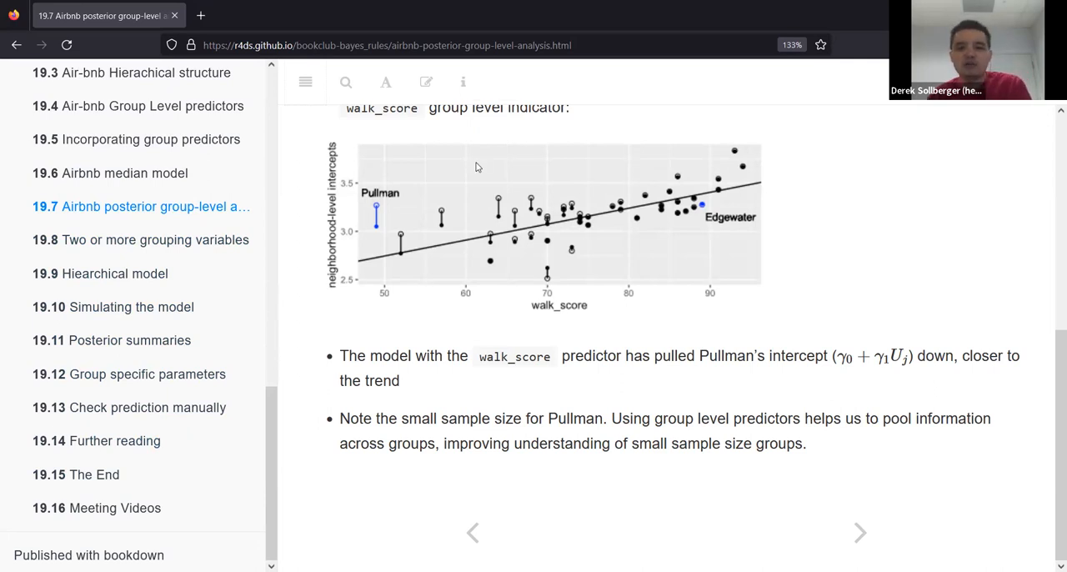
{"action": "mouse_move", "coordinate": [686, 409]}
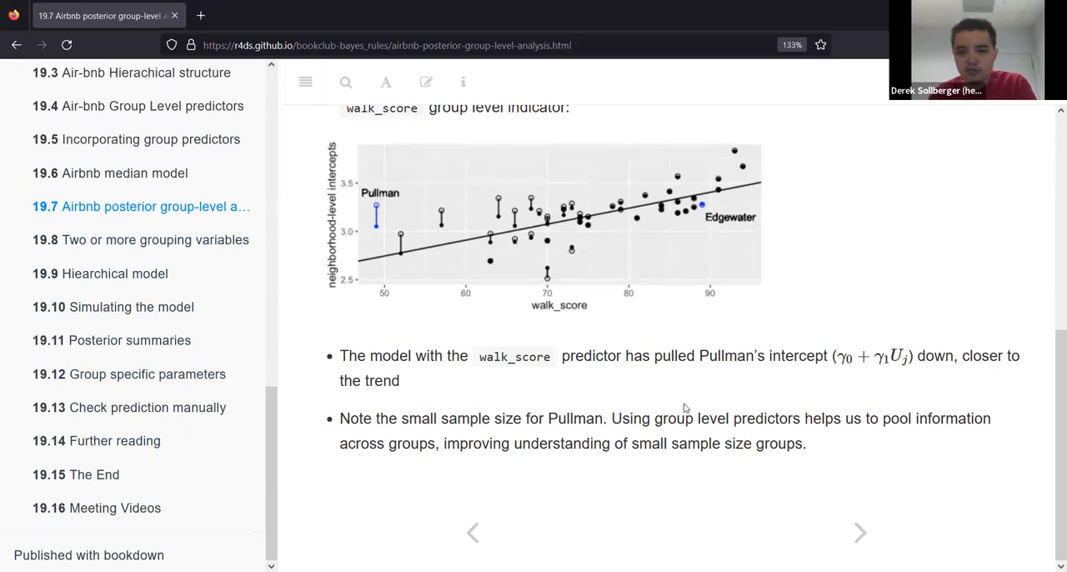
{"action": "mouse_move", "coordinate": [831, 436]}
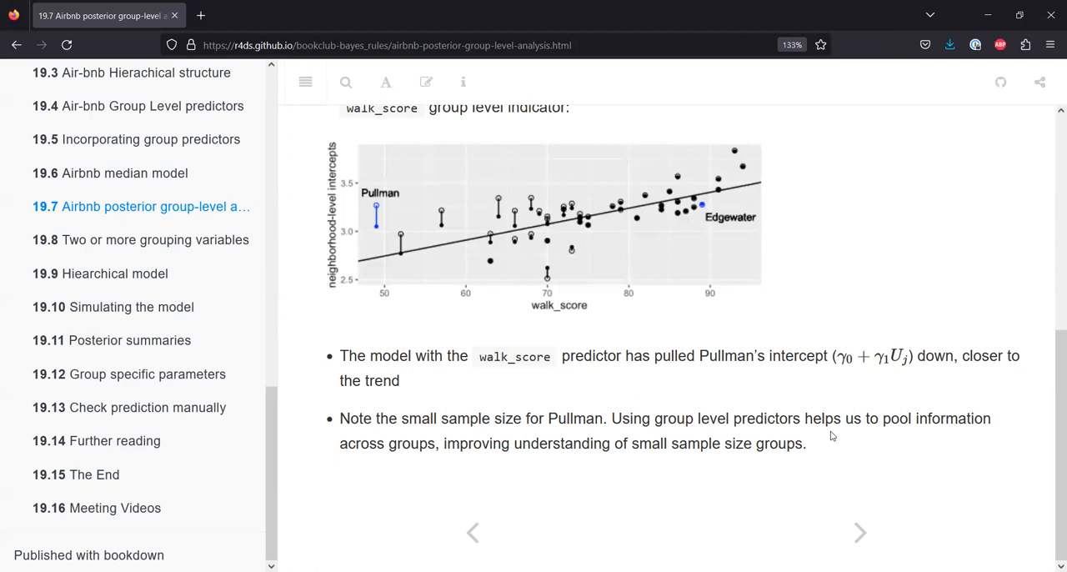
{"action": "mouse_move", "coordinate": [802, 387]}
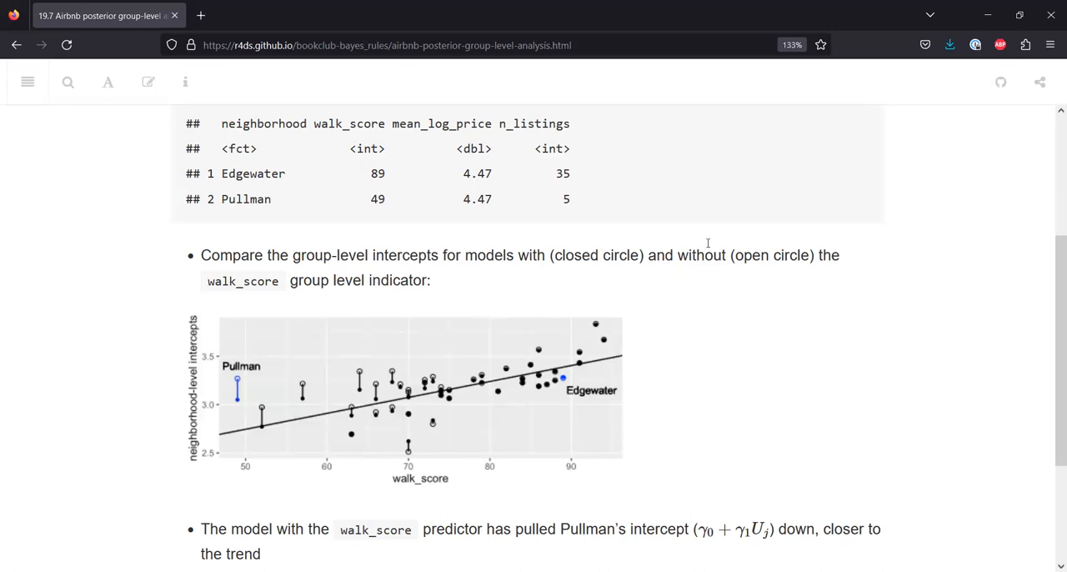
{"action": "mouse_move", "coordinate": [645, 127]}
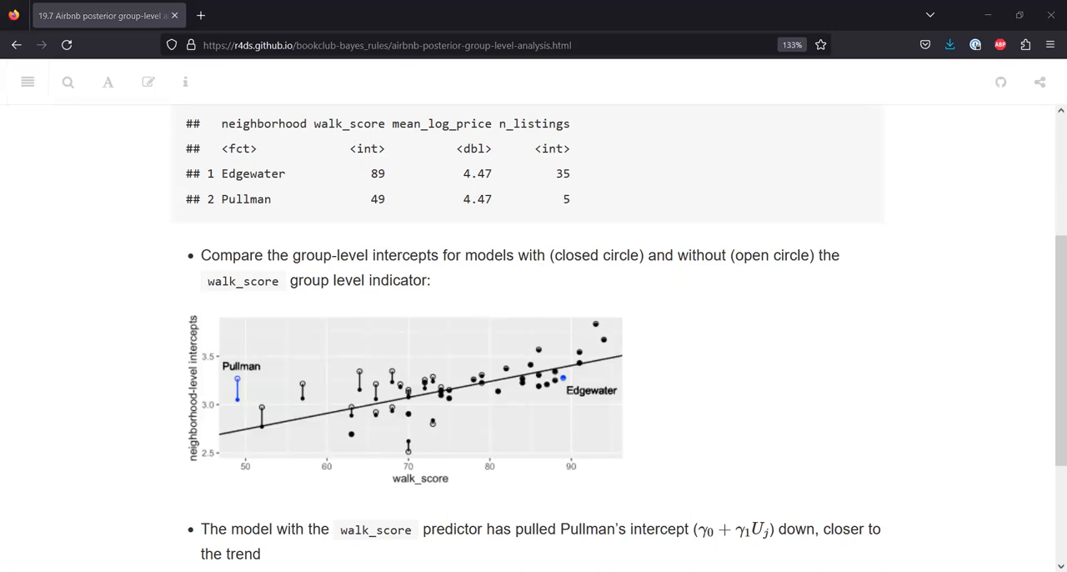
{"action": "mouse_move", "coordinate": [844, 408]}
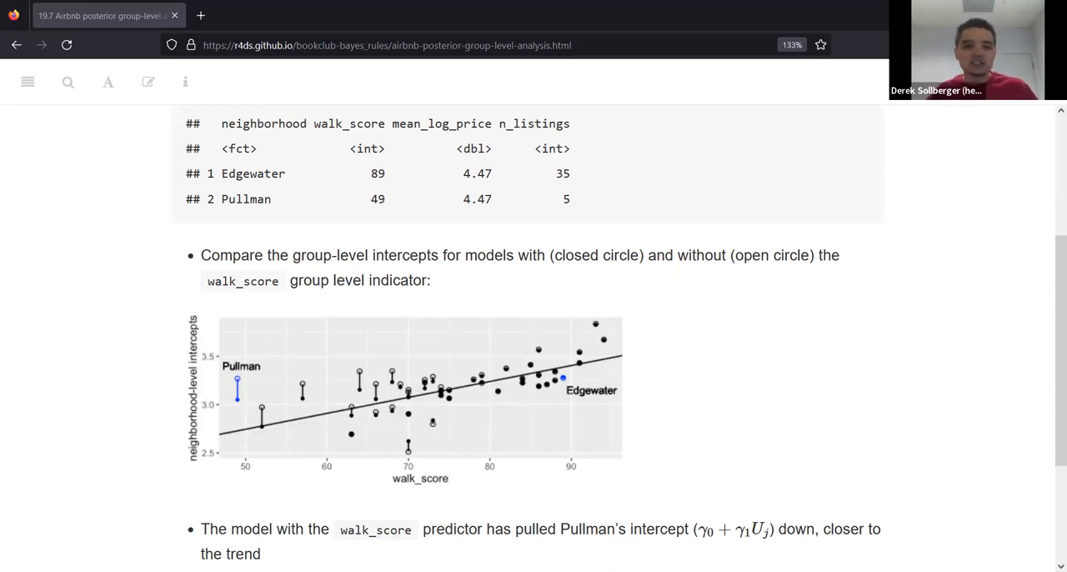
{"action": "mouse_move", "coordinate": [632, 374]}
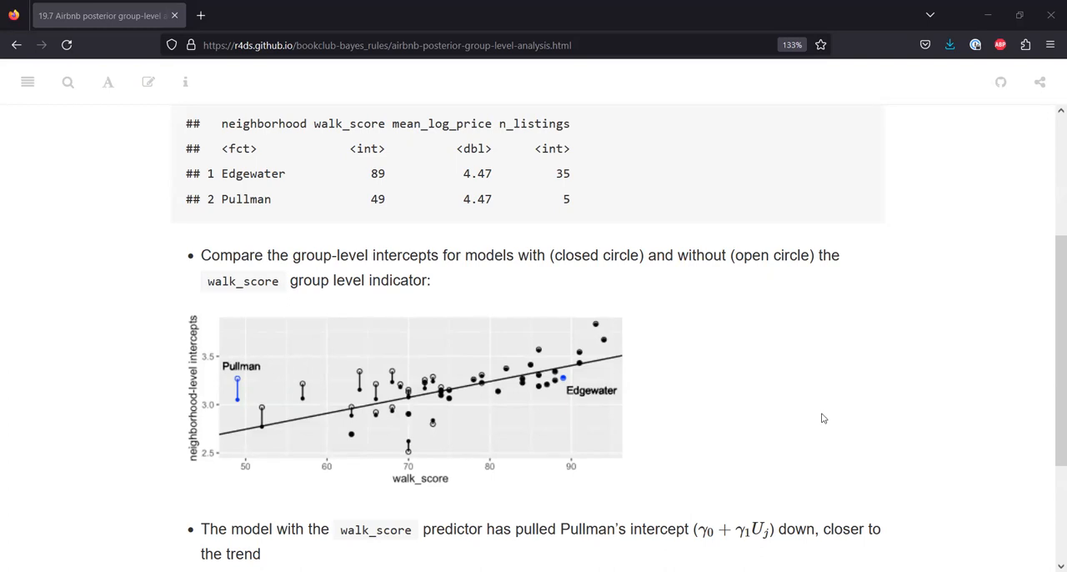
{"action": "mouse_move", "coordinate": [822, 416]}
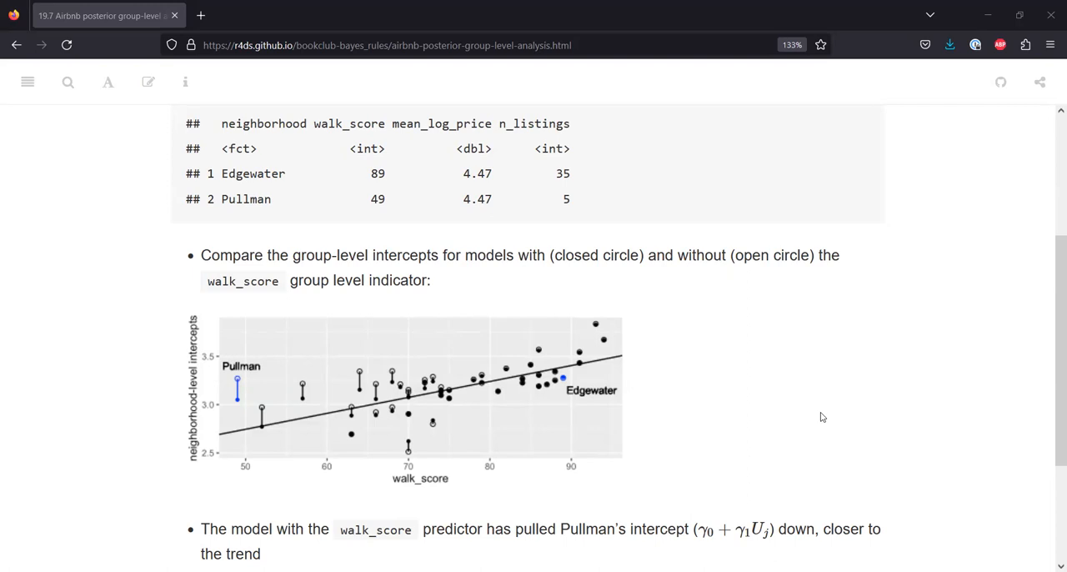
{"action": "mouse_move", "coordinate": [820, 417]}
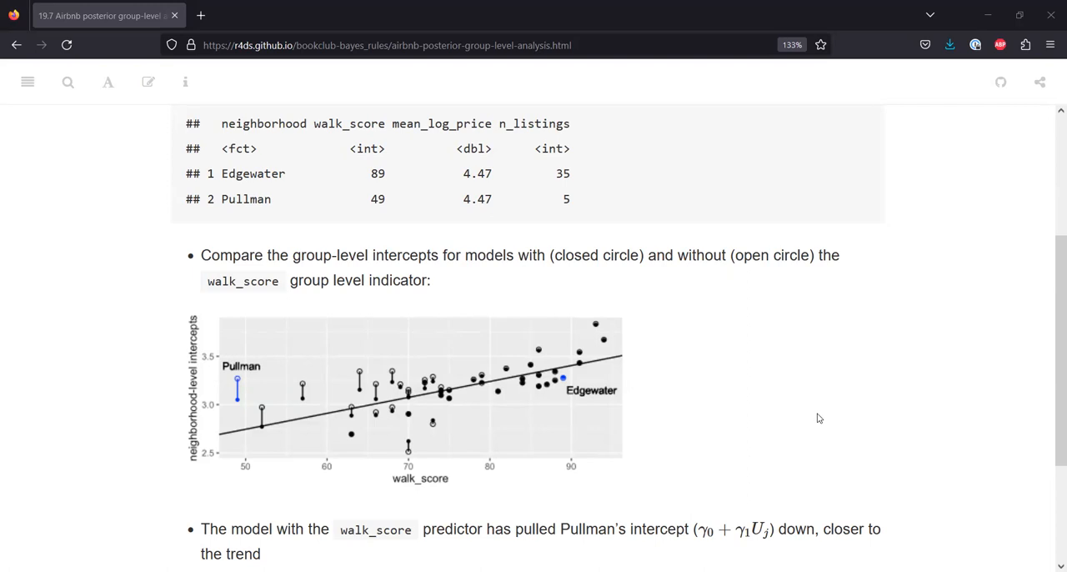
{"action": "scroll", "scroll_direction": "down", "scroll_amount": 3}
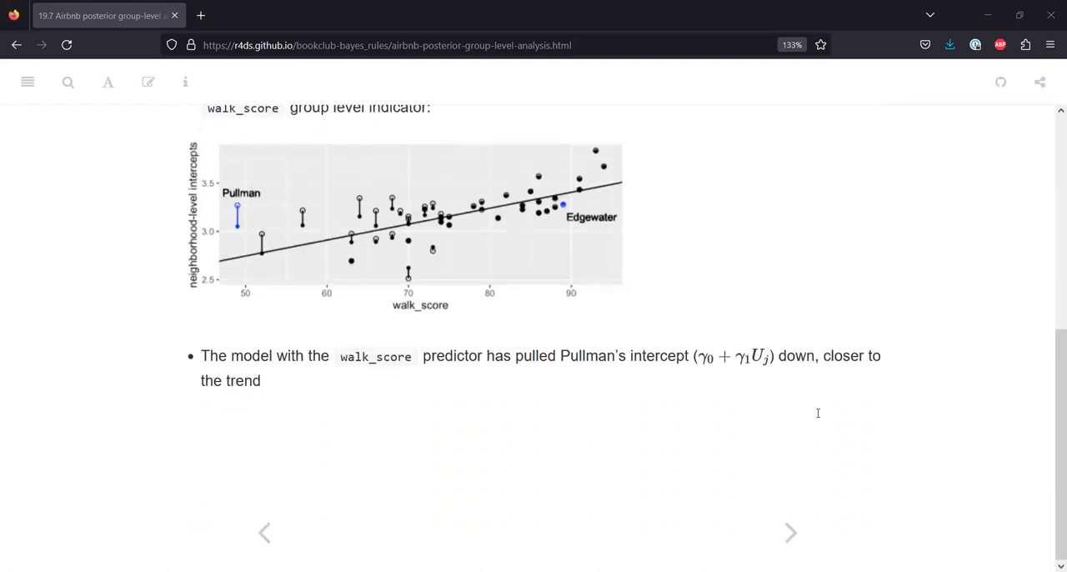
{"action": "scroll", "scroll_direction": "down", "scroll_amount": 3}
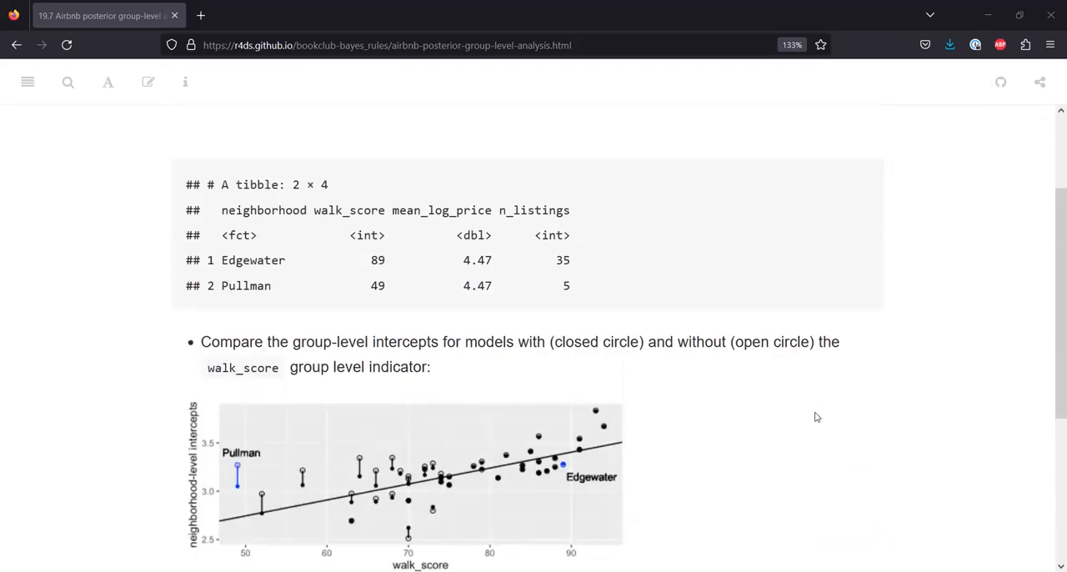
{"action": "scroll", "scroll_direction": "down", "scroll_amount": 3}
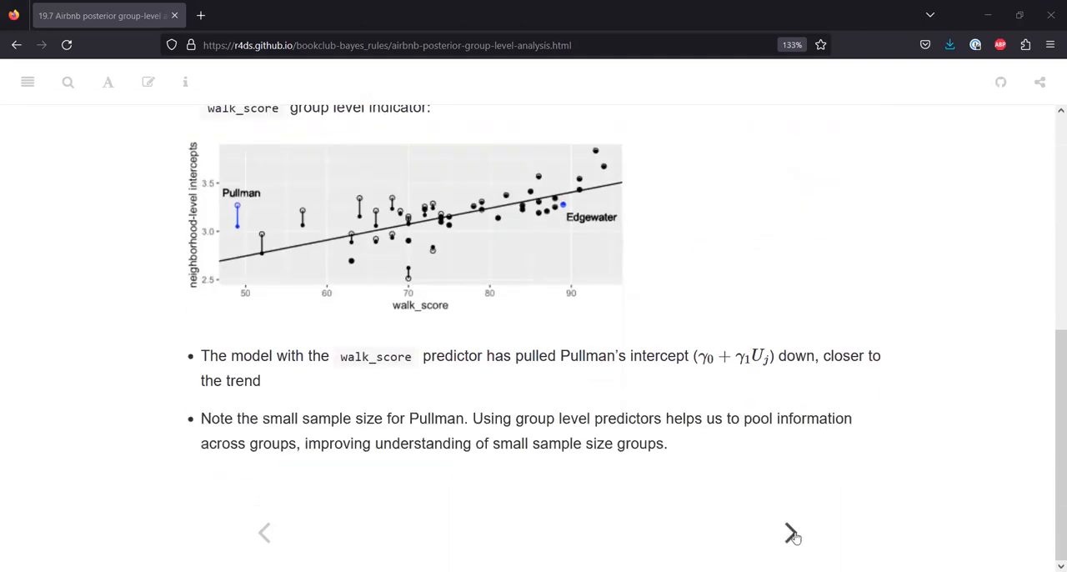
{"action": "mouse_move", "coordinate": [791, 534]}
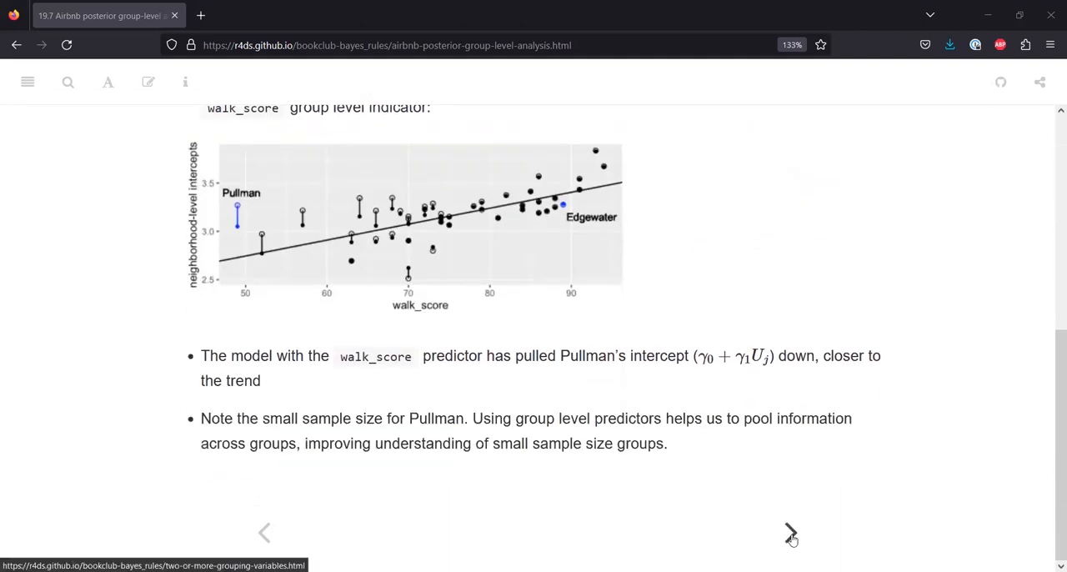
{"action": "left_click", "coordinate": [790, 533]}
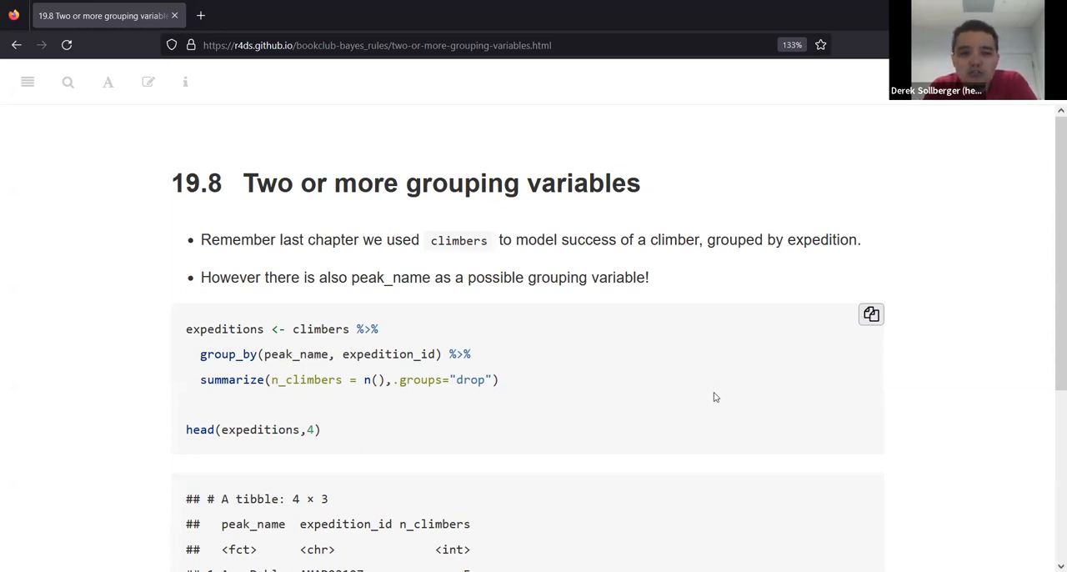
{"action": "mouse_move", "coordinate": [476, 170]}
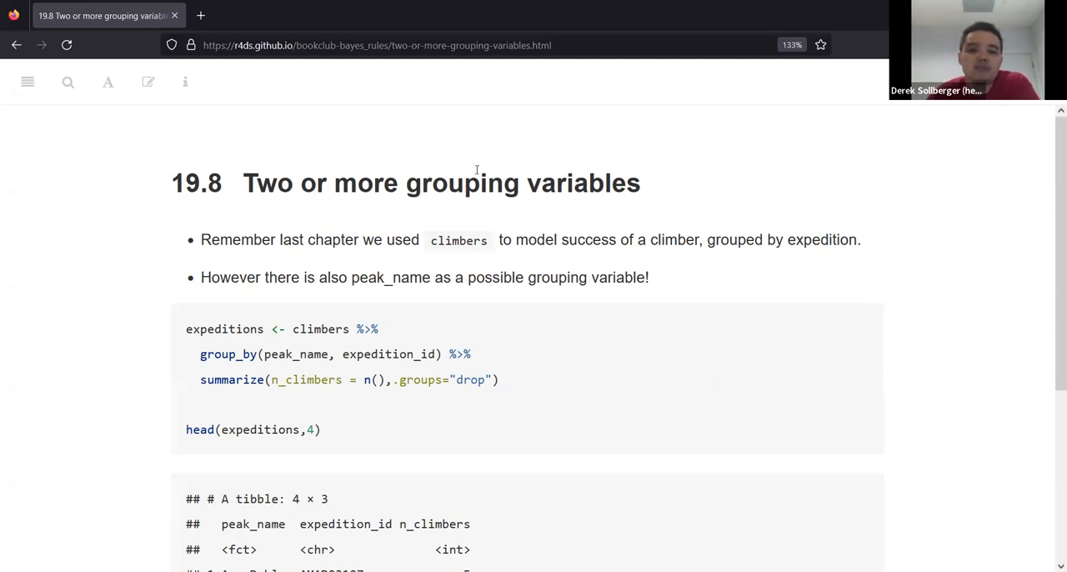
{"action": "double_click", "coordinate": [455, 240]}
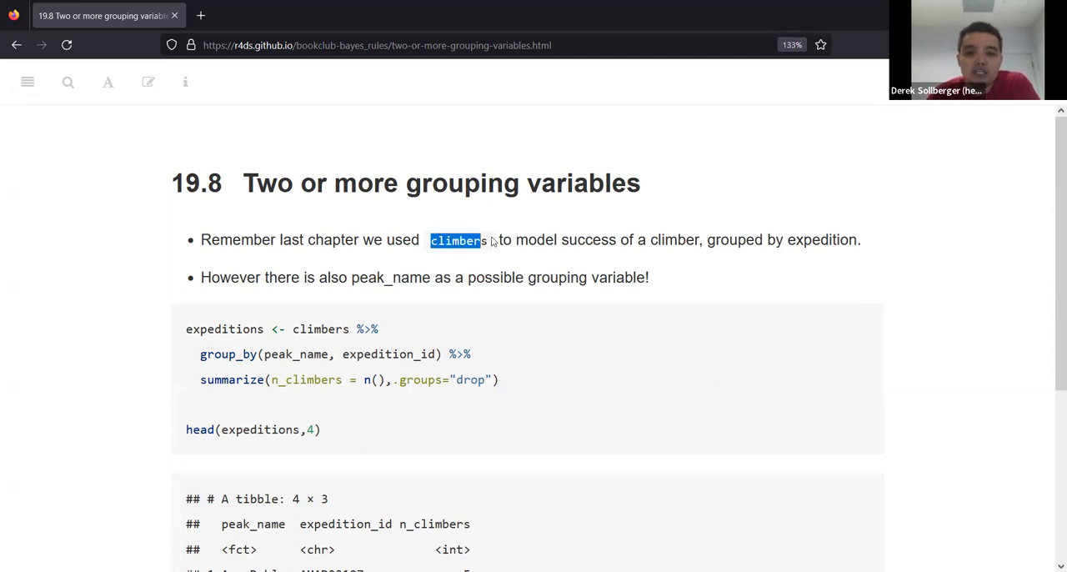
{"action": "left_click", "coordinate": [568, 259]}
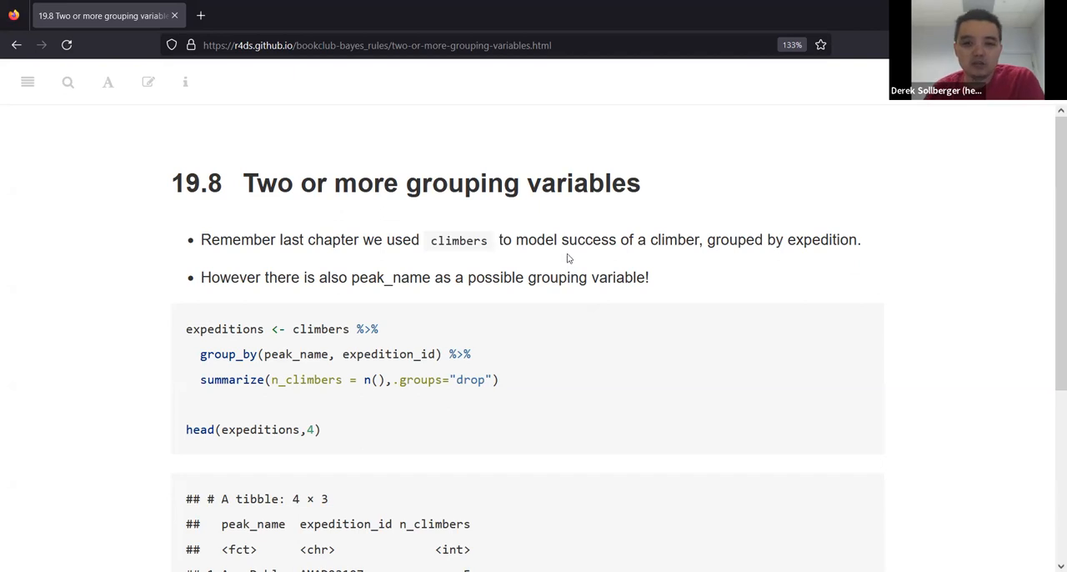
{"action": "mouse_move", "coordinate": [570, 257]}
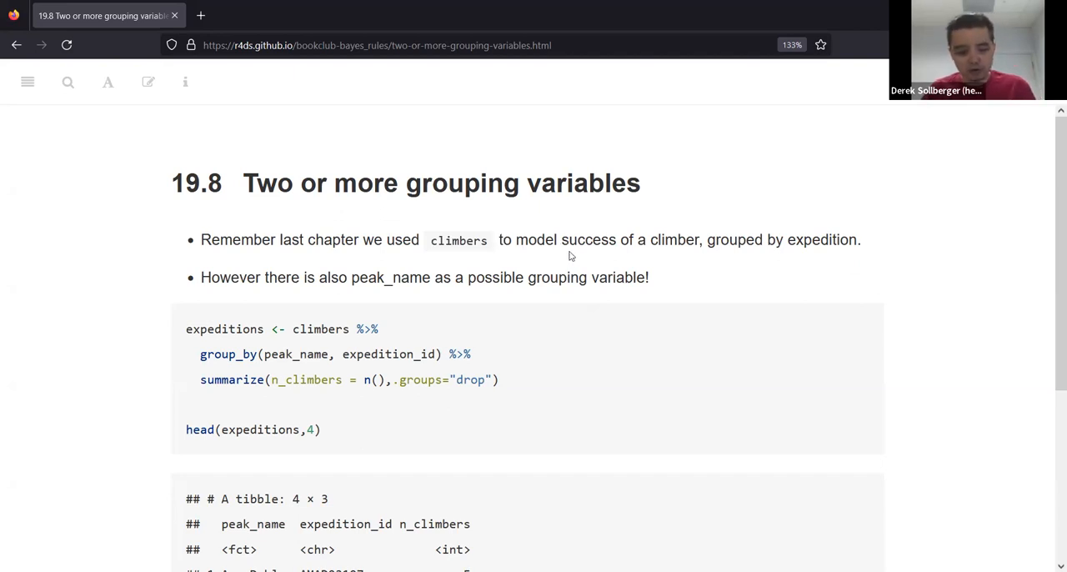
{"action": "mouse_move", "coordinate": [570, 255]}
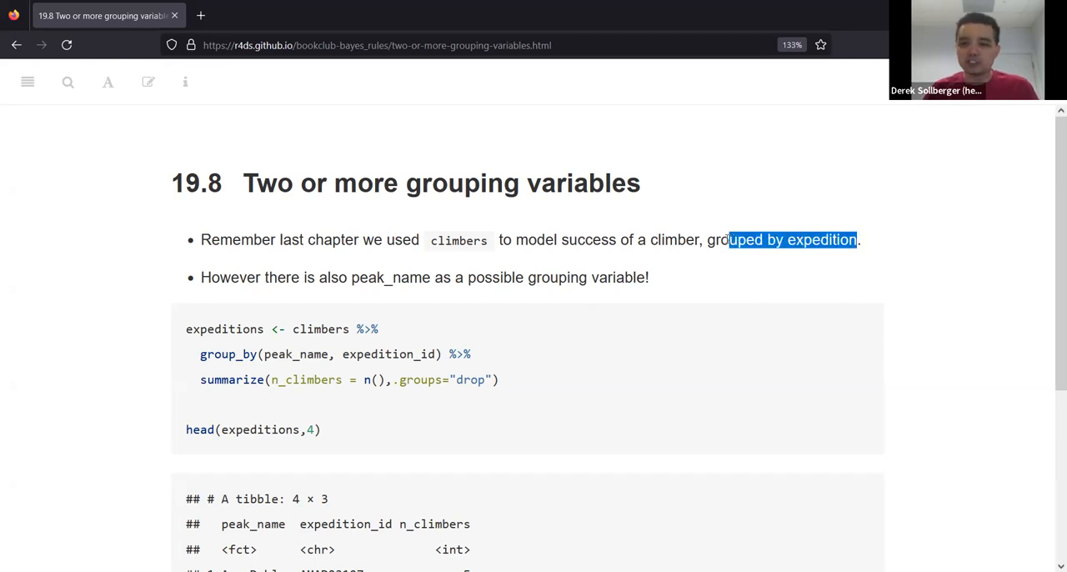
{"action": "left_click", "coordinate": [697, 240]}
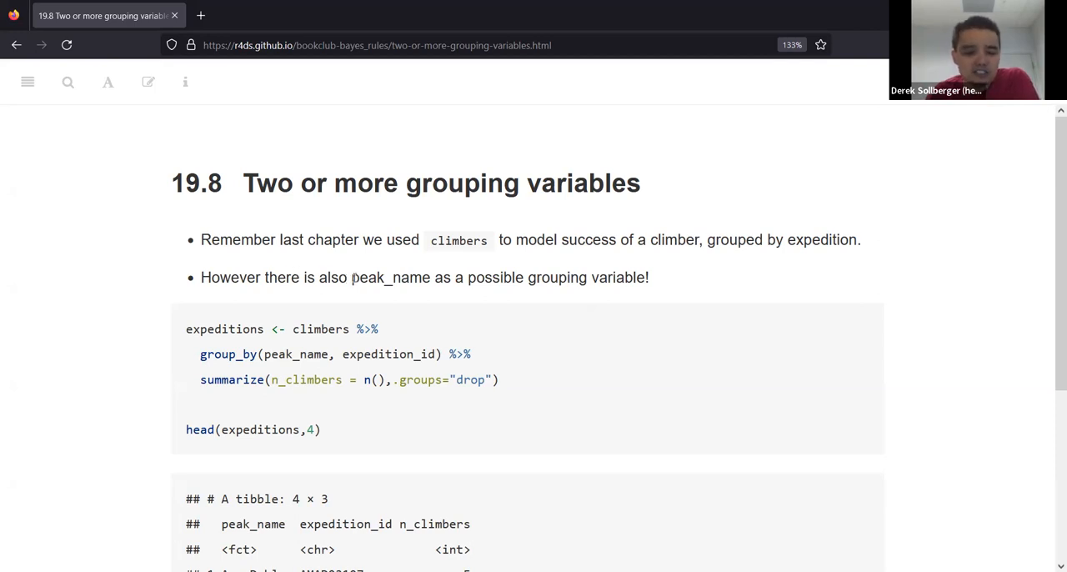
{"action": "double_click", "coordinate": [391, 277]}
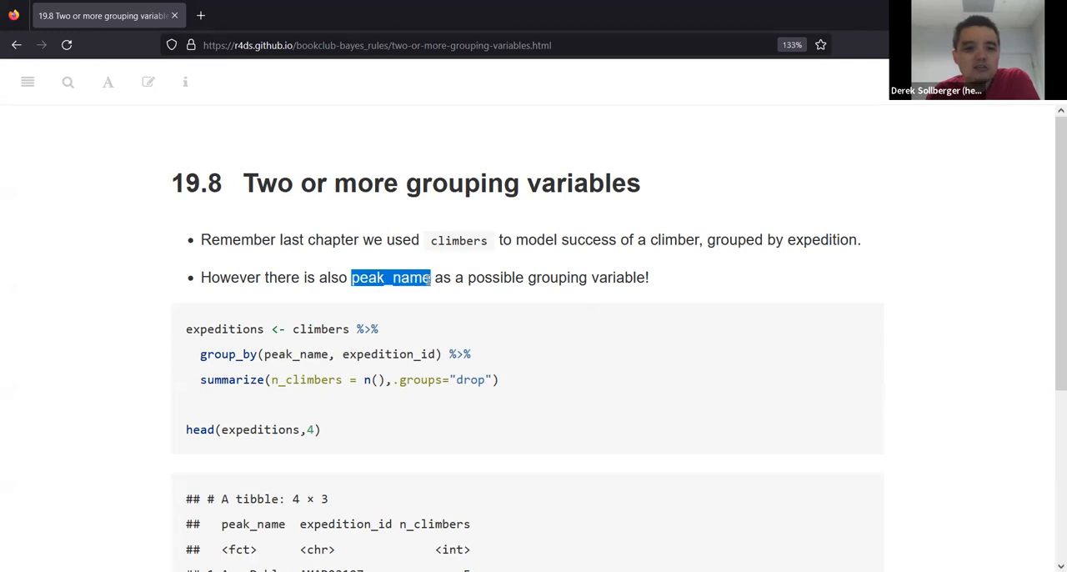
{"action": "mouse_move", "coordinate": [180, 338]}
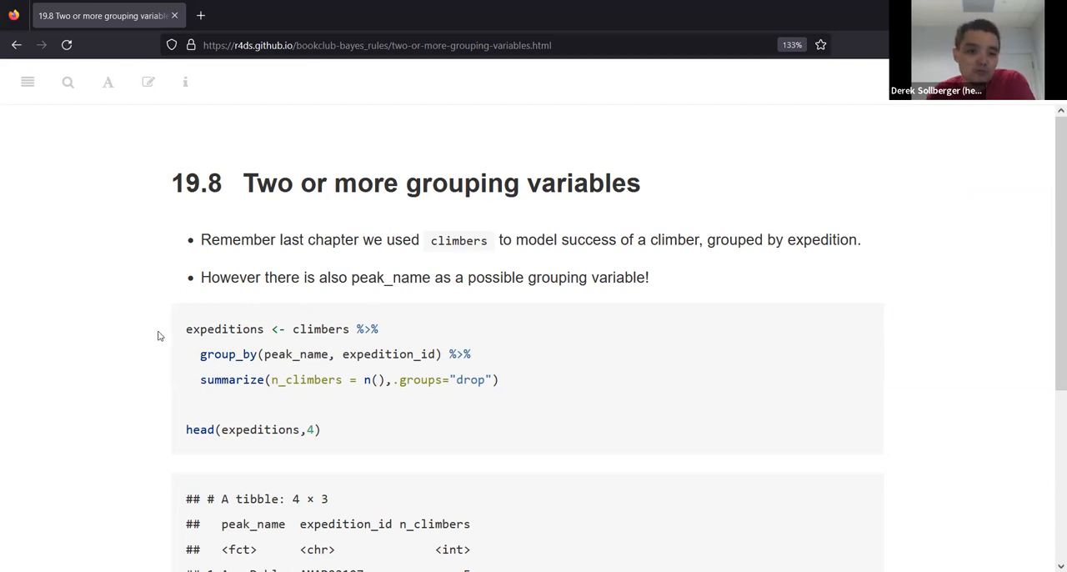
Scroll to the 19.8 expeditions tibble and highlight the peak name Ama Dablam
{"action": "scroll", "scroll_direction": "down", "scroll_amount": 3}
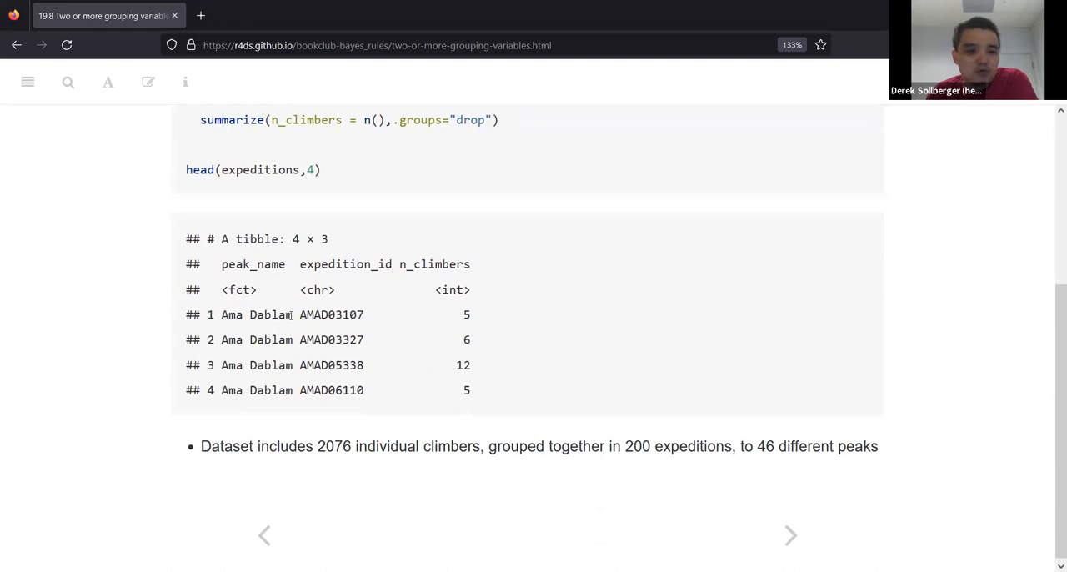
{"action": "double_click", "coordinate": [256, 314]}
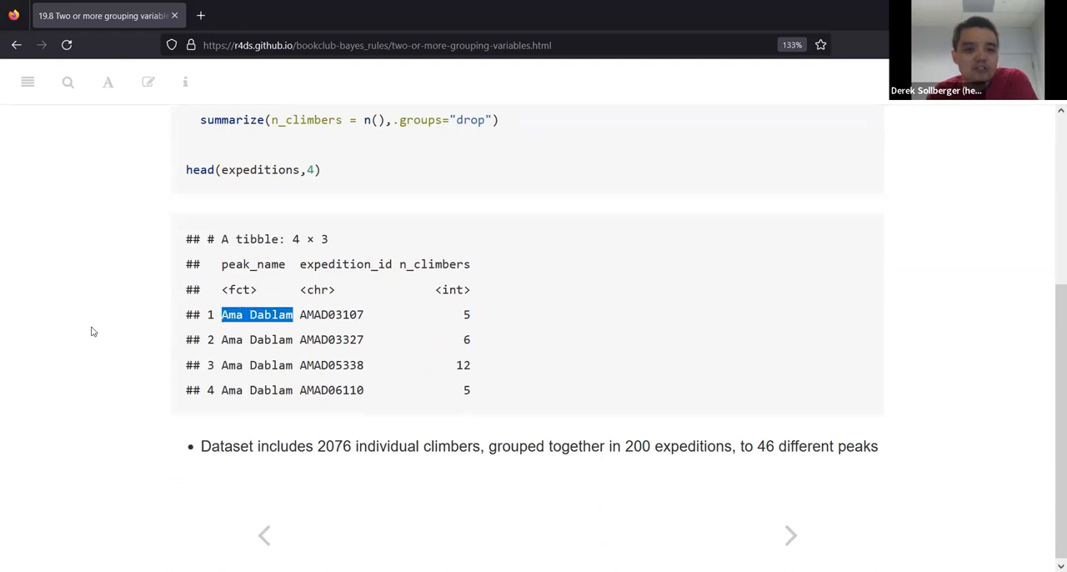
{"action": "mouse_move", "coordinate": [116, 321]}
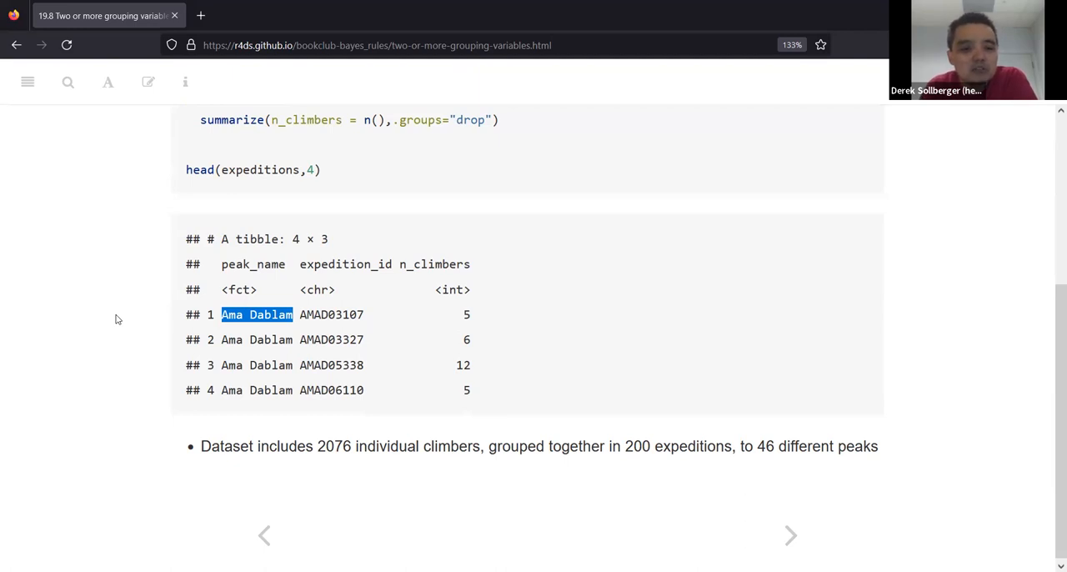
{"action": "mouse_move", "coordinate": [294, 327]}
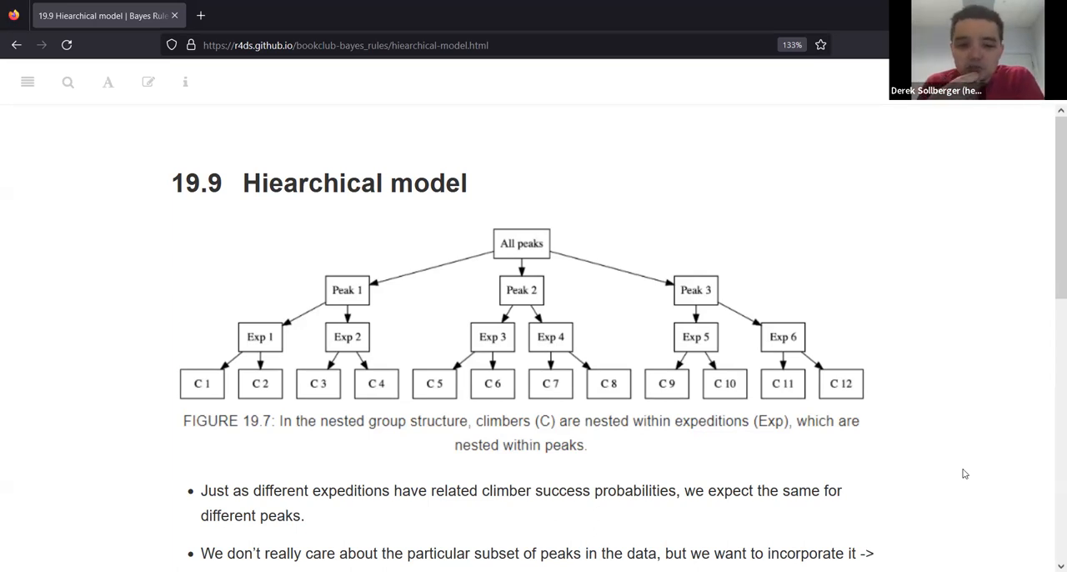
{"action": "mouse_move", "coordinate": [503, 345]}
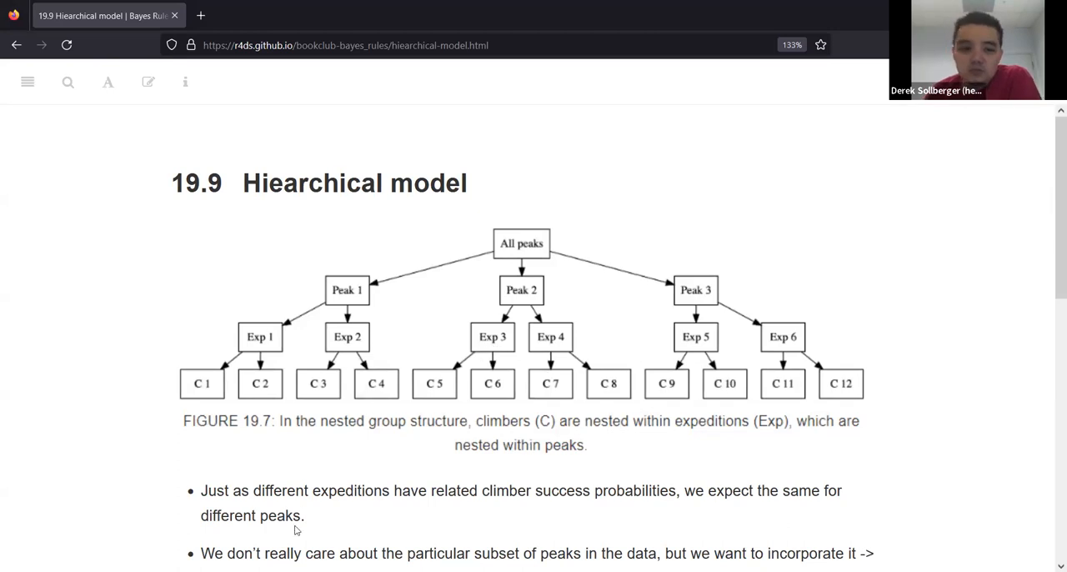
Highlight 'different peaks' and scroll down to the model equations (19.8)
{"action": "scroll", "scroll_direction": "down", "scroll_amount": 3}
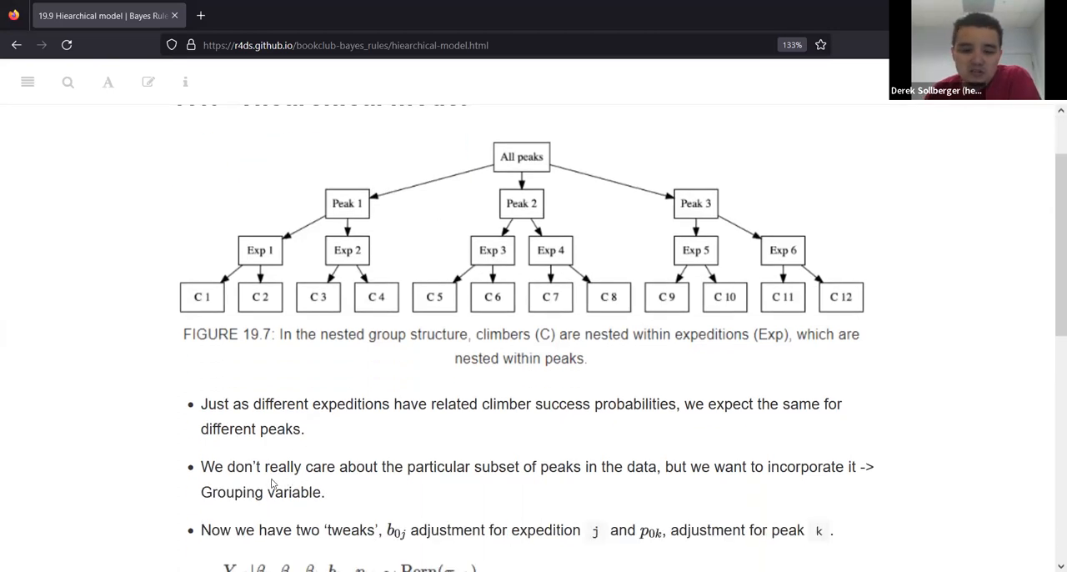
{"action": "double_click", "coordinate": [565, 403]}
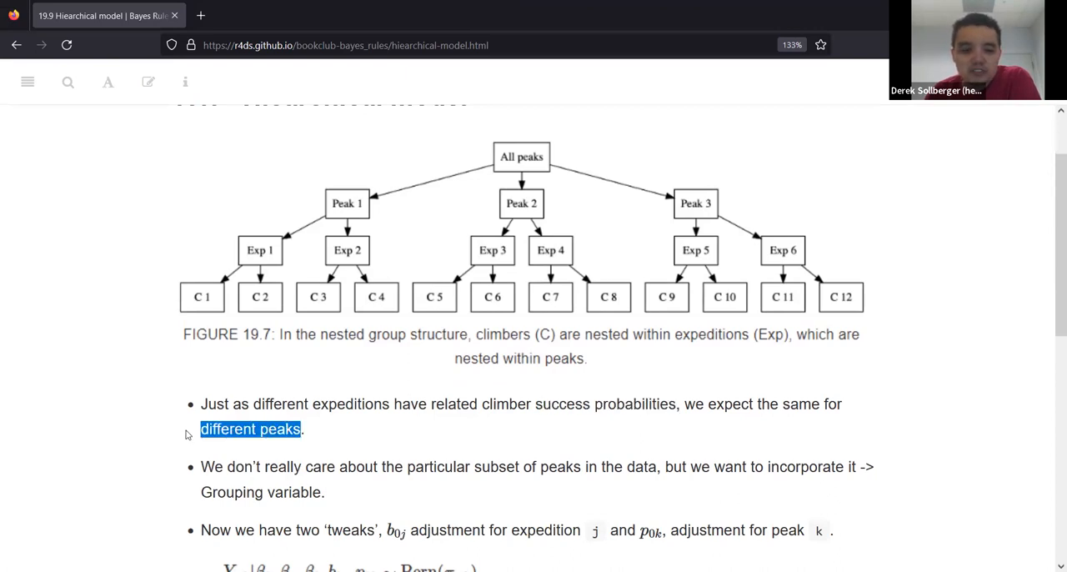
{"action": "scroll", "scroll_direction": "down", "scroll_amount": 3}
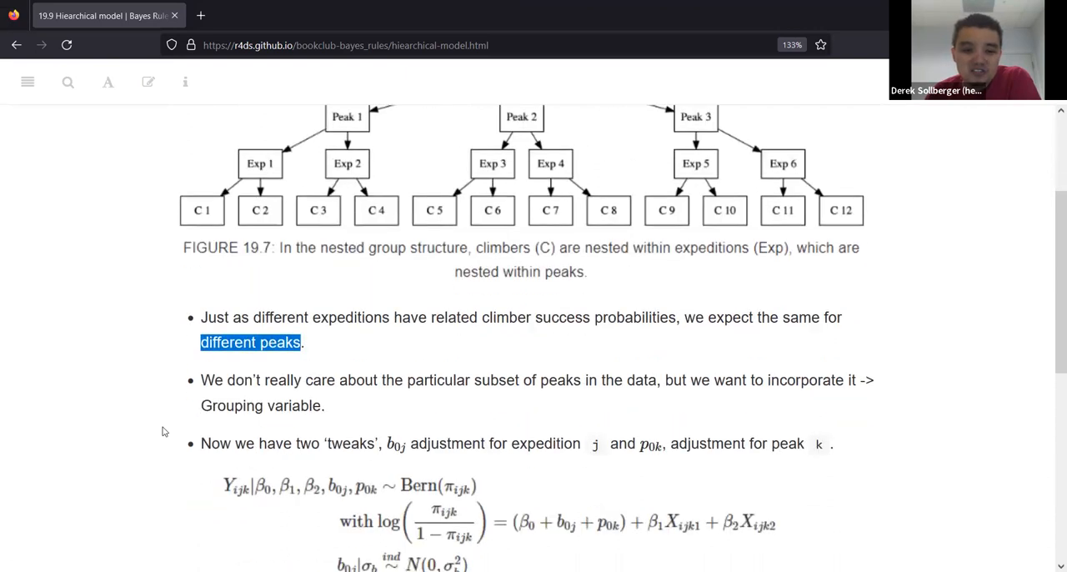
{"action": "mouse_move", "coordinate": [167, 432]}
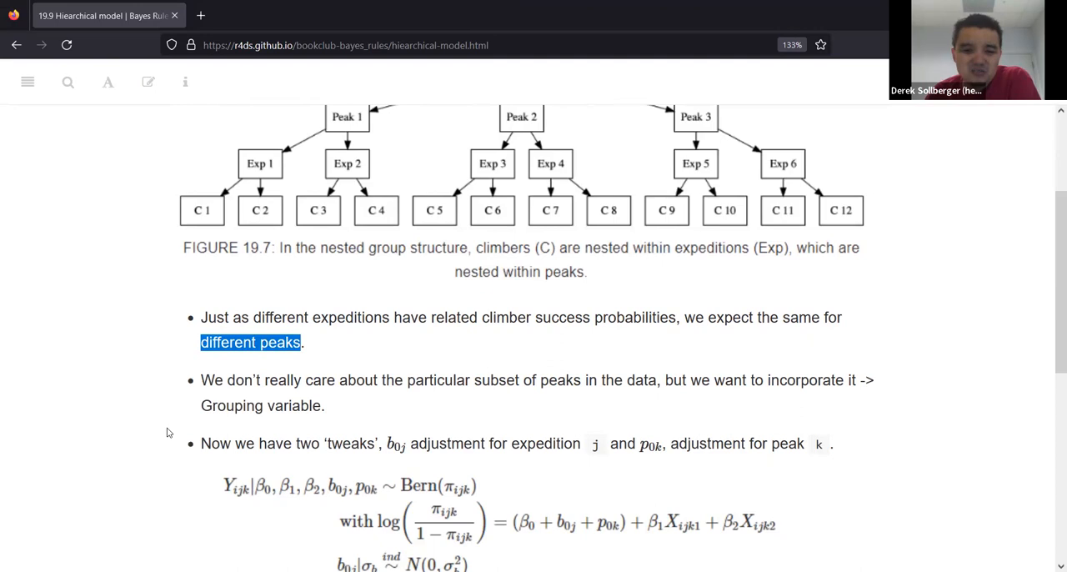
{"action": "scroll", "scroll_direction": "down", "scroll_amount": 3}
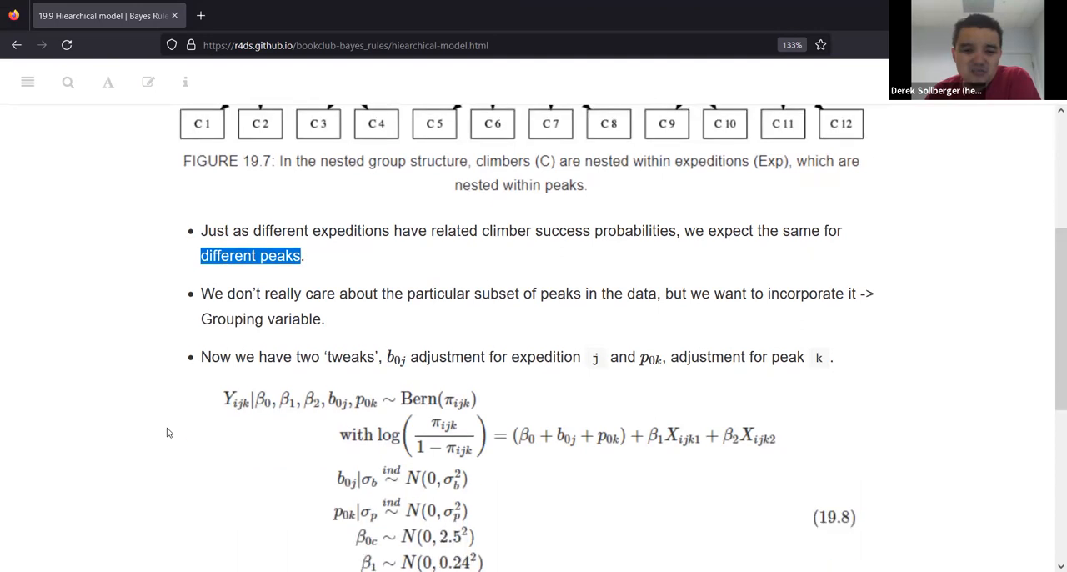
{"action": "scroll", "scroll_direction": "down", "scroll_amount": 3}
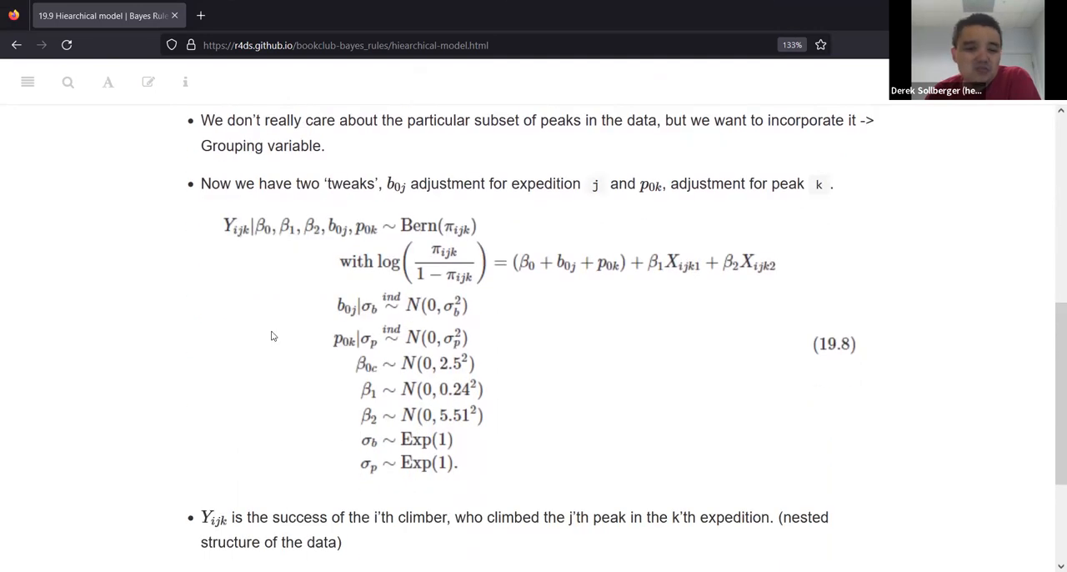
{"action": "mouse_move", "coordinate": [497, 80]}
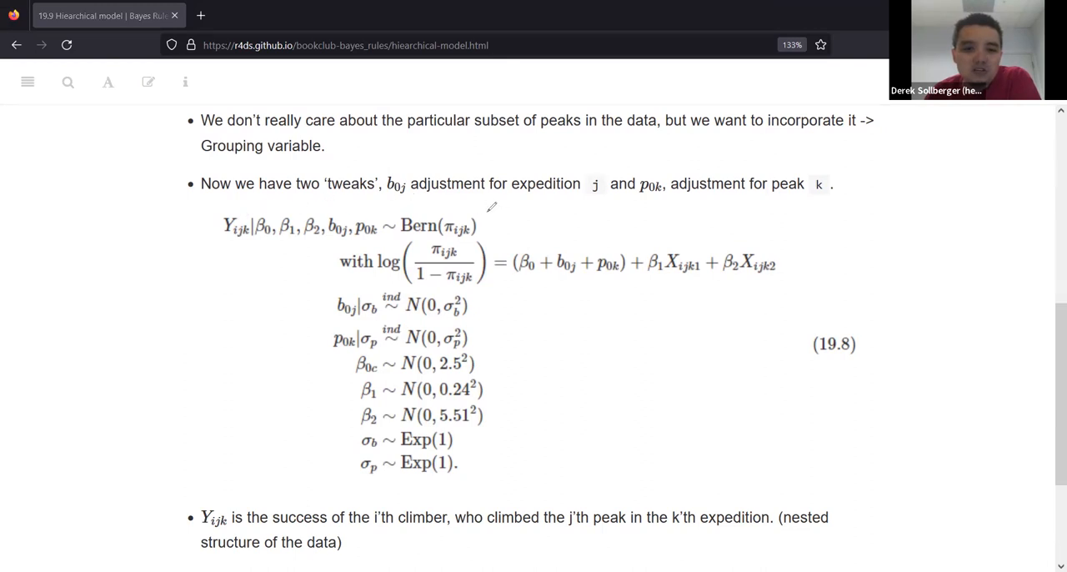
{"action": "left_click_drag", "start_coordinate": [492, 204], "coordinate": [441, 241]}
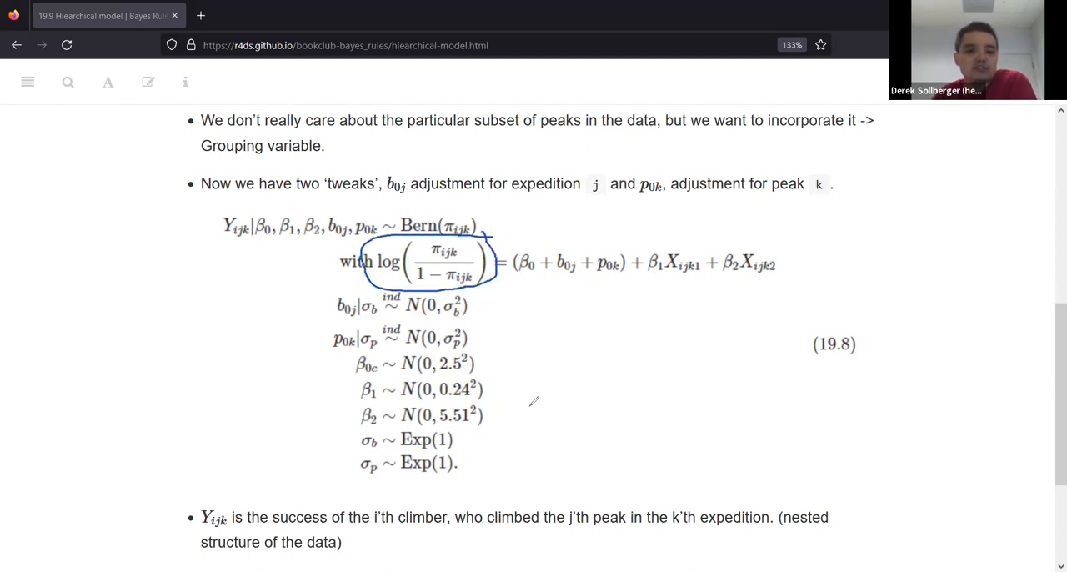
{"action": "mouse_move", "coordinate": [649, 159]}
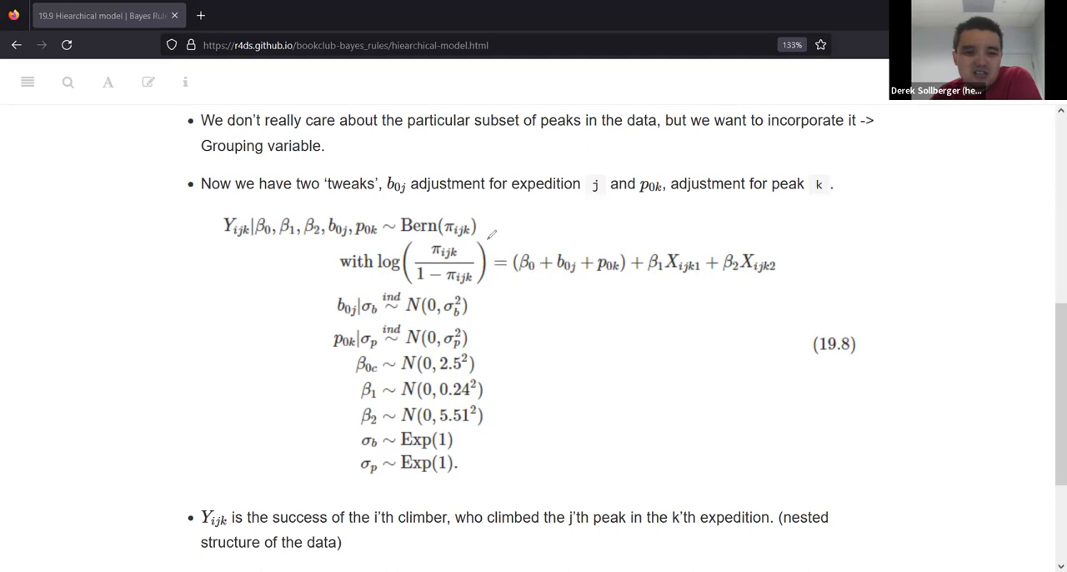
{"action": "mouse_move", "coordinate": [517, 280]}
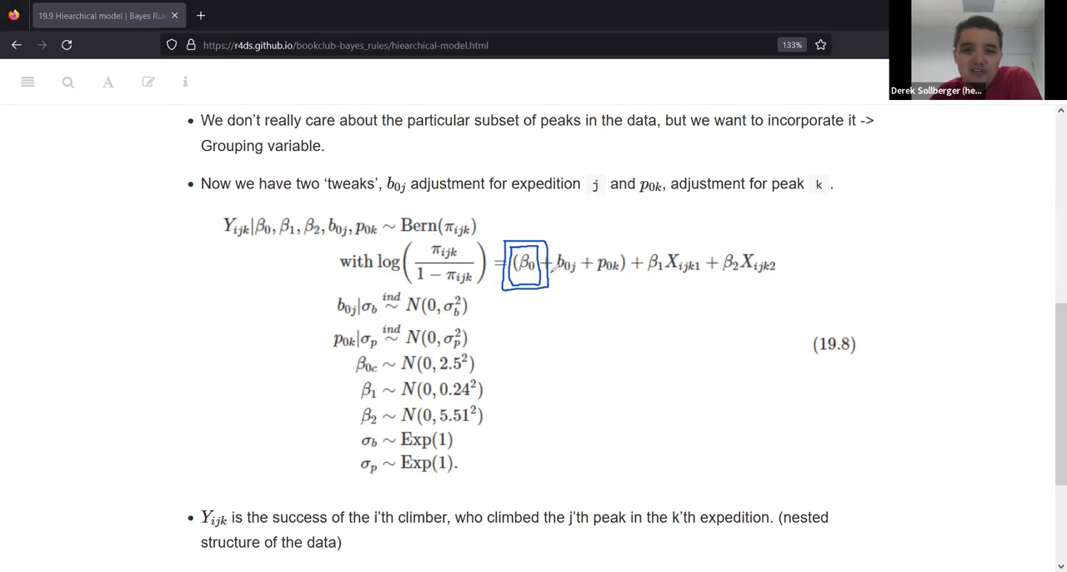
{"action": "mouse_move", "coordinate": [532, 163]}
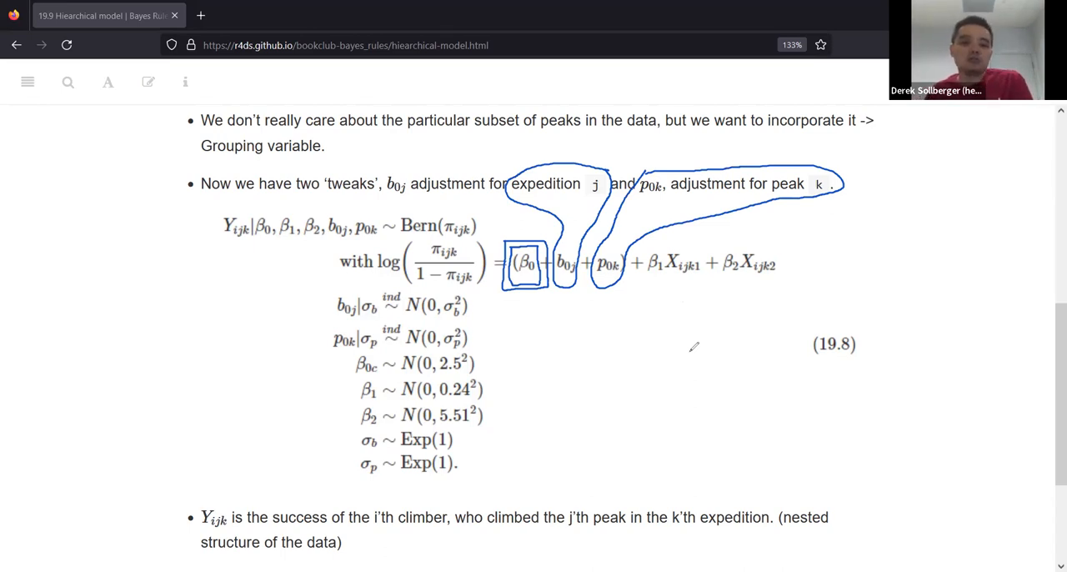
{"action": "mouse_move", "coordinate": [542, 235]}
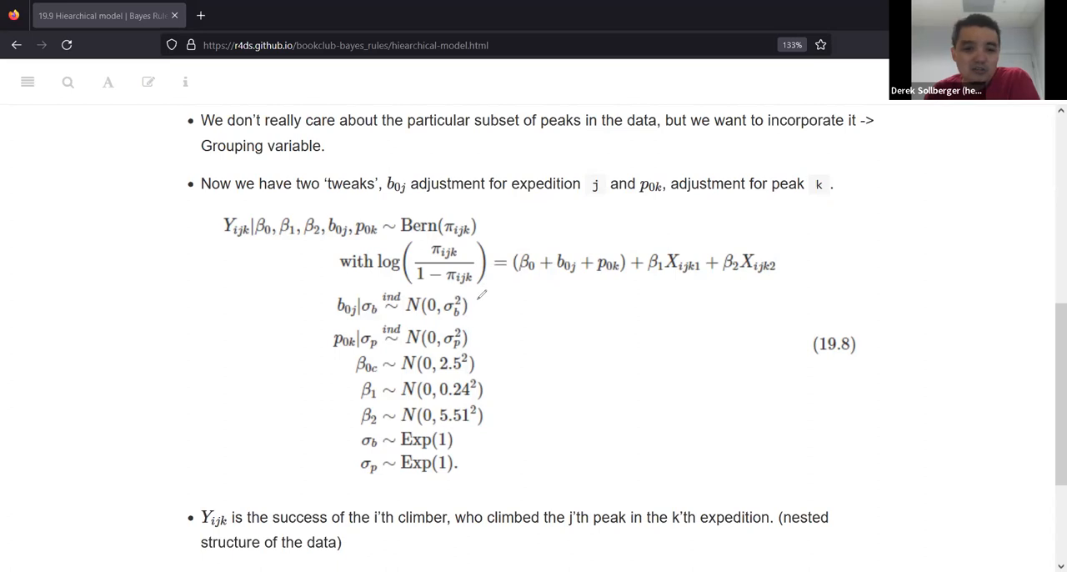
{"action": "left_click_drag", "start_coordinate": [475, 292], "coordinate": [417, 400]}
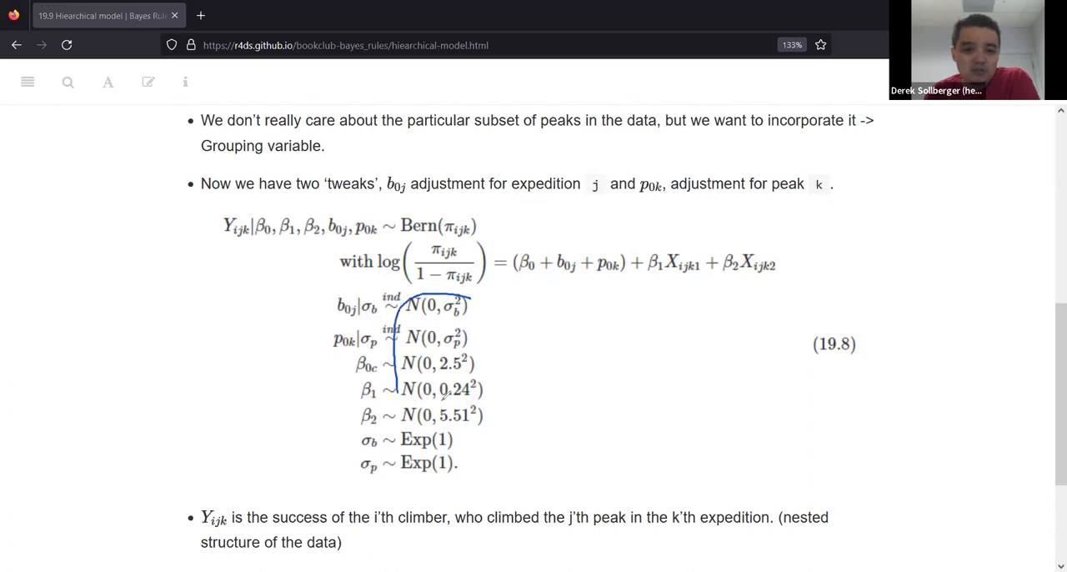
{"action": "left_click_drag", "start_coordinate": [409, 300], "coordinate": [492, 392]}
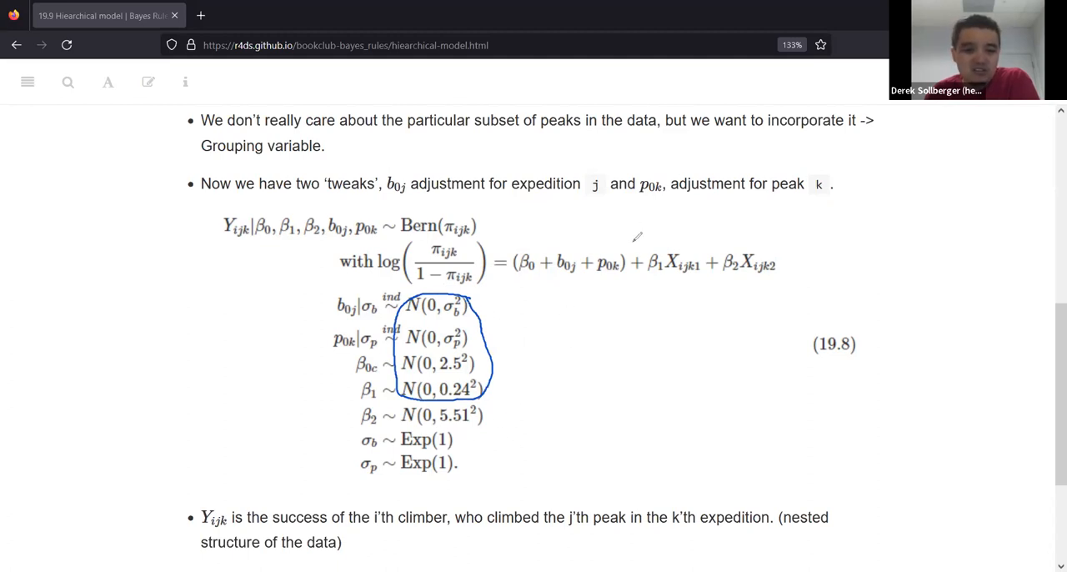
{"action": "mouse_move", "coordinate": [707, 109]}
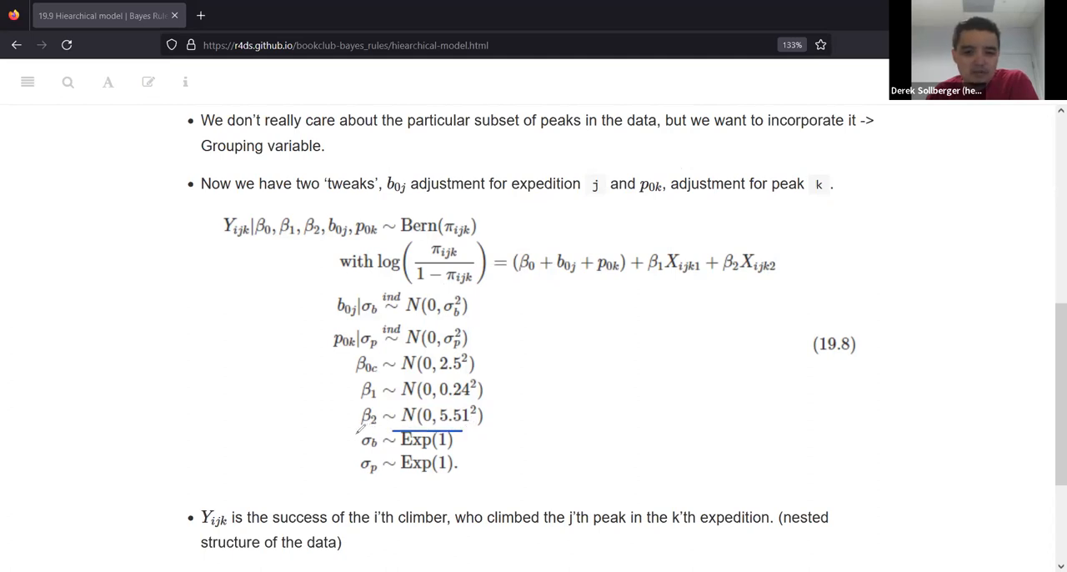
{"action": "left_click_drag", "start_coordinate": [350, 440], "coordinate": [459, 441]}
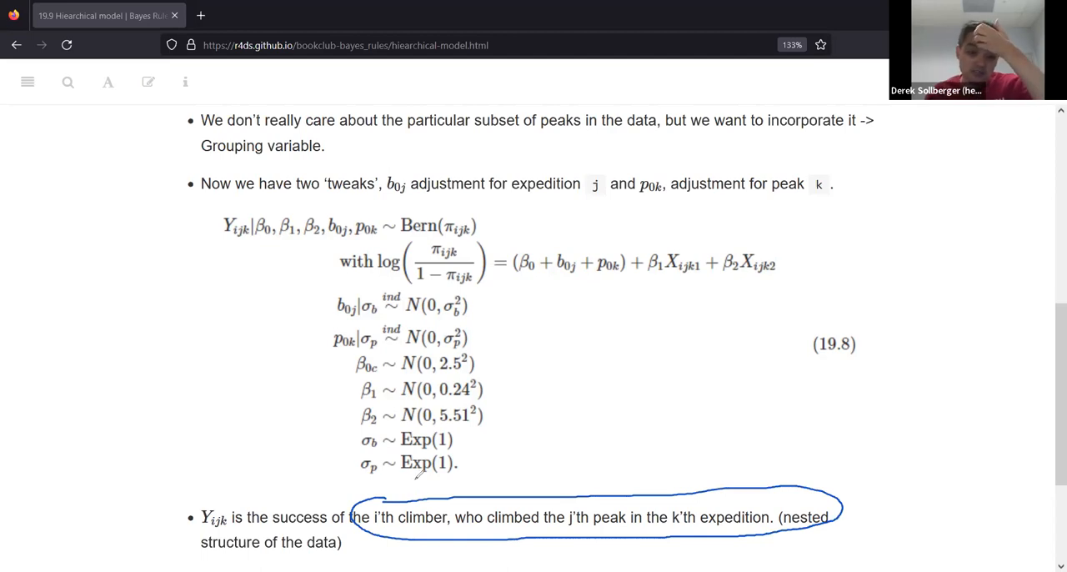
{"action": "mouse_move", "coordinate": [597, 389]}
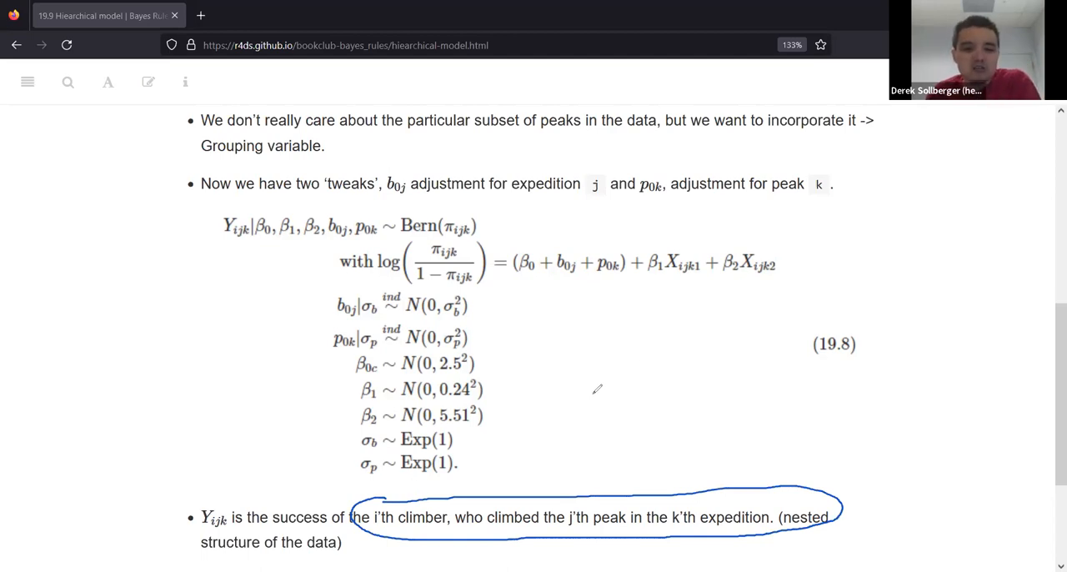
{"action": "mouse_move", "coordinate": [667, 395]}
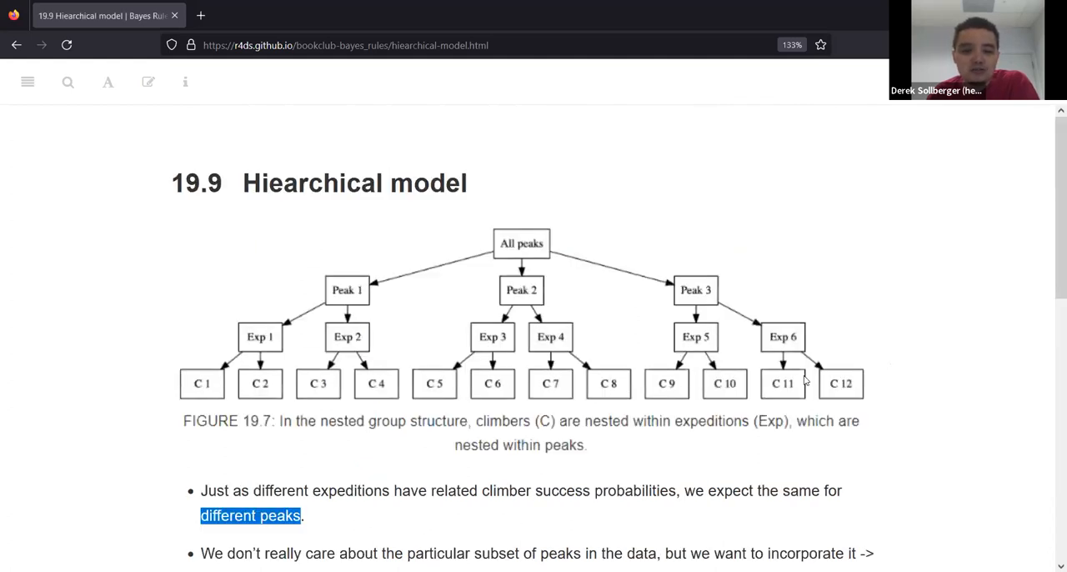
{"action": "mouse_move", "coordinate": [842, 357]}
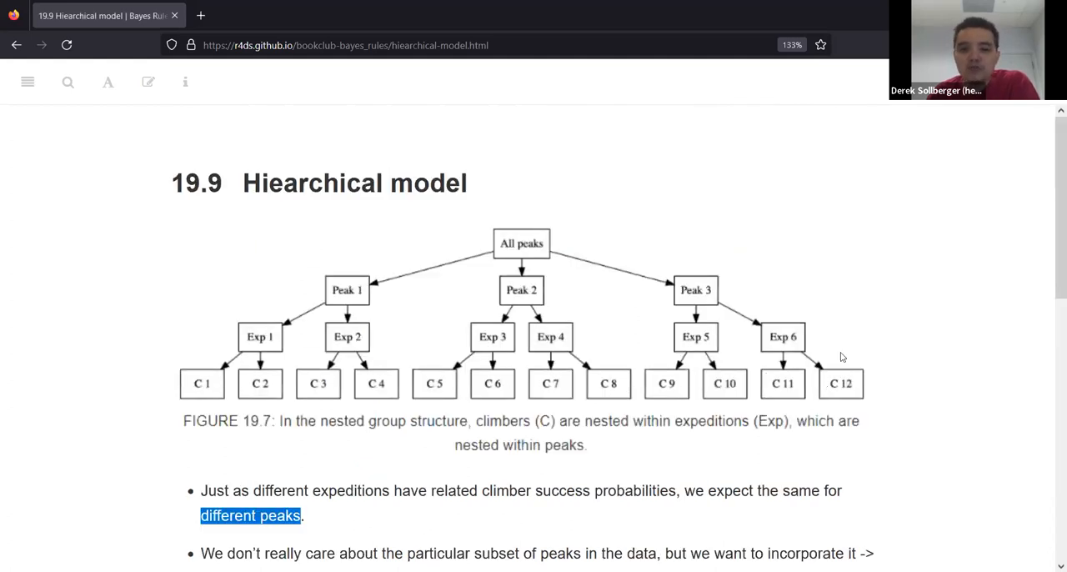
{"action": "mouse_move", "coordinate": [707, 320]}
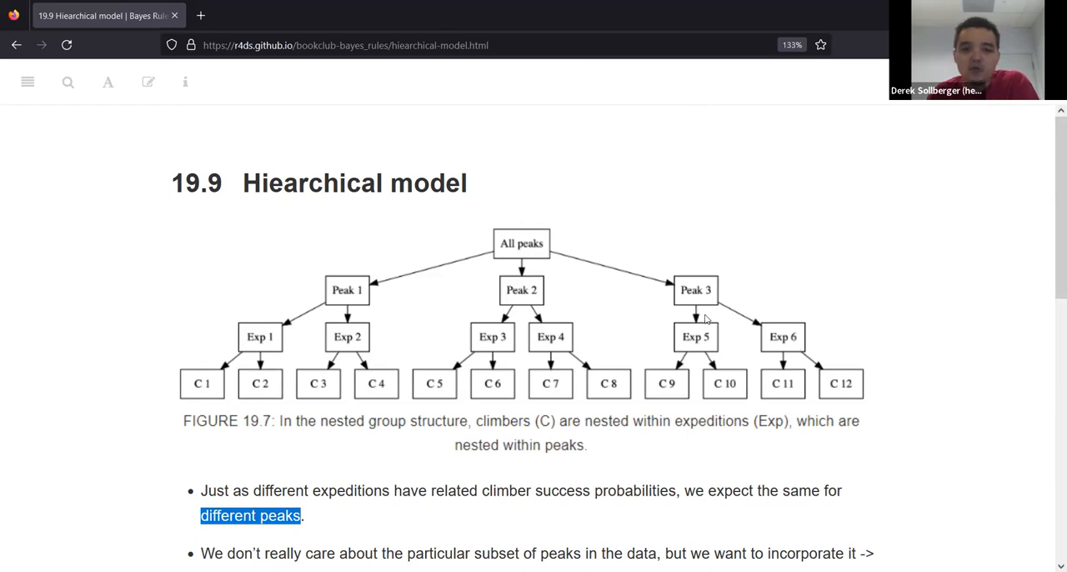
{"action": "mouse_move", "coordinate": [597, 320]}
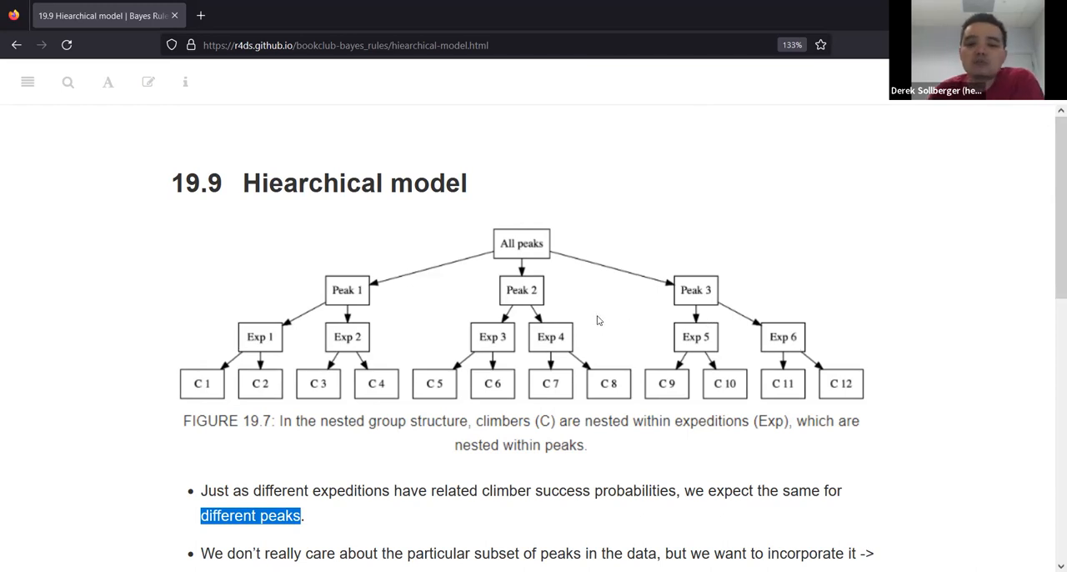
{"action": "mouse_move", "coordinate": [595, 315]}
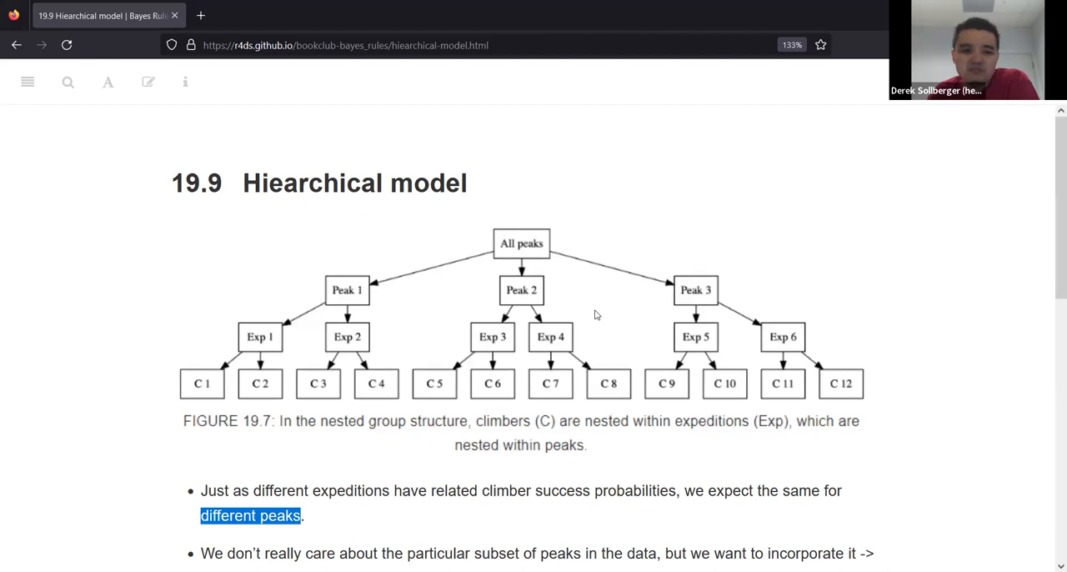
Scroll to the σb and σp explanations below equation (19.8) and select a phrase there
{"action": "scroll", "scroll_direction": "down", "scroll_amount": 3}
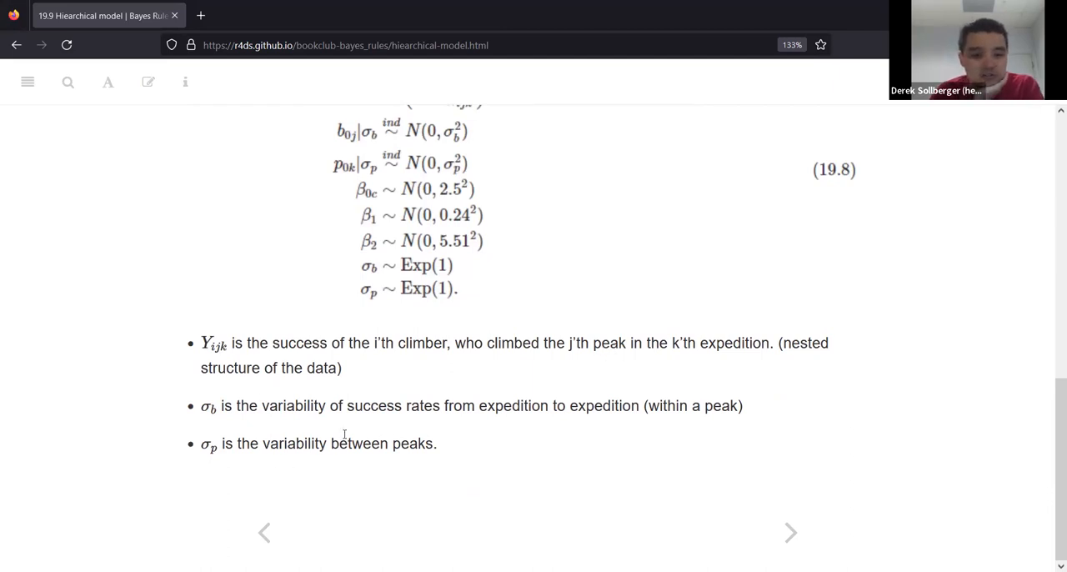
{"action": "left_click_drag", "start_coordinate": [200, 407], "coordinate": [447, 407]}
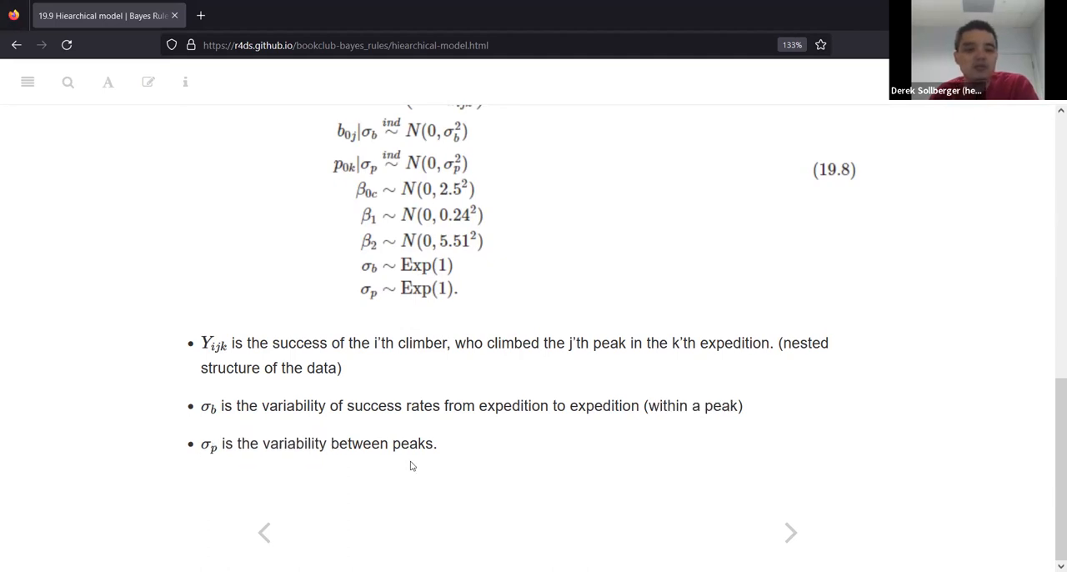
{"action": "mouse_move", "coordinate": [547, 462]}
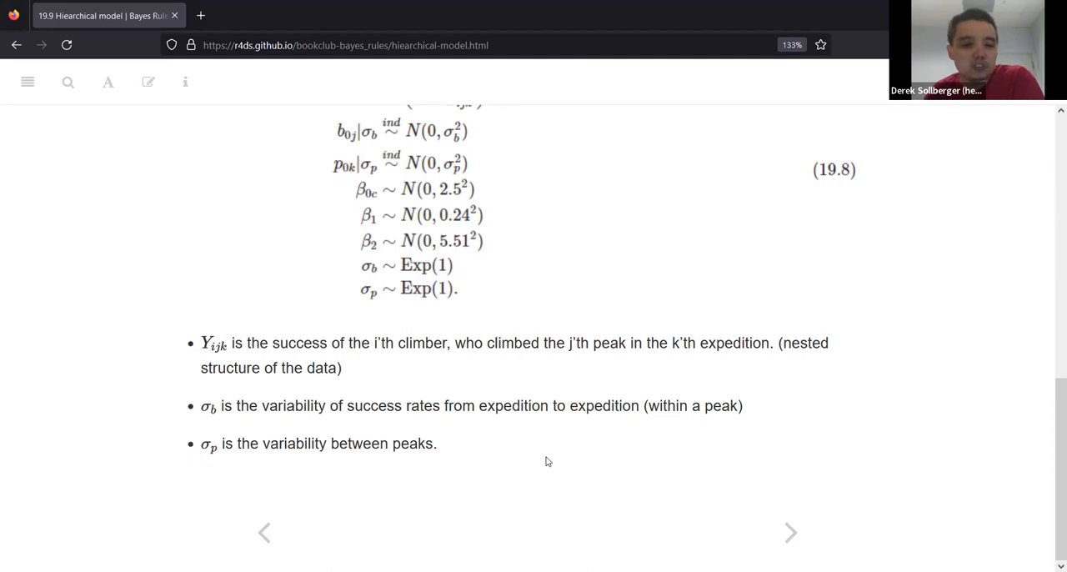
{"action": "mouse_move", "coordinate": [559, 460]}
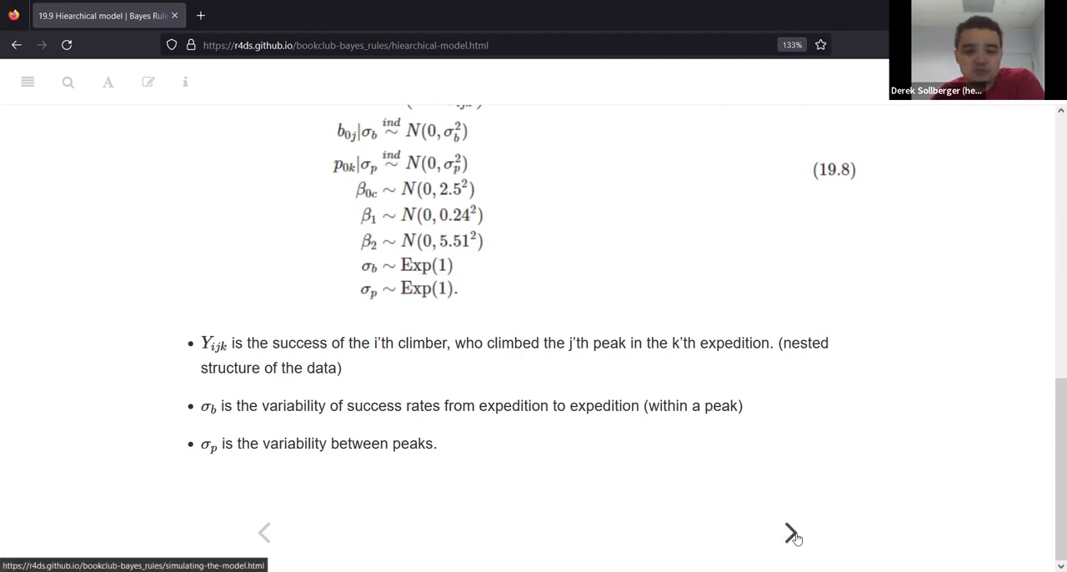
Move to 19.10 and highlight climb_model_1, success and the (1 | expedition_id) term in its code
{"action": "left_click", "coordinate": [790, 533]}
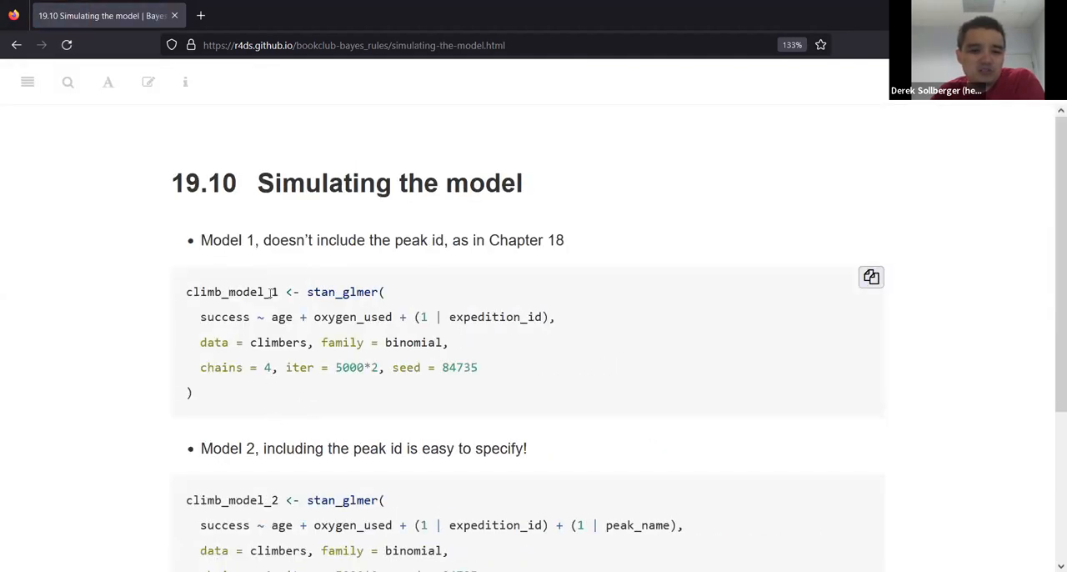
{"action": "double_click", "coordinate": [250, 292]}
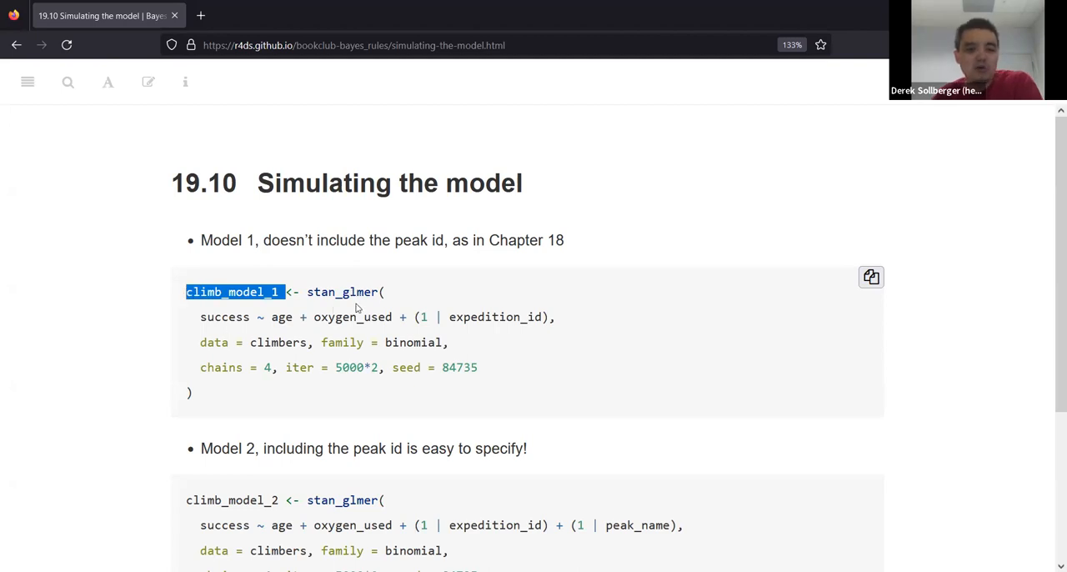
{"action": "double_click", "coordinate": [224, 317]}
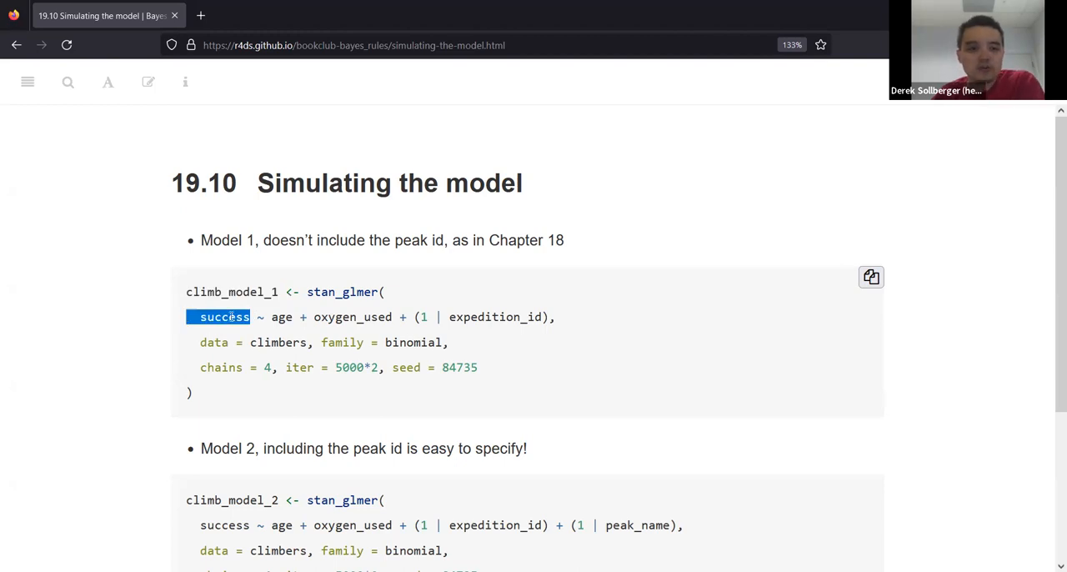
{"action": "left_click_drag", "start_coordinate": [272, 317], "coordinate": [400, 316]}
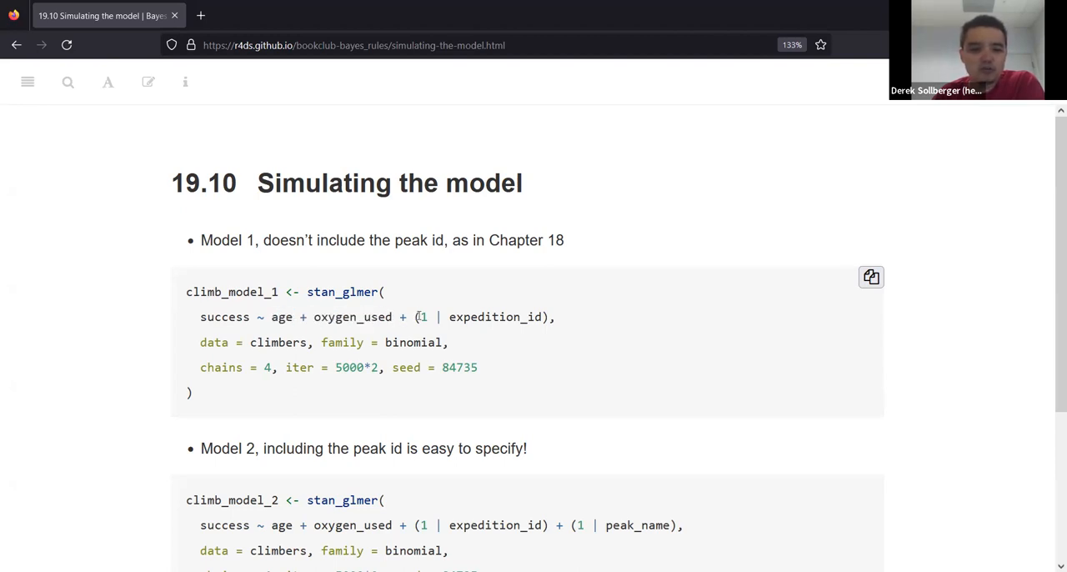
{"action": "left_click_drag", "start_coordinate": [414, 316], "coordinate": [550, 317]}
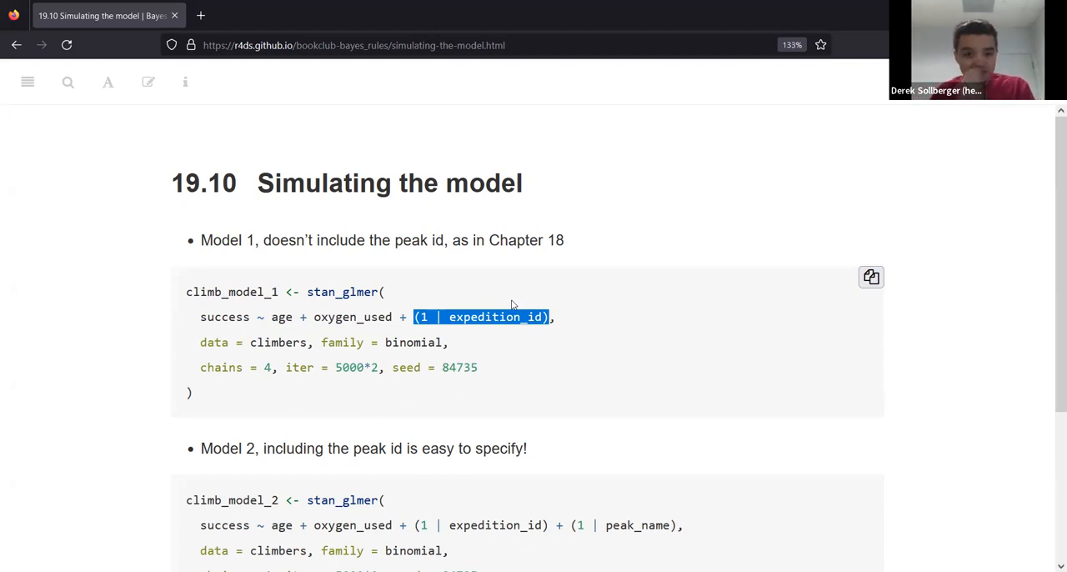
{"action": "left_click", "coordinate": [420, 364]}
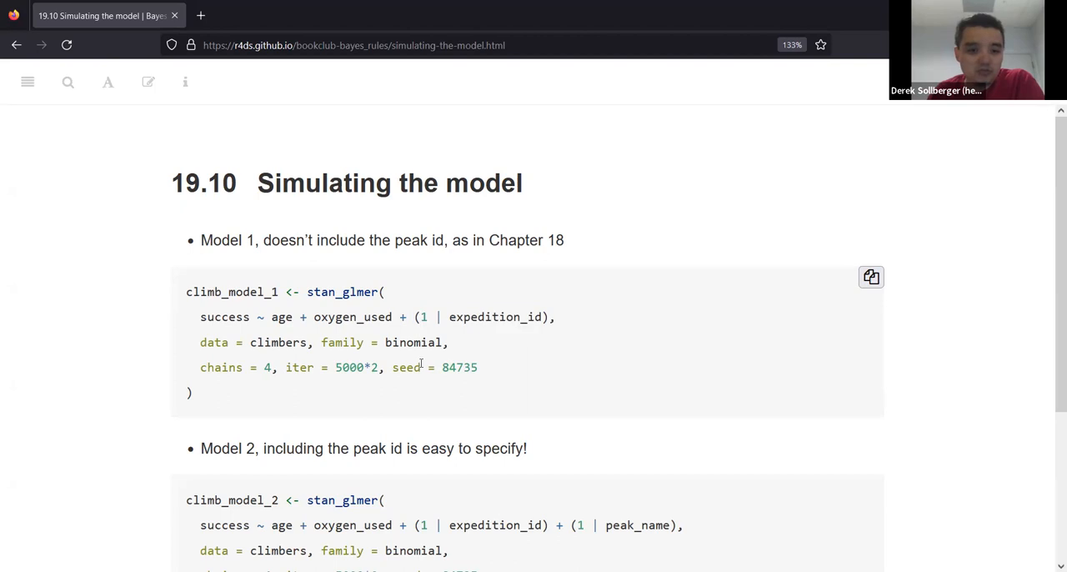
Scroll through the 19.10 climb_model_2 code and move on to 19.11 Posterior summaries
{"action": "scroll", "scroll_direction": "down", "scroll_amount": 3}
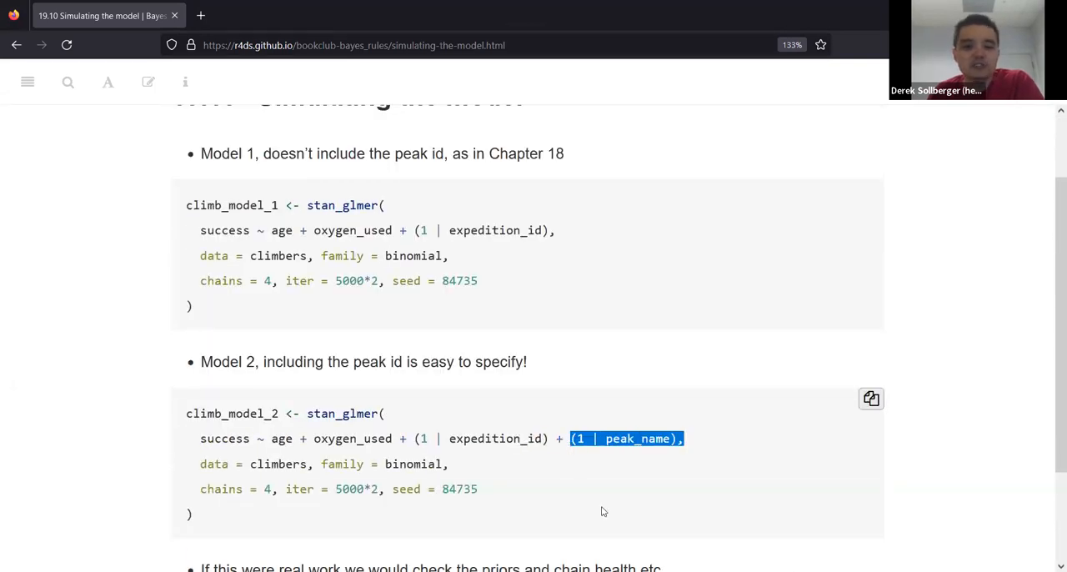
{"action": "mouse_move", "coordinate": [592, 511]}
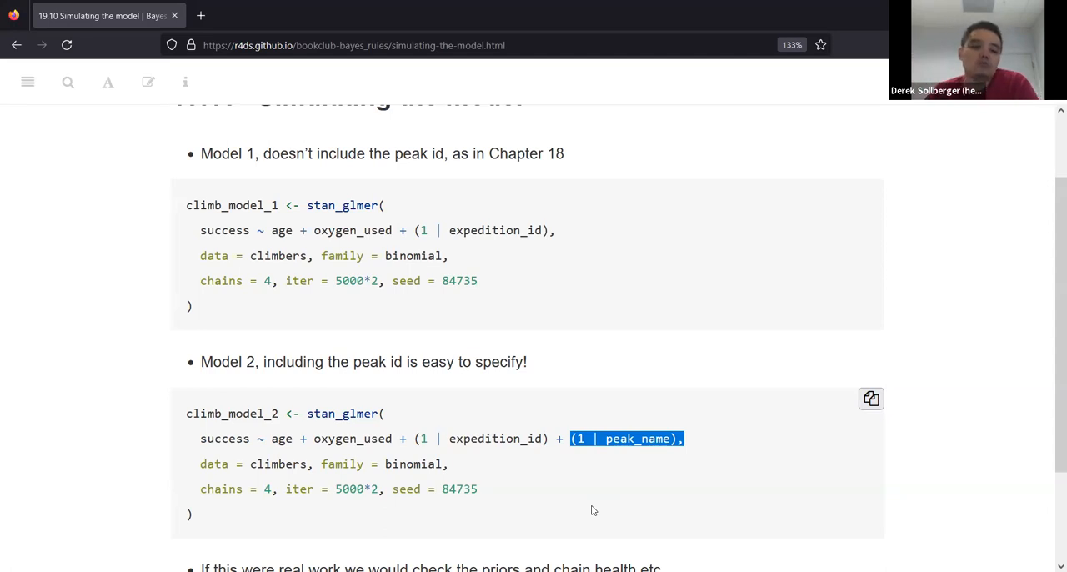
{"action": "mouse_move", "coordinate": [541, 487]}
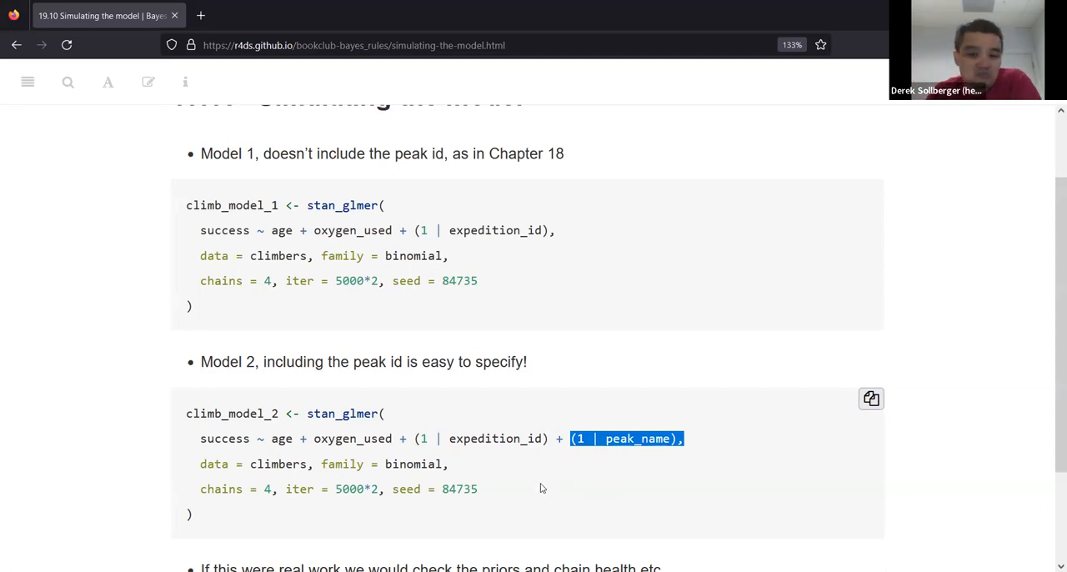
{"action": "left_click", "coordinate": [499, 466]}
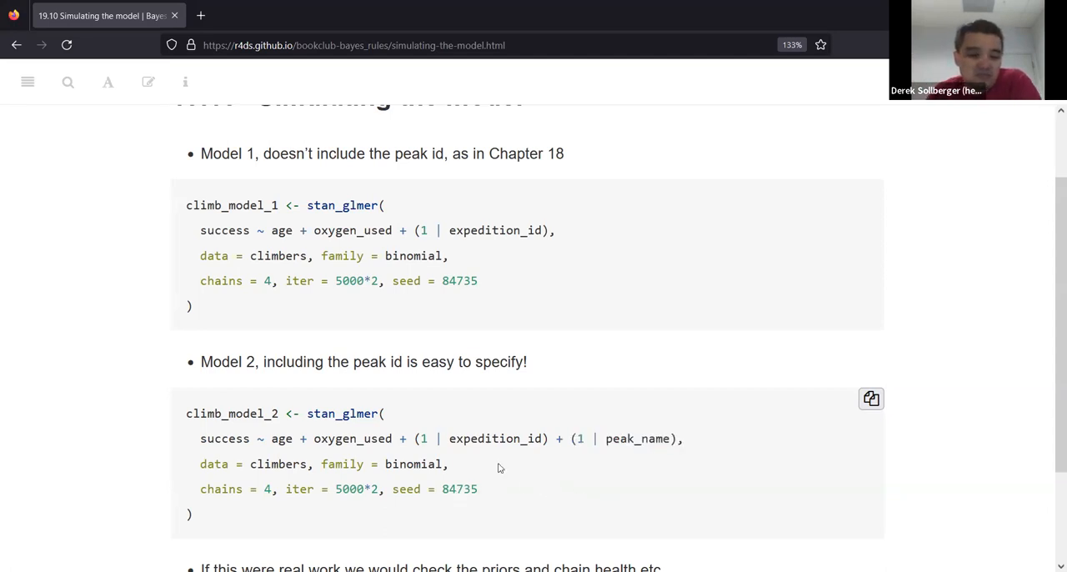
{"action": "scroll", "scroll_direction": "down", "scroll_amount": 3}
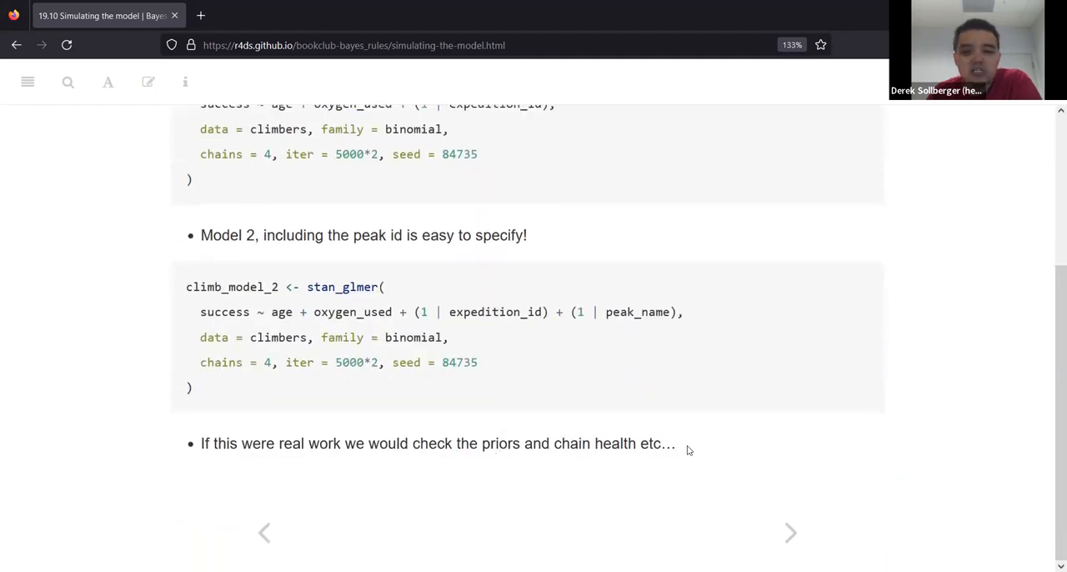
{"action": "mouse_move", "coordinate": [206, 457]}
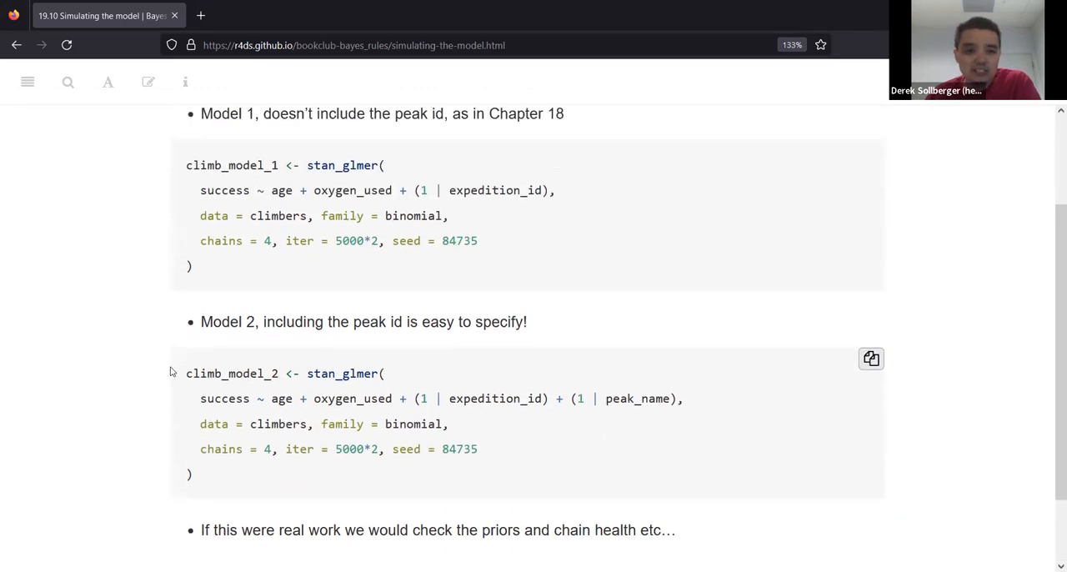
{"action": "scroll", "scroll_direction": "down", "scroll_amount": 3}
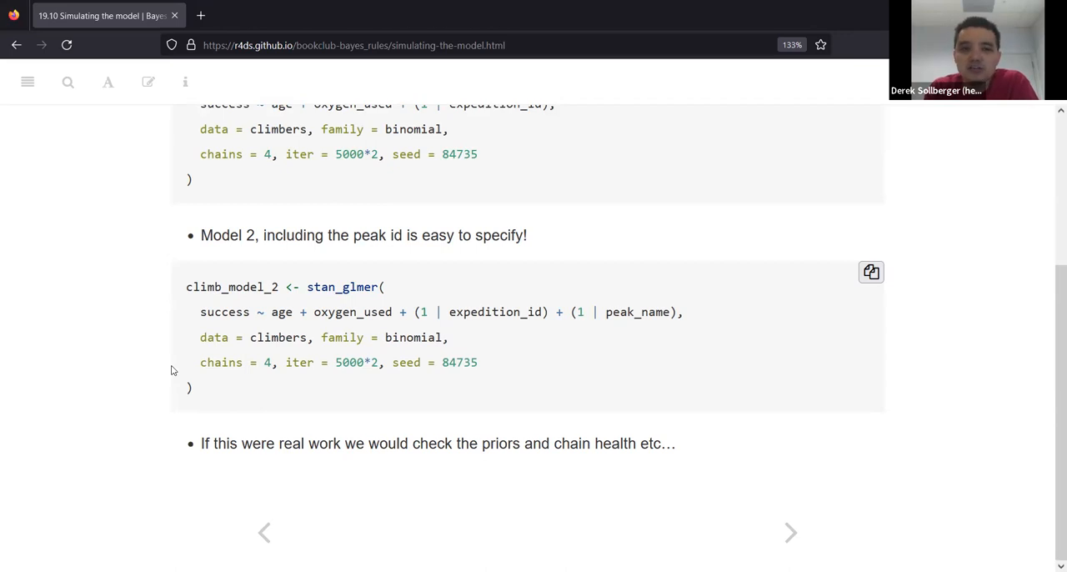
{"action": "mouse_move", "coordinate": [375, 380]}
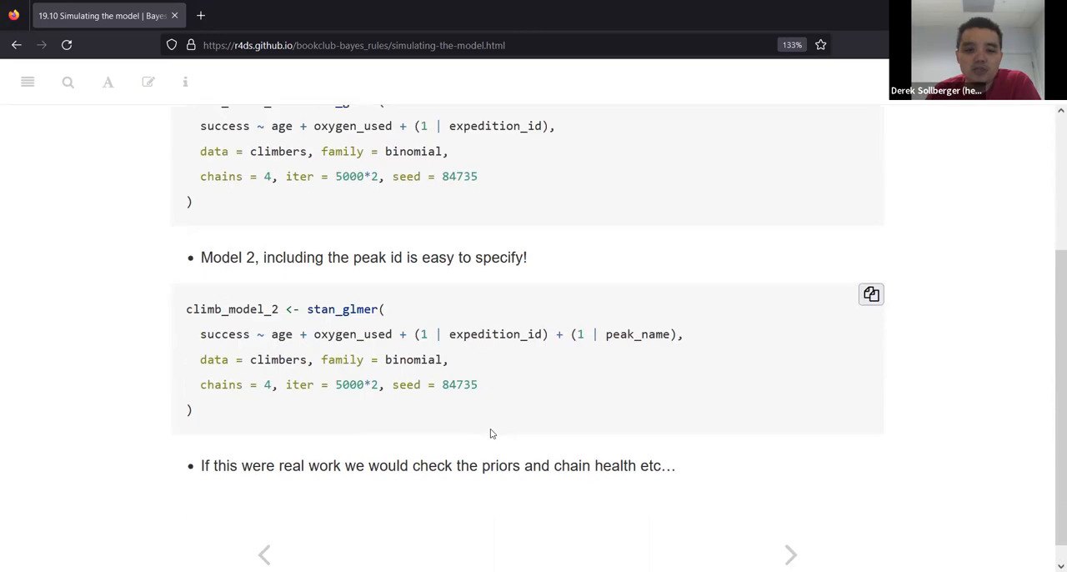
{"action": "scroll", "scroll_direction": "down", "scroll_amount": 3}
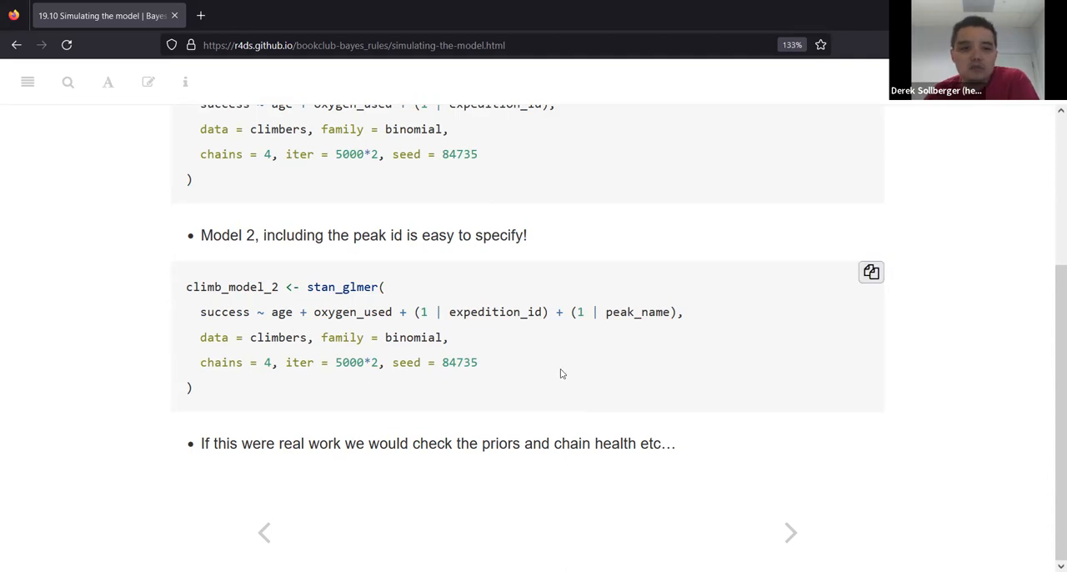
{"action": "scroll", "scroll_direction": "up", "scroll_amount": 3}
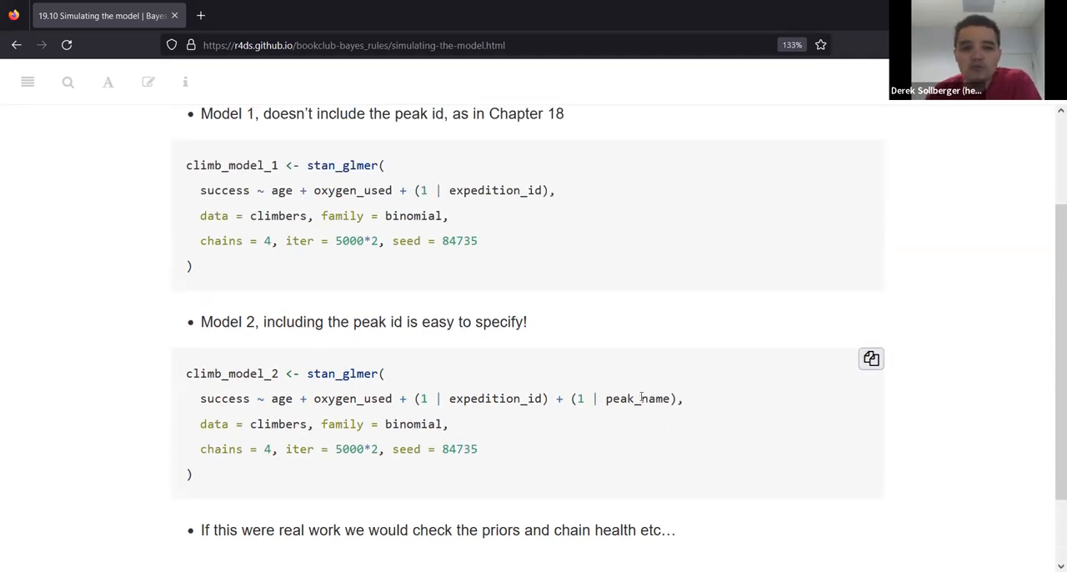
{"action": "scroll", "scroll_direction": "down", "scroll_amount": 3}
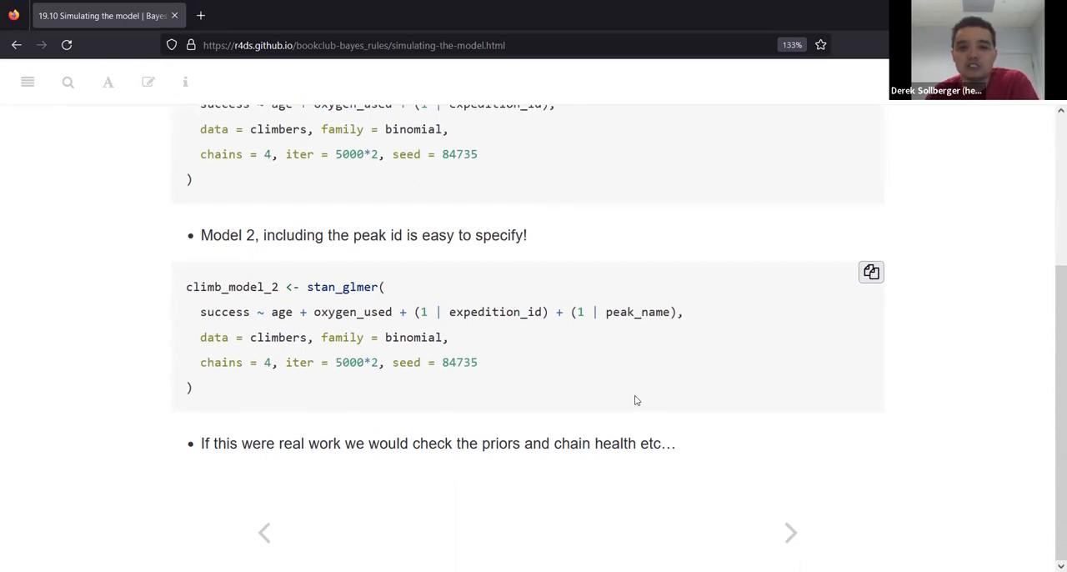
{"action": "mouse_move", "coordinate": [790, 533]}
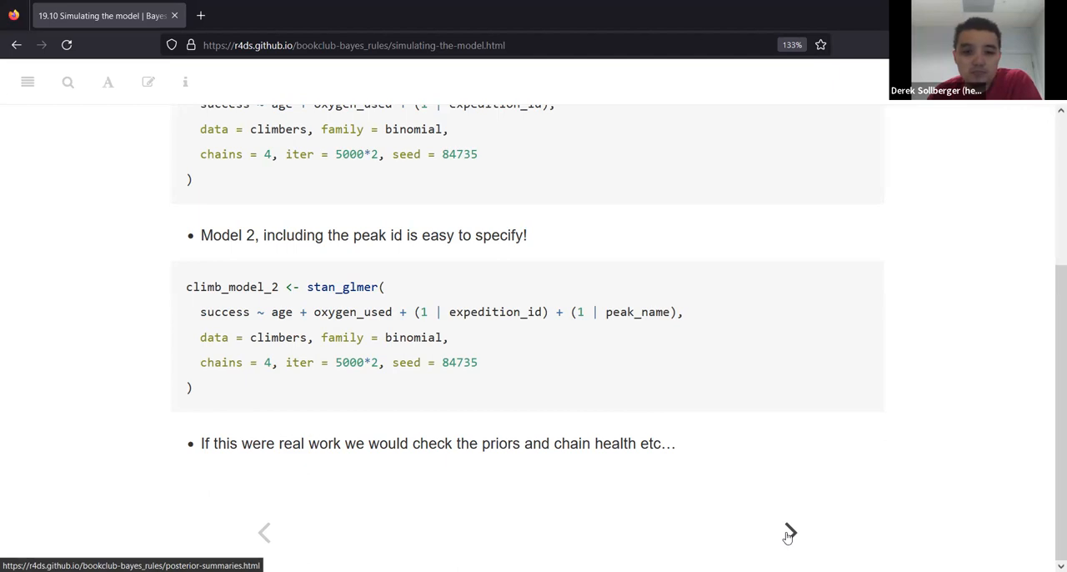
{"action": "left_click", "coordinate": [787, 533]}
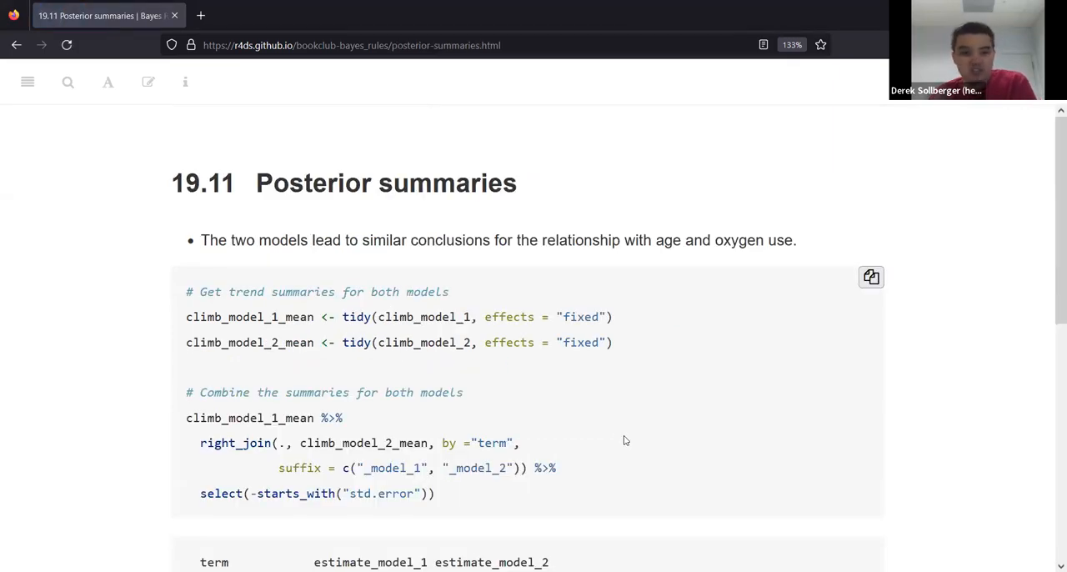
{"action": "mouse_move", "coordinate": [432, 336]}
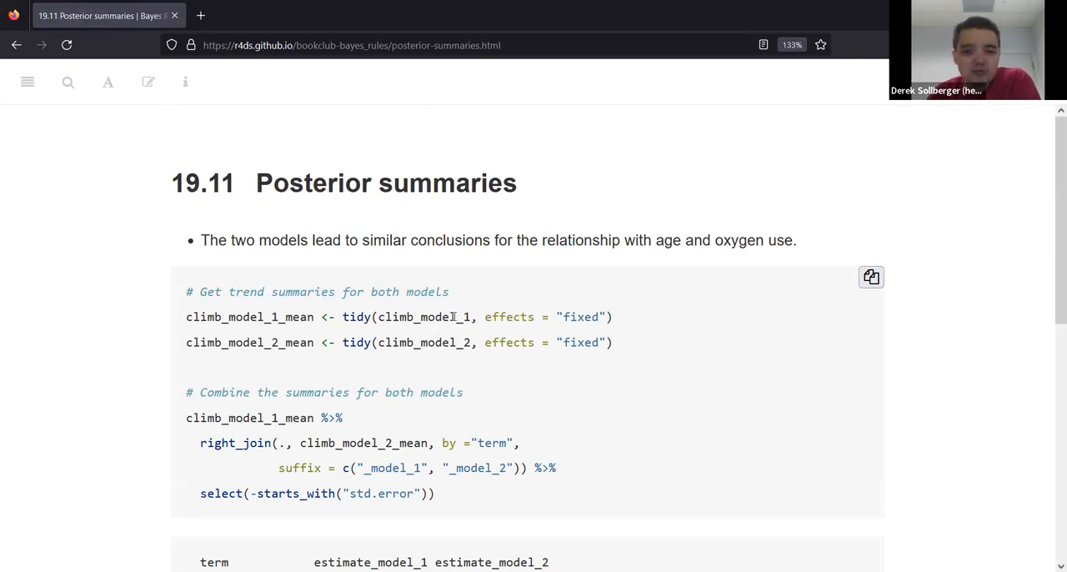
{"action": "mouse_move", "coordinate": [604, 403]}
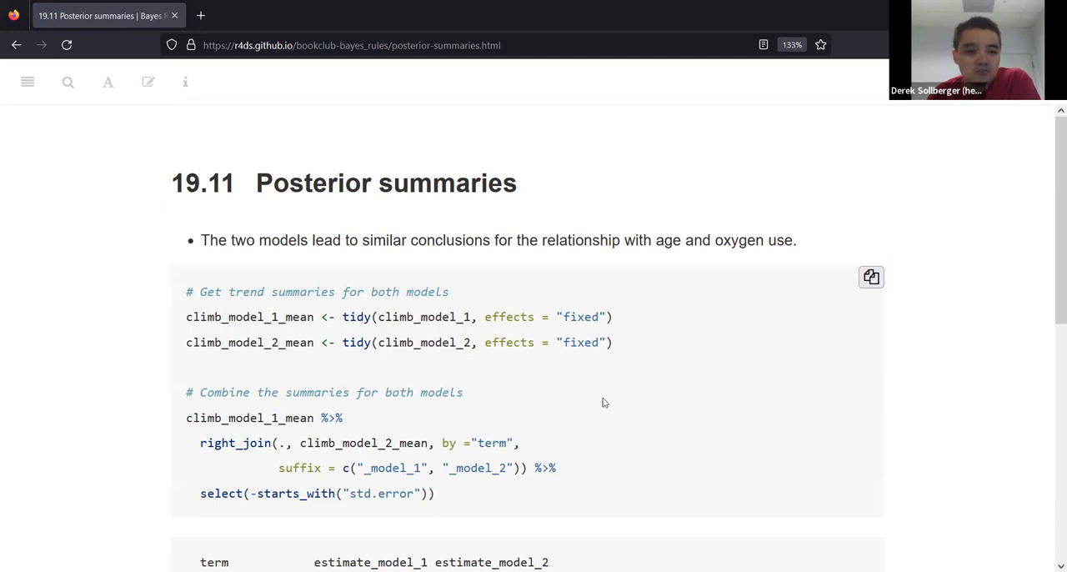
{"action": "mouse_move", "coordinate": [450, 500]}
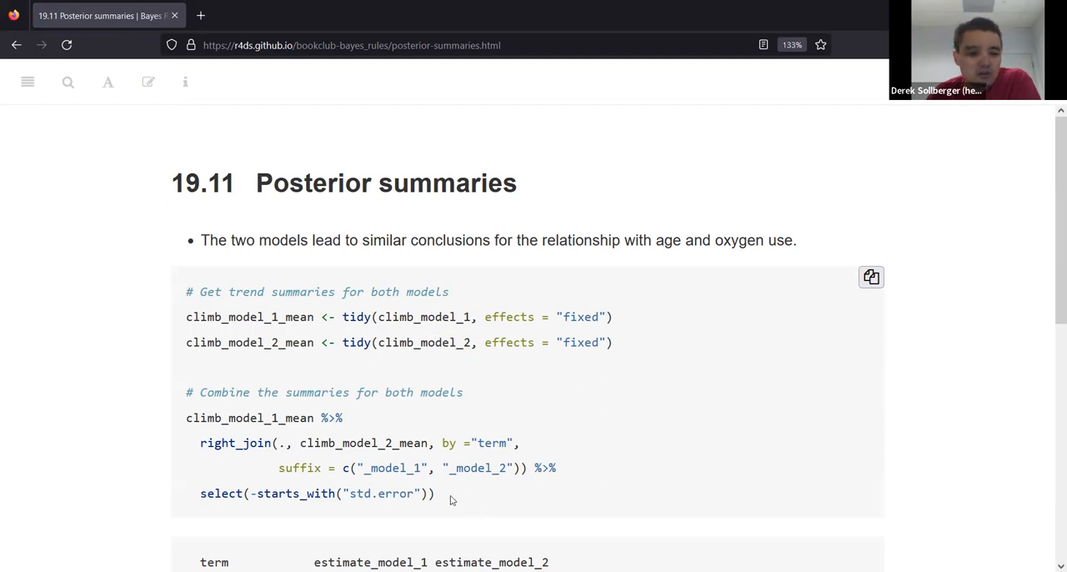
Select the 19.11 tidy code block and scroll down to the models' estimate tables
{"action": "left_click_drag", "start_coordinate": [187, 392], "coordinate": [433, 493]}
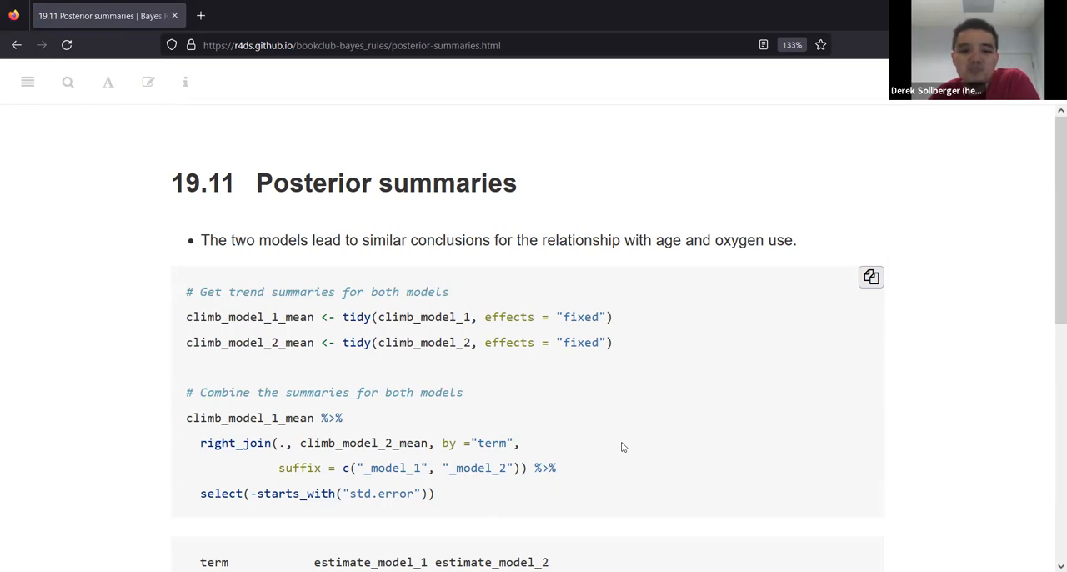
{"action": "scroll", "scroll_direction": "down", "scroll_amount": 3}
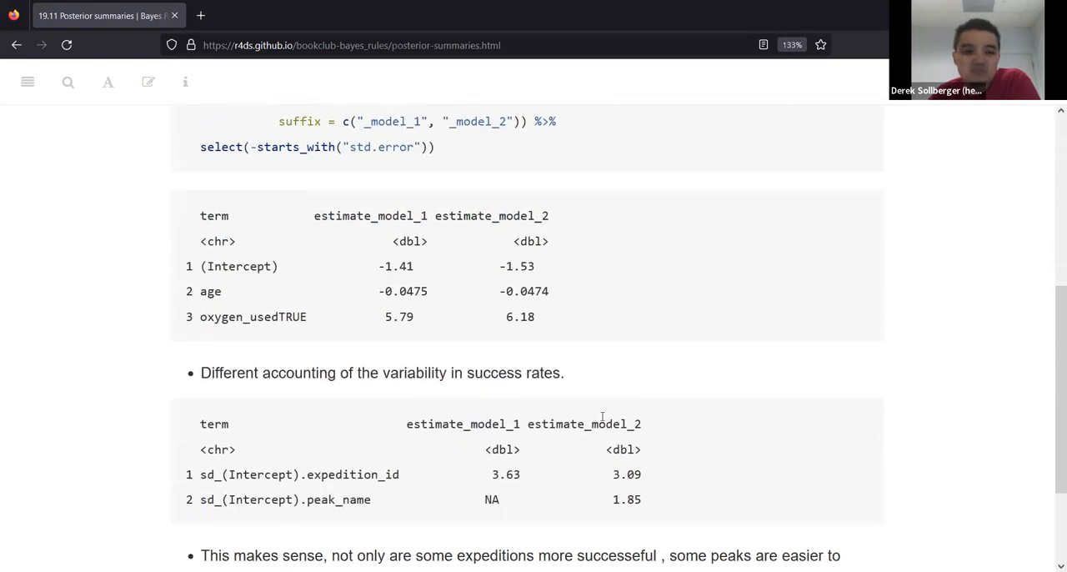
{"action": "left_click_drag", "start_coordinate": [201, 215], "coordinate": [551, 317]}
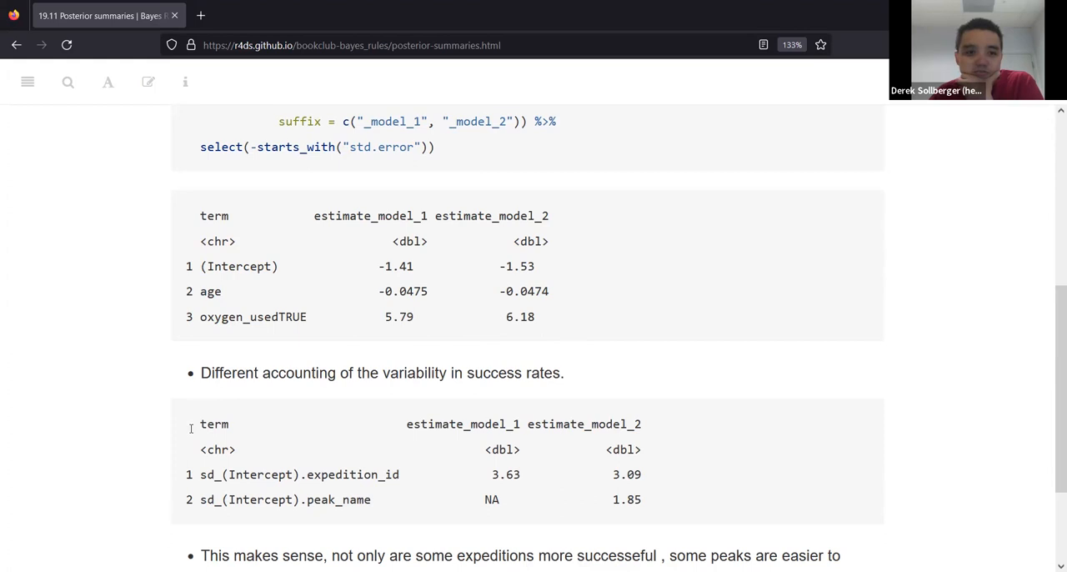
{"action": "mouse_move", "coordinate": [455, 271]}
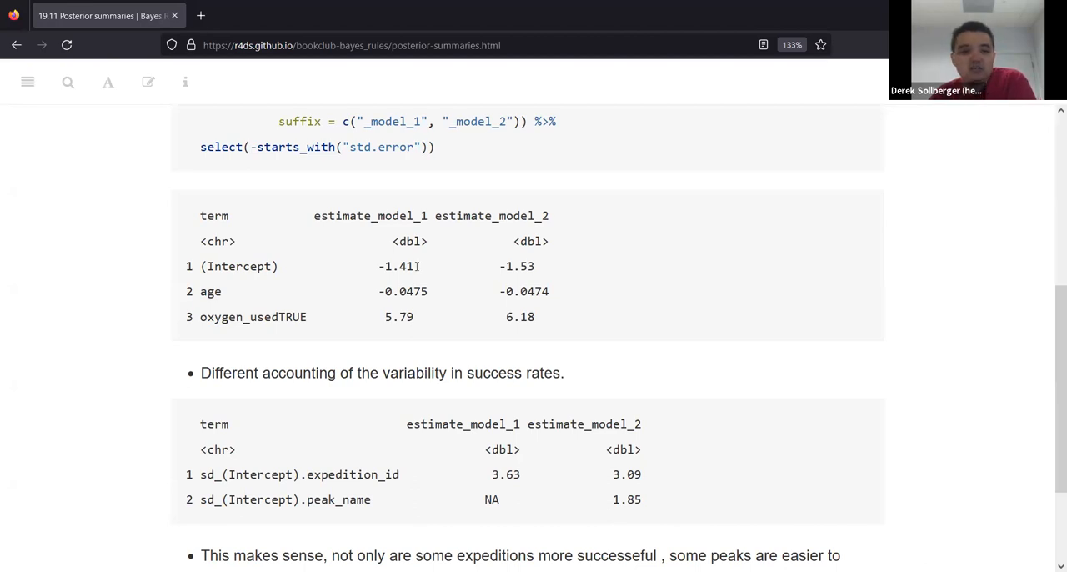
{"action": "double_click", "coordinate": [519, 267]}
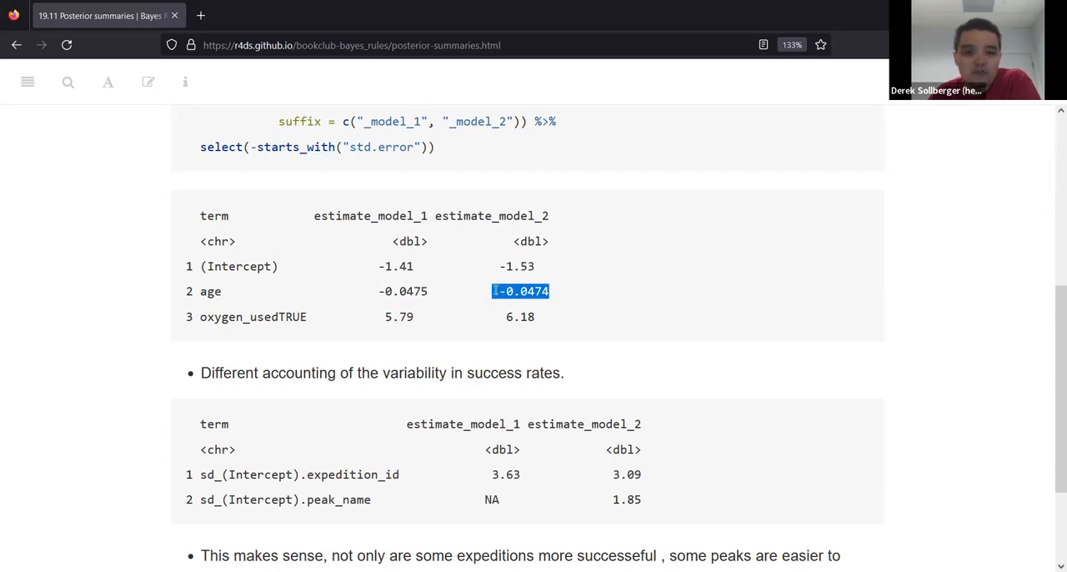
{"action": "left_click_drag", "start_coordinate": [520, 290], "coordinate": [200, 291]}
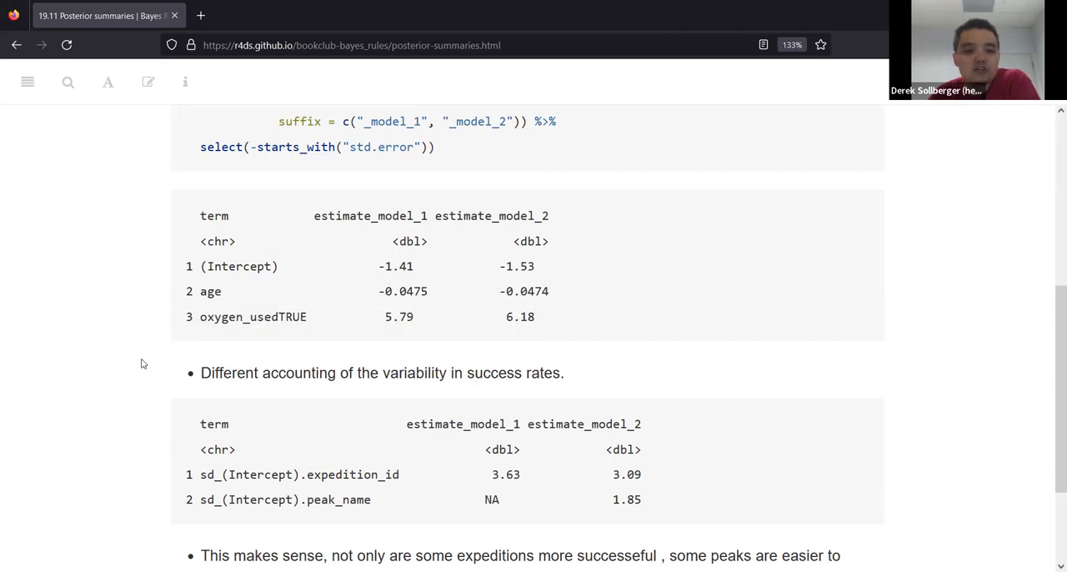
{"action": "mouse_move", "coordinate": [148, 362]}
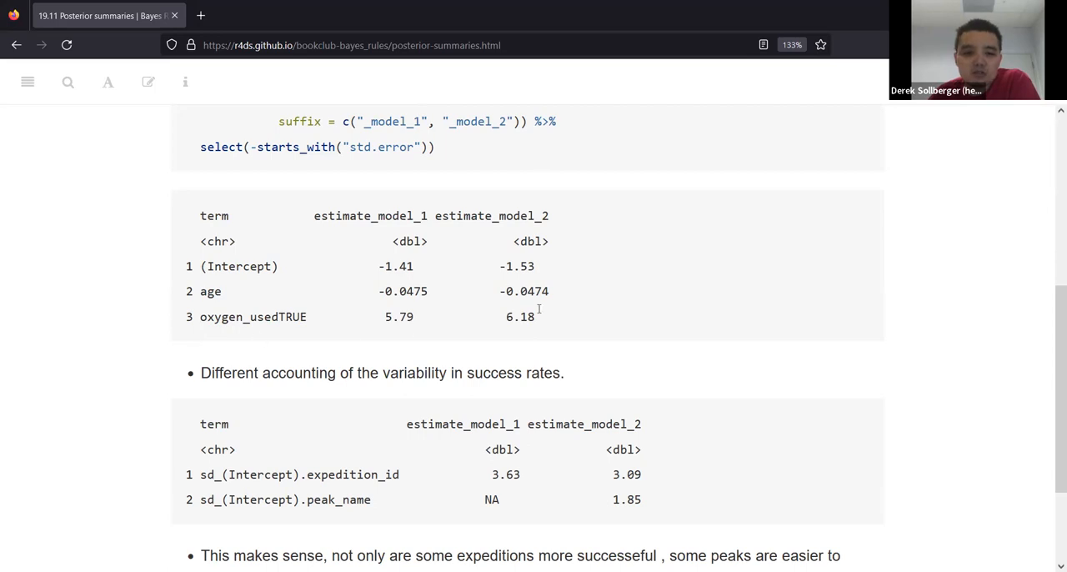
{"action": "left_click_drag", "start_coordinate": [200, 290], "coordinate": [549, 290]}
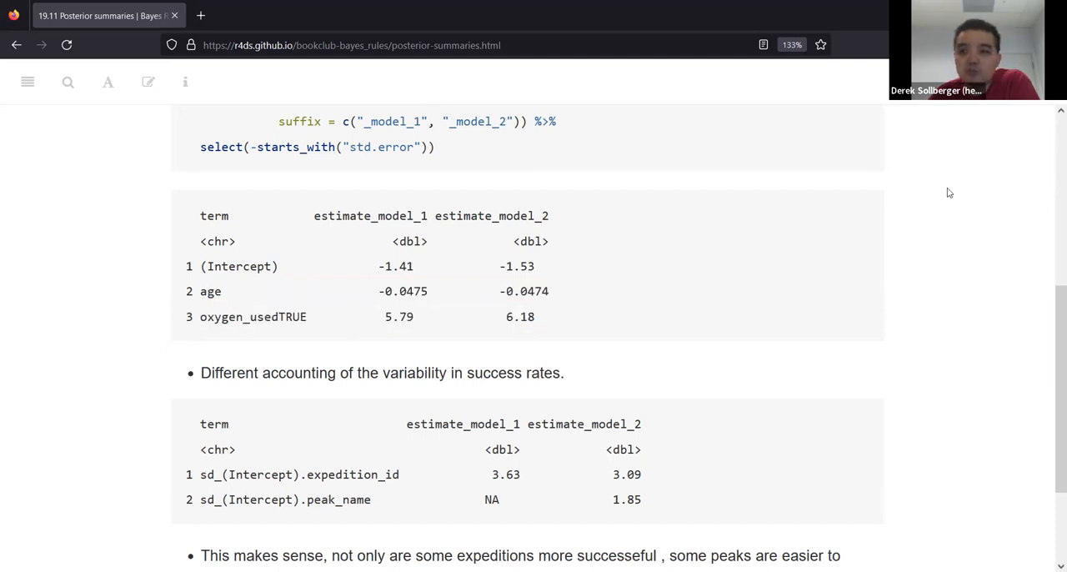
{"action": "mouse_move", "coordinate": [662, 85]}
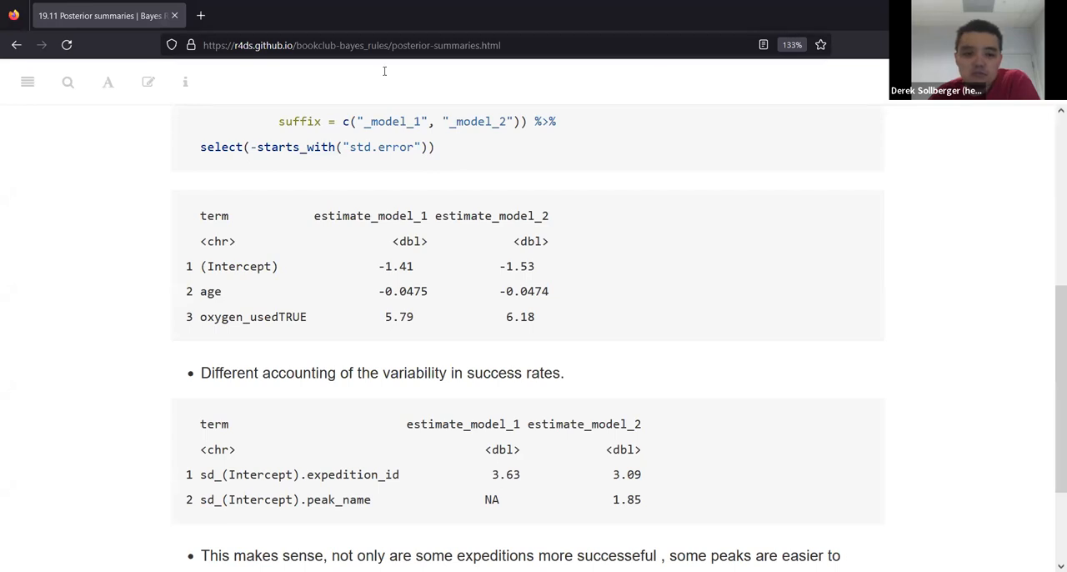
{"action": "scroll", "scroll_direction": "down", "scroll_amount": 3}
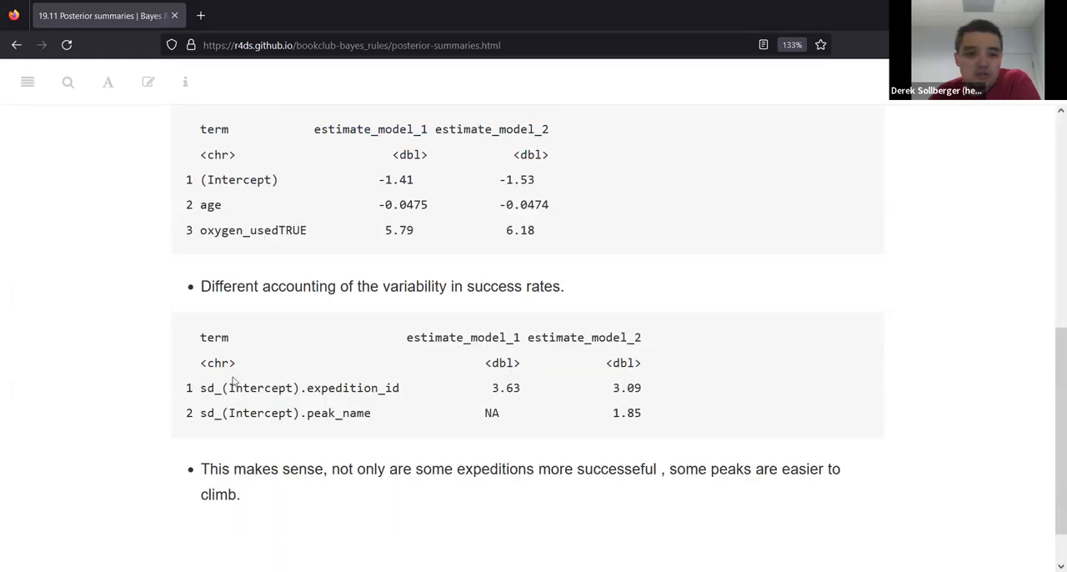
{"action": "mouse_move", "coordinate": [463, 304]}
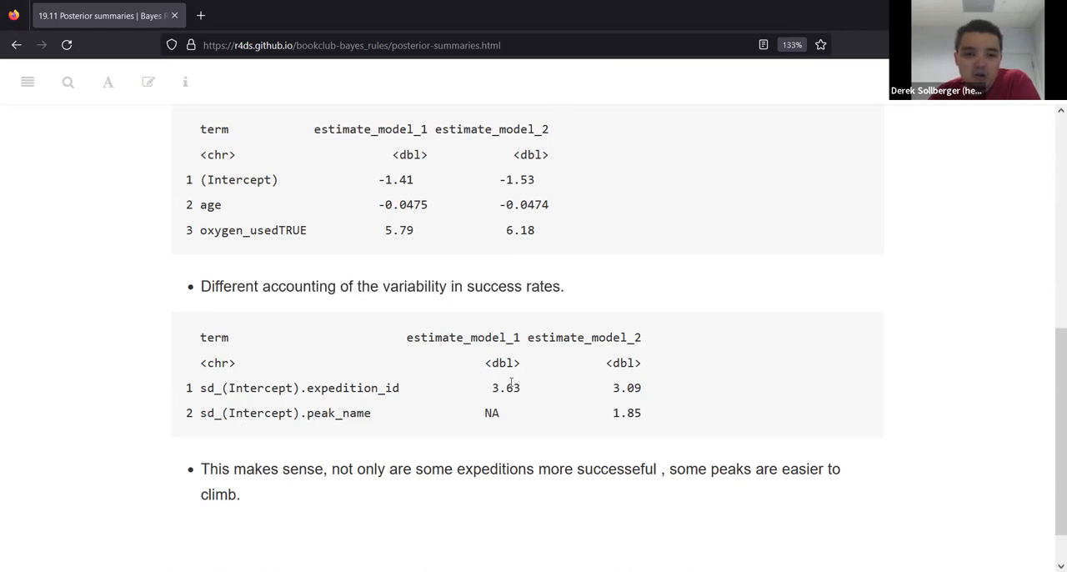
{"action": "double_click", "coordinate": [503, 387]}
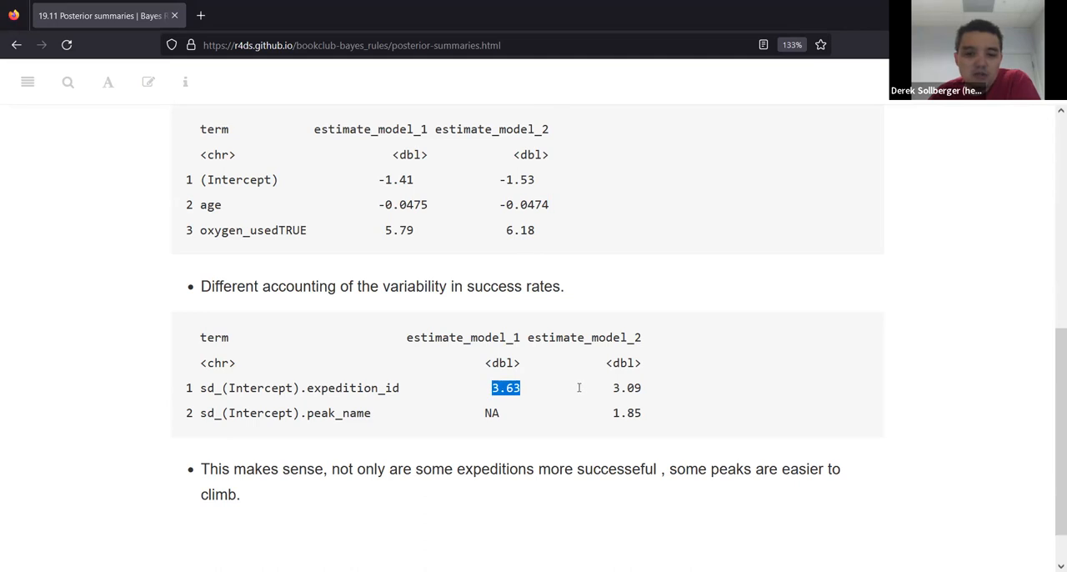
{"action": "mouse_move", "coordinate": [576, 400]}
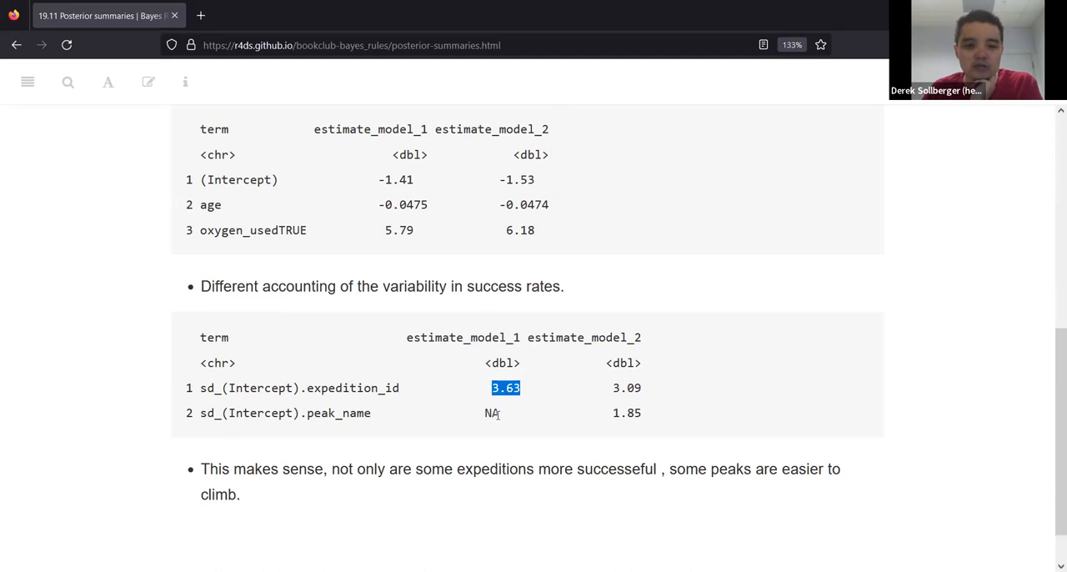
{"action": "left_click_drag", "start_coordinate": [307, 413], "coordinate": [500, 413]}
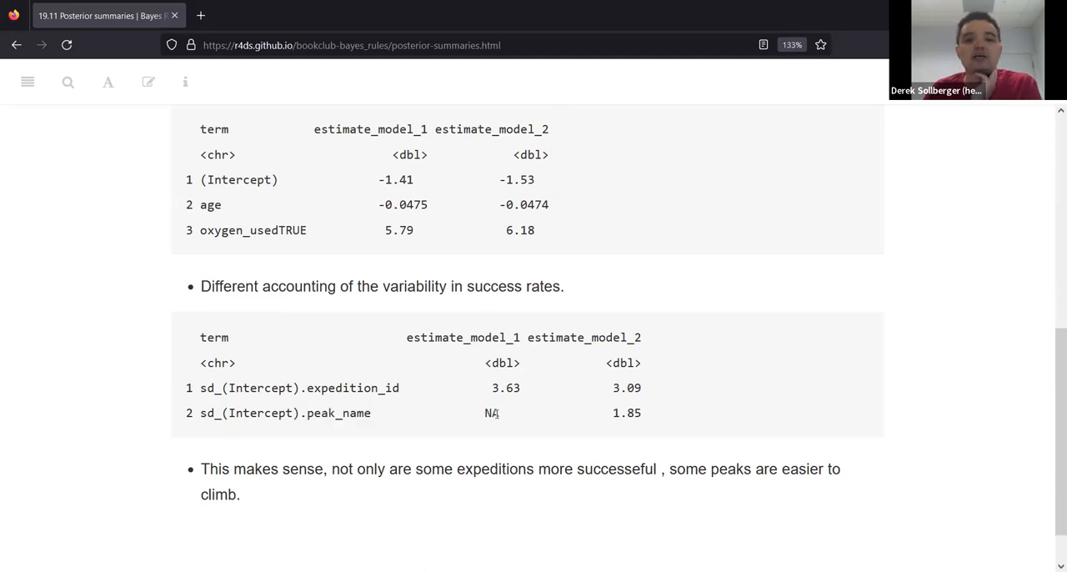
{"action": "double_click", "coordinate": [490, 413]}
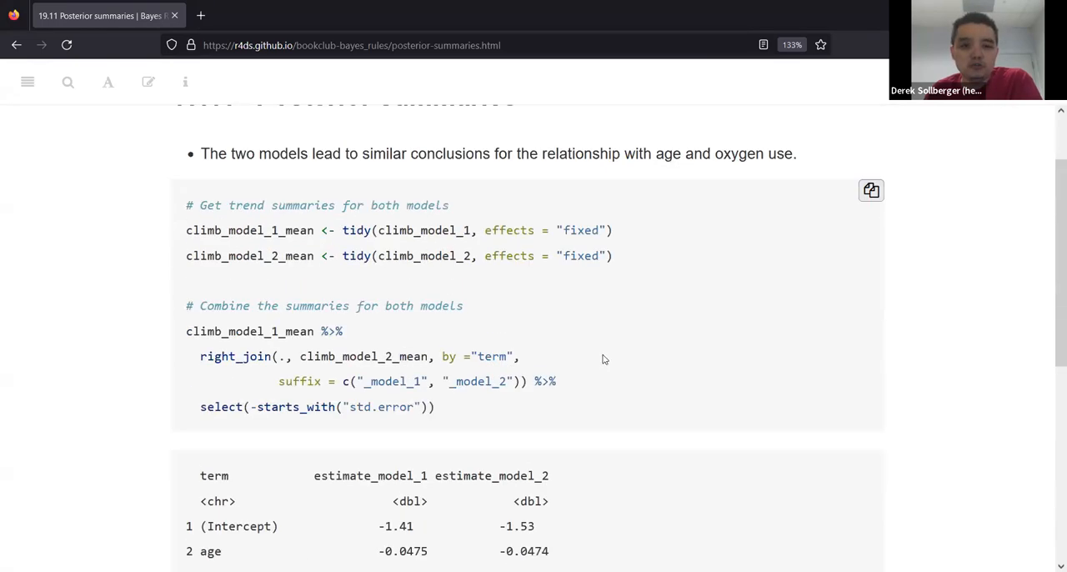
{"action": "scroll", "scroll_direction": "down", "scroll_amount": 3}
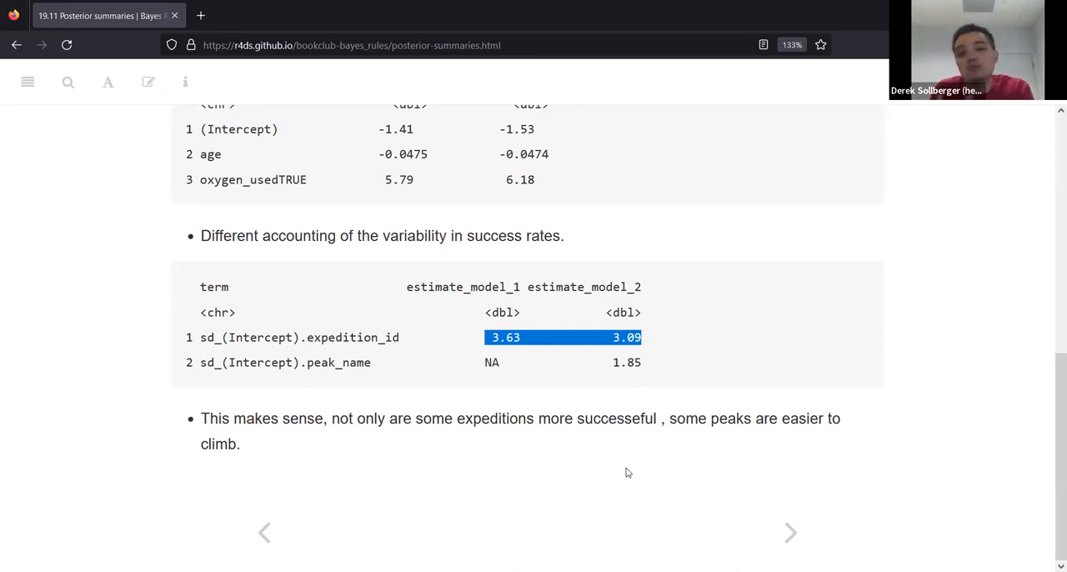
{"action": "mouse_move", "coordinate": [621, 473]}
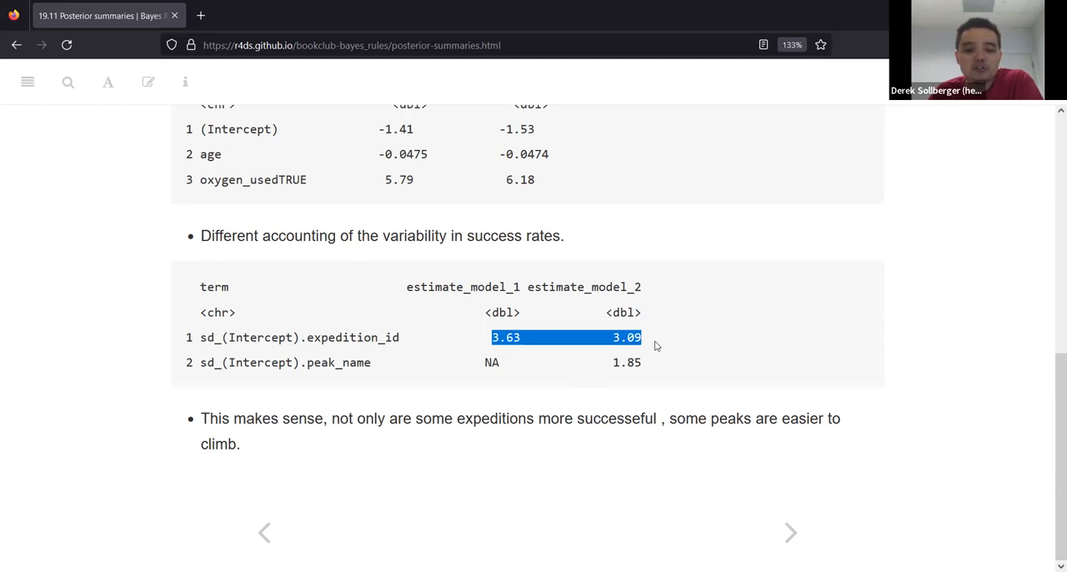
{"action": "mouse_move", "coordinate": [652, 346]}
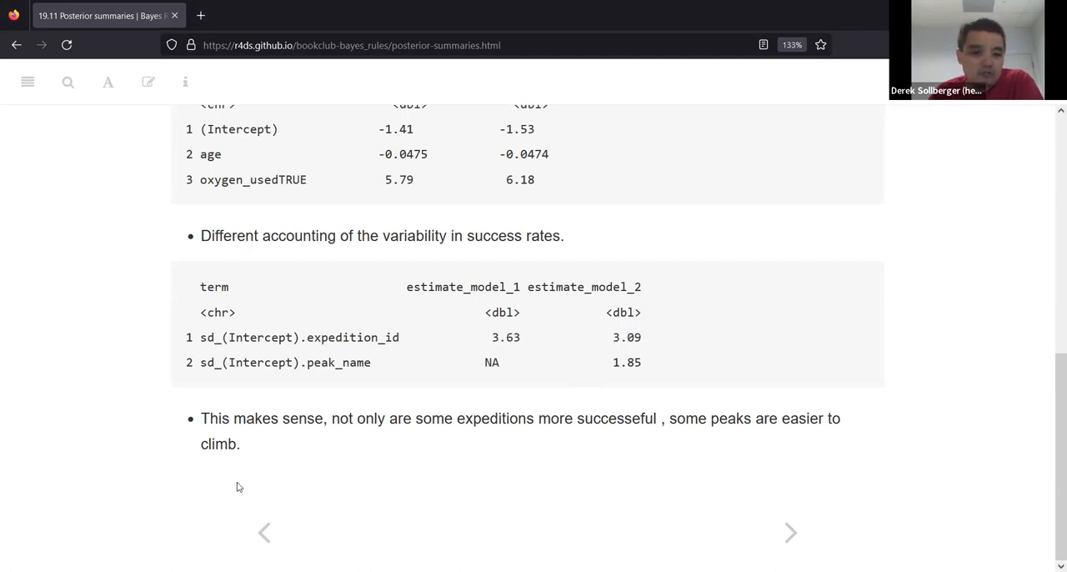
{"action": "mouse_move", "coordinate": [790, 532]}
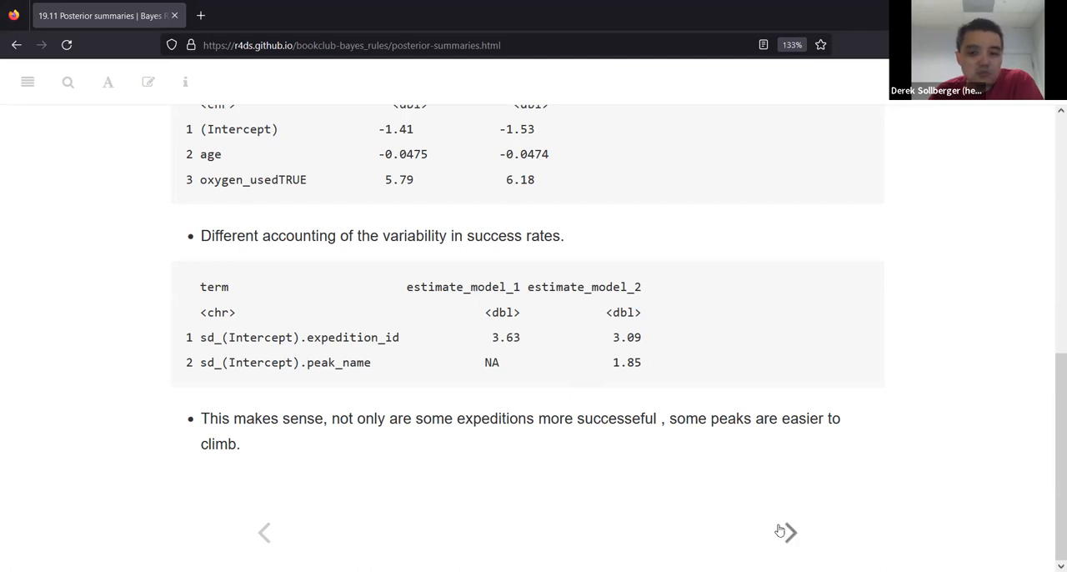
{"action": "mouse_move", "coordinate": [784, 533]}
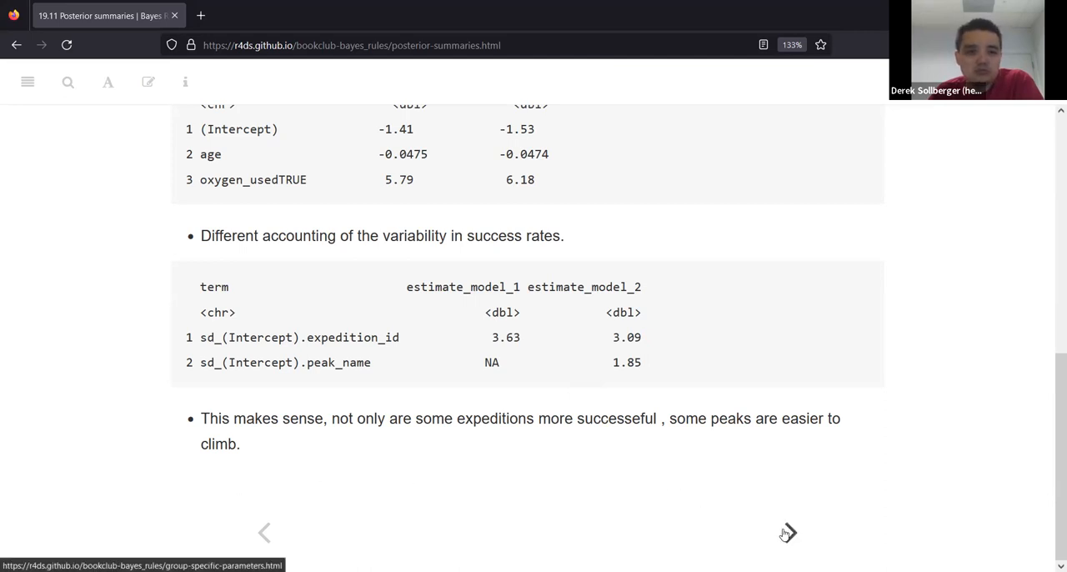
Move to 19.12 and highlight the predictor, expedition and peak random-effect terms in climb model 2
{"action": "left_click", "coordinate": [787, 533]}
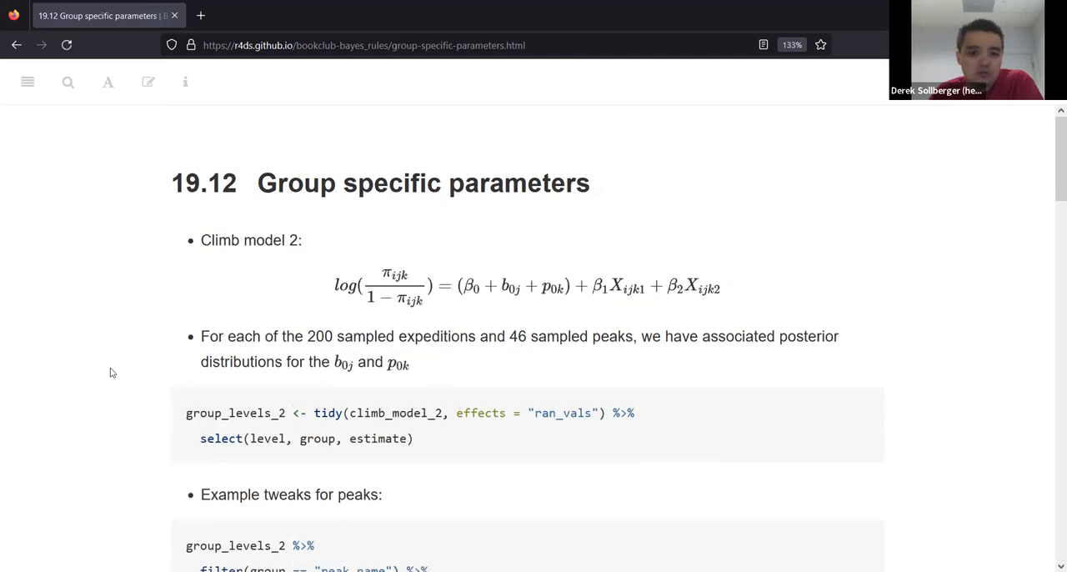
{"action": "mouse_move", "coordinate": [207, 240]}
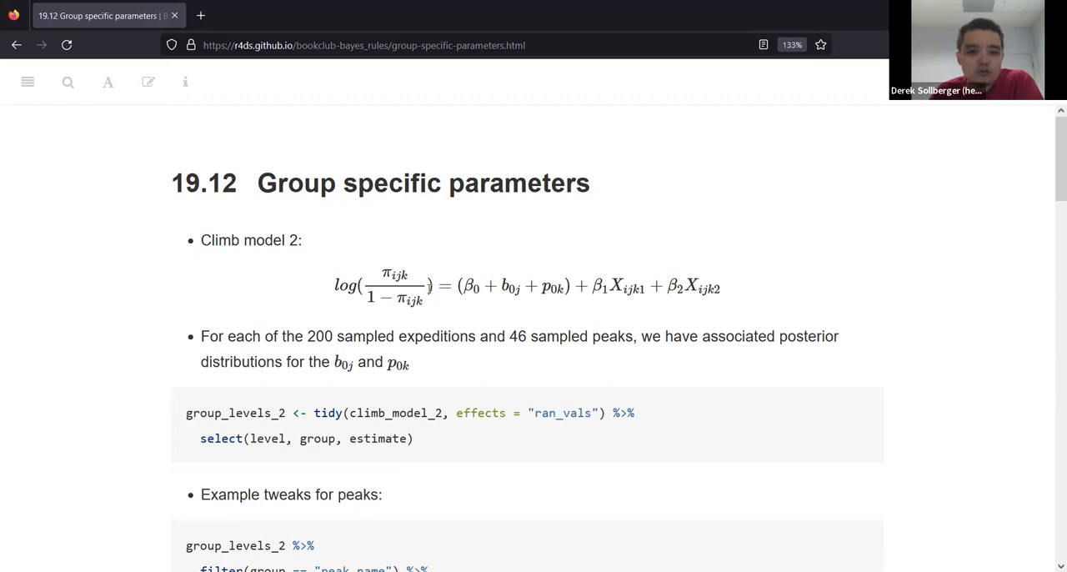
{"action": "left_click_drag", "start_coordinate": [334, 287], "coordinate": [434, 301]}
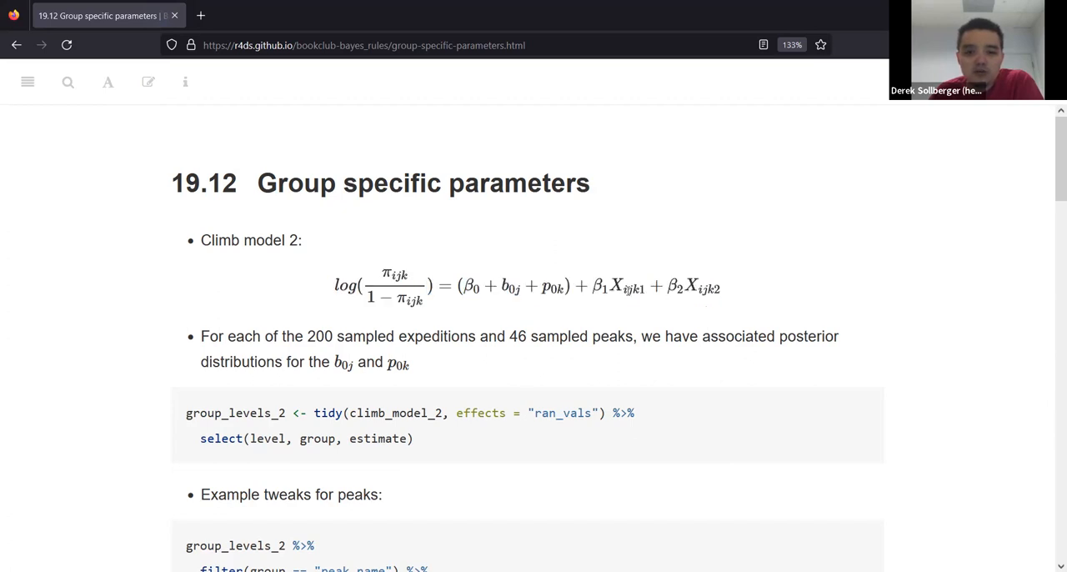
{"action": "double_click", "coordinate": [625, 287]}
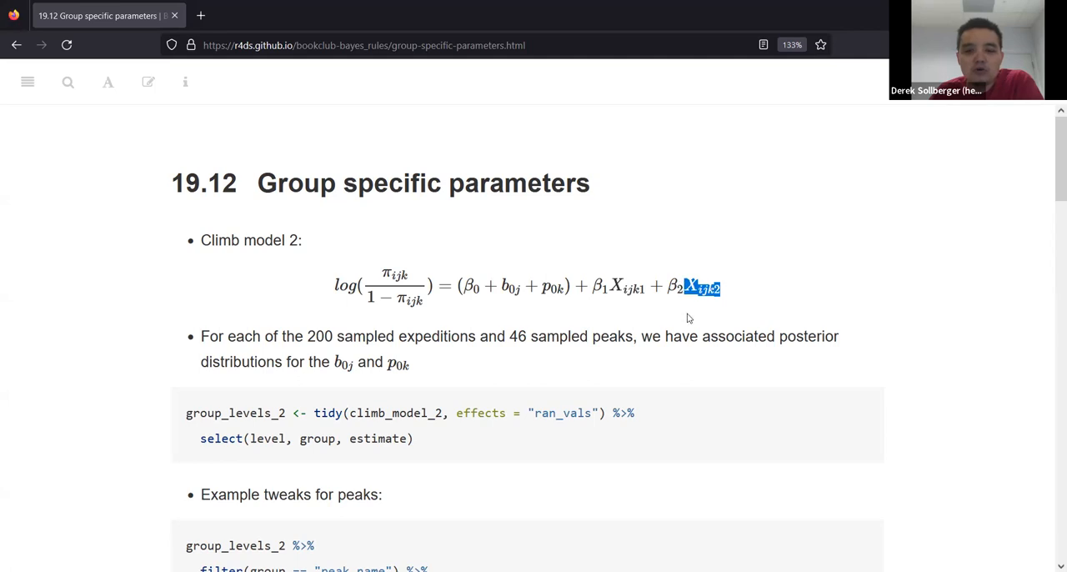
{"action": "mouse_move", "coordinate": [442, 310]}
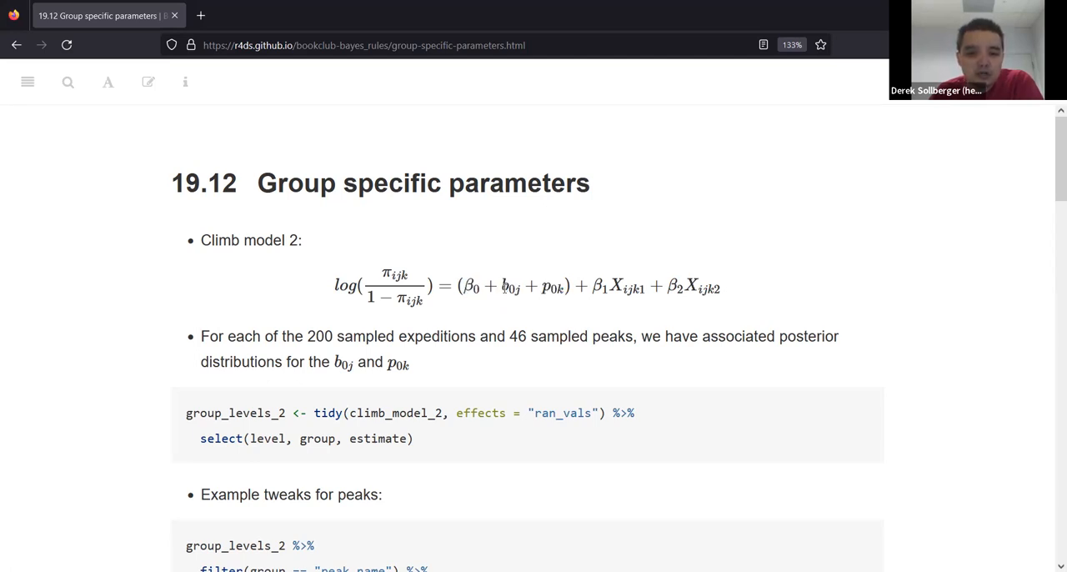
{"action": "double_click", "coordinate": [510, 287]}
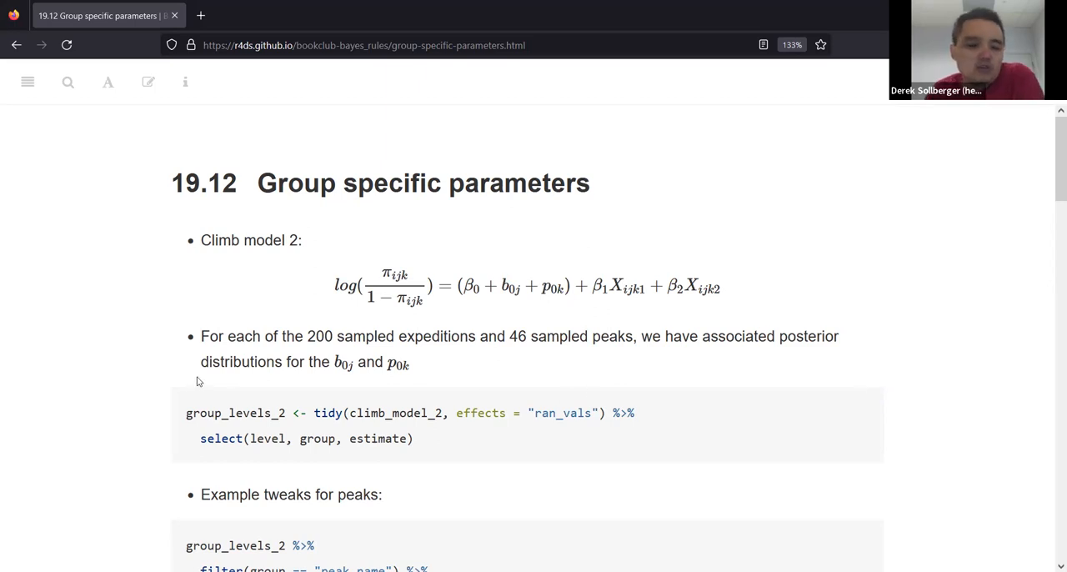
{"action": "left_click_drag", "start_coordinate": [307, 335], "coordinate": [365, 335]}
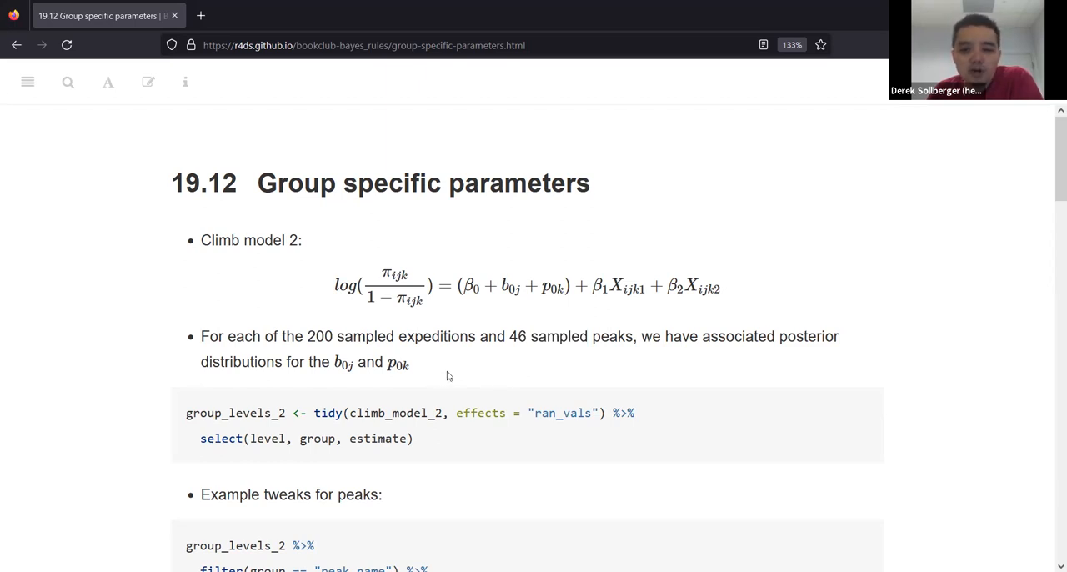
{"action": "double_click", "coordinate": [343, 364]}
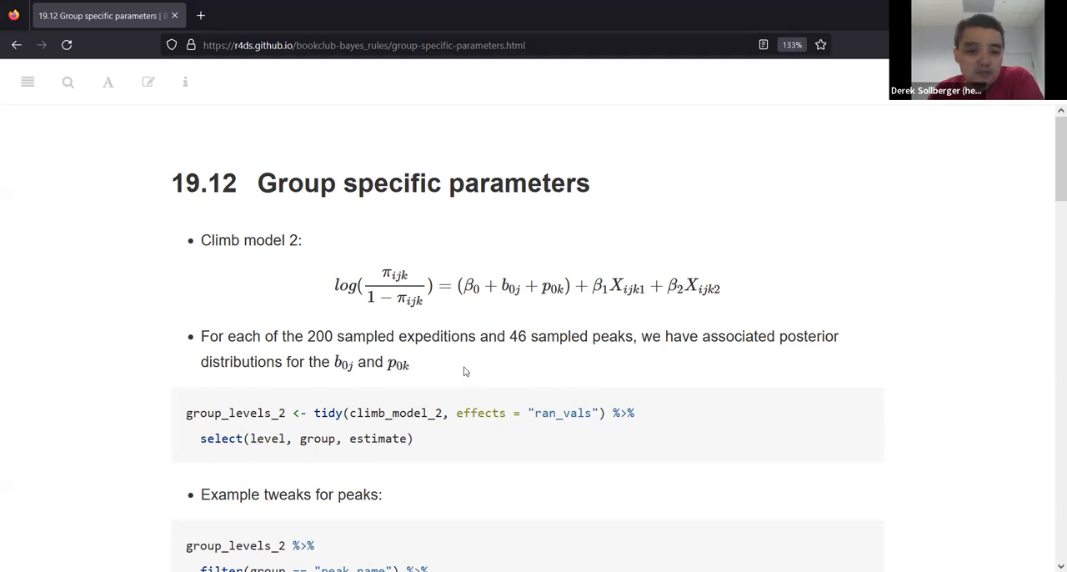
{"action": "scroll", "scroll_direction": "down", "scroll_amount": 3}
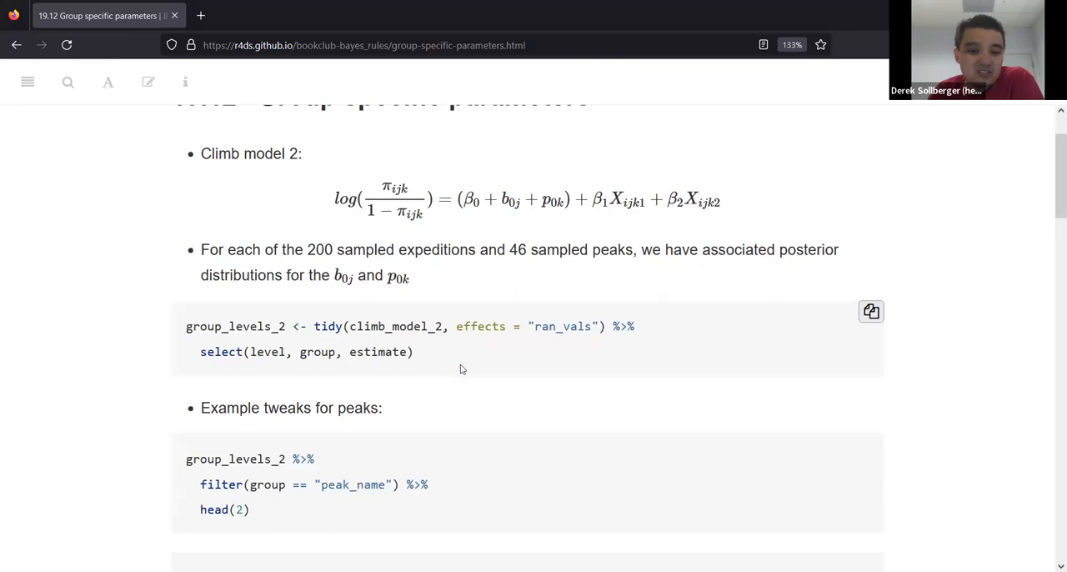
{"action": "scroll", "scroll_direction": "down", "scroll_amount": 3}
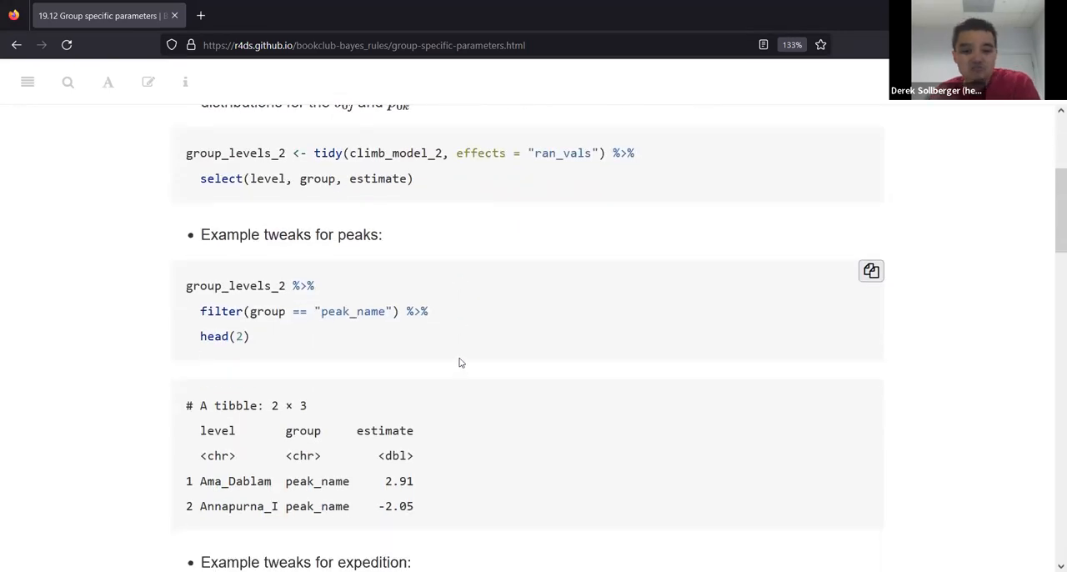
{"action": "mouse_move", "coordinate": [457, 365]}
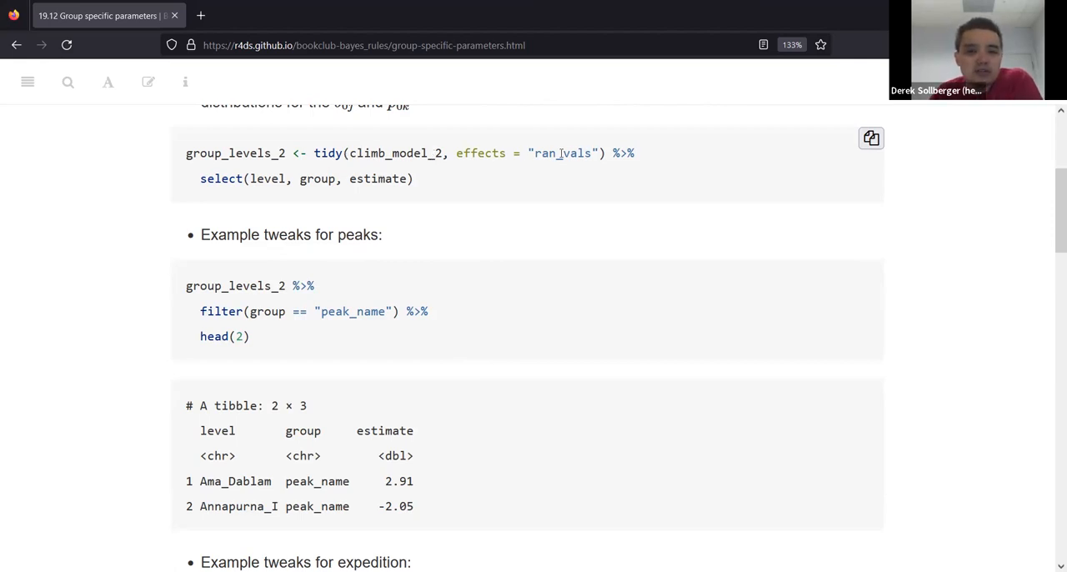
{"action": "double_click", "coordinate": [560, 153]}
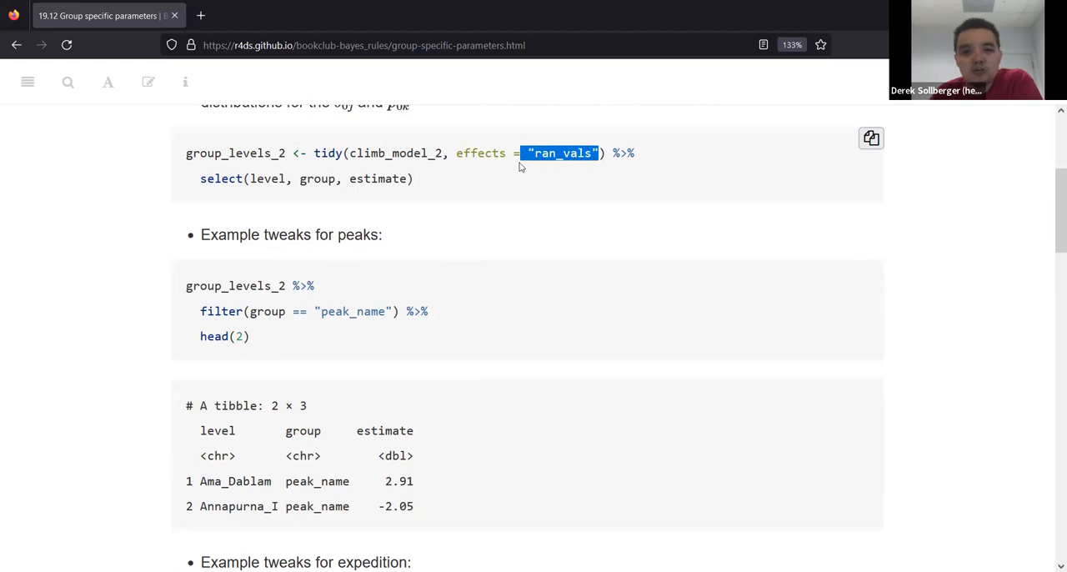
{"action": "mouse_move", "coordinate": [363, 167]}
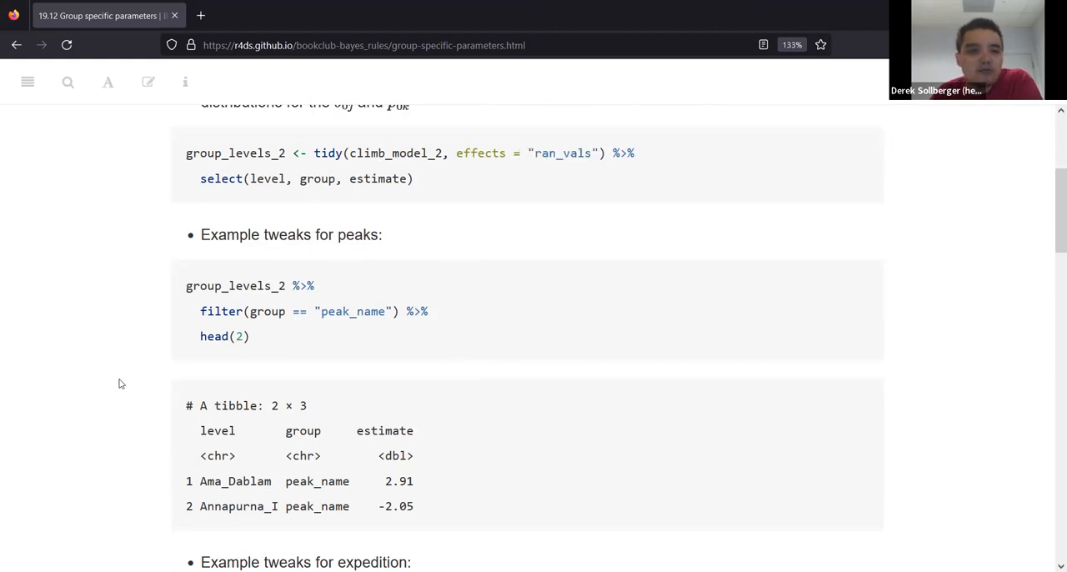
{"action": "mouse_move", "coordinate": [117, 363]}
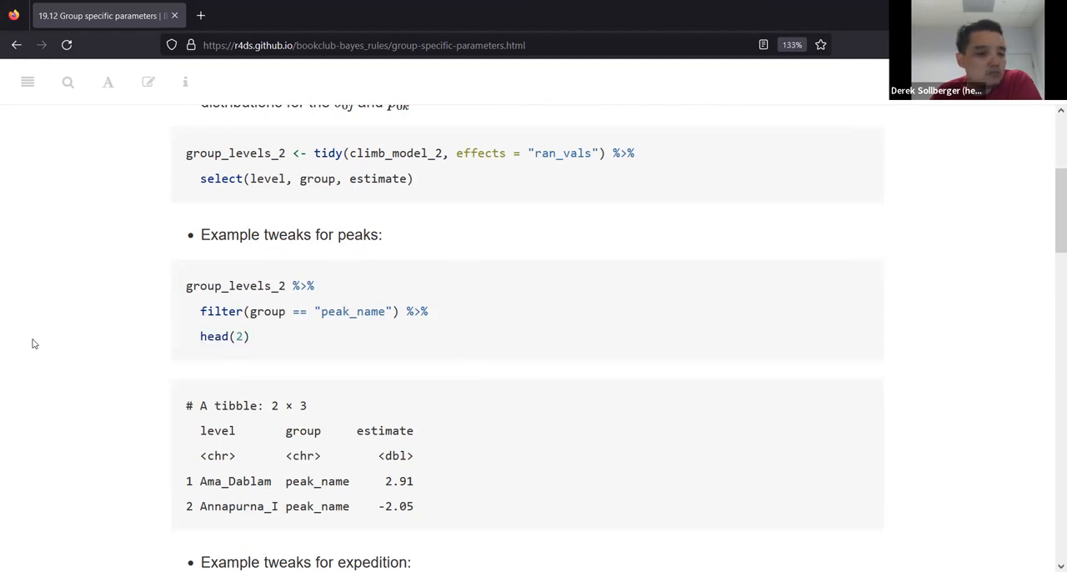
{"action": "scroll", "scroll_direction": "down", "scroll_amount": 3}
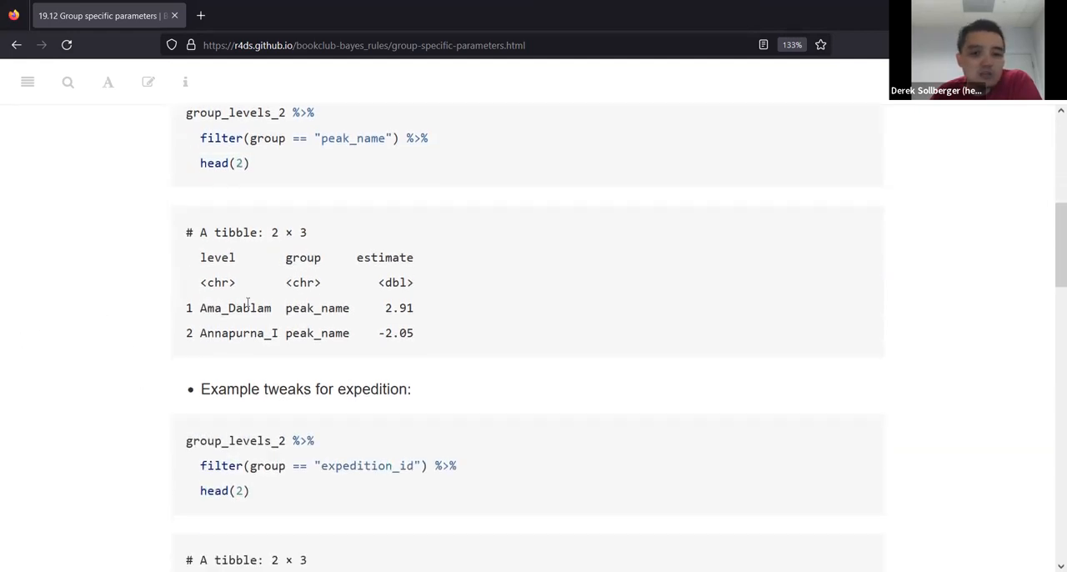
{"action": "double_click", "coordinate": [237, 307]}
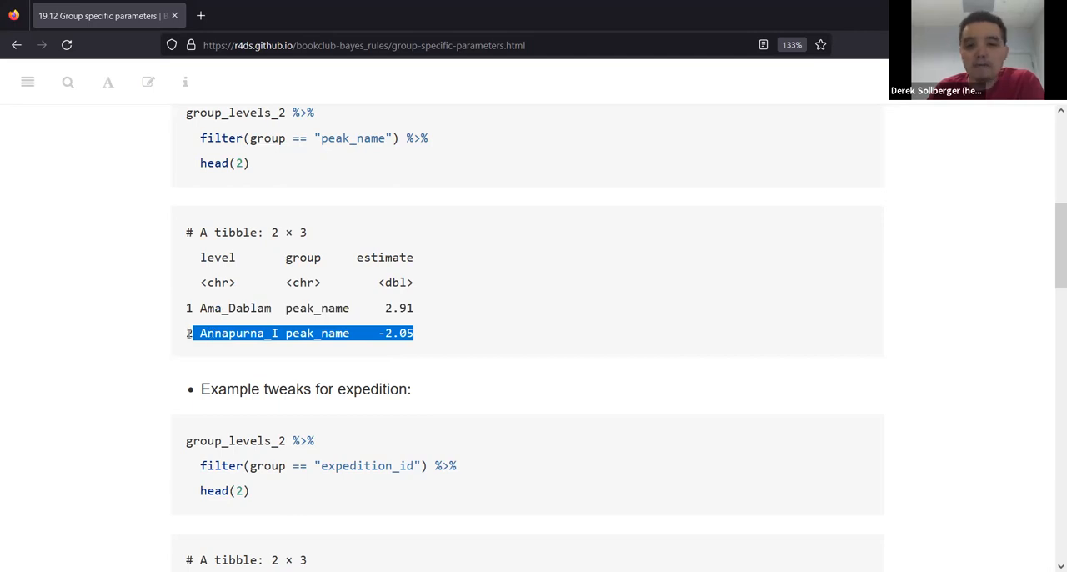
{"action": "left_click", "coordinate": [265, 320]}
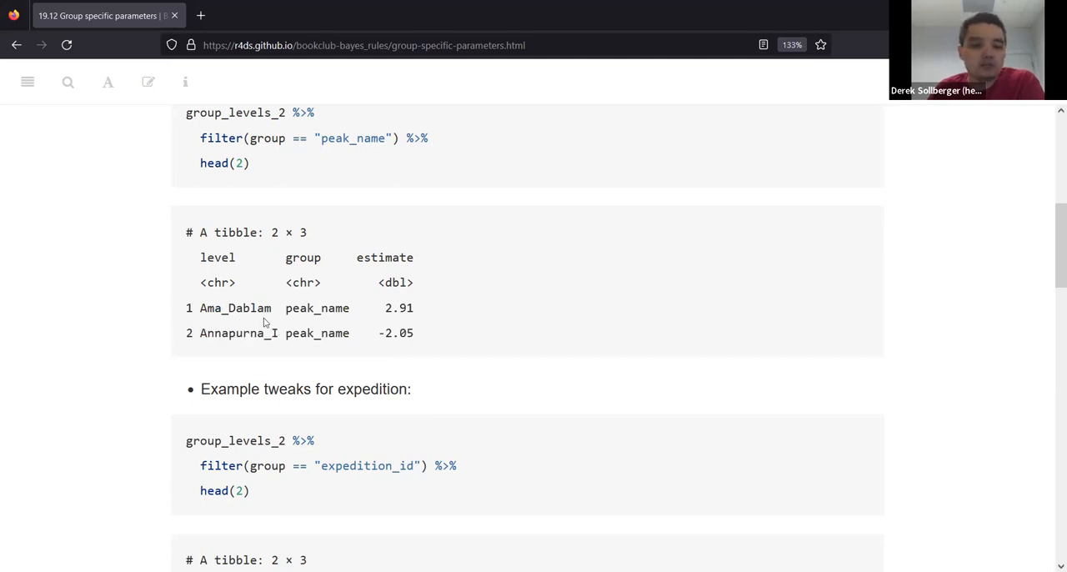
{"action": "mouse_move", "coordinate": [209, 325]}
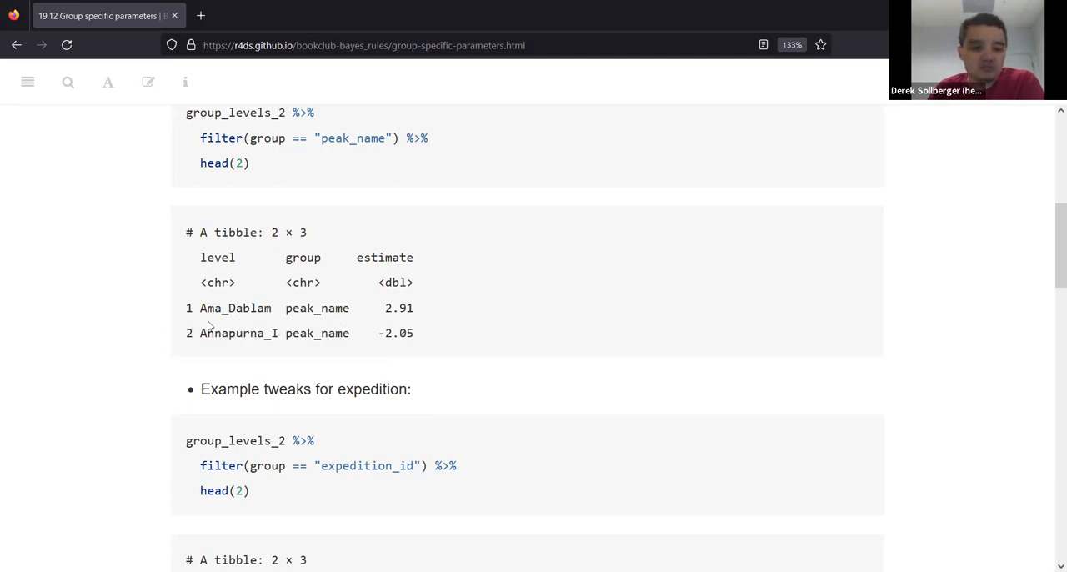
{"action": "scroll", "scroll_direction": "down", "scroll_amount": 3}
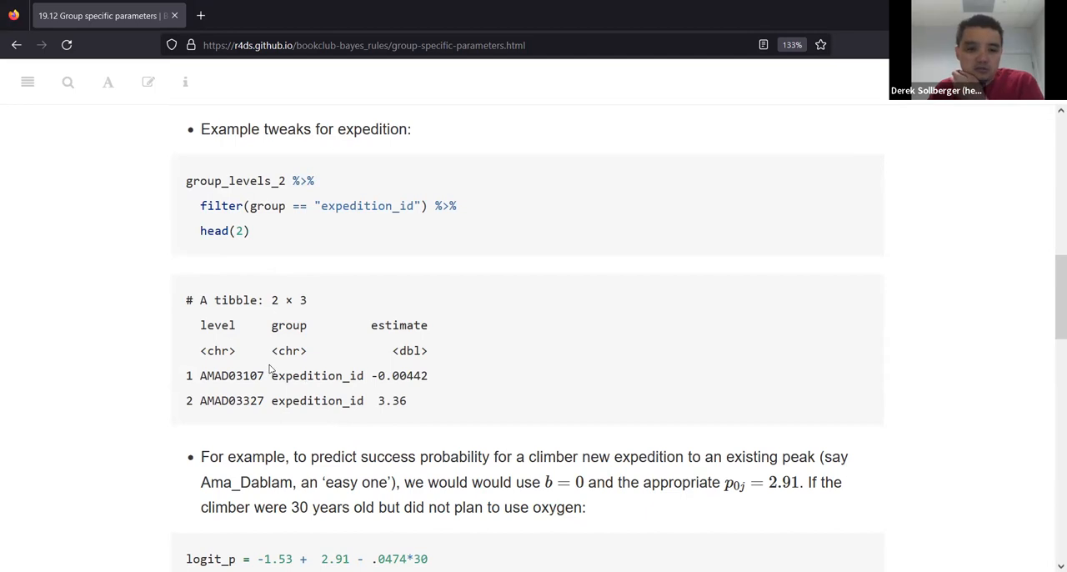
{"action": "double_click", "coordinate": [237, 376]}
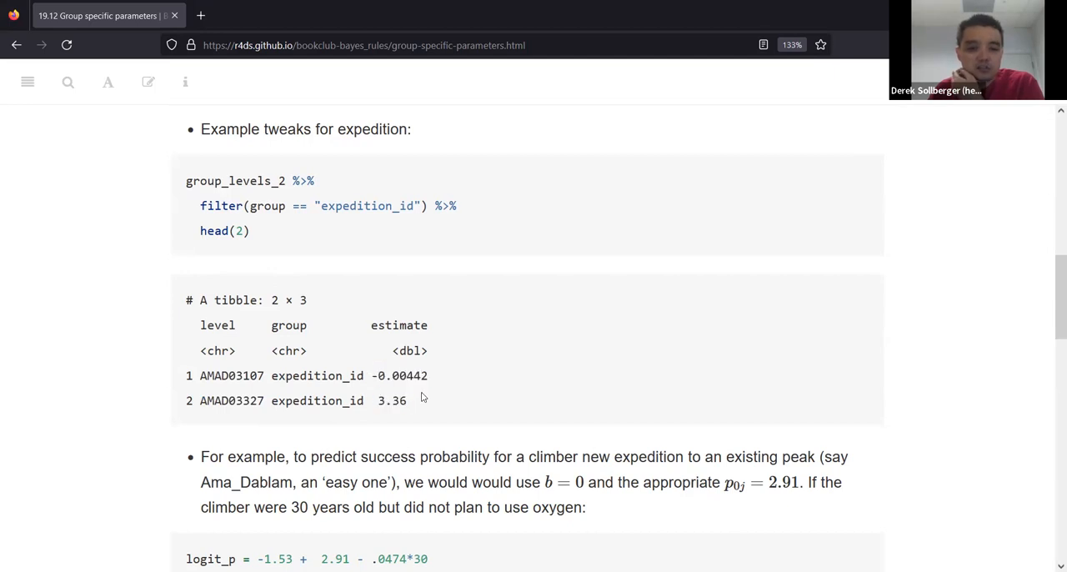
{"action": "double_click", "coordinate": [392, 400]}
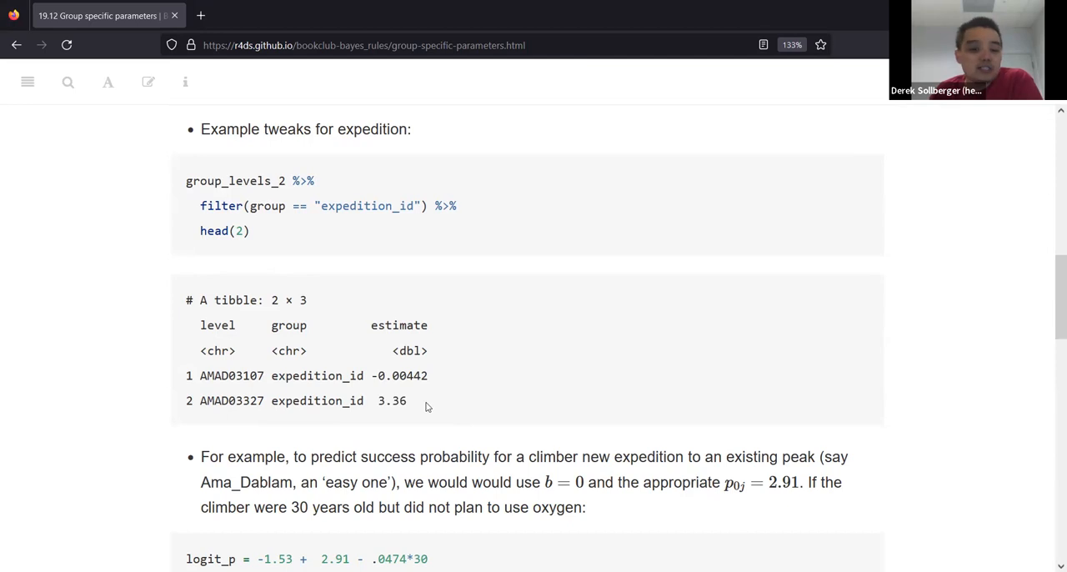
{"action": "mouse_move", "coordinate": [420, 407]}
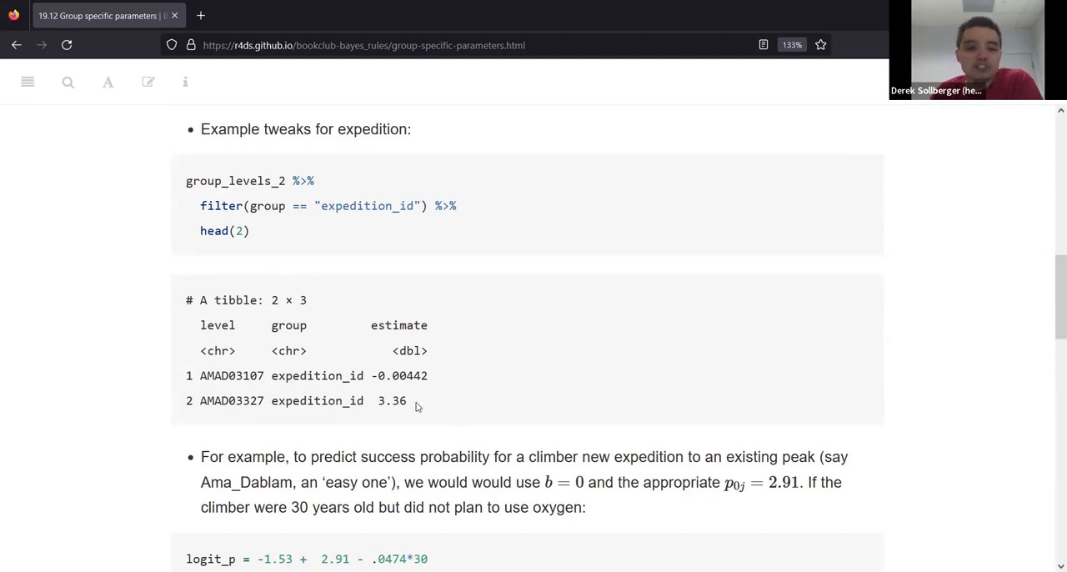
{"action": "double_click", "coordinate": [393, 400]}
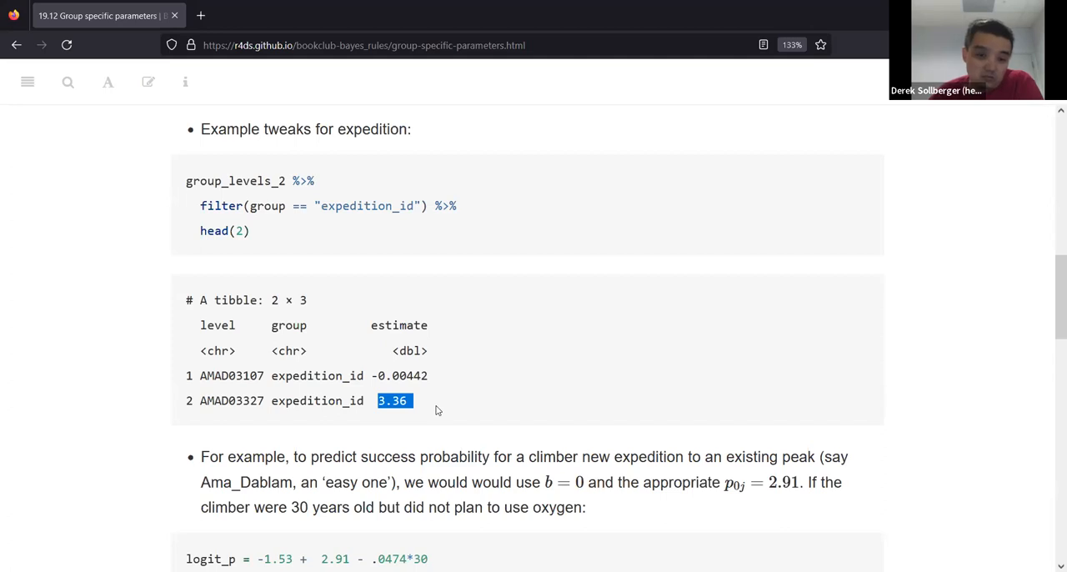
{"action": "mouse_move", "coordinate": [440, 407]}
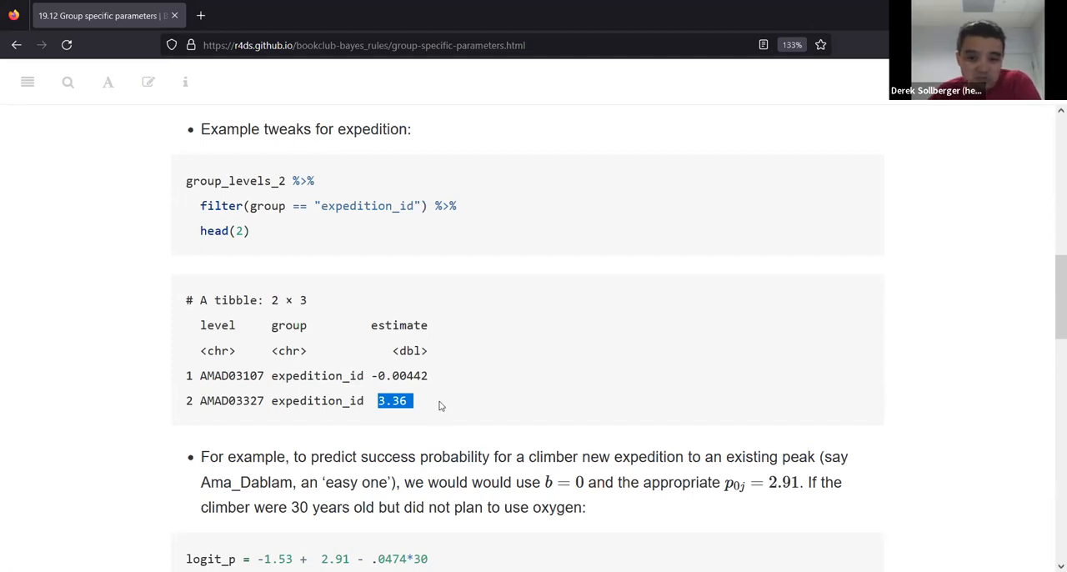
{"action": "left_click", "coordinate": [437, 400]}
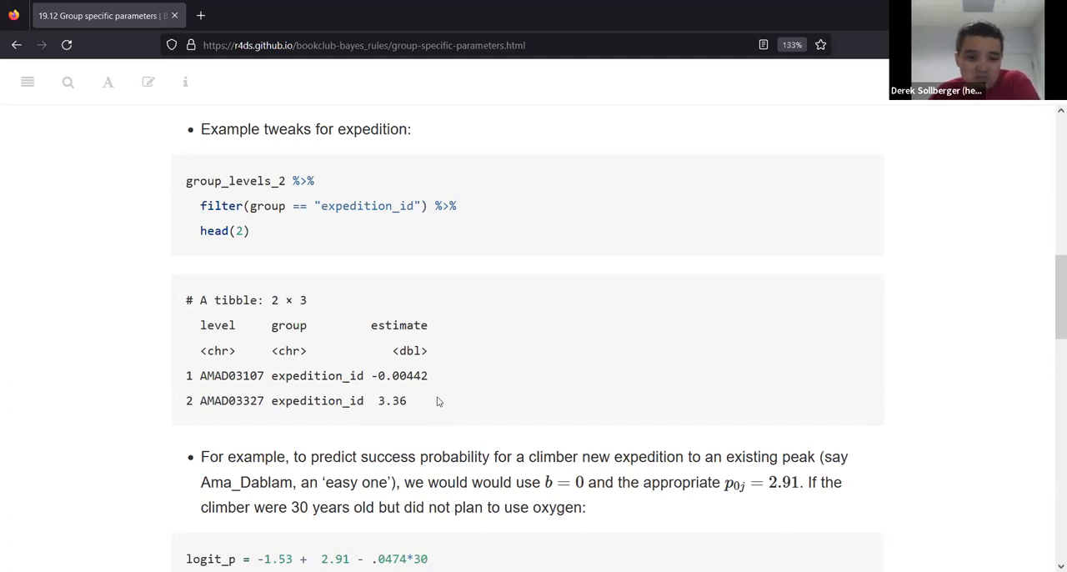
Scroll to the Ama_Dablam prediction example and highlight the phrase Ama_Dablam, an 'easy one'
{"action": "scroll", "scroll_direction": "down", "scroll_amount": 3}
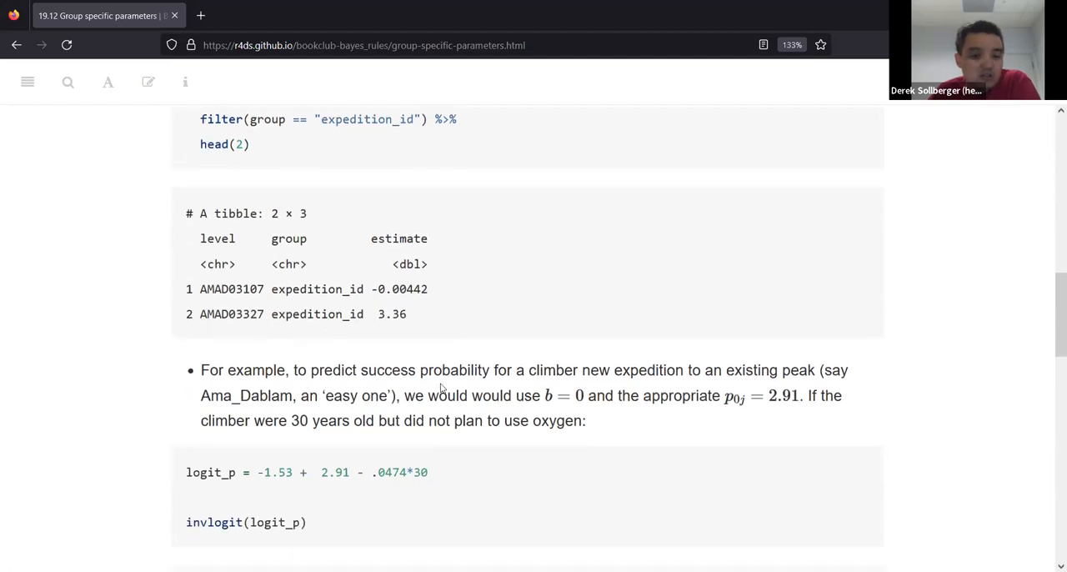
{"action": "scroll", "scroll_direction": "down", "scroll_amount": 3}
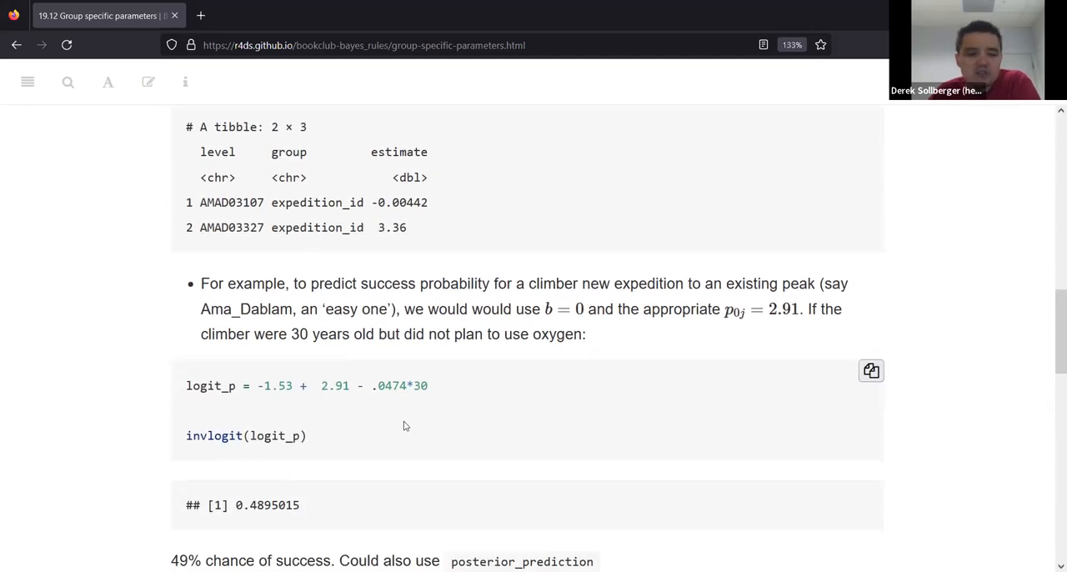
{"action": "mouse_move", "coordinate": [440, 380]}
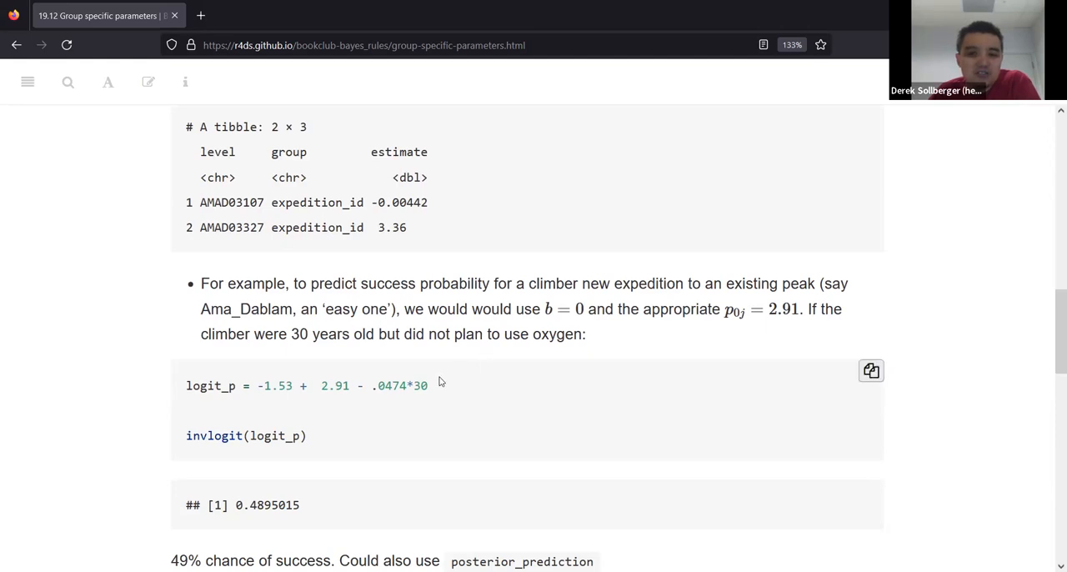
{"action": "double_click", "coordinate": [670, 284]}
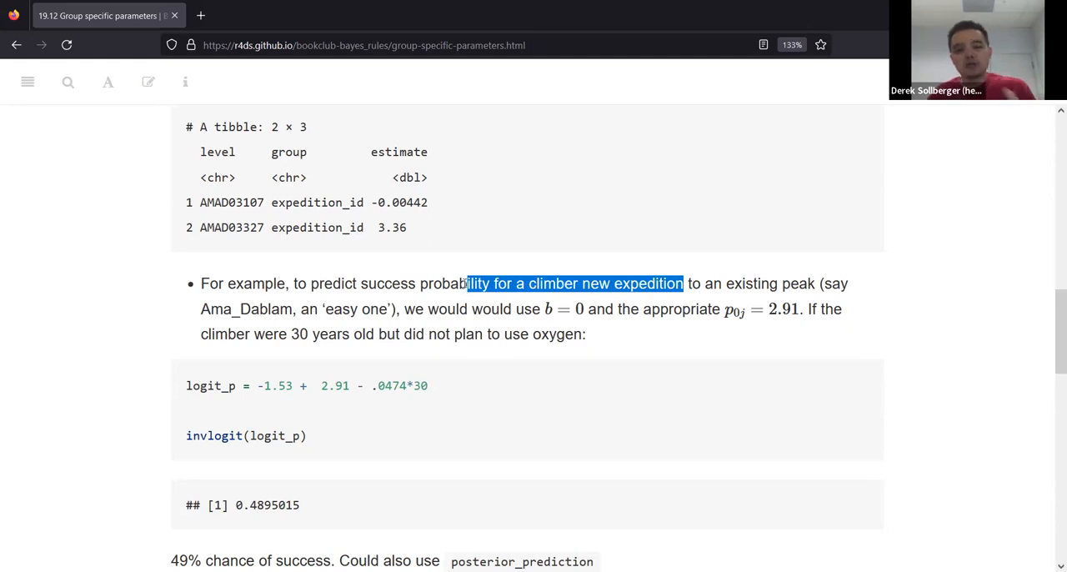
{"action": "mouse_move", "coordinate": [508, 302]}
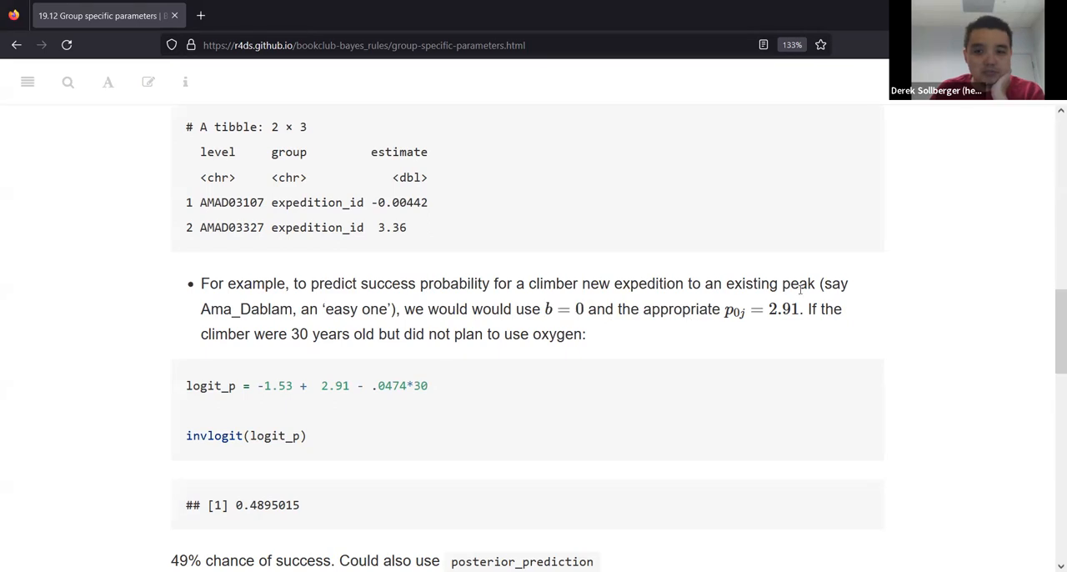
{"action": "left_click_drag", "start_coordinate": [703, 283], "coordinate": [814, 283]}
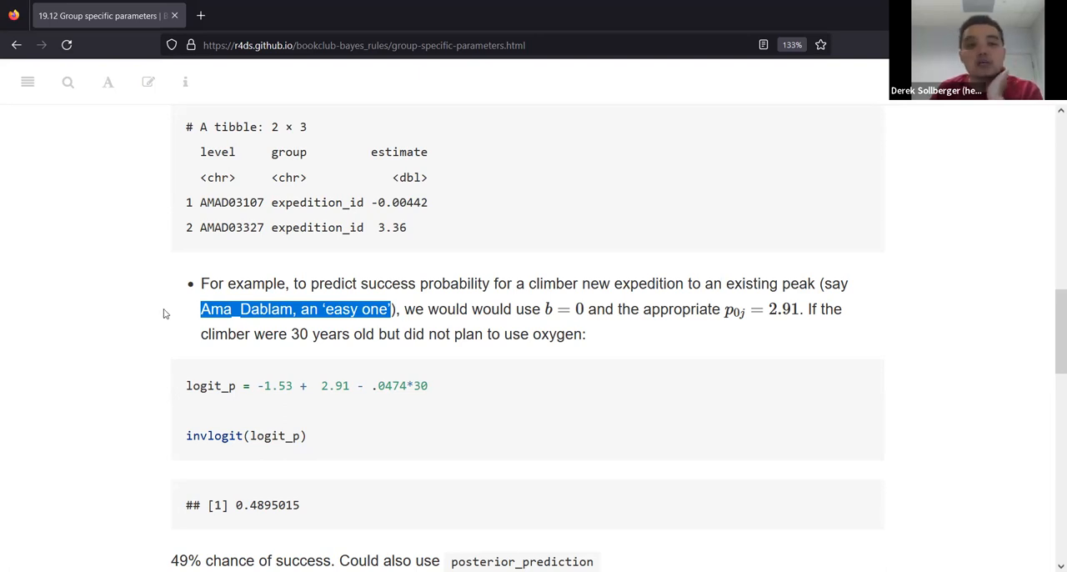
{"action": "mouse_move", "coordinate": [170, 309]}
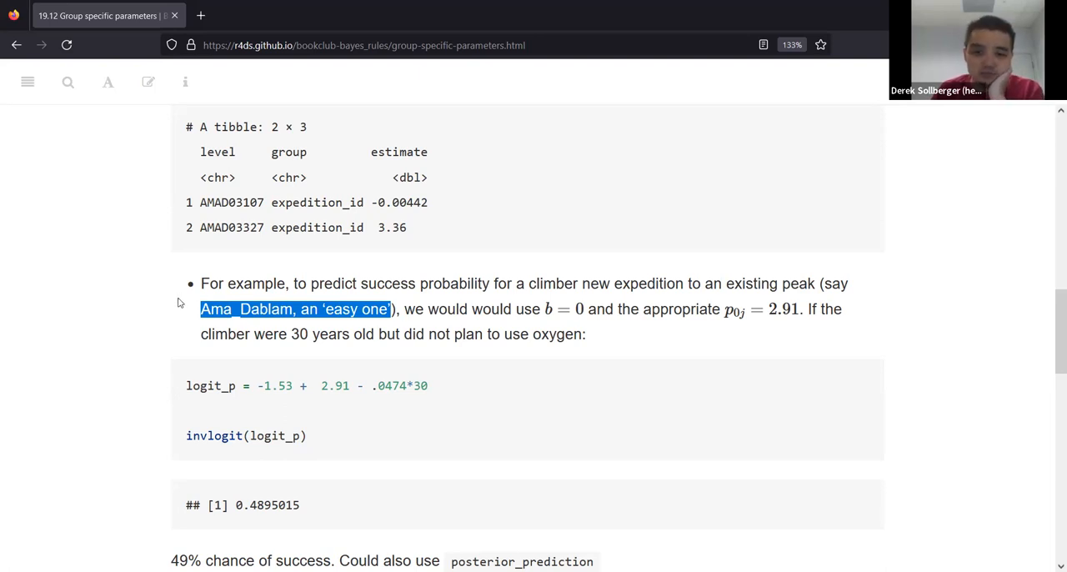
{"action": "mouse_move", "coordinate": [244, 404]}
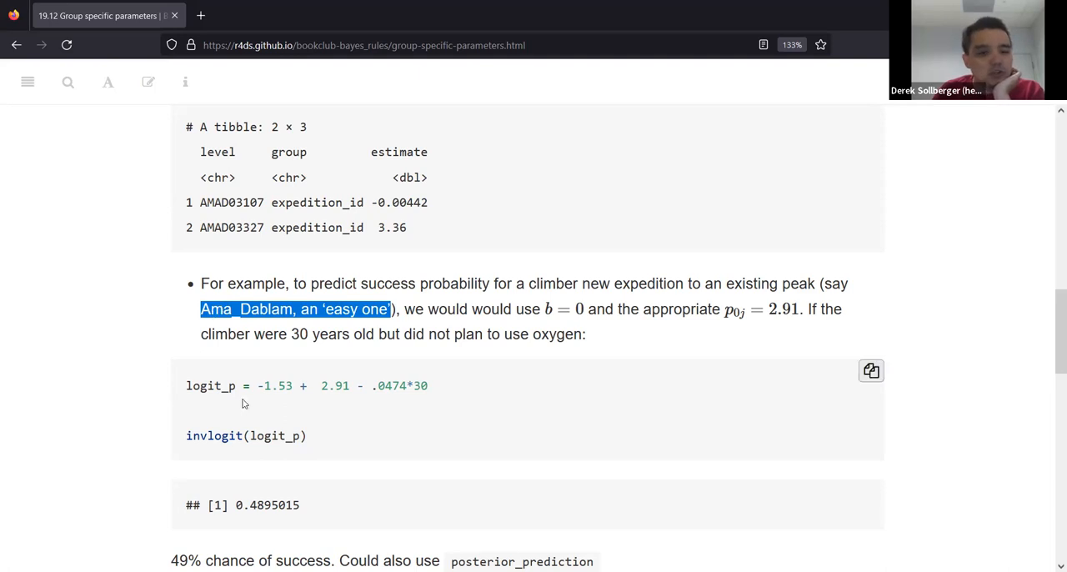
{"action": "mouse_move", "coordinate": [345, 350]}
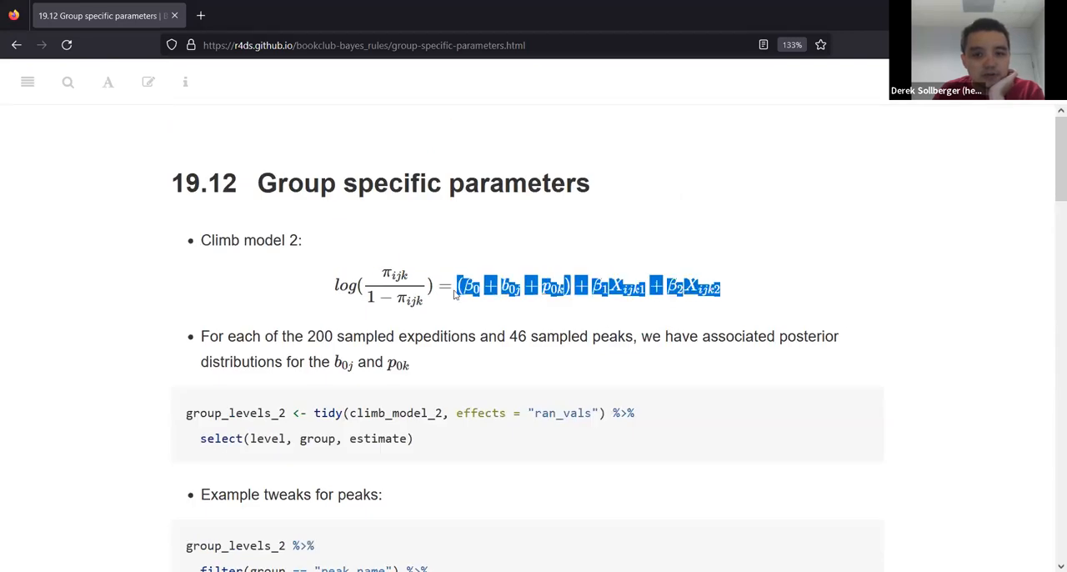
Highlight the logit_p expression and name, then reveal the invlogit result 0.4895015 (49% success)
{"action": "scroll", "scroll_direction": "down", "scroll_amount": 3}
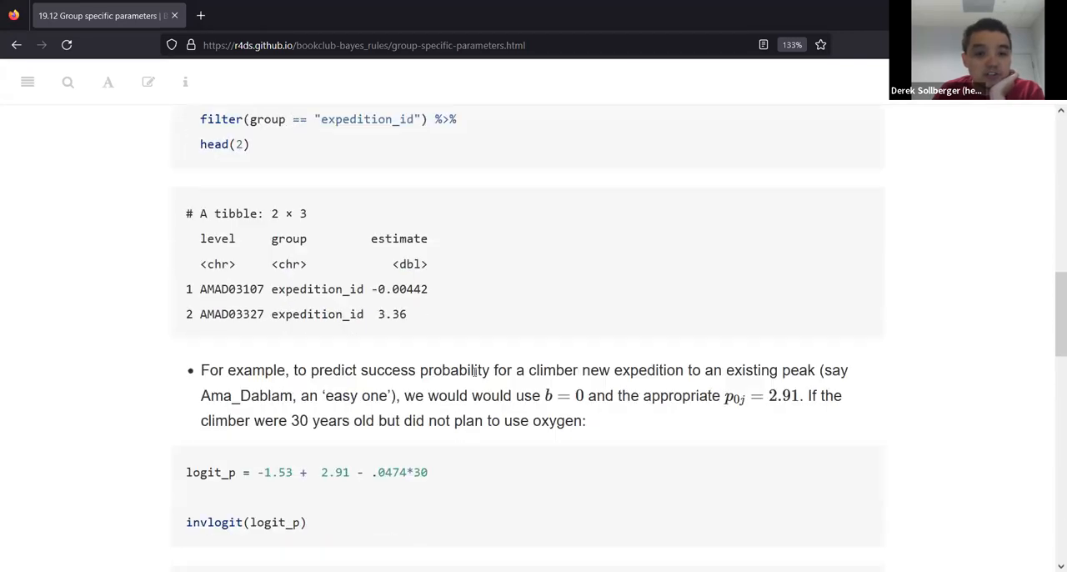
{"action": "scroll", "scroll_direction": "down", "scroll_amount": 3}
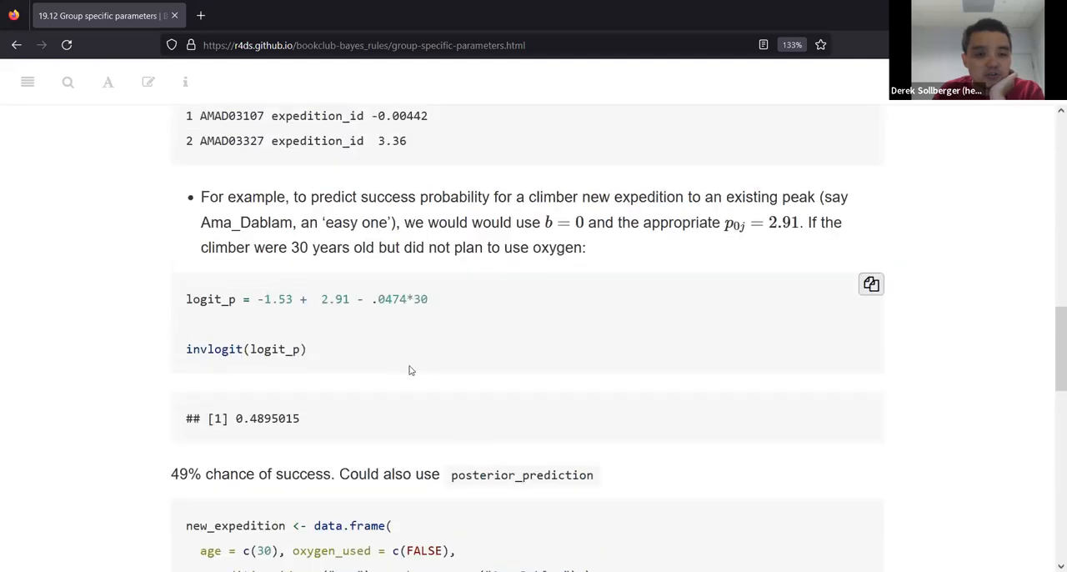
{"action": "mouse_move", "coordinate": [420, 312]}
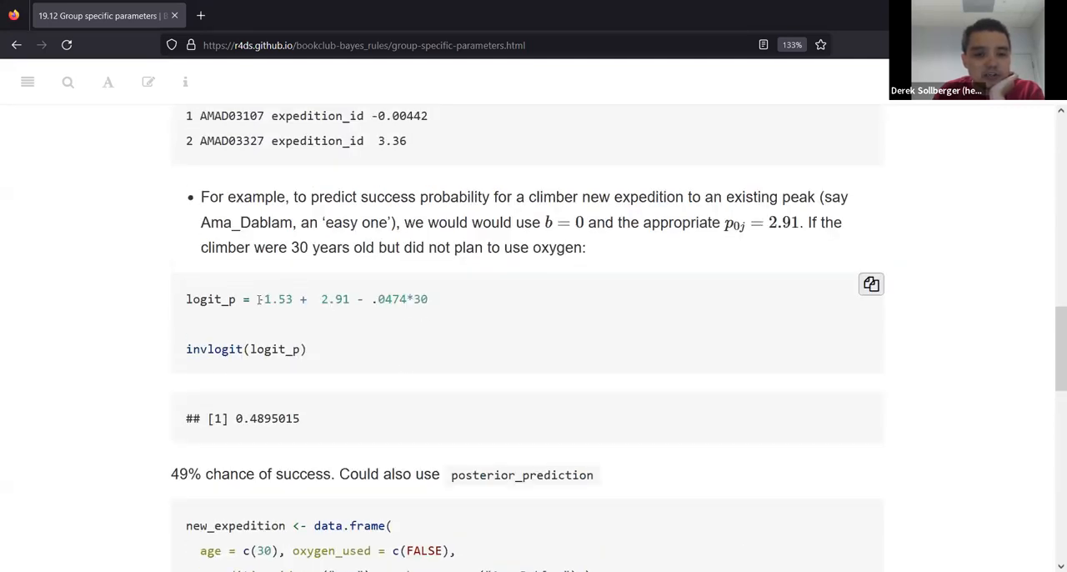
{"action": "left_click_drag", "start_coordinate": [257, 298], "coordinate": [430, 298]}
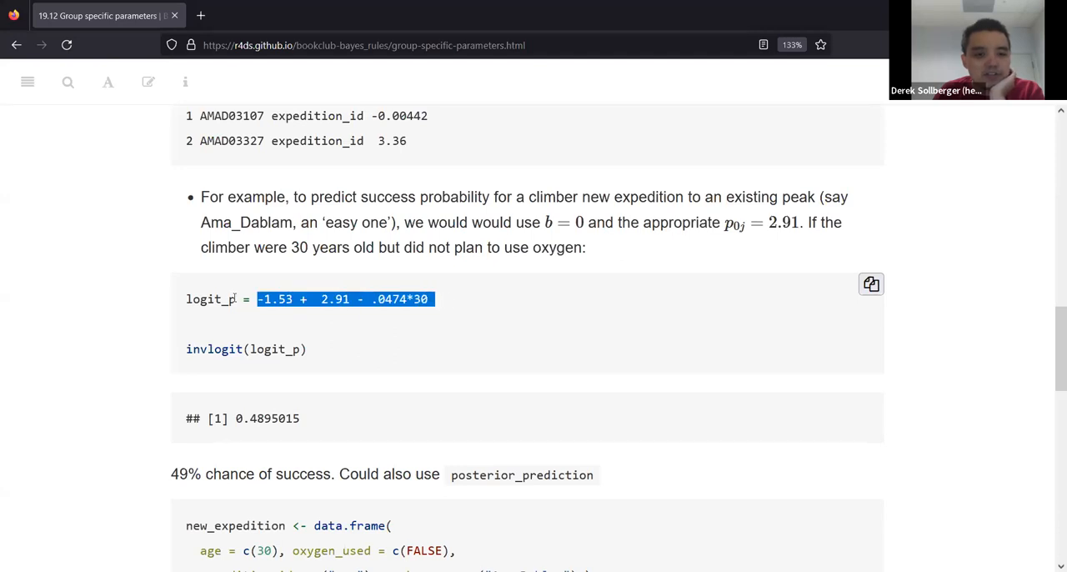
{"action": "double_click", "coordinate": [210, 298]}
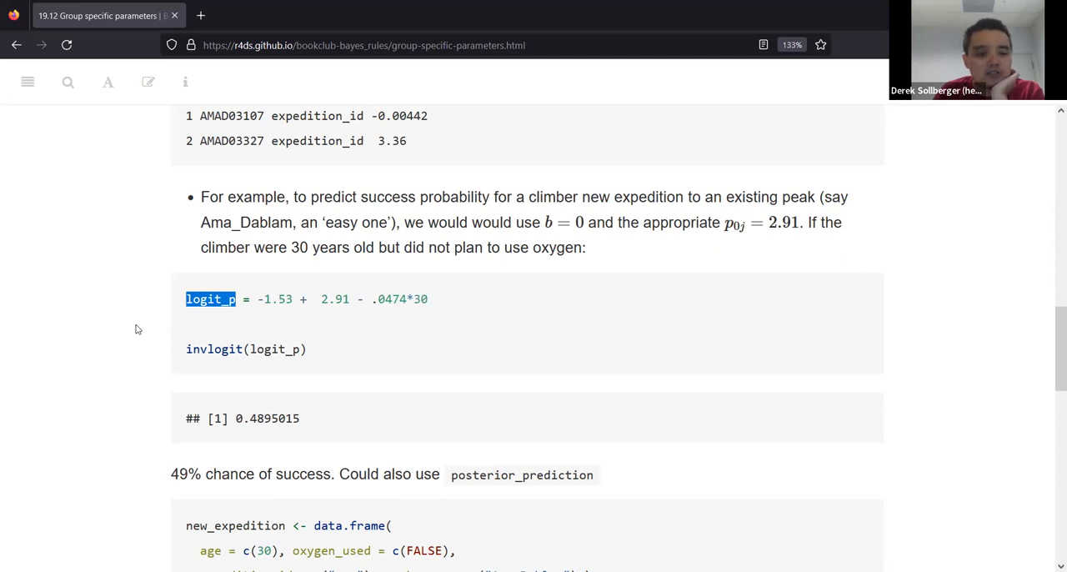
{"action": "mouse_move", "coordinate": [140, 327]}
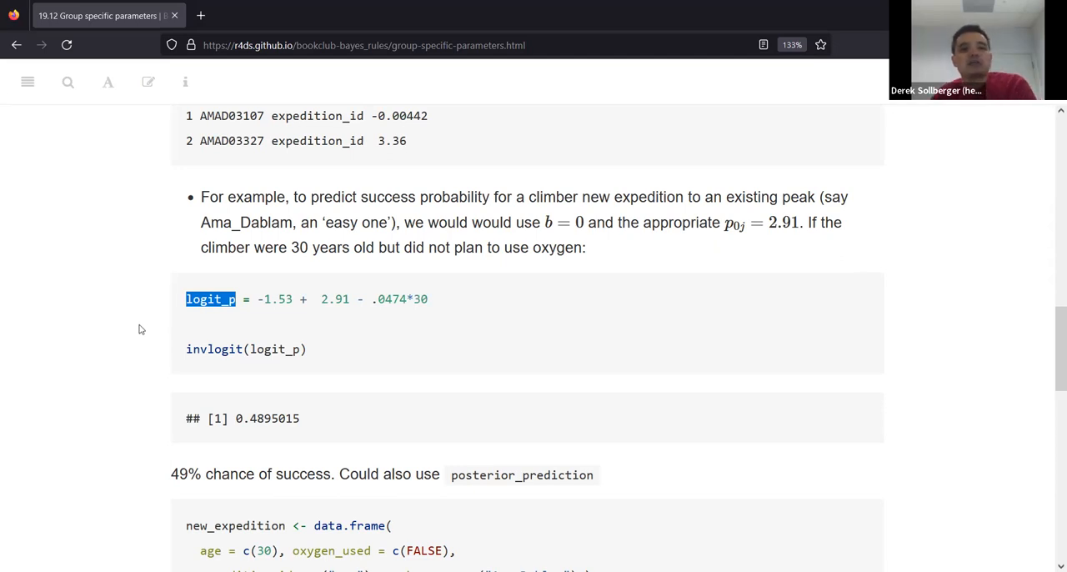
{"action": "mouse_move", "coordinate": [142, 325]}
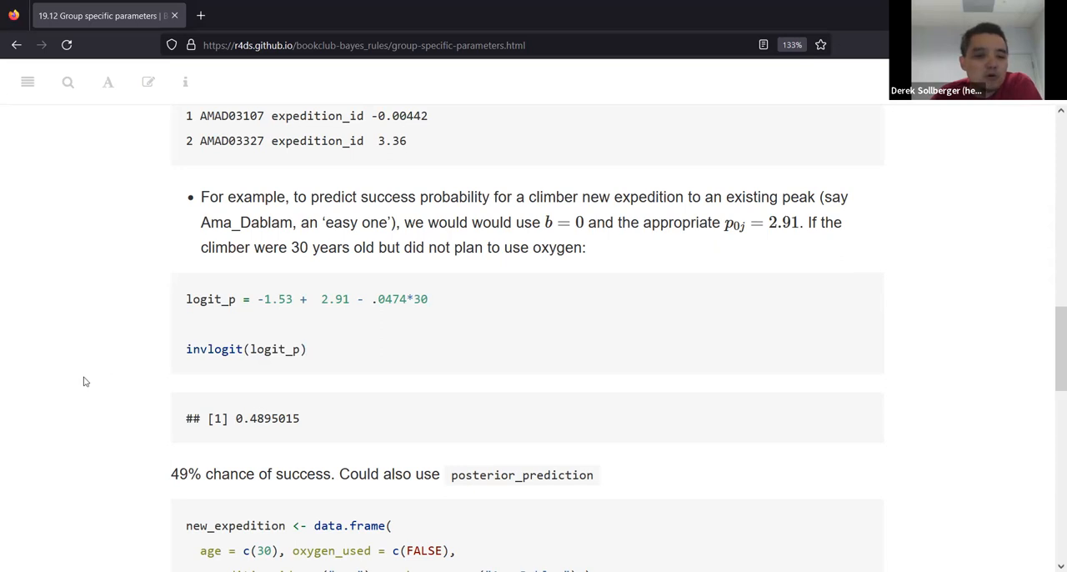
{"action": "scroll", "scroll_direction": "down", "scroll_amount": 3}
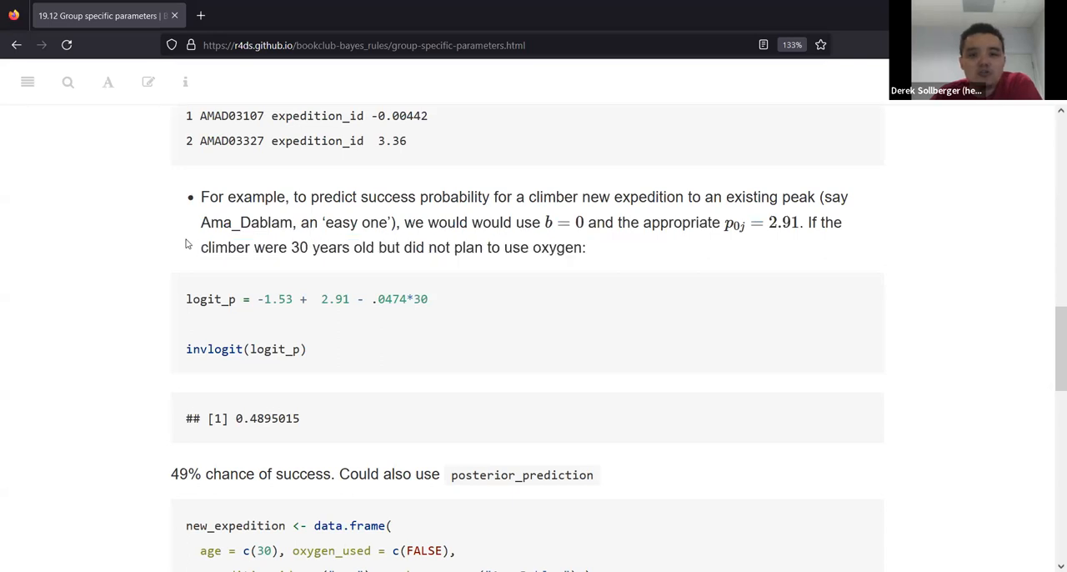
{"action": "mouse_move", "coordinate": [207, 221]}
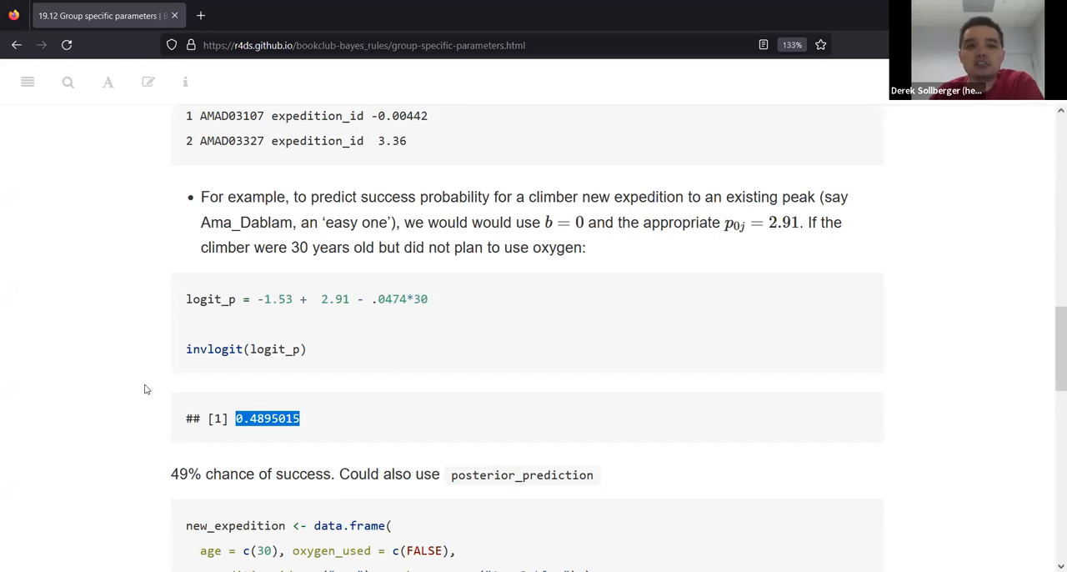
{"action": "mouse_move", "coordinate": [164, 370]}
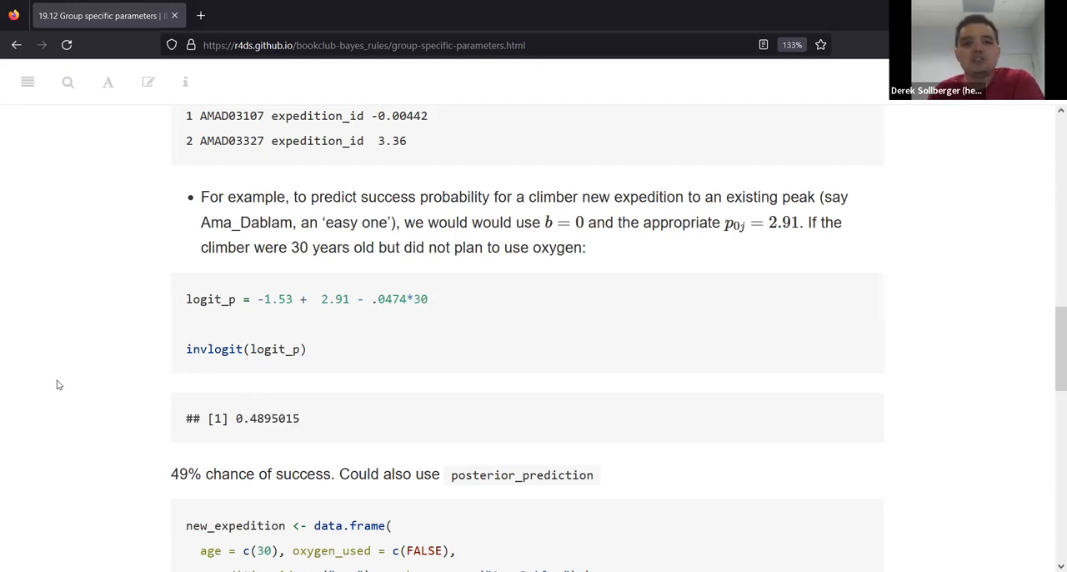
Highlight the new_expedition data frame (age 30, no oxygen) in the prediction code
{"action": "scroll", "scroll_direction": "down", "scroll_amount": 3}
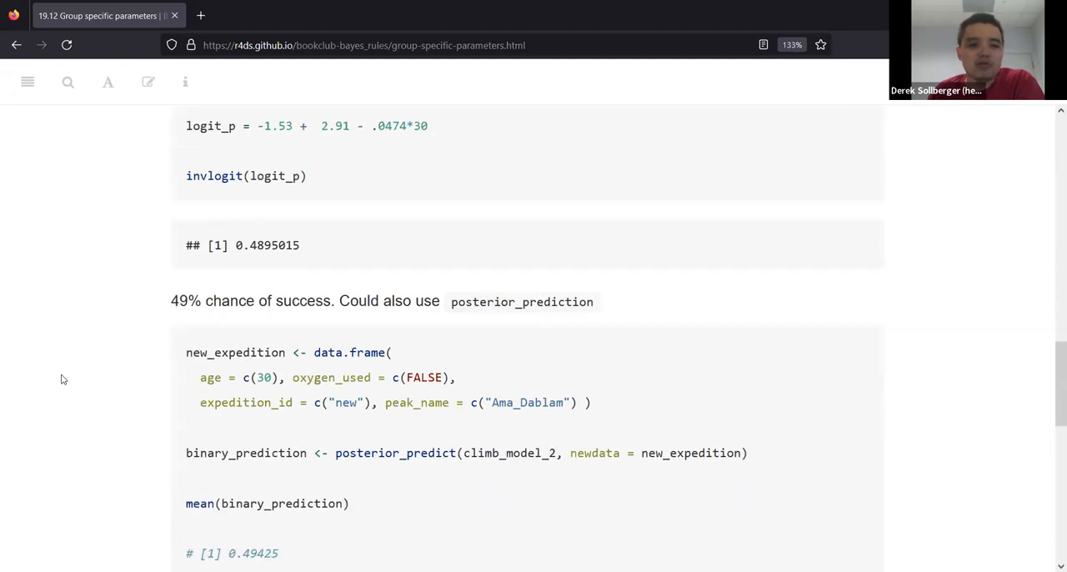
{"action": "scroll", "scroll_direction": "down", "scroll_amount": 3}
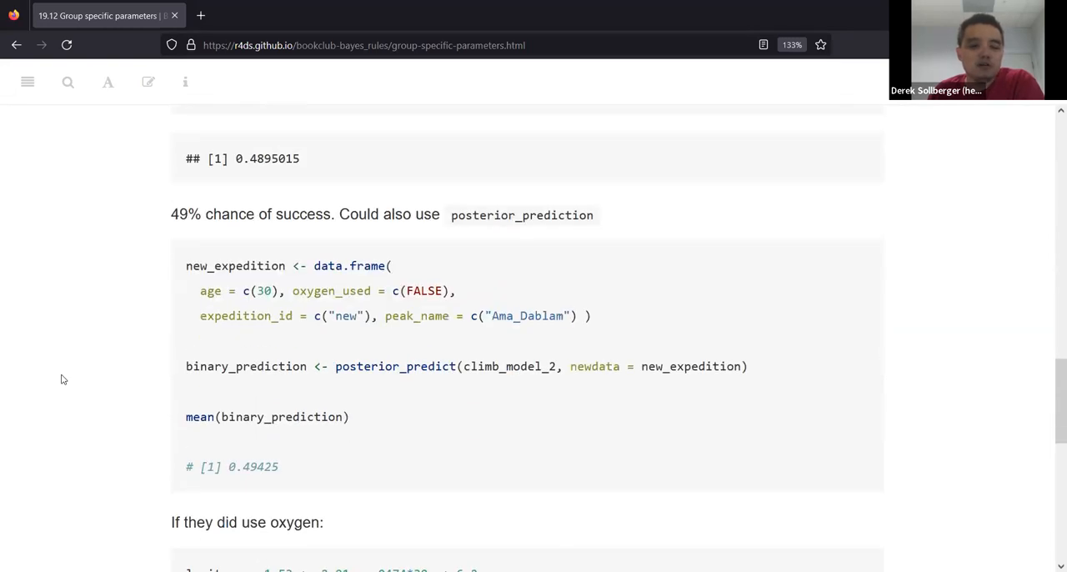
{"action": "mouse_move", "coordinate": [67, 377]}
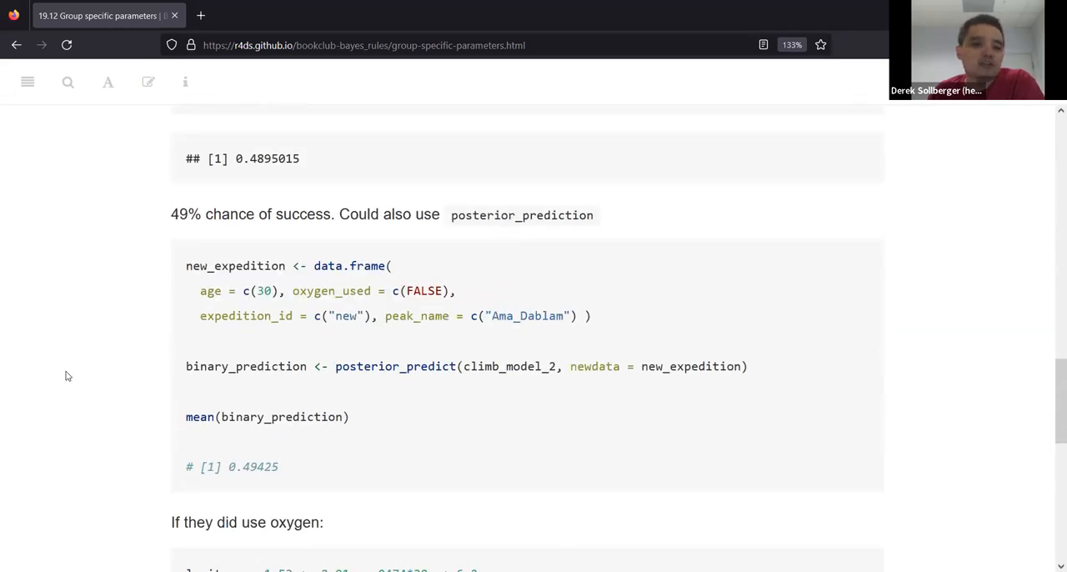
{"action": "mouse_move", "coordinate": [53, 384]}
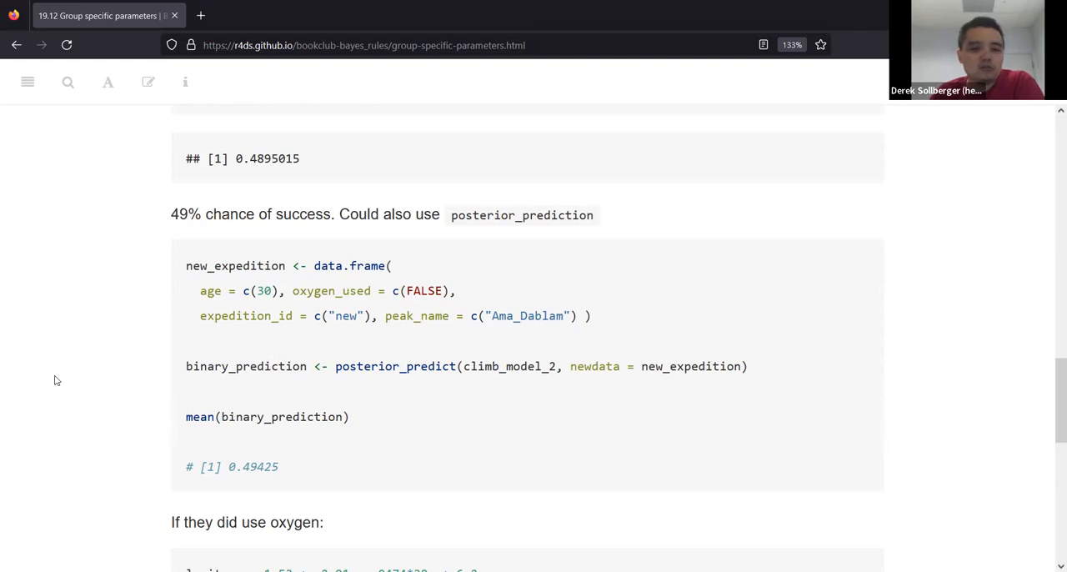
{"action": "mouse_move", "coordinate": [321, 287]}
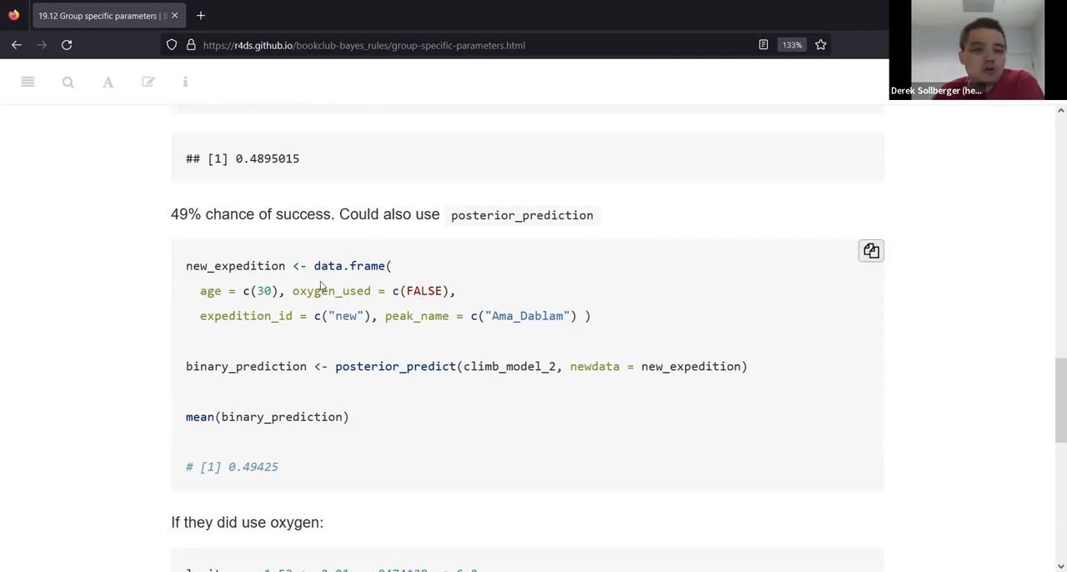
{"action": "left_click_drag", "start_coordinate": [320, 265], "coordinate": [551, 317]}
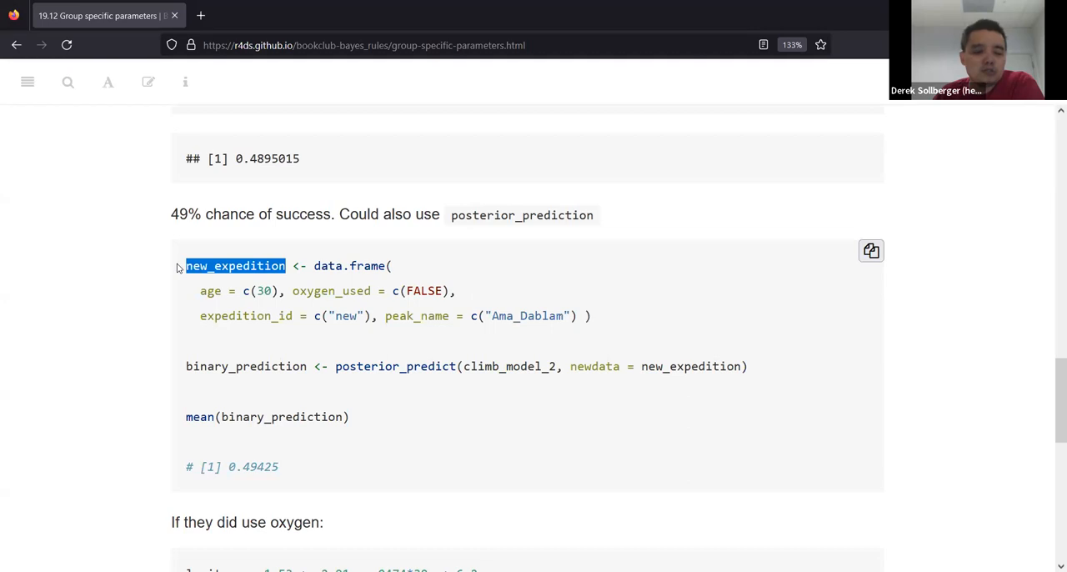
{"action": "mouse_move", "coordinate": [220, 287]}
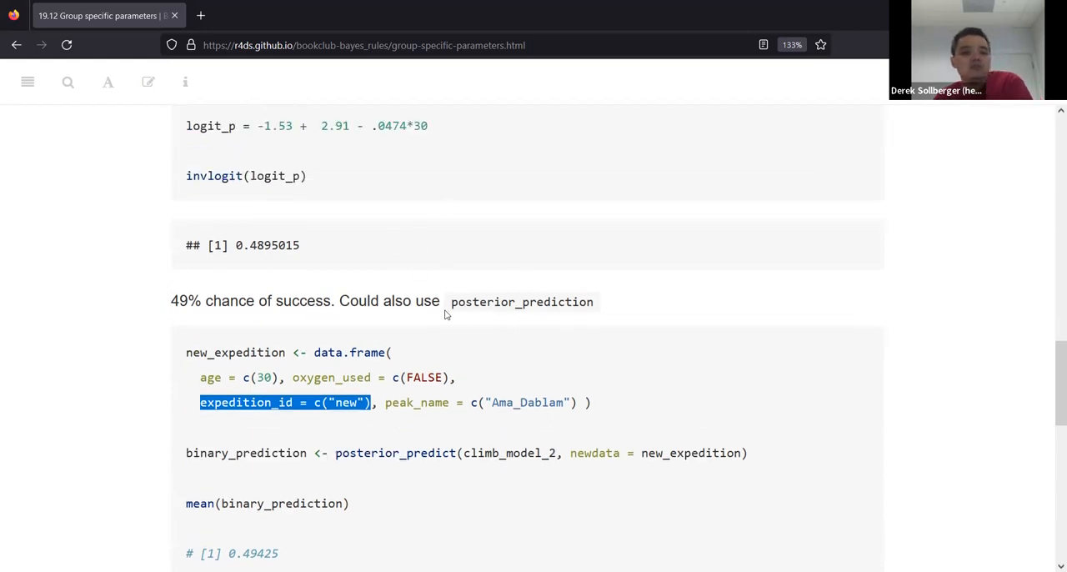
{"action": "mouse_move", "coordinate": [442, 323]}
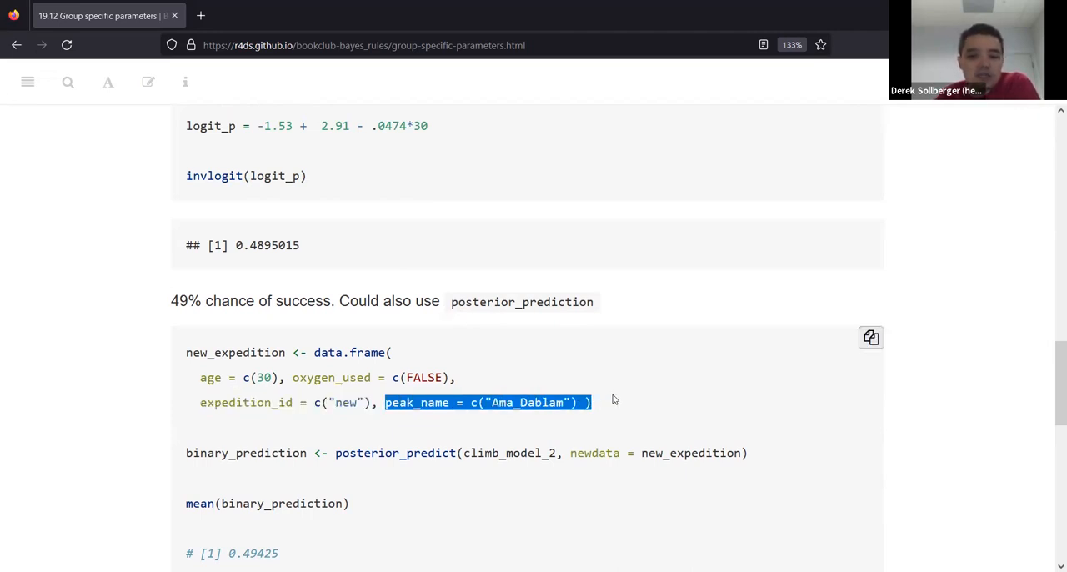
{"action": "mouse_move", "coordinate": [608, 397]}
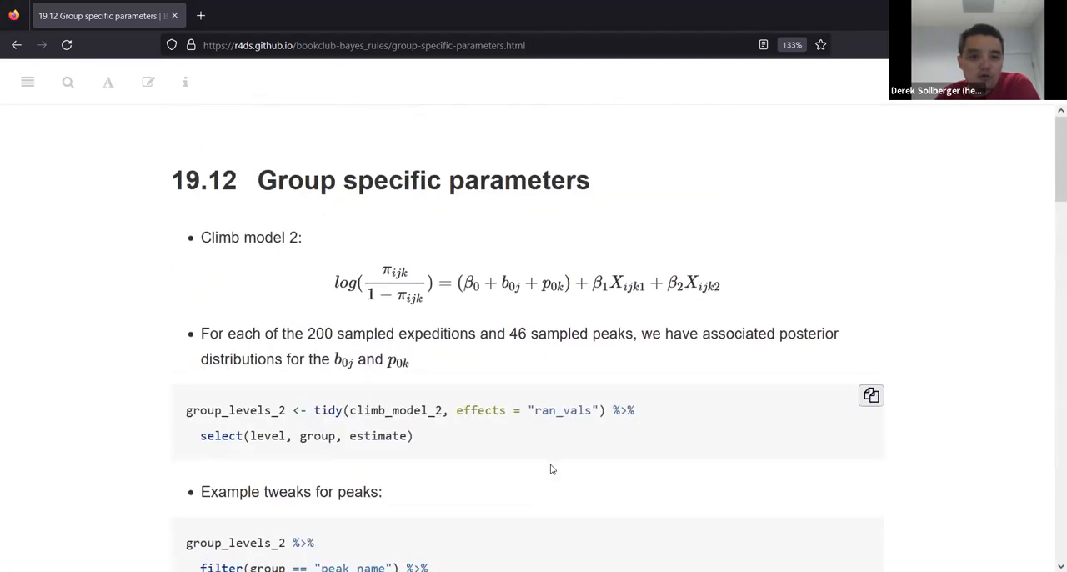
Highlight the 0.49425 posterior_predict average and continue to the with-oxygen case
{"action": "scroll", "scroll_direction": "down", "scroll_amount": 3}
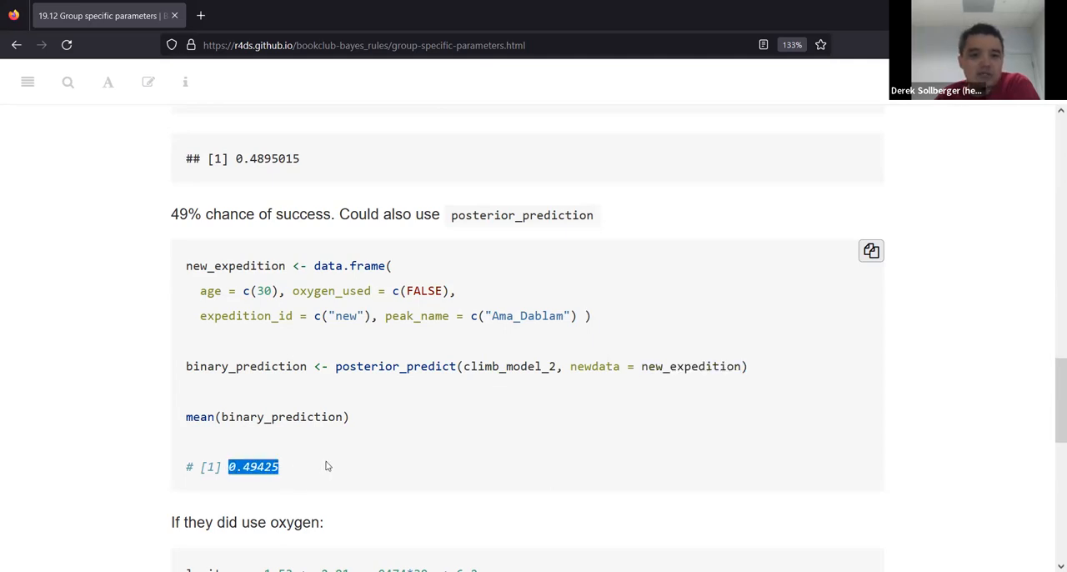
{"action": "mouse_move", "coordinate": [327, 472]}
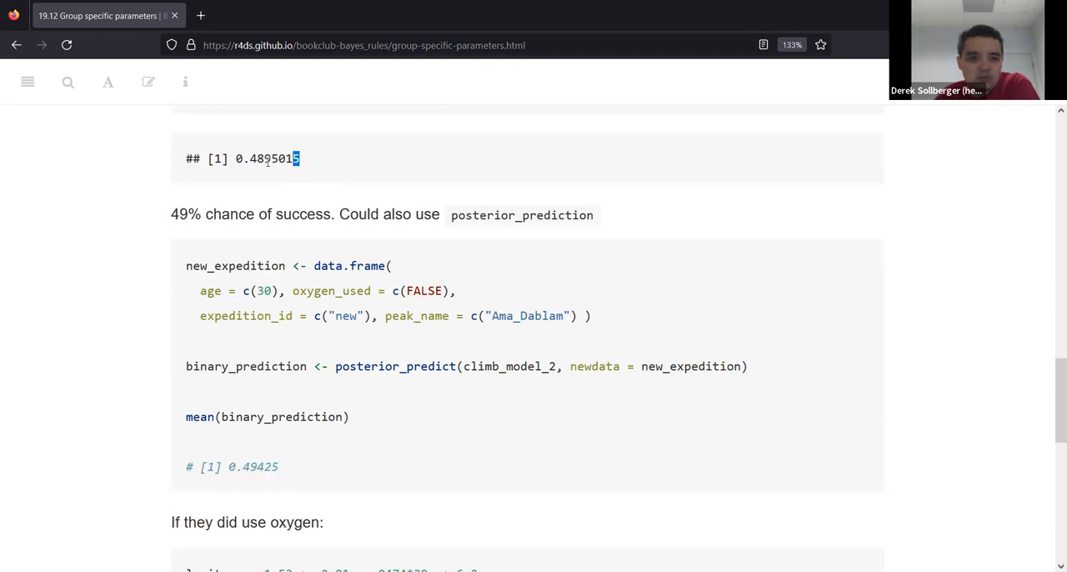
{"action": "double_click", "coordinate": [257, 467]}
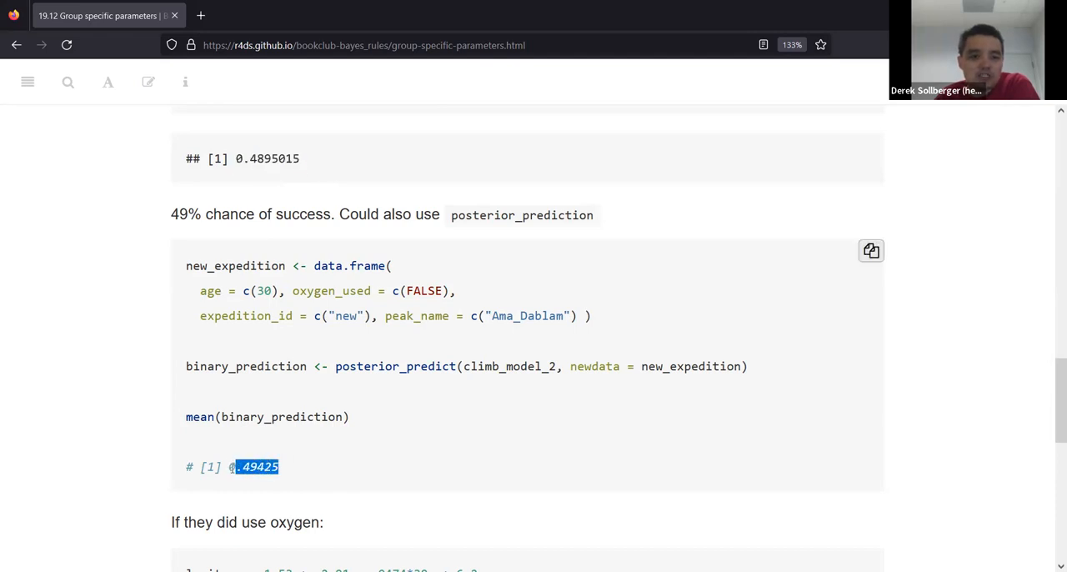
{"action": "scroll", "scroll_direction": "up", "scroll_amount": 3}
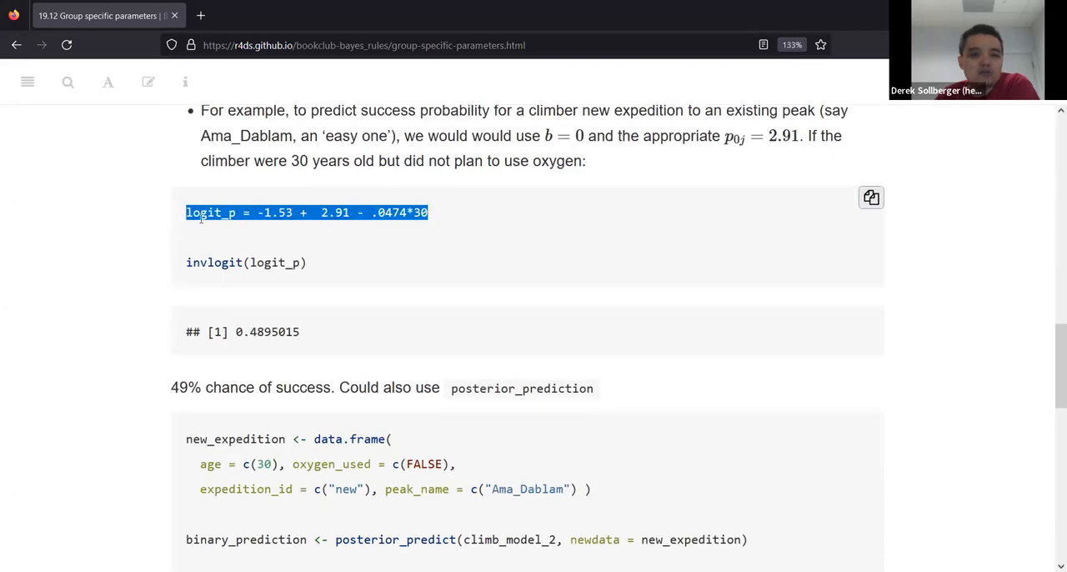
{"action": "scroll", "scroll_direction": "down", "scroll_amount": 3}
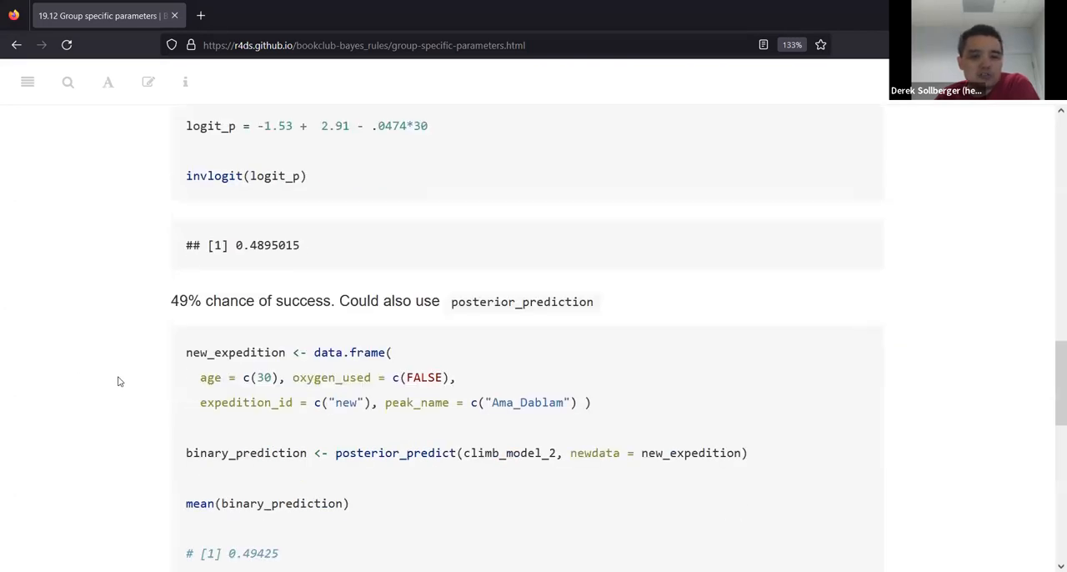
{"action": "mouse_move", "coordinate": [123, 380]}
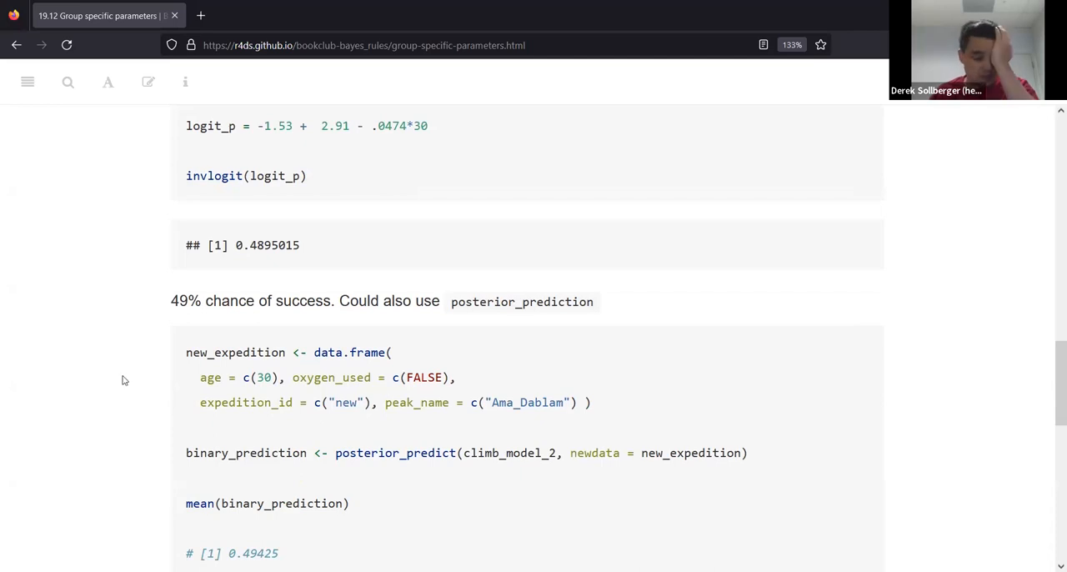
{"action": "mouse_move", "coordinate": [127, 376]}
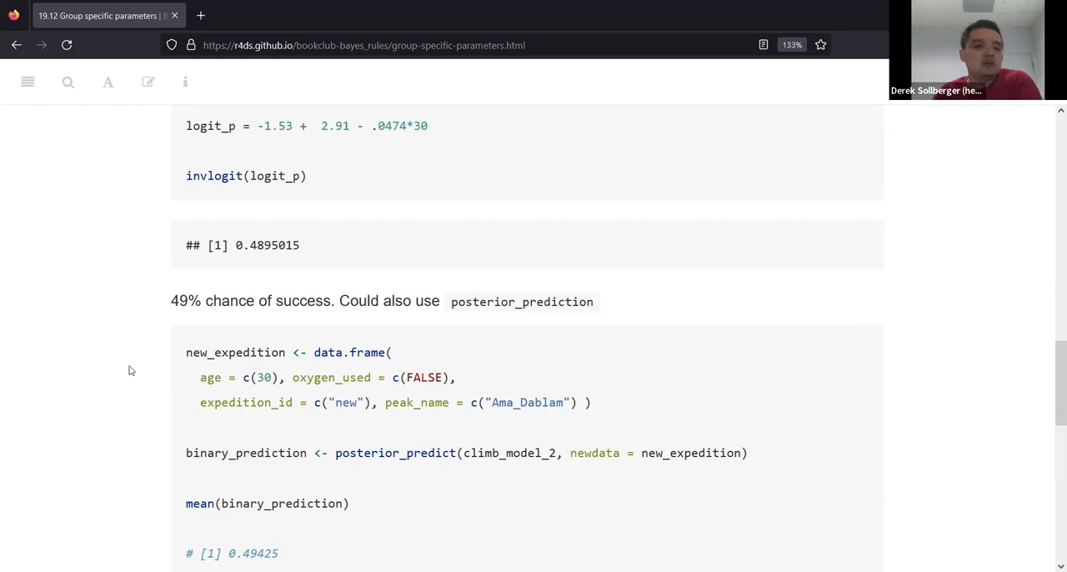
{"action": "mouse_move", "coordinate": [140, 358]}
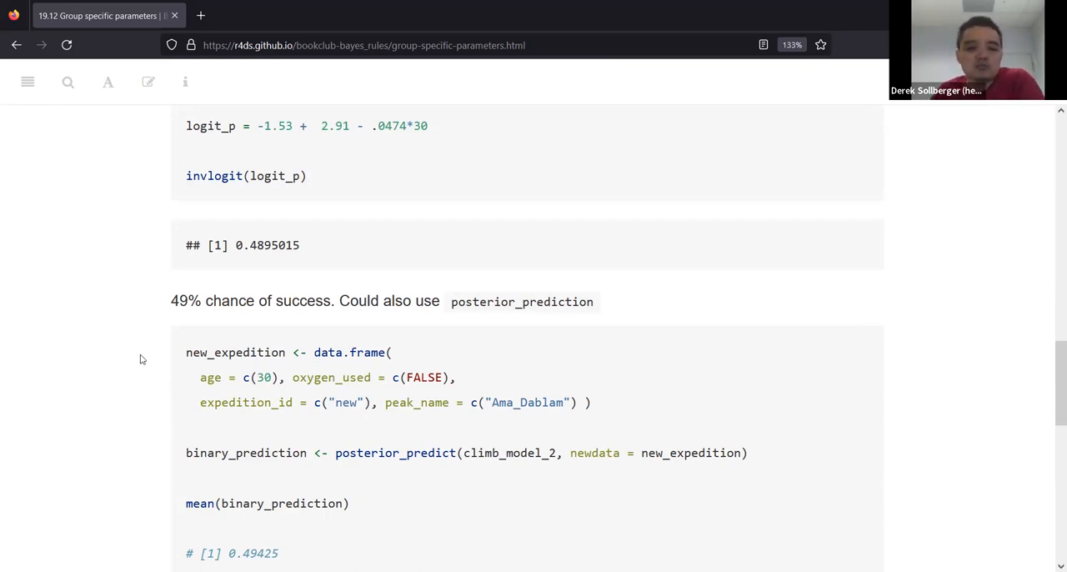
{"action": "mouse_move", "coordinate": [167, 376]}
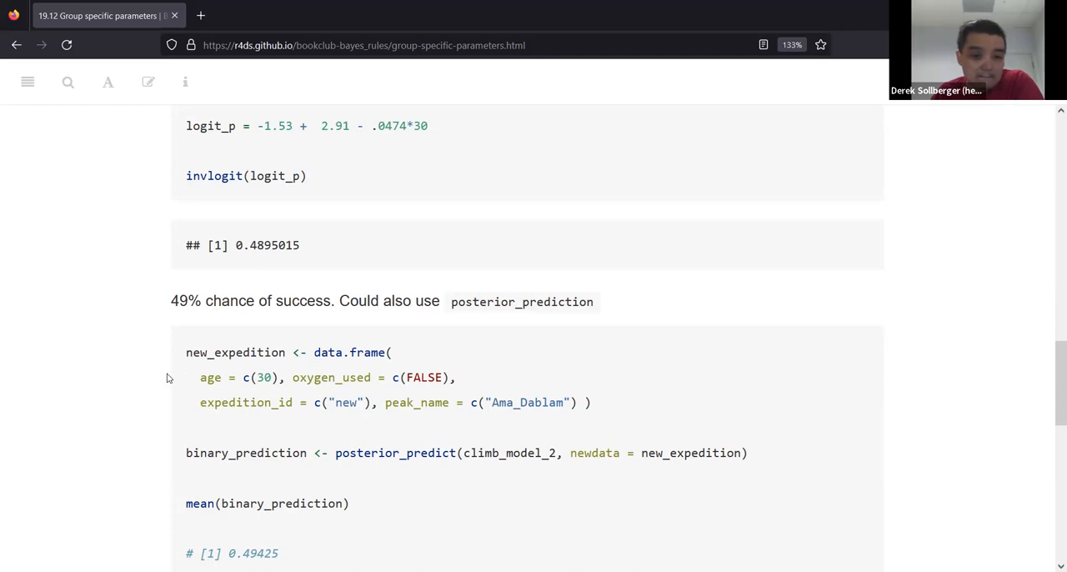
{"action": "scroll", "scroll_direction": "down", "scroll_amount": 3}
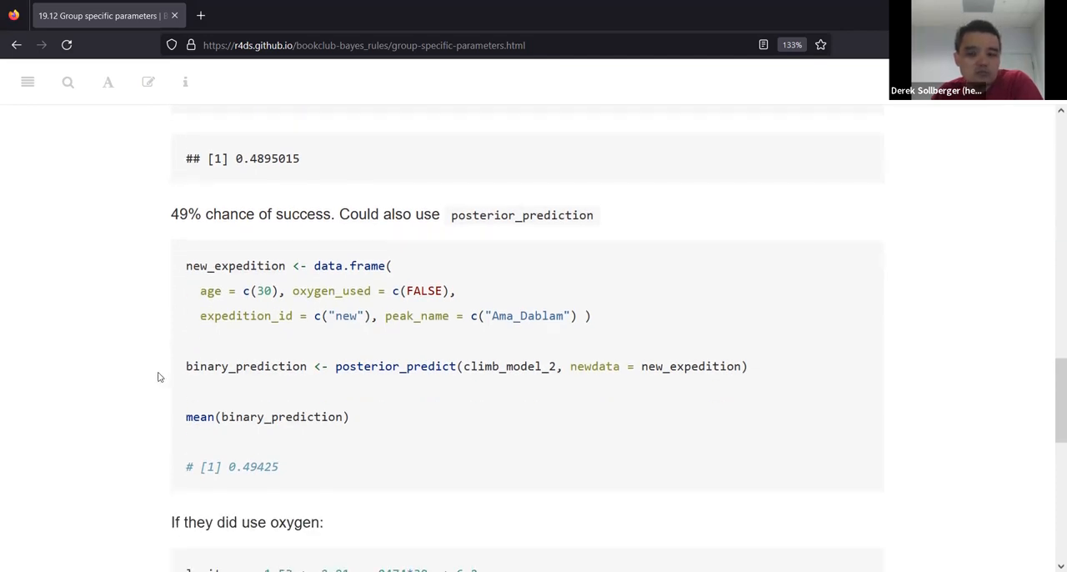
{"action": "scroll", "scroll_direction": "down", "scroll_amount": 3}
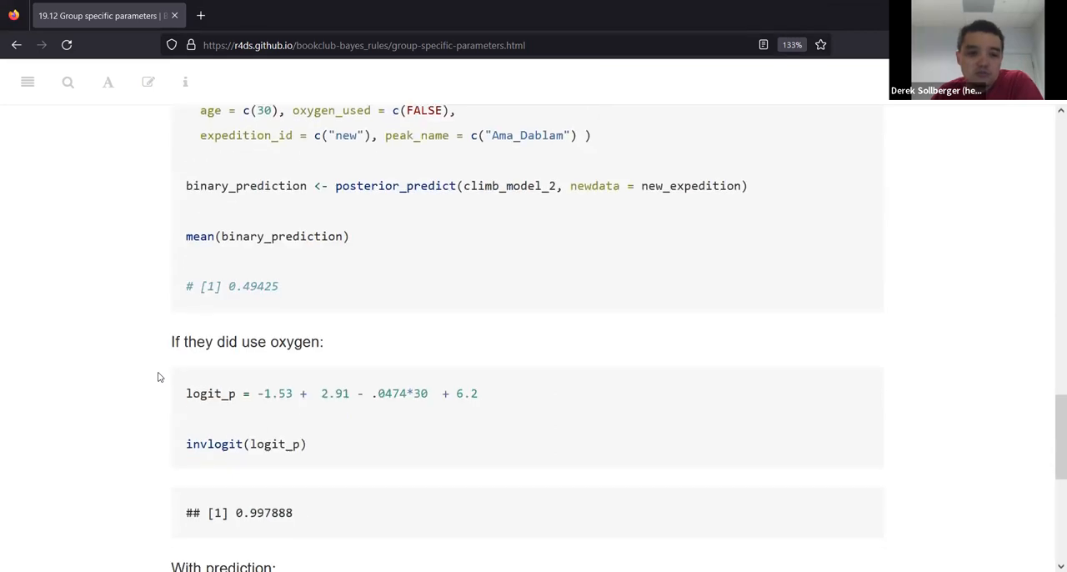
{"action": "scroll", "scroll_direction": "down", "scroll_amount": 3}
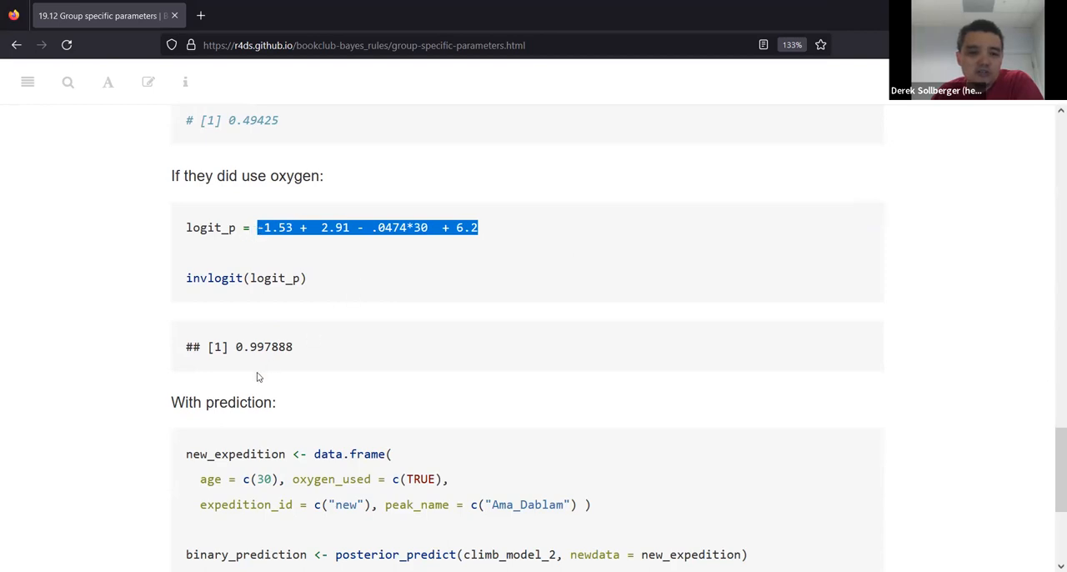
{"action": "mouse_move", "coordinate": [480, 230]}
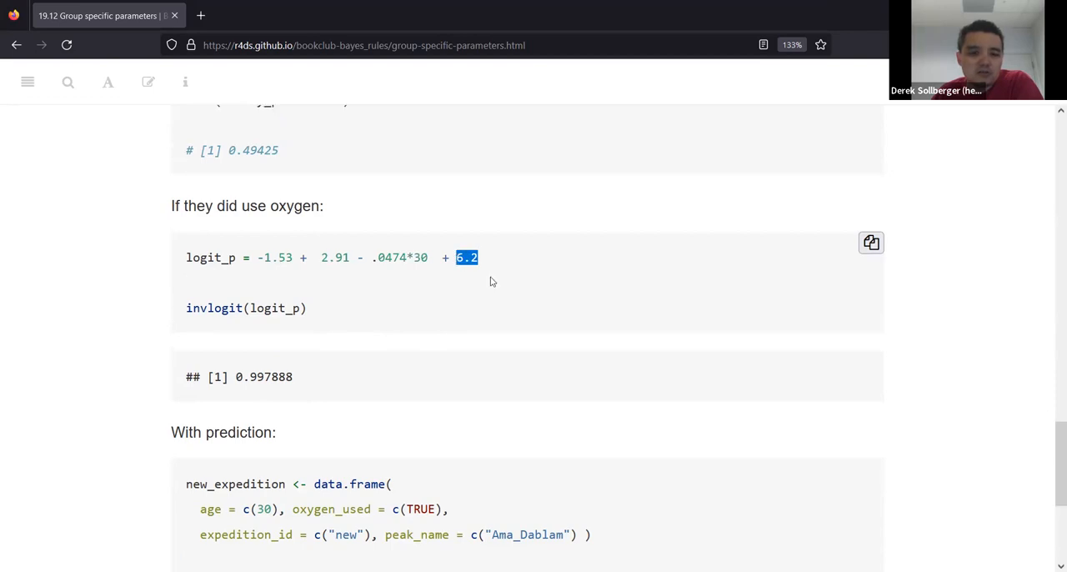
Highlight the 6.2 oxygen term and its 0.997888 result, reaching the 0.95185 prediction block
{"action": "scroll", "scroll_direction": "down", "scroll_amount": 3}
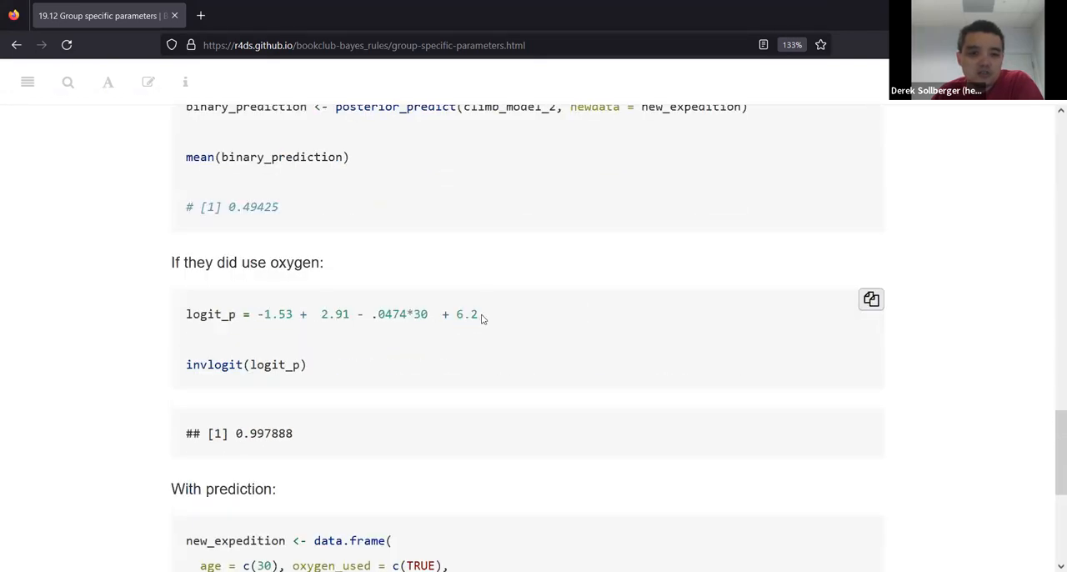
{"action": "double_click", "coordinate": [466, 313]}
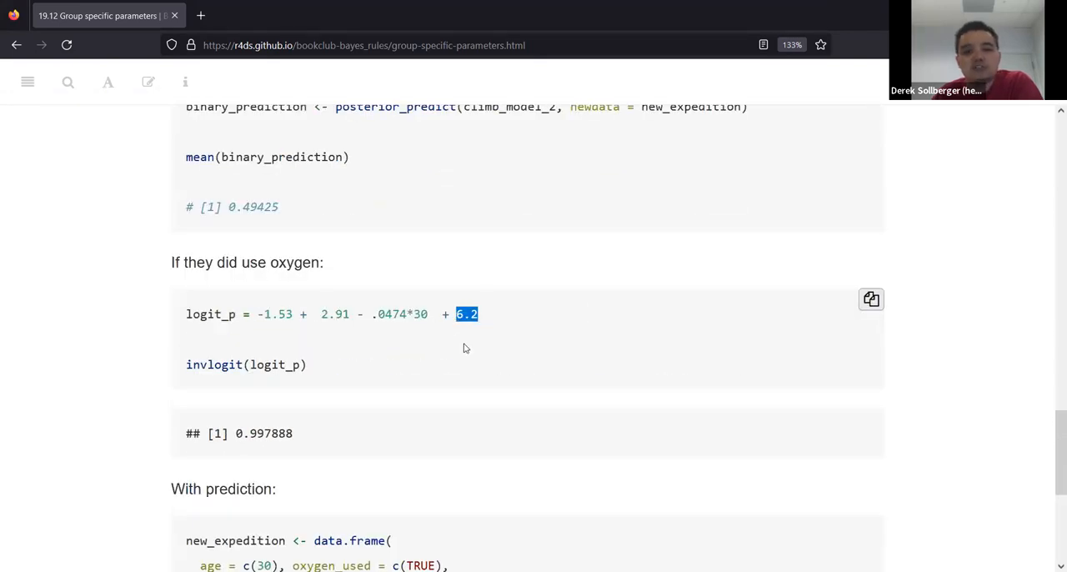
{"action": "mouse_move", "coordinate": [472, 344]}
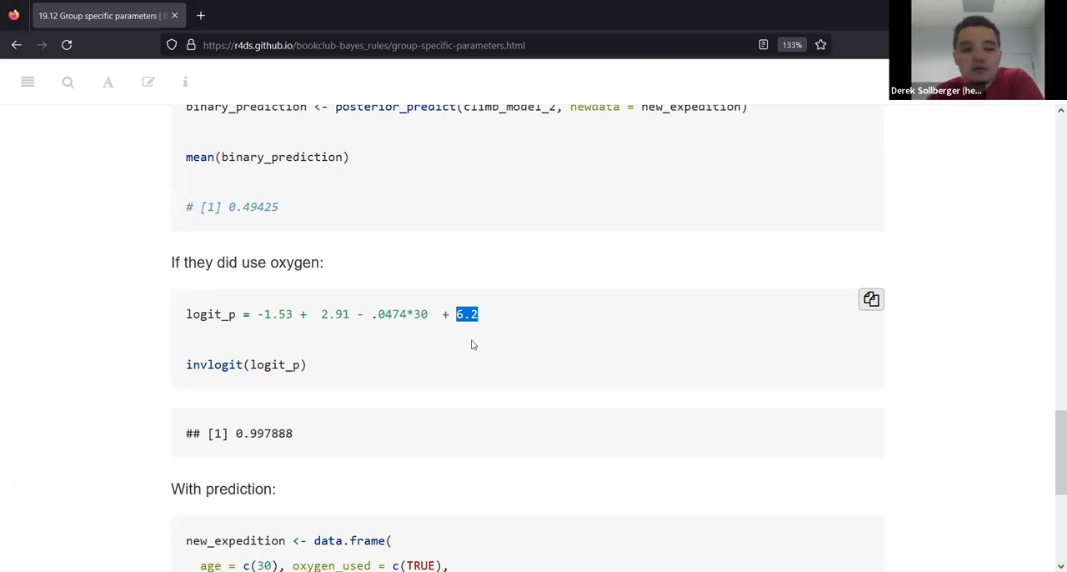
{"action": "mouse_move", "coordinate": [270, 333]}
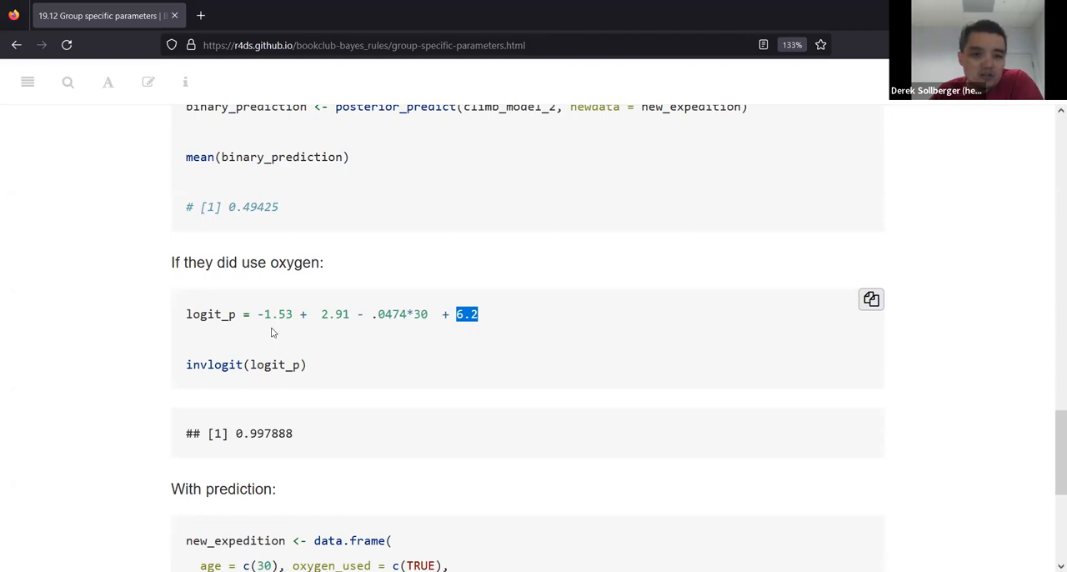
{"action": "double_click", "coordinate": [210, 313]}
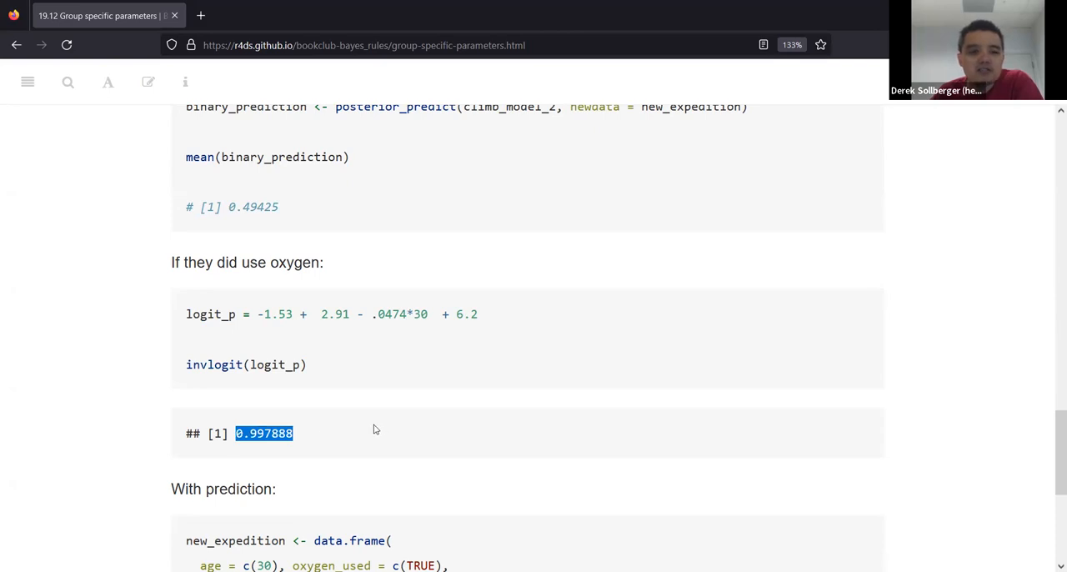
{"action": "scroll", "scroll_direction": "down", "scroll_amount": 3}
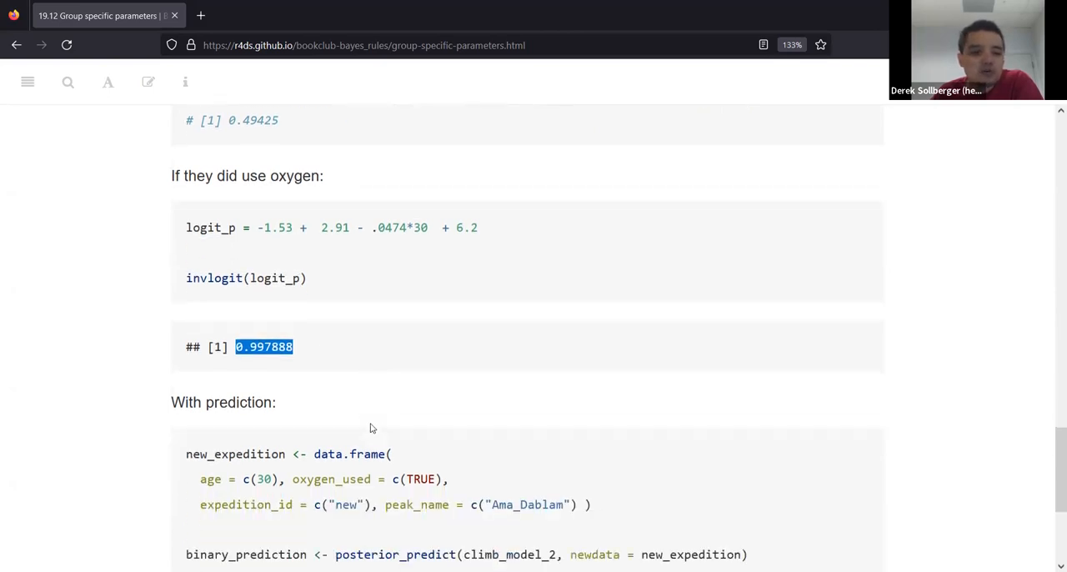
{"action": "scroll", "scroll_direction": "down", "scroll_amount": 3}
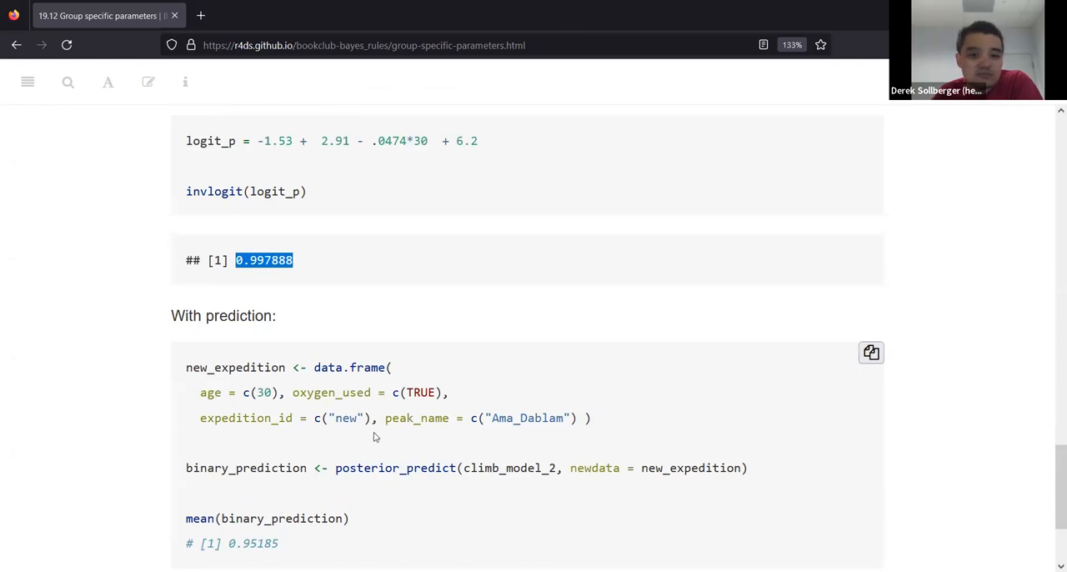
{"action": "scroll", "scroll_direction": "down", "scroll_amount": 3}
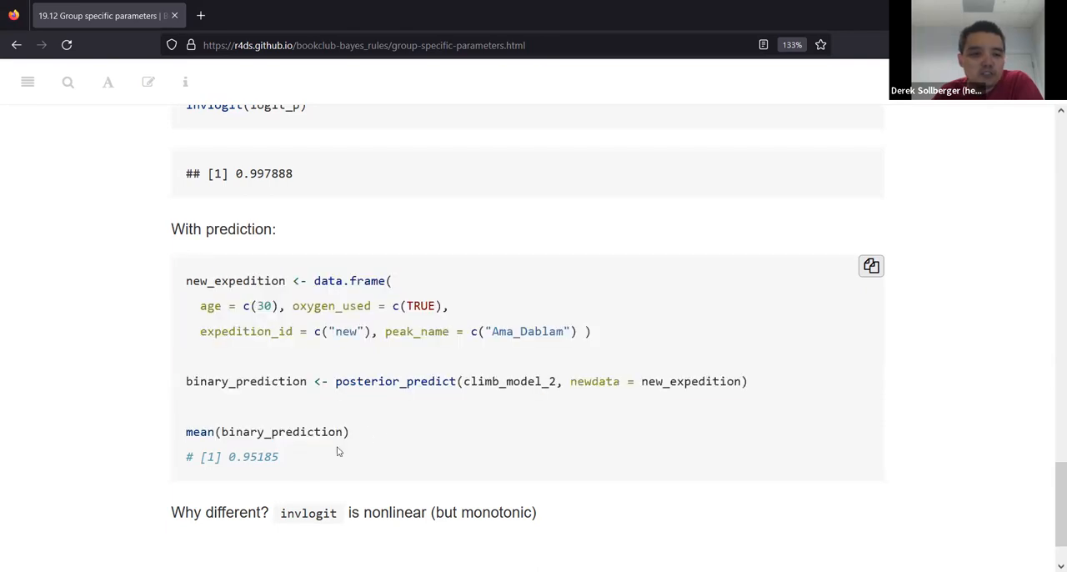
{"action": "double_click", "coordinate": [257, 456]}
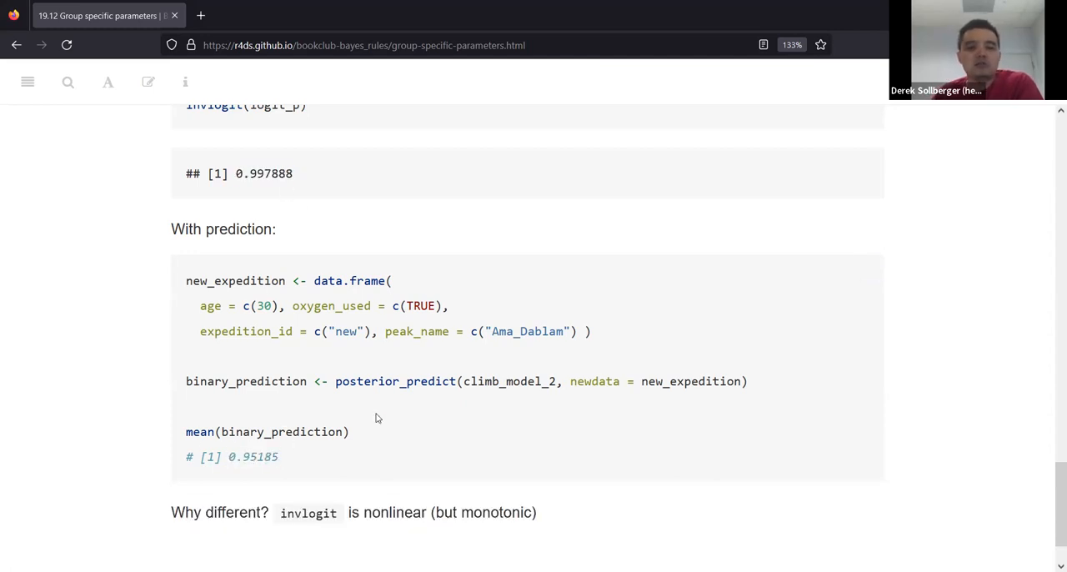
{"action": "mouse_move", "coordinate": [314, 467]}
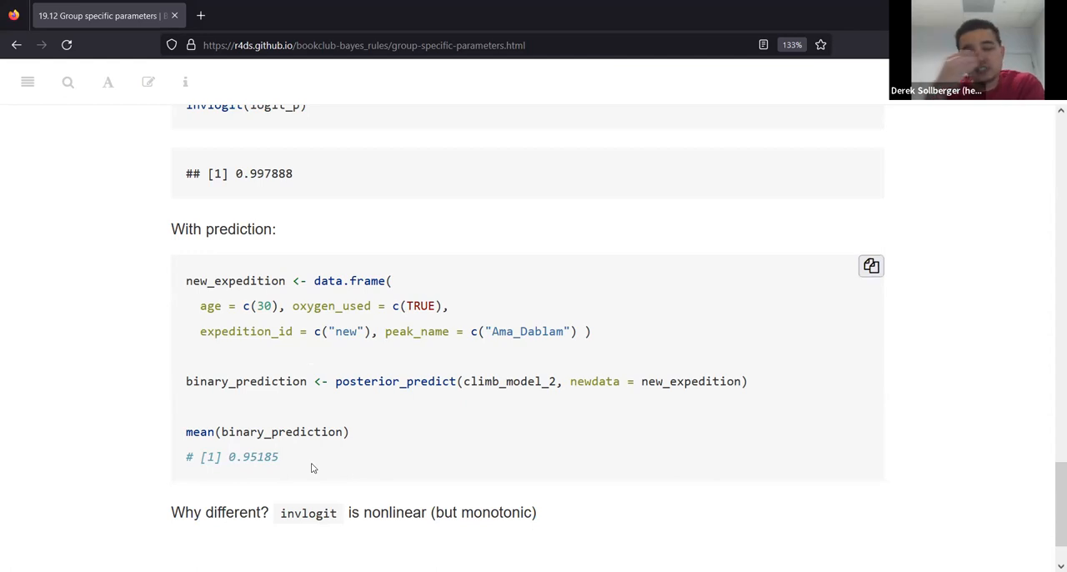
{"action": "mouse_move", "coordinate": [304, 360]}
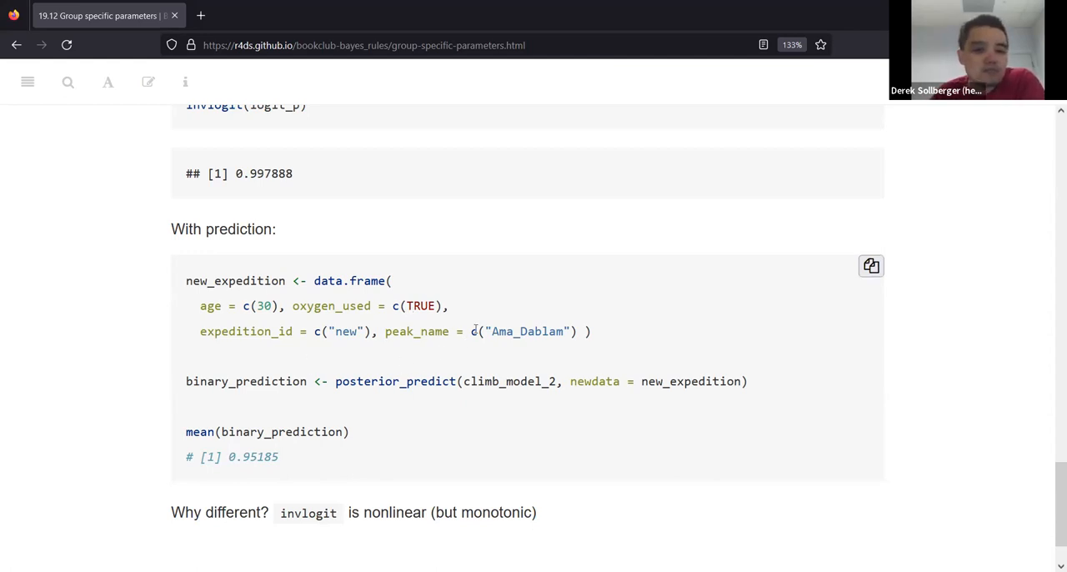
{"action": "mouse_move", "coordinate": [475, 326]}
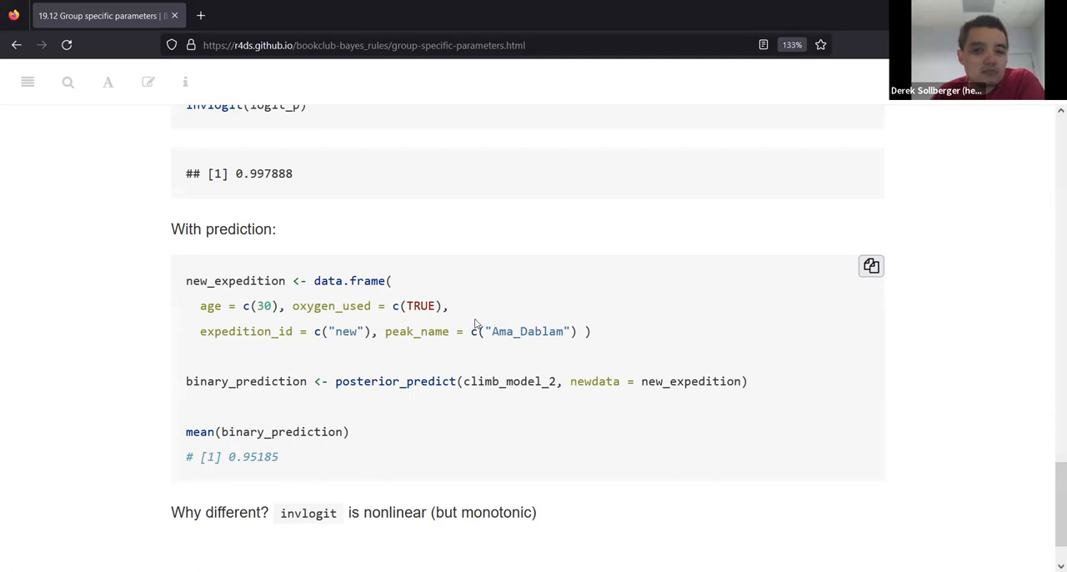
{"action": "scroll", "scroll_direction": "up", "scroll_amount": 3}
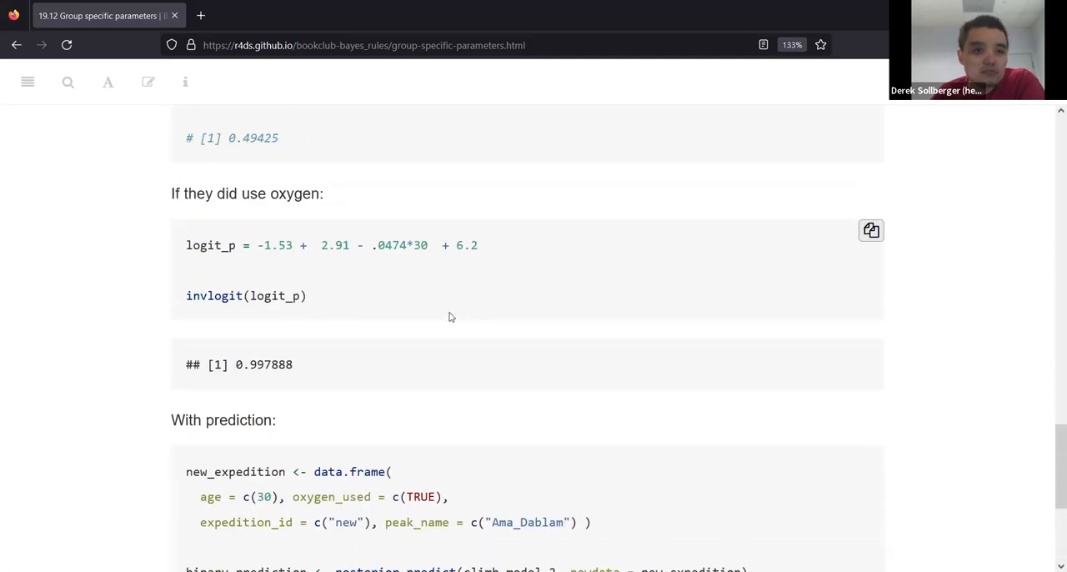
Hide the contents sidebar and move to 19.13 Check prediction manually with the climber_draws_Ama_Dablam code
{"action": "scroll", "scroll_direction": "up", "scroll_amount": 3}
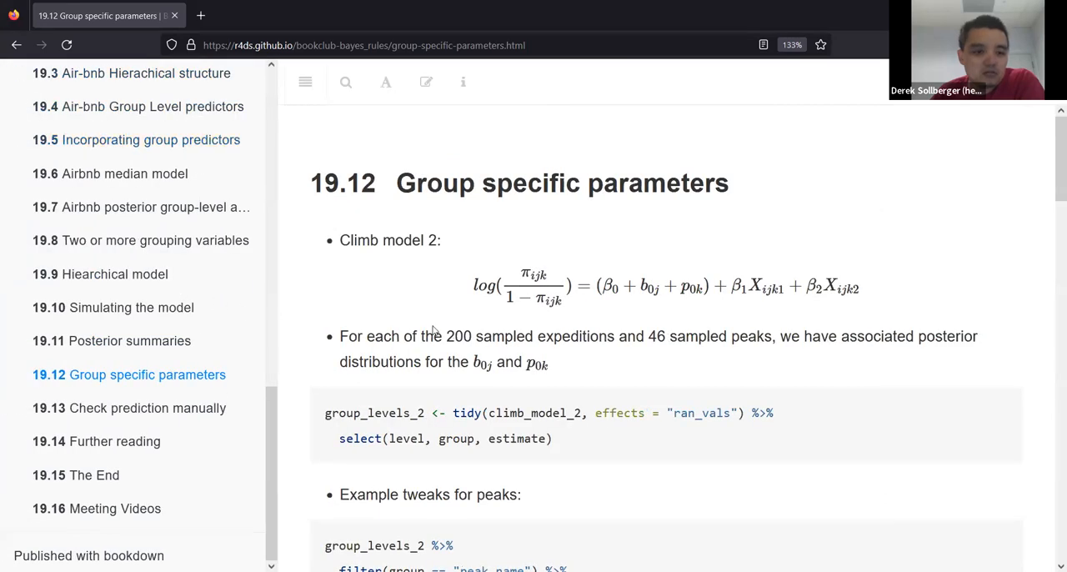
{"action": "left_click", "coordinate": [305, 81]}
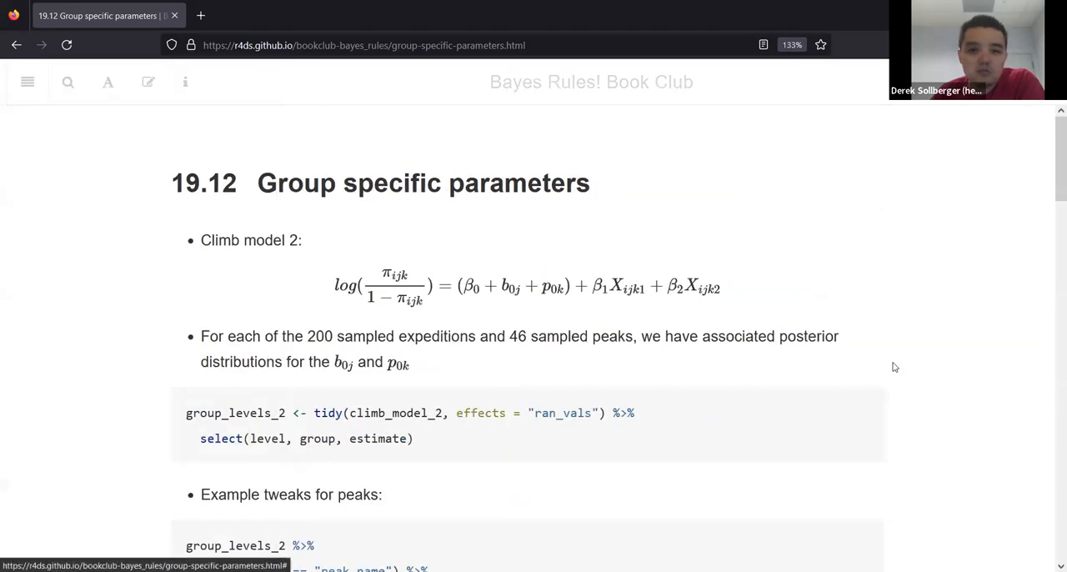
{"action": "scroll", "scroll_direction": "down", "scroll_amount": 3}
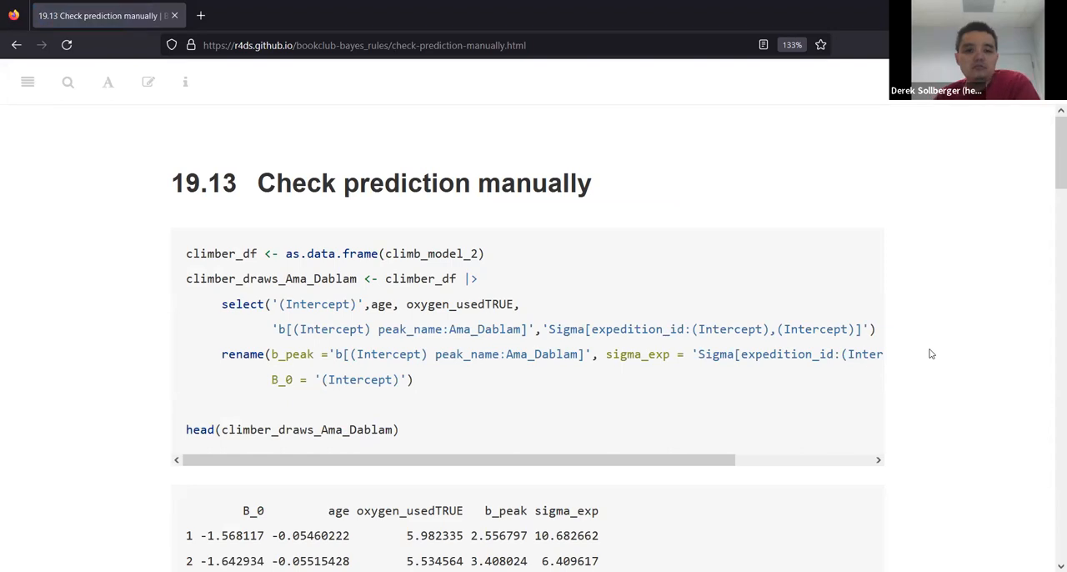
{"action": "scroll", "scroll_direction": "down", "scroll_amount": 3}
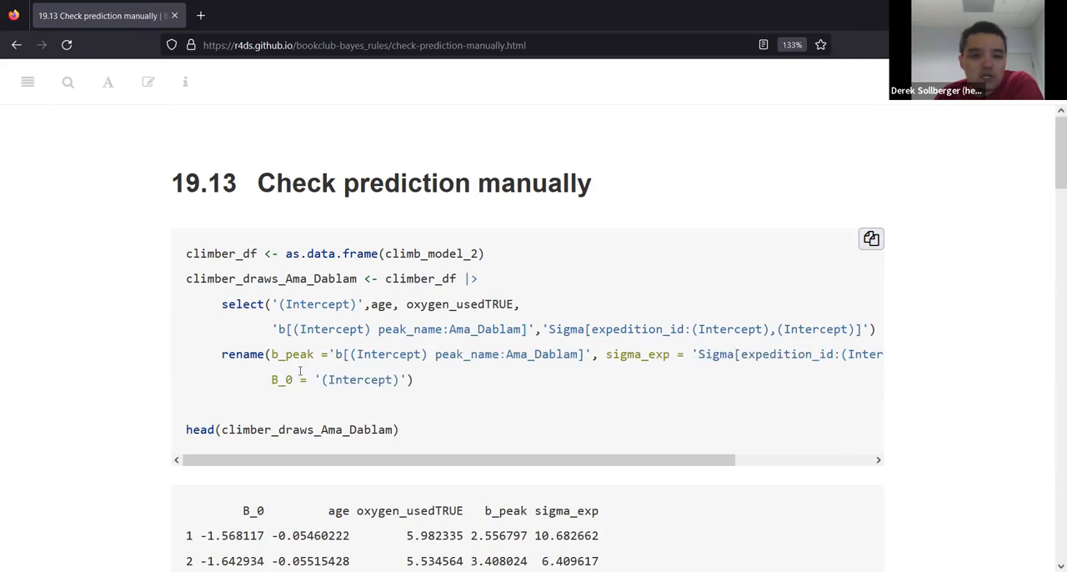
{"action": "mouse_move", "coordinate": [98, 350]}
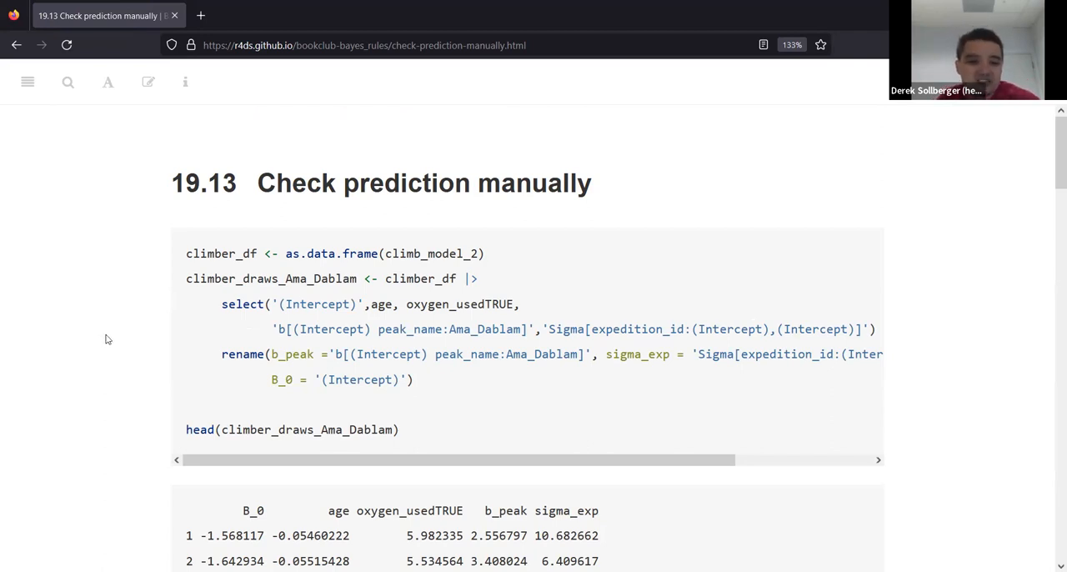
{"action": "scroll", "scroll_direction": "down", "scroll_amount": 3}
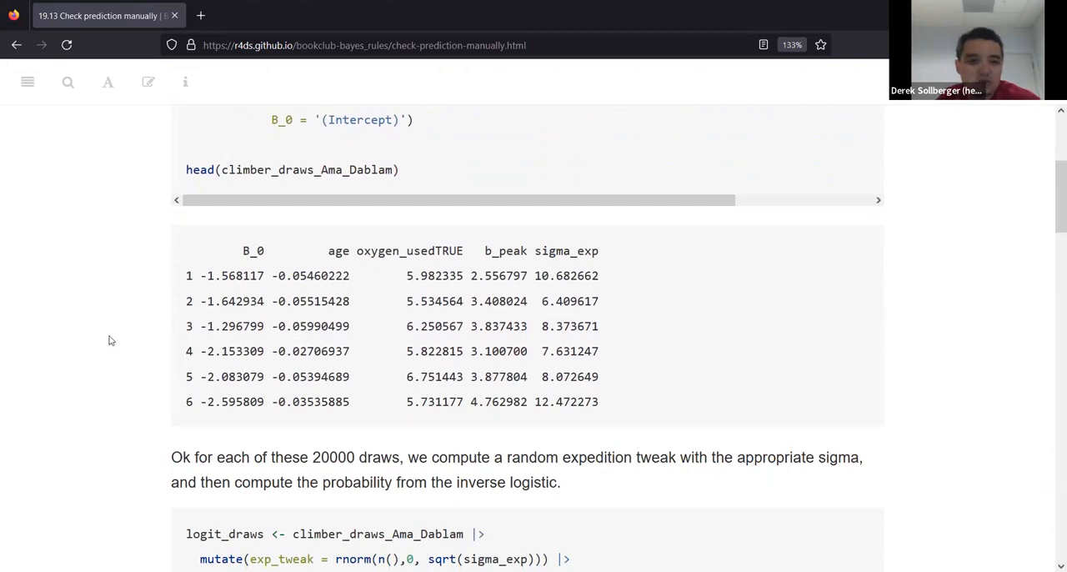
{"action": "scroll", "scroll_direction": "up", "scroll_amount": 3}
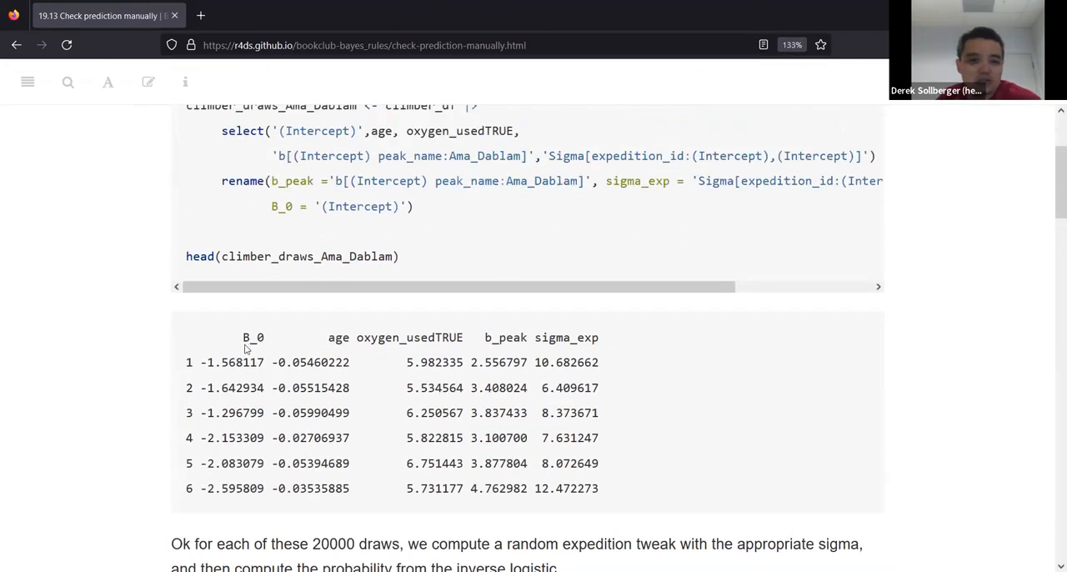
{"action": "left_click_drag", "start_coordinate": [237, 257], "coordinate": [400, 257]}
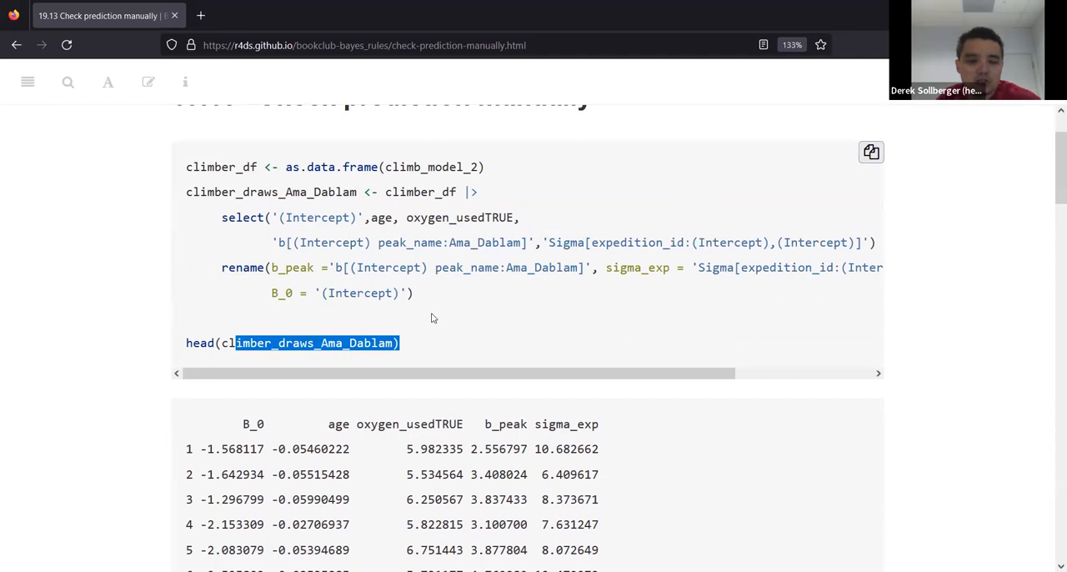
{"action": "scroll", "scroll_direction": "down", "scroll_amount": 3}
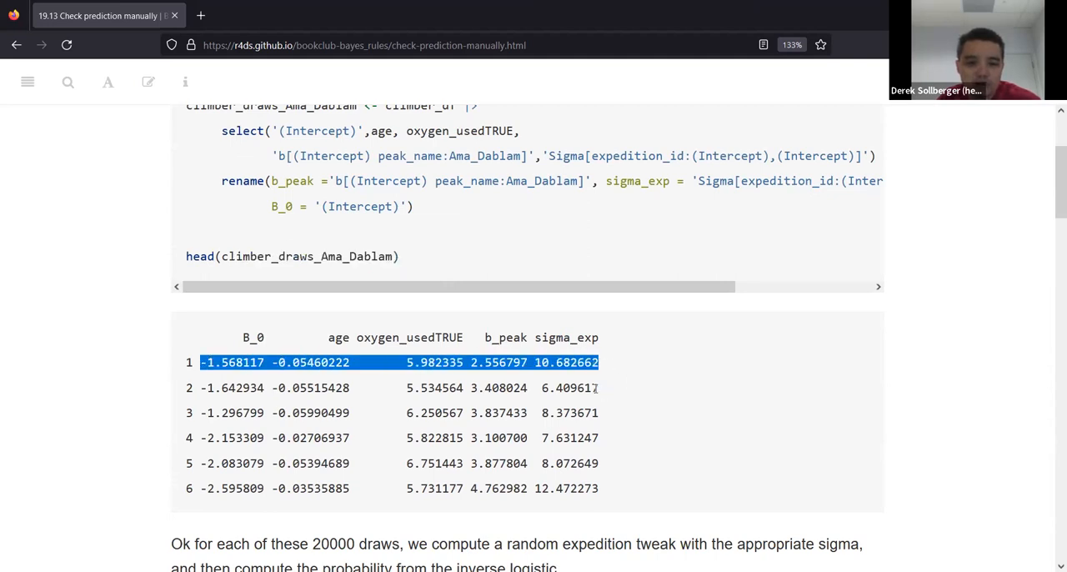
{"action": "double_click", "coordinate": [234, 413]}
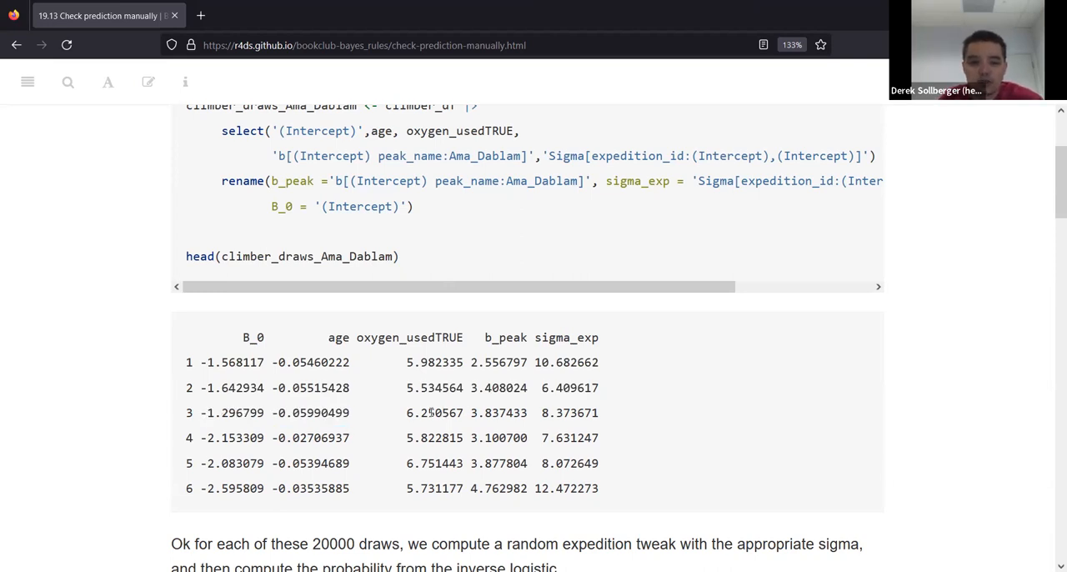
{"action": "double_click", "coordinate": [434, 413]}
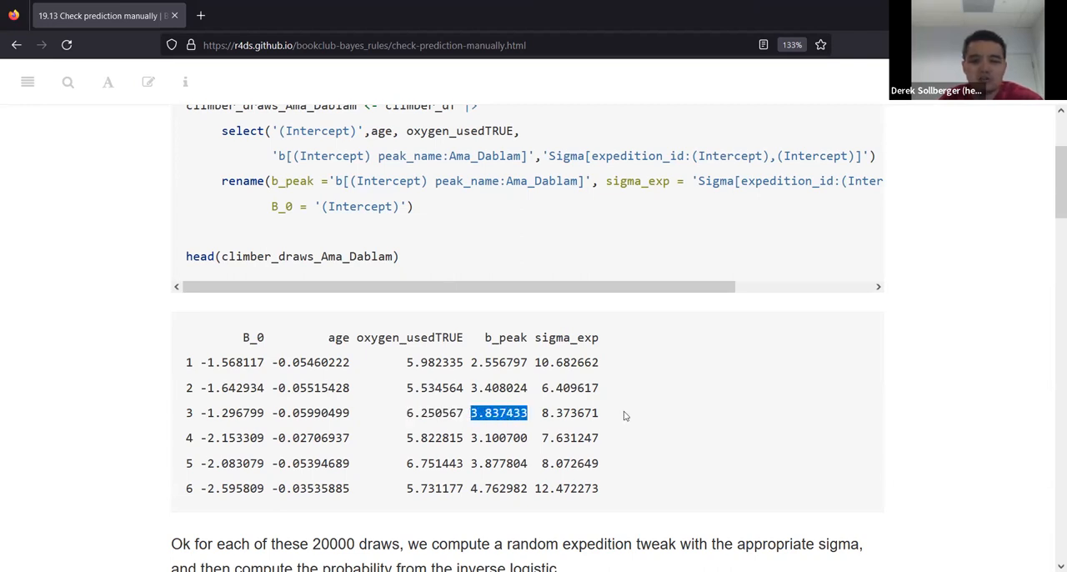
{"action": "mouse_move", "coordinate": [627, 427]}
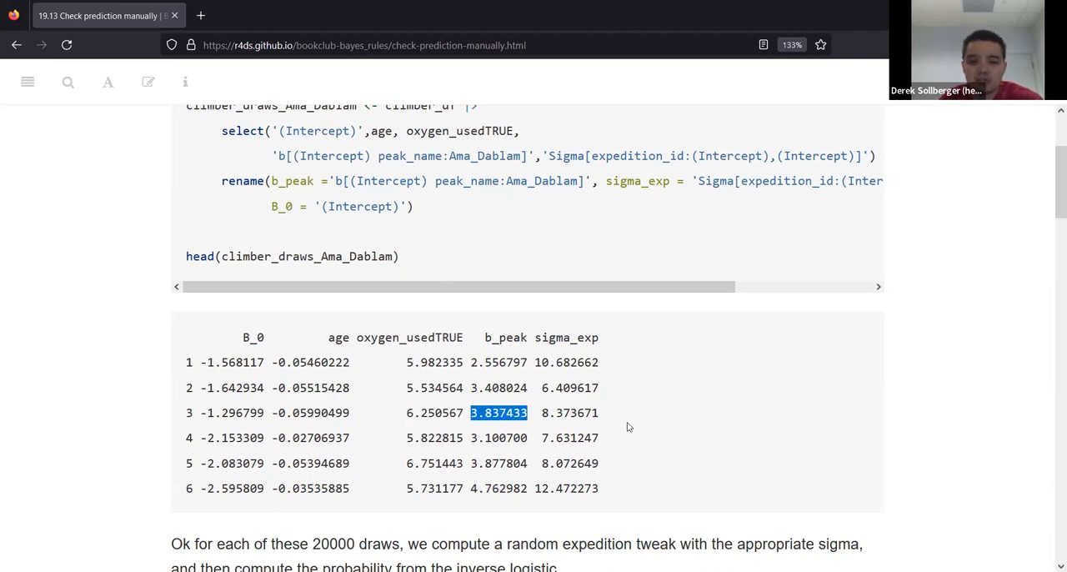
{"action": "mouse_move", "coordinate": [600, 409]}
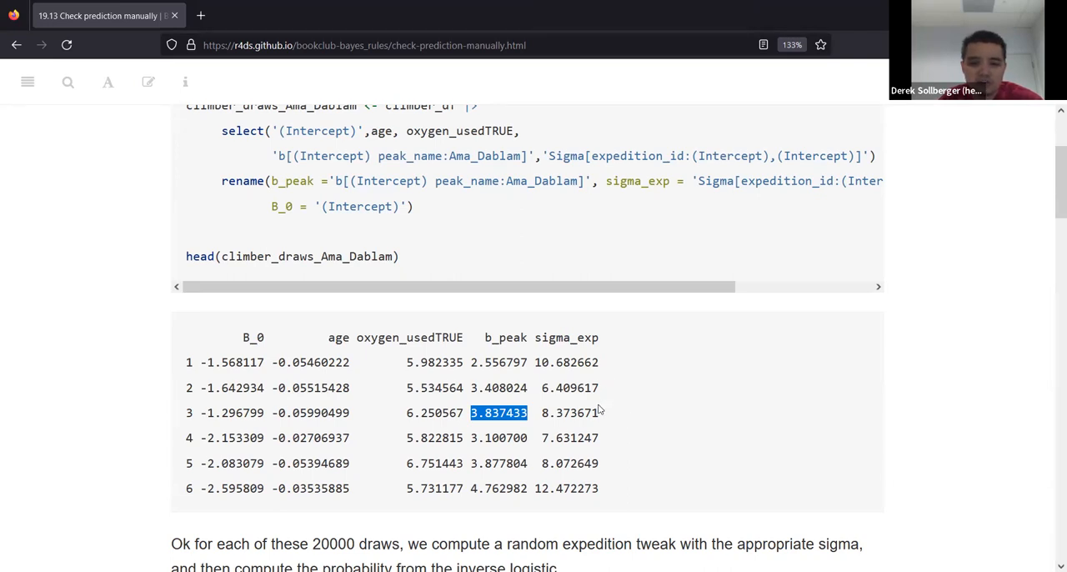
{"action": "left_click", "coordinate": [660, 403]}
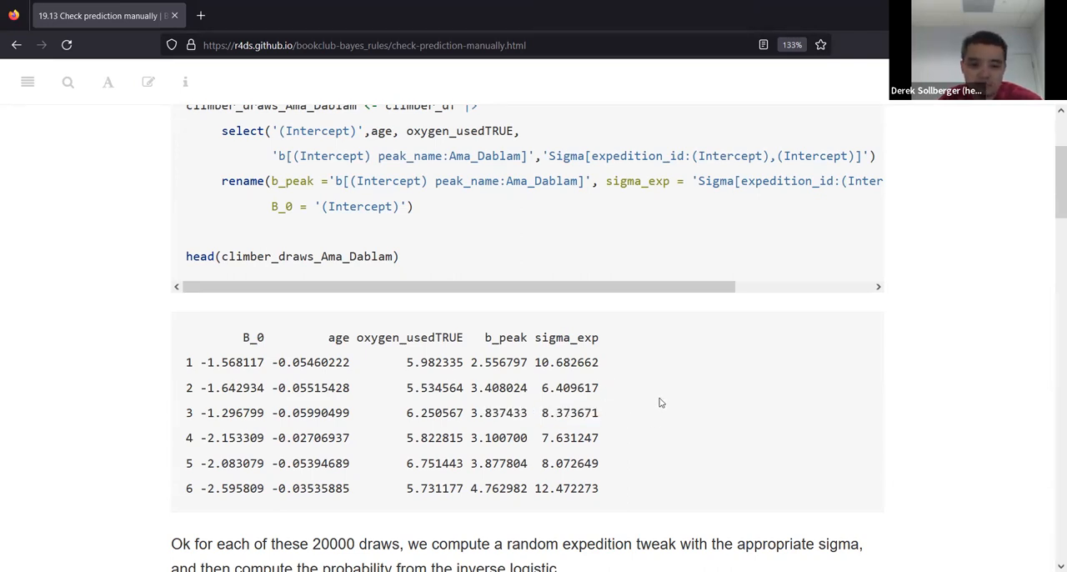
{"action": "scroll", "scroll_direction": "down", "scroll_amount": 3}
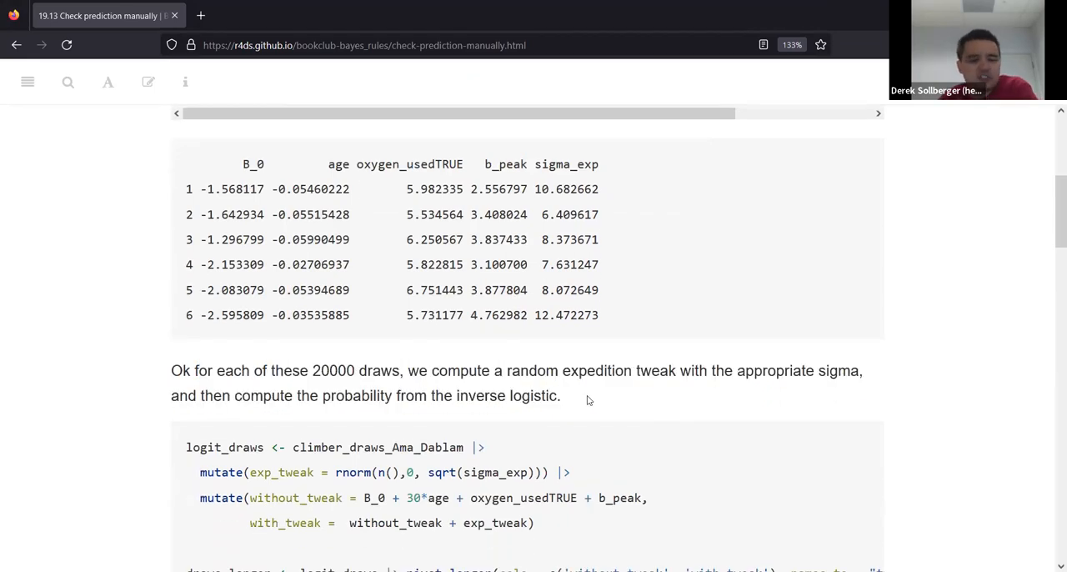
{"action": "mouse_move", "coordinate": [584, 398]}
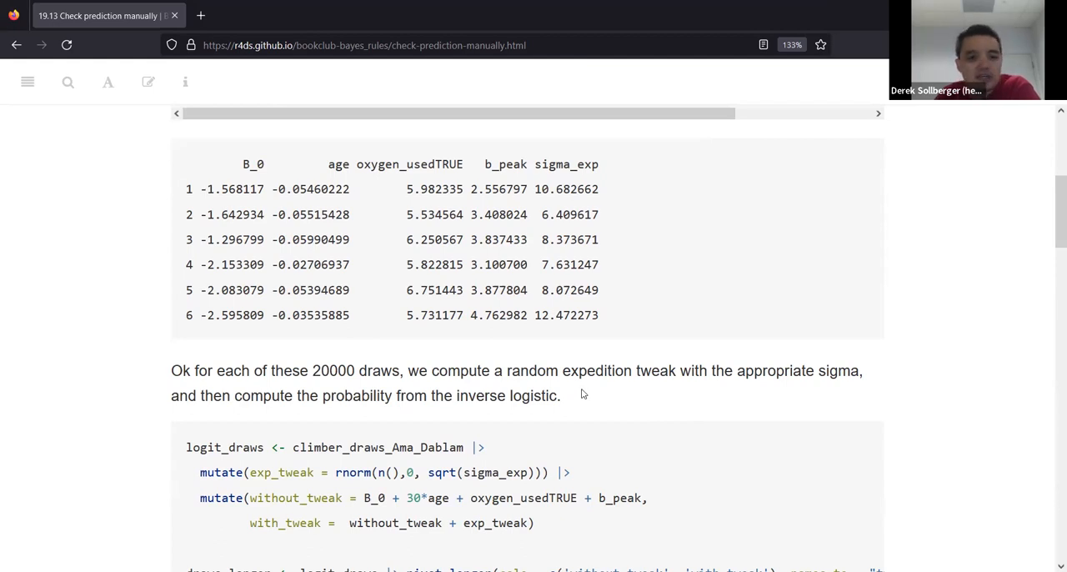
{"action": "mouse_move", "coordinate": [624, 80]}
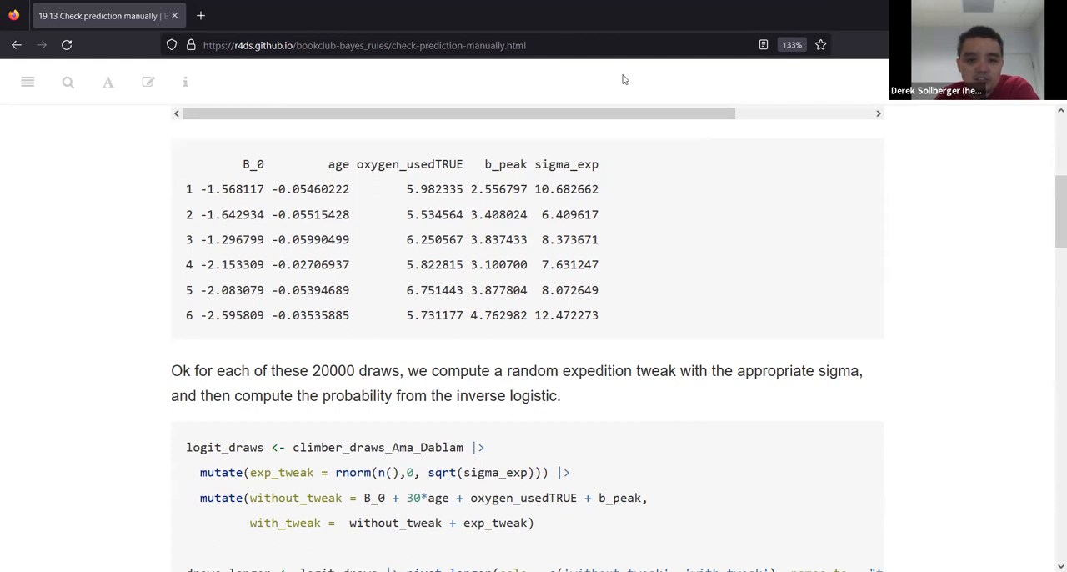
{"action": "mouse_move", "coordinate": [644, 394]}
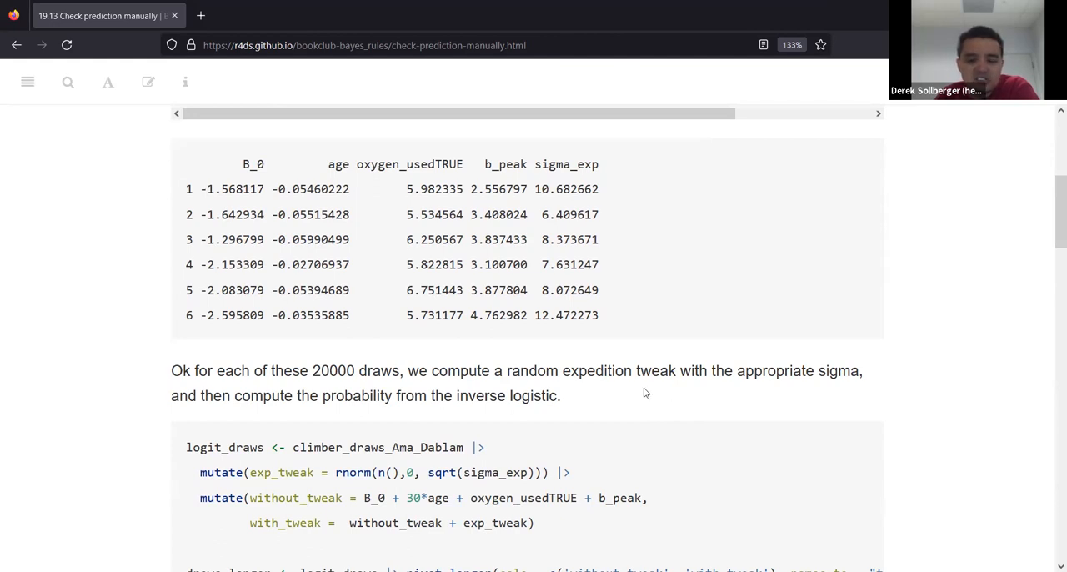
{"action": "scroll", "scroll_direction": "down", "scroll_amount": 3}
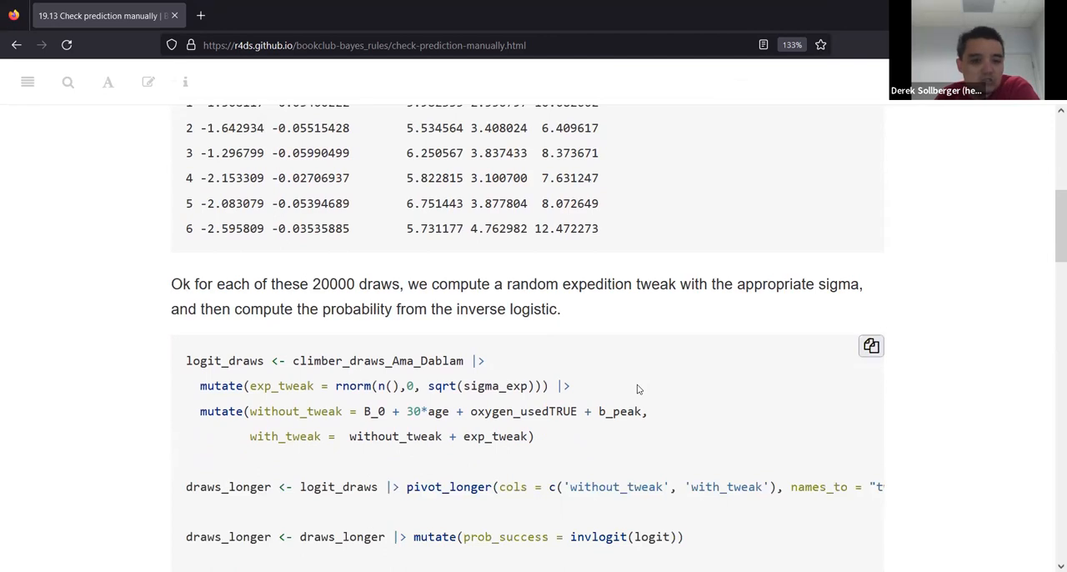
{"action": "scroll", "scroll_direction": "down", "scroll_amount": 3}
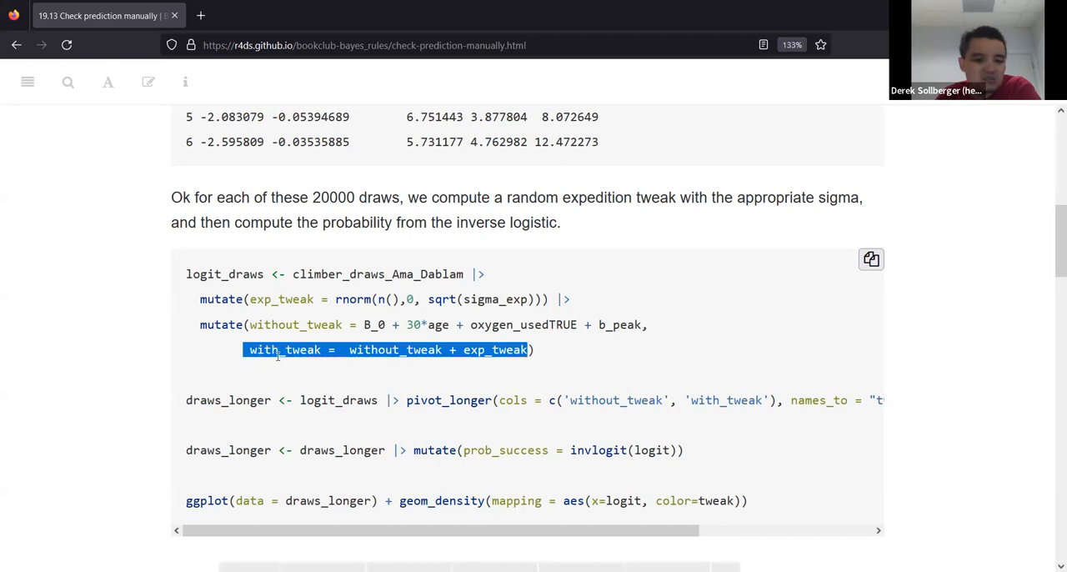
{"action": "scroll", "scroll_direction": "down", "scroll_amount": 3}
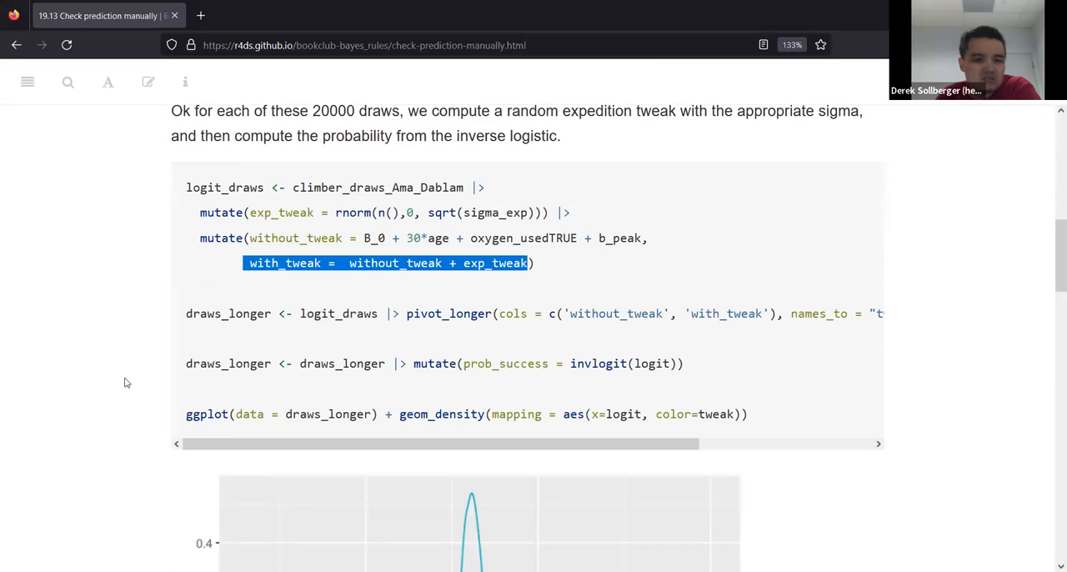
{"action": "scroll", "scroll_direction": "down", "scroll_amount": 3}
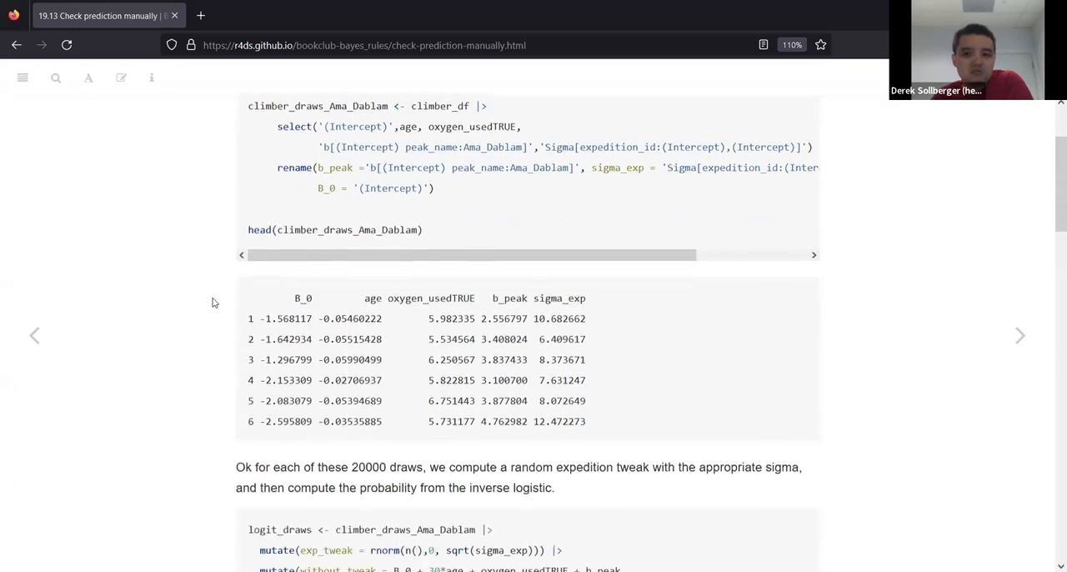
{"action": "scroll", "scroll_direction": "down", "scroll_amount": 3}
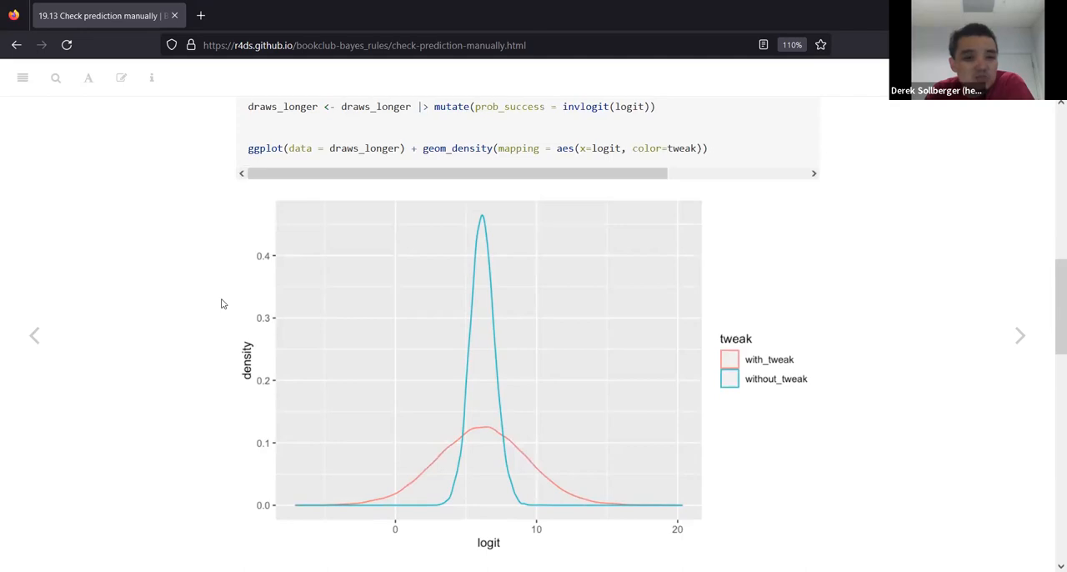
{"action": "scroll", "scroll_direction": "down", "scroll_amount": 3}
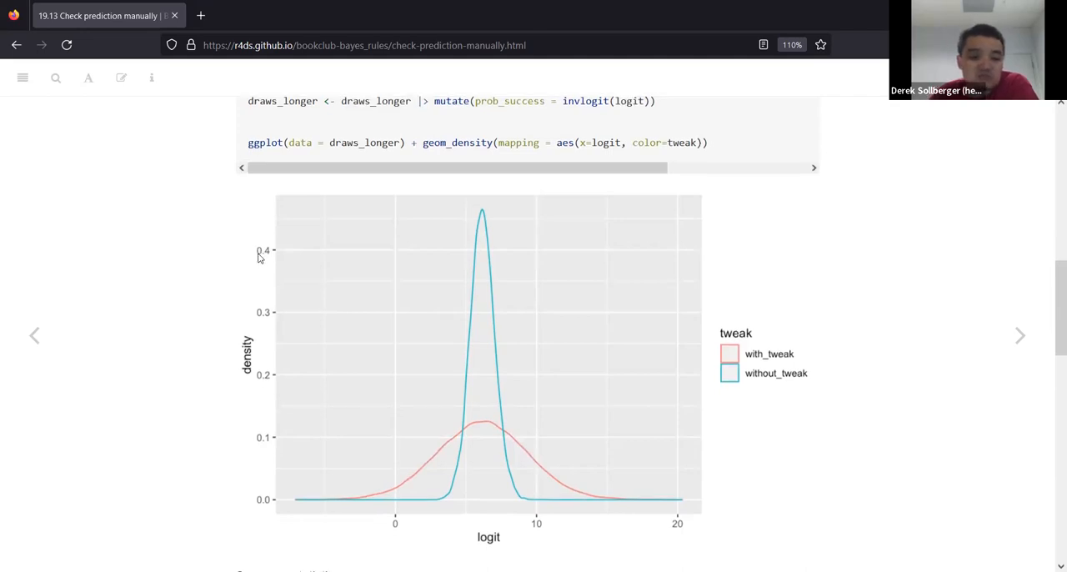
{"action": "scroll", "scroll_direction": "down", "scroll_amount": 3}
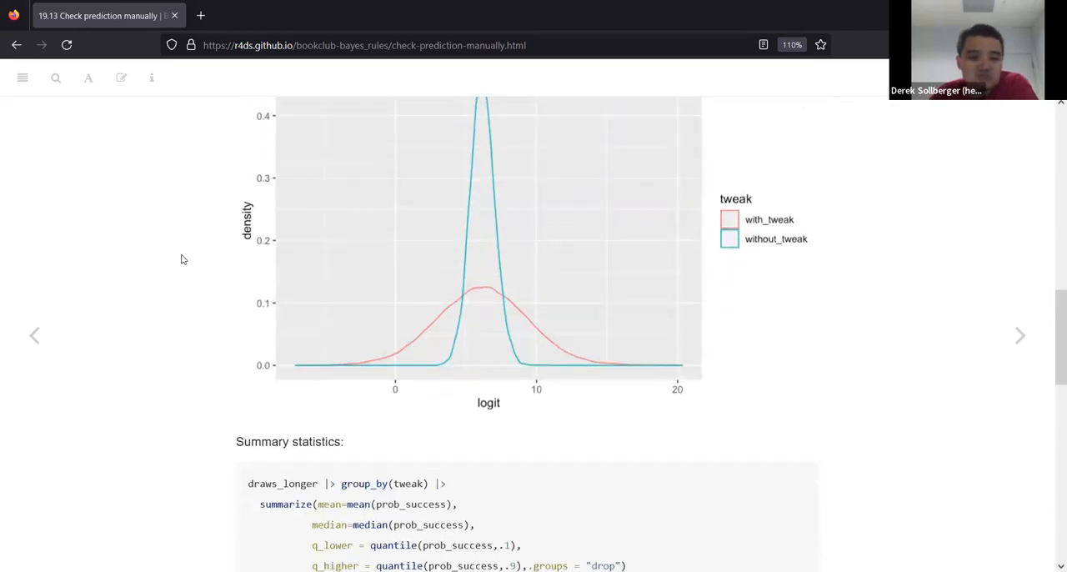
{"action": "scroll", "scroll_direction": "down", "scroll_amount": 3}
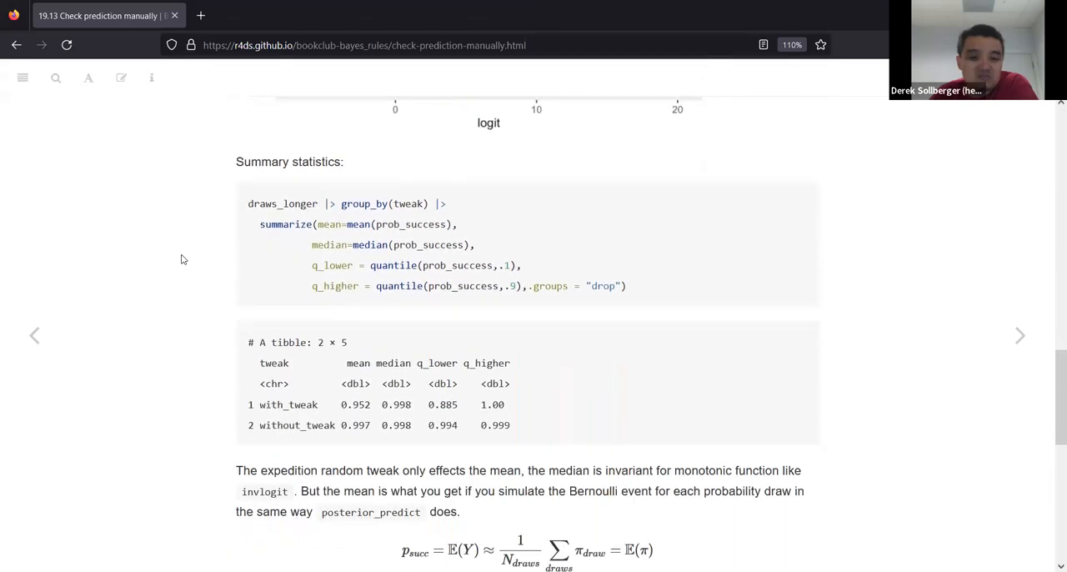
{"action": "scroll", "scroll_direction": "down", "scroll_amount": 3}
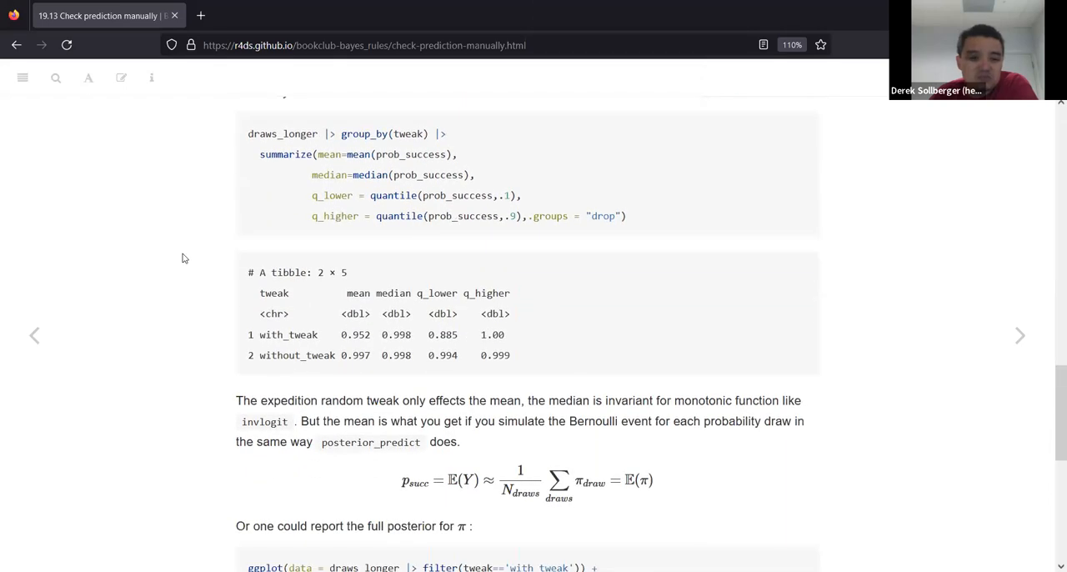
{"action": "scroll", "scroll_direction": "down", "scroll_amount": 3}
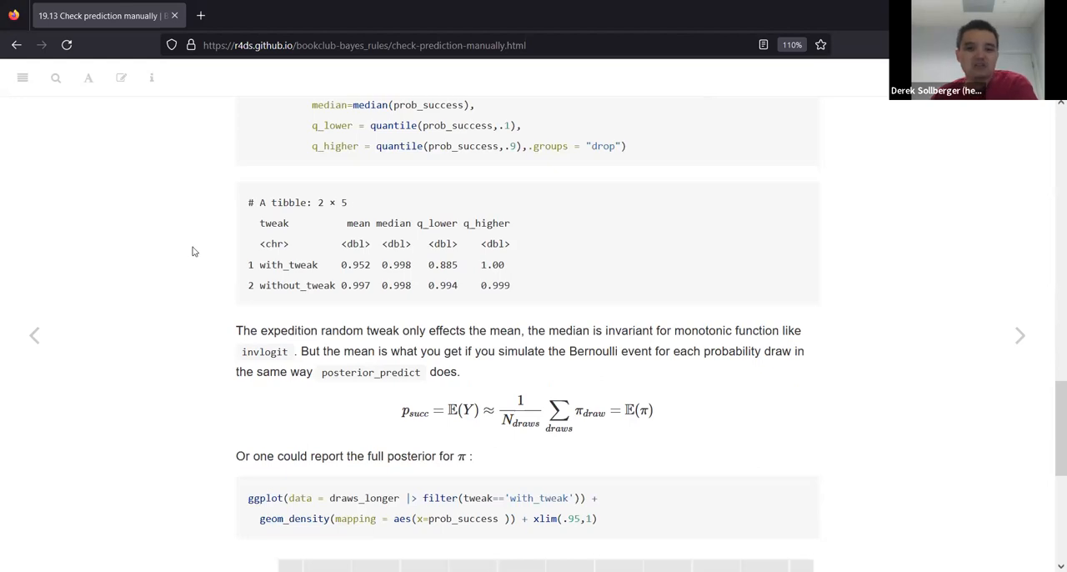
{"action": "mouse_move", "coordinate": [387, 310]}
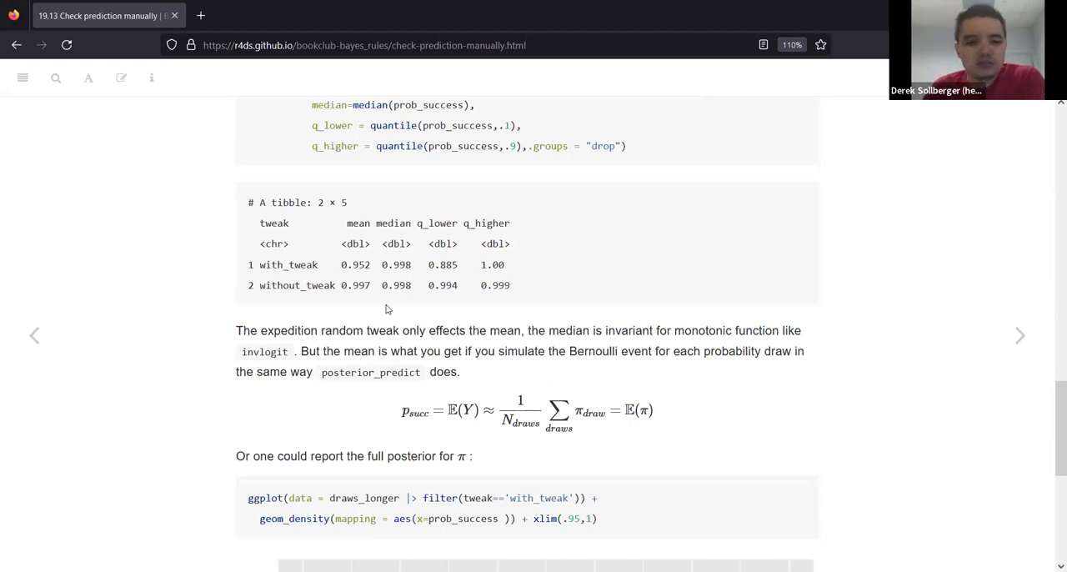
{"action": "mouse_move", "coordinate": [380, 308]}
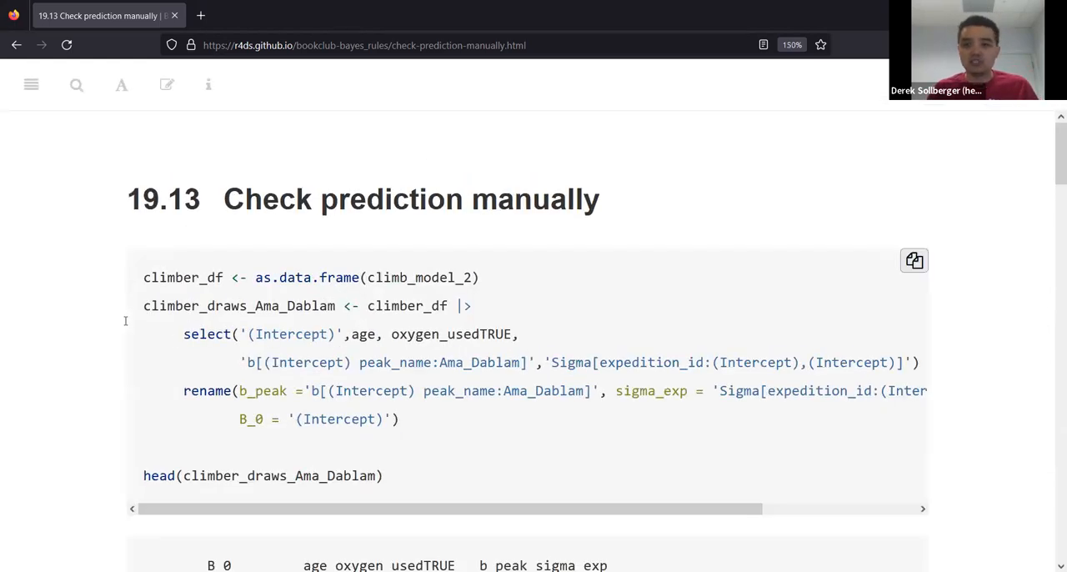
{"action": "scroll", "scroll_direction": "down", "scroll_amount": 3}
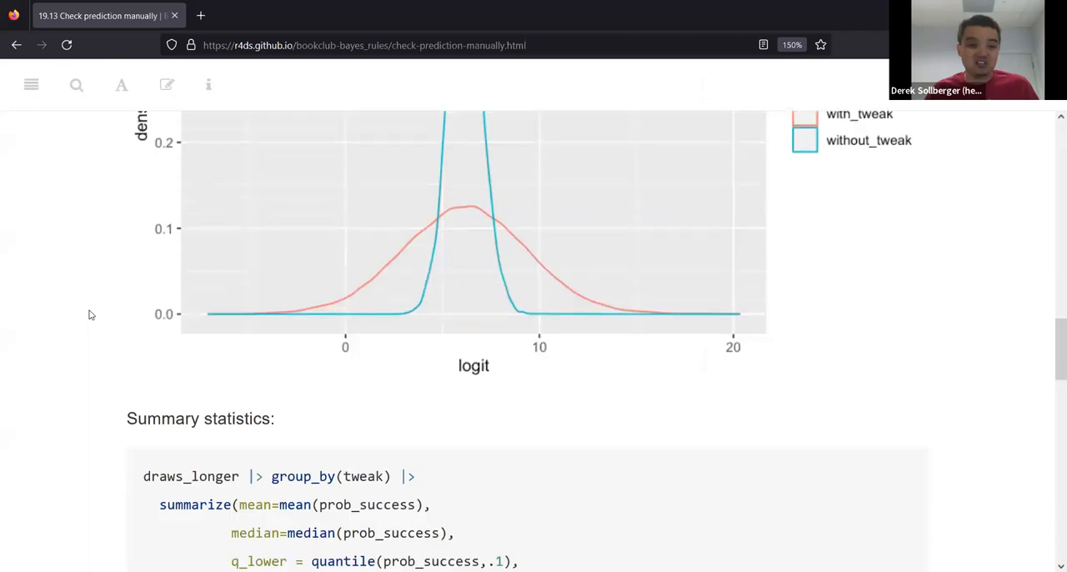
{"action": "scroll", "scroll_direction": "down", "scroll_amount": 3}
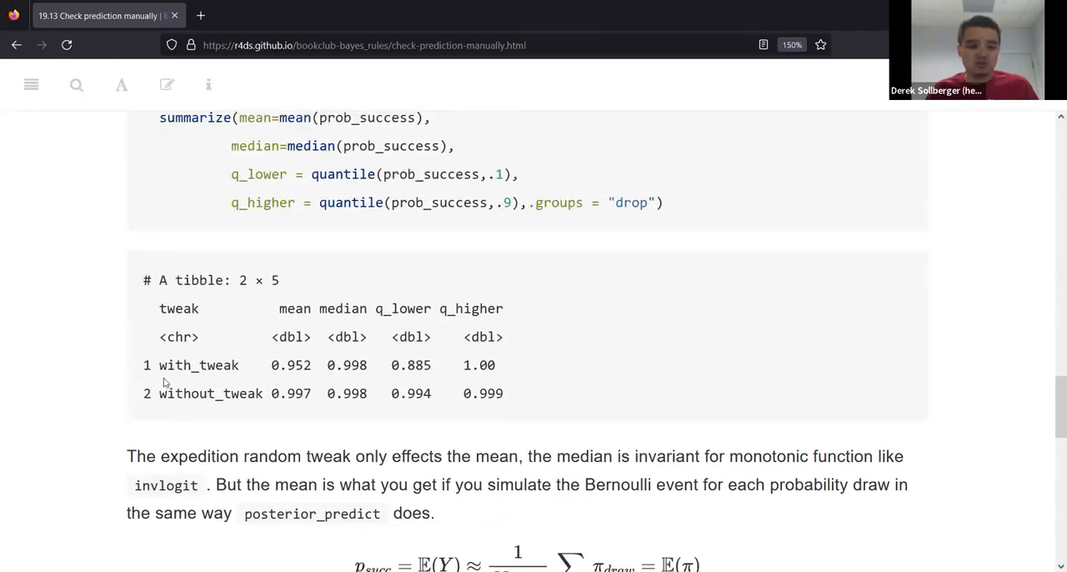
{"action": "double_click", "coordinate": [173, 393]}
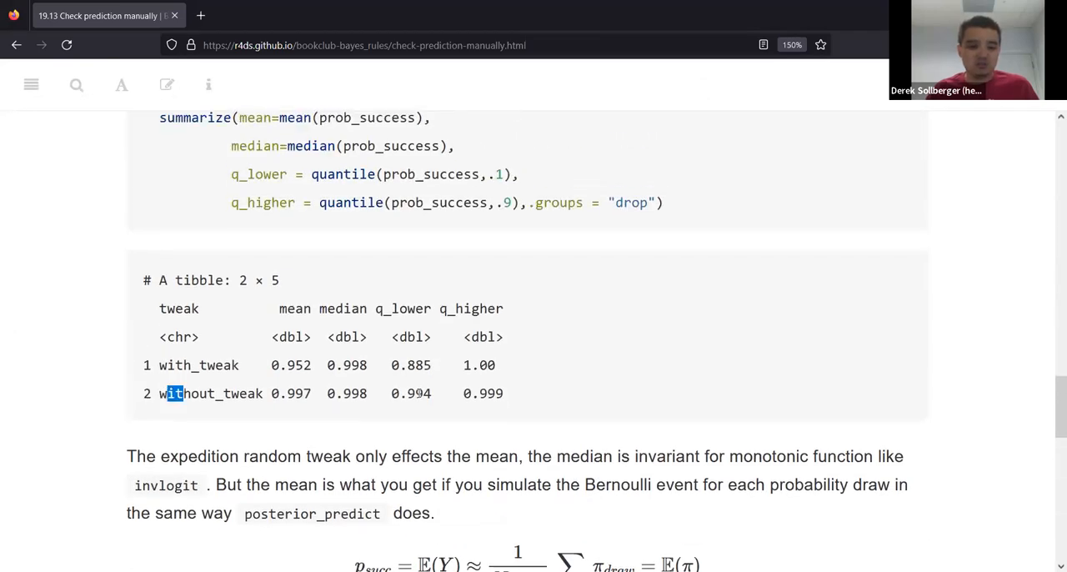
{"action": "left_click_drag", "start_coordinate": [167, 394], "coordinate": [504, 393]}
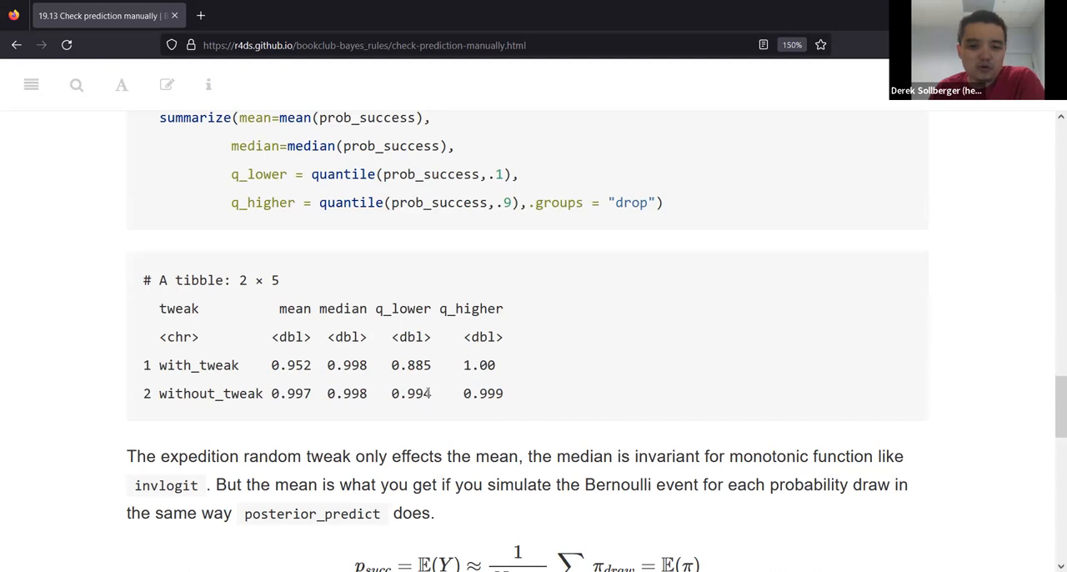
{"action": "left_click_drag", "start_coordinate": [392, 393], "coordinate": [504, 394]}
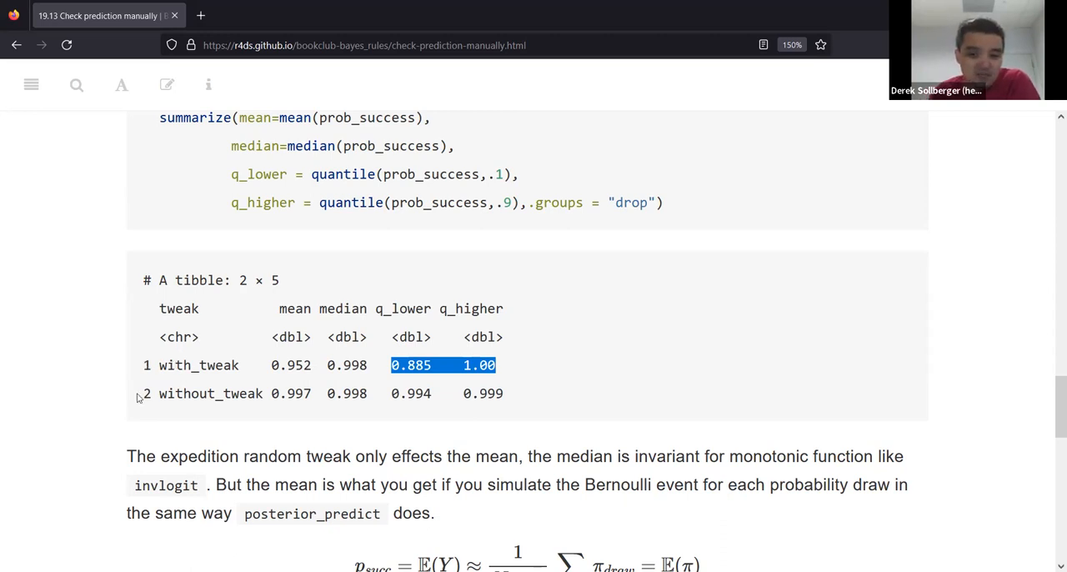
{"action": "mouse_move", "coordinate": [90, 414]}
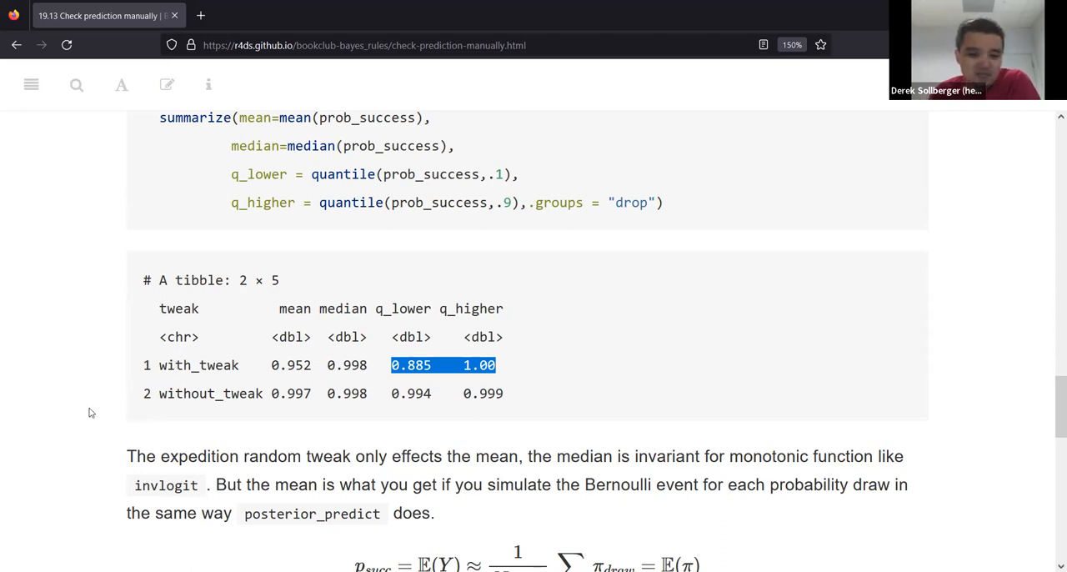
{"action": "scroll", "scroll_direction": "down", "scroll_amount": 3}
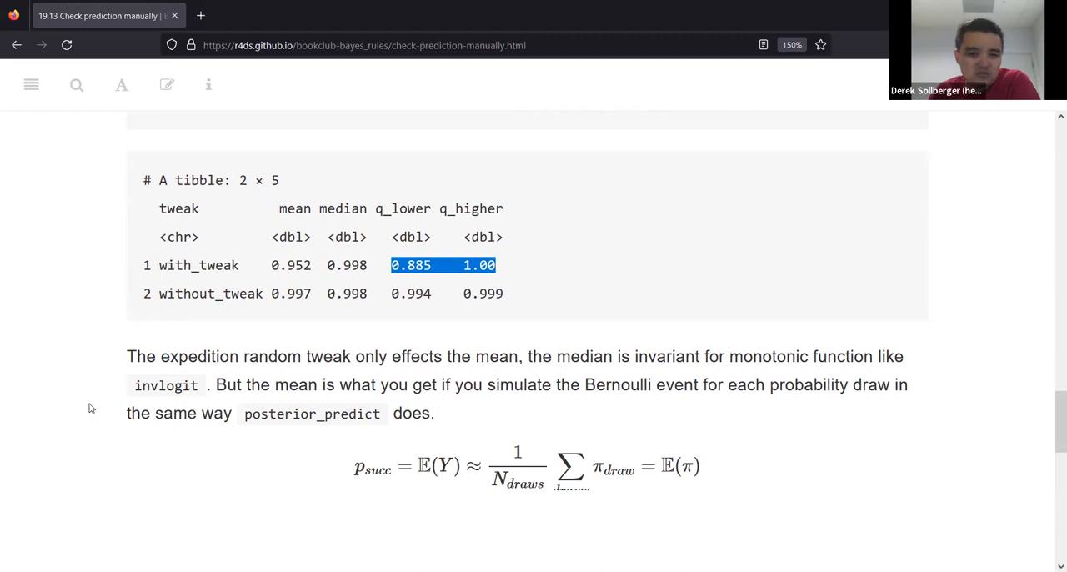
{"action": "scroll", "scroll_direction": "down", "scroll_amount": 3}
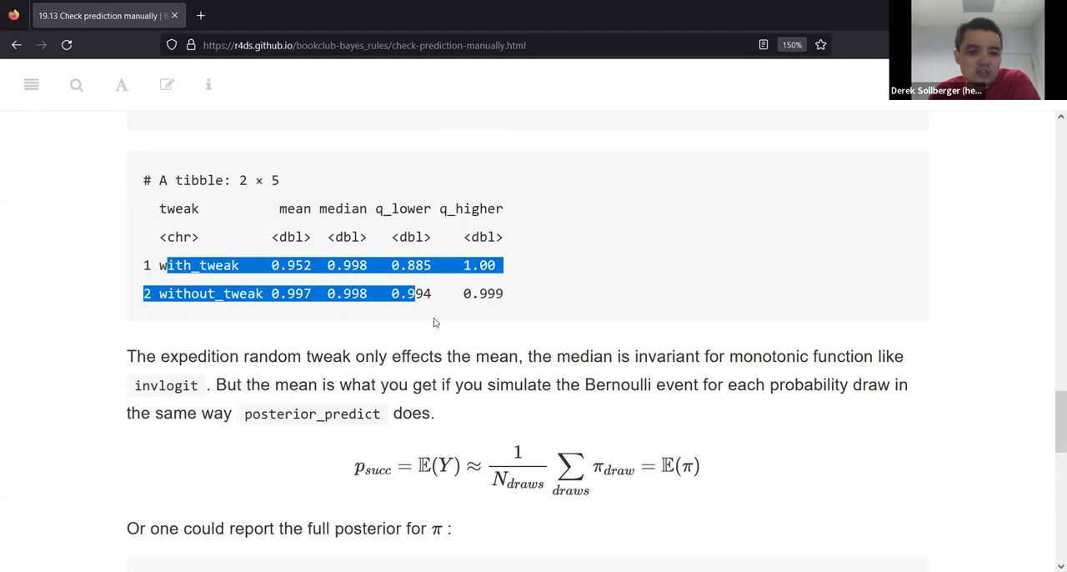
{"action": "scroll", "scroll_direction": "down", "scroll_amount": 3}
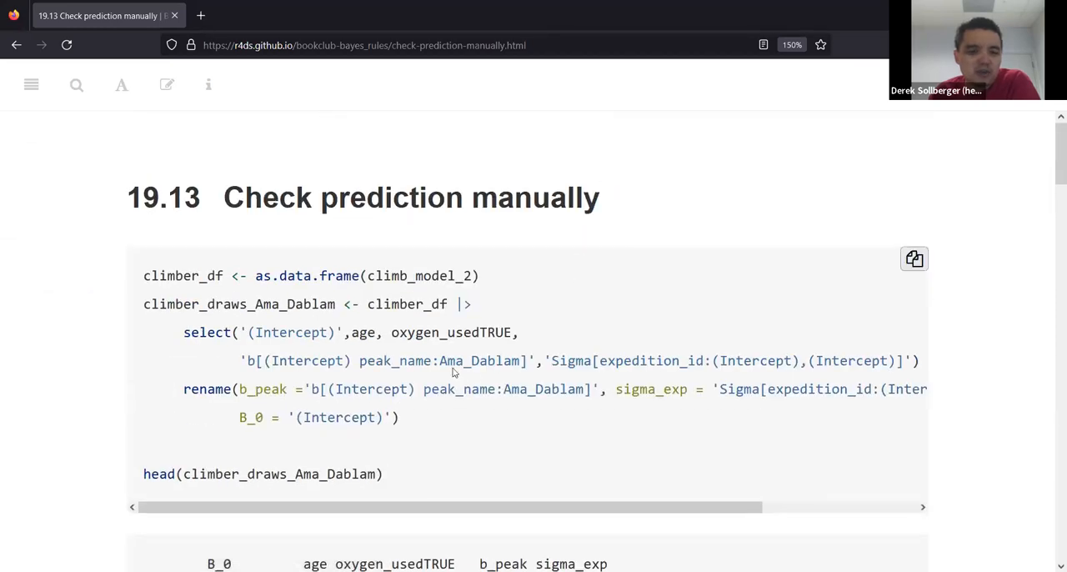
{"action": "scroll", "scroll_direction": "down", "scroll_amount": 3}
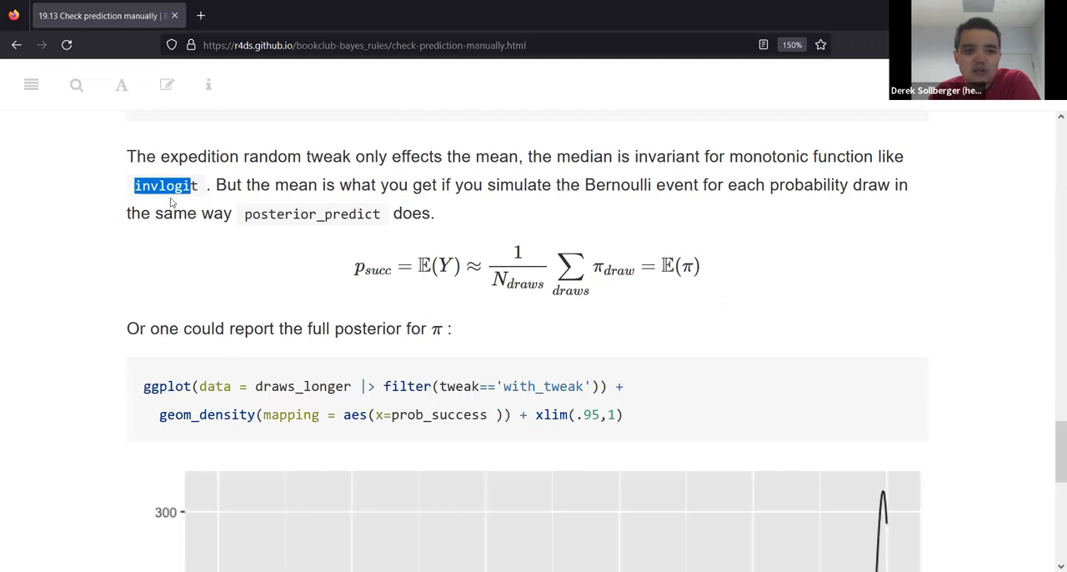
{"action": "mouse_move", "coordinate": [226, 243]}
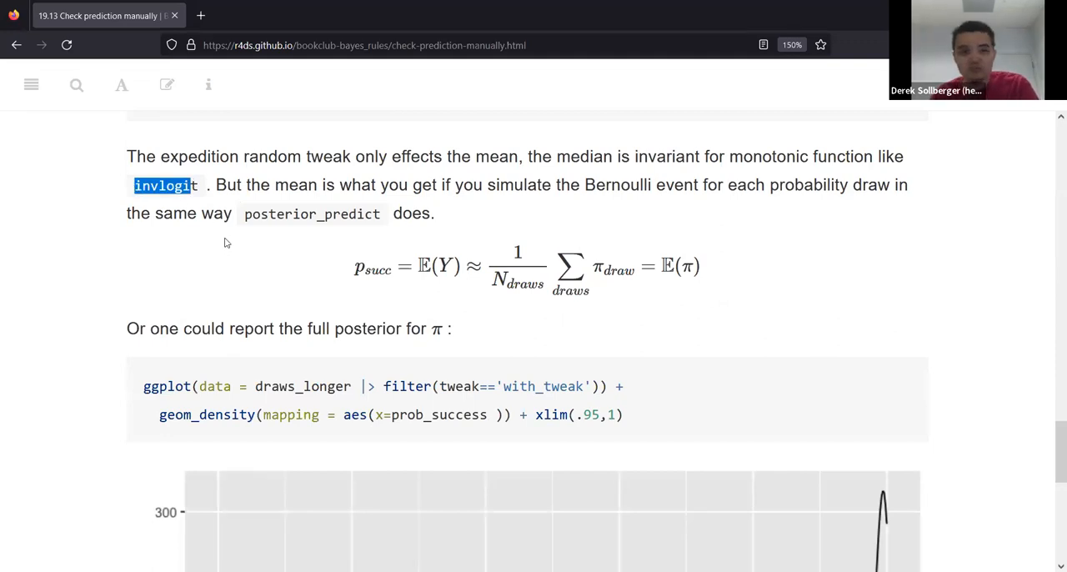
Reach the with_tweak prob_success density plot and show the chapter 19 contents list beside it
{"action": "scroll", "scroll_direction": "down", "scroll_amount": 3}
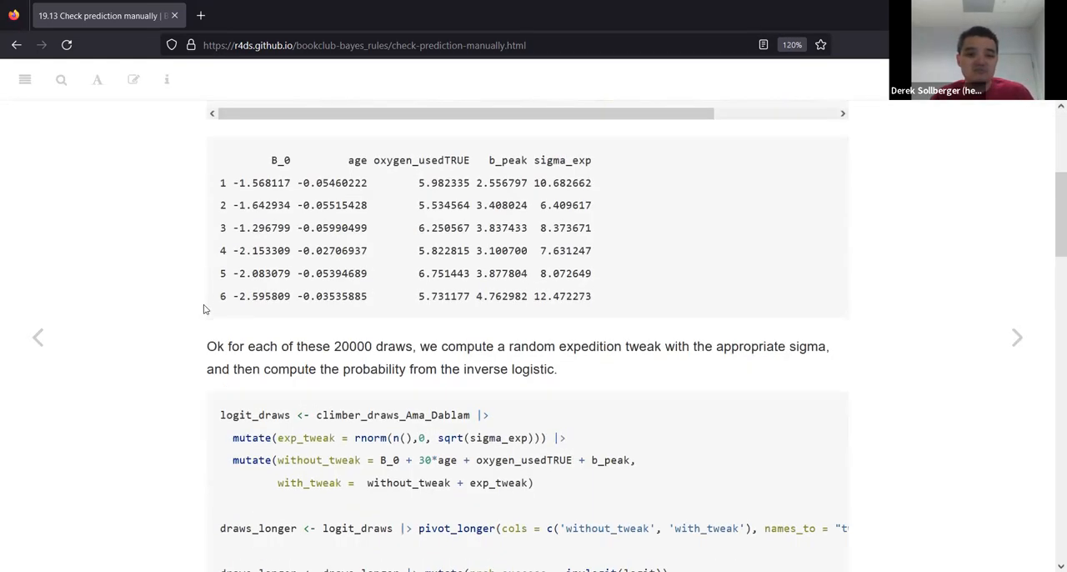
{"action": "scroll", "scroll_direction": "down", "scroll_amount": 3}
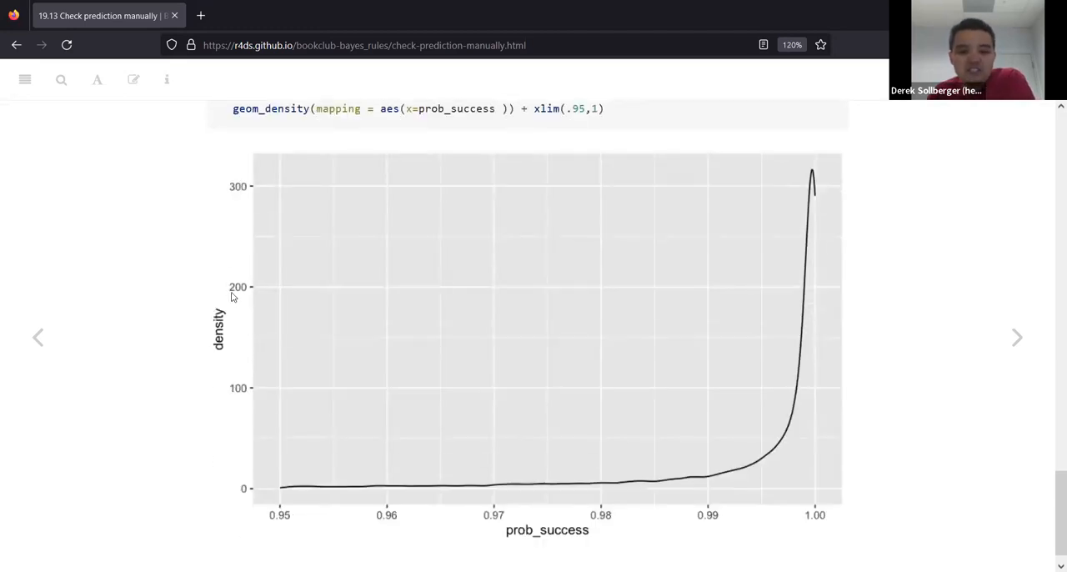
{"action": "scroll", "scroll_direction": "down", "scroll_amount": 3}
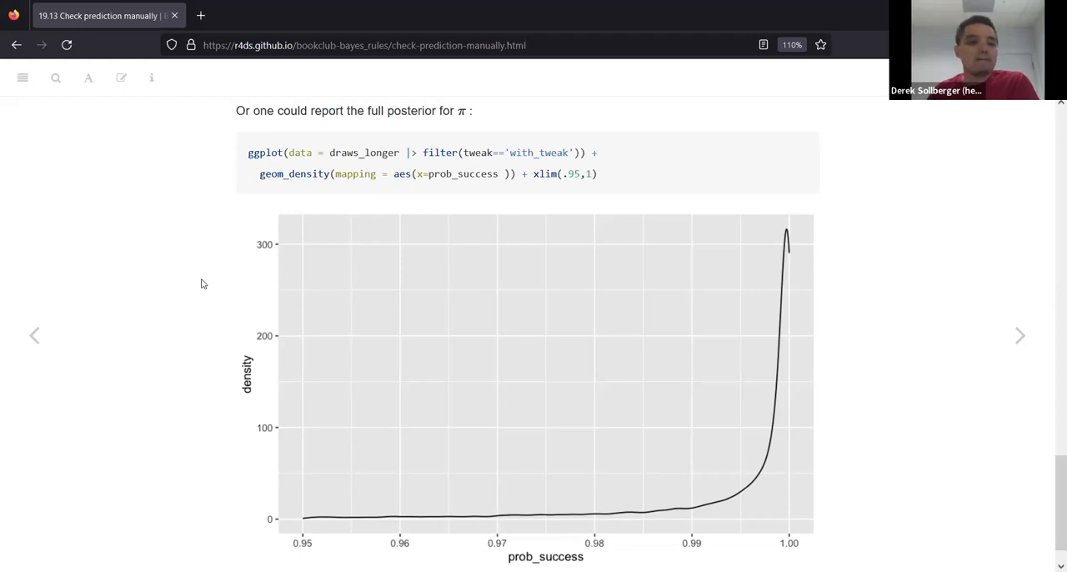
{"action": "mouse_move", "coordinate": [181, 276]}
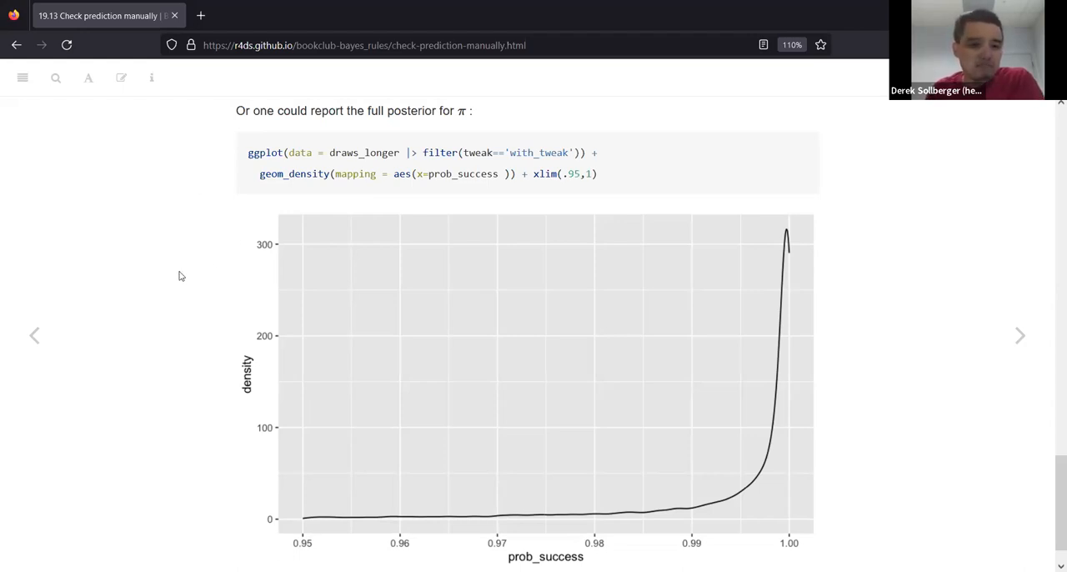
{"action": "mouse_move", "coordinate": [35, 335]}
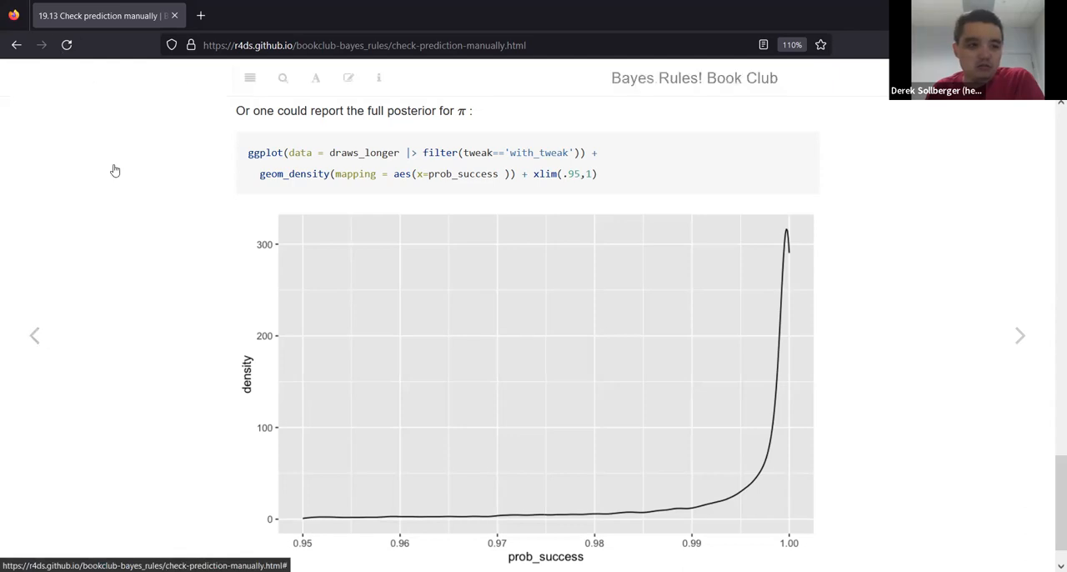
{"action": "left_click", "coordinate": [250, 77]}
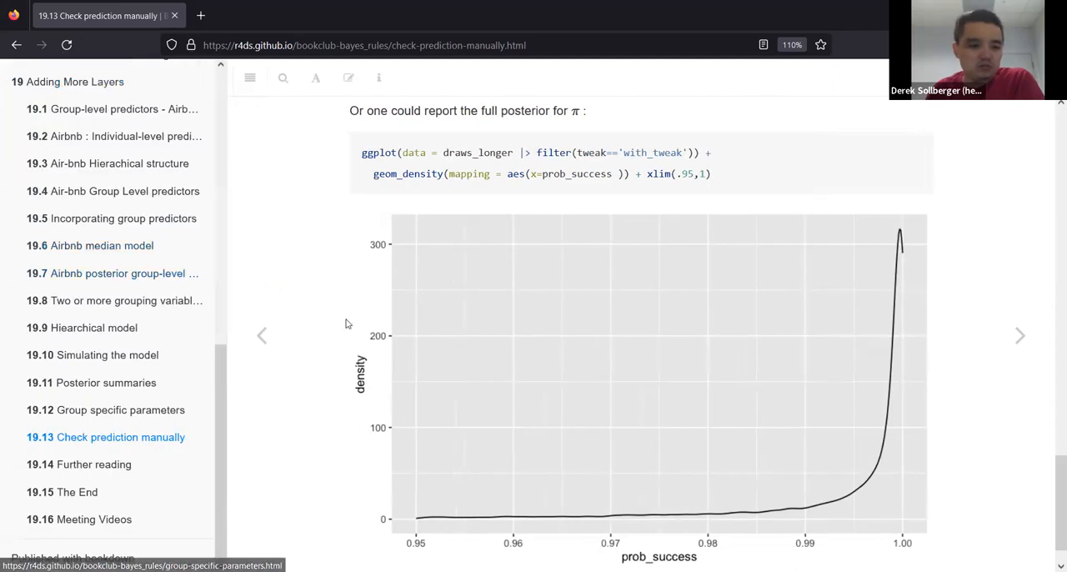
{"action": "mouse_move", "coordinate": [317, 310]}
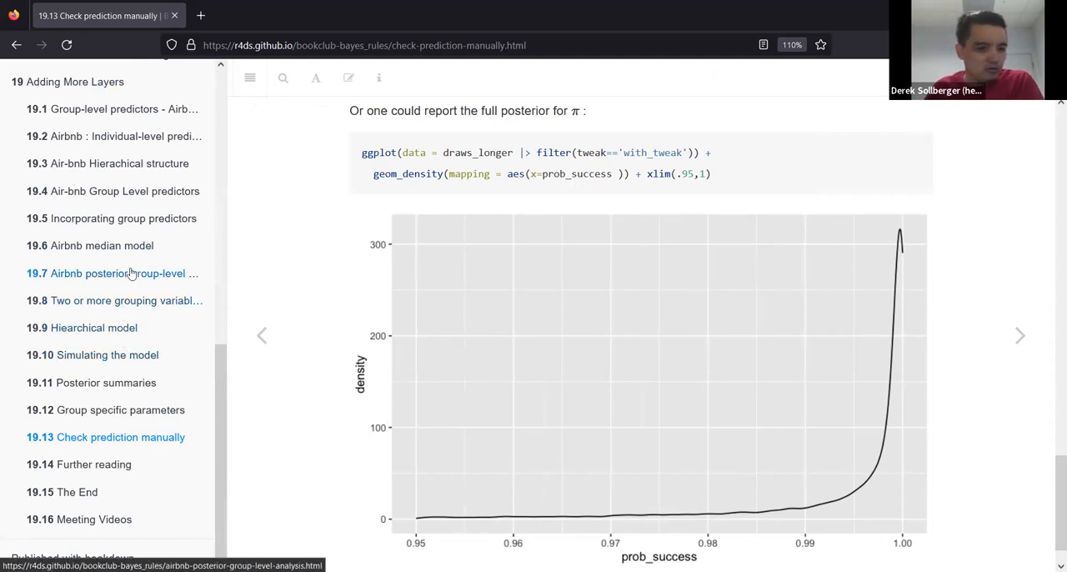
{"action": "mouse_move", "coordinate": [127, 308]}
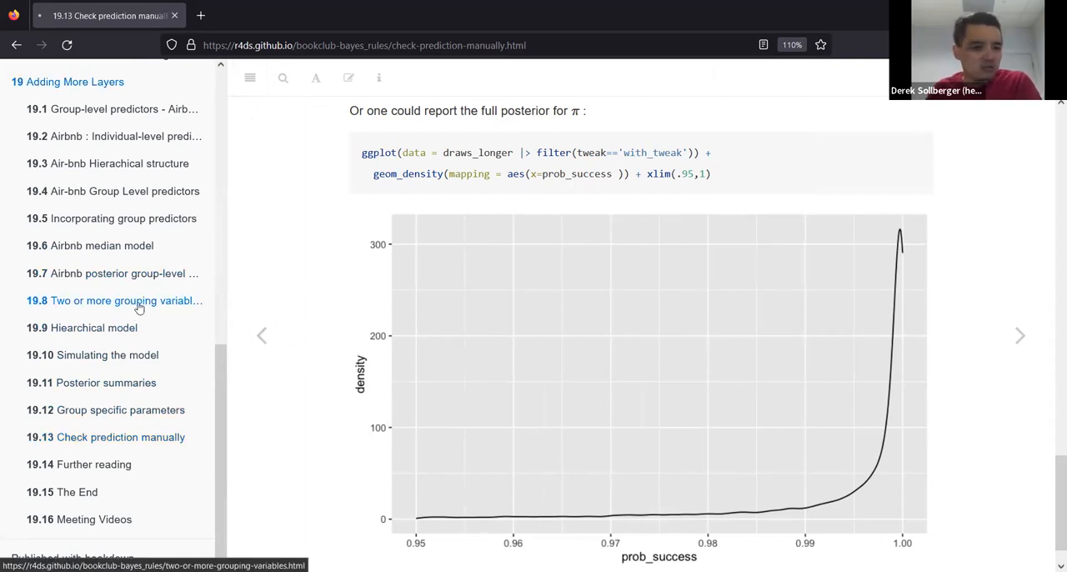
Jump back to 19.9 Hierarchical model with its nested peaks-expeditions-climbers diagram
{"action": "left_click", "coordinate": [113, 301]}
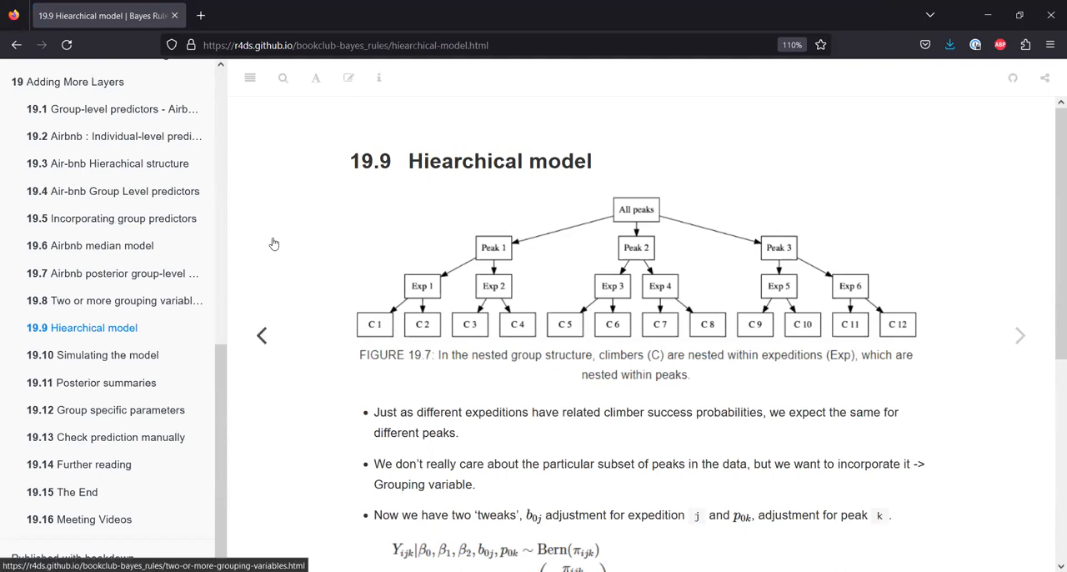
{"action": "mouse_move", "coordinate": [367, 303]}
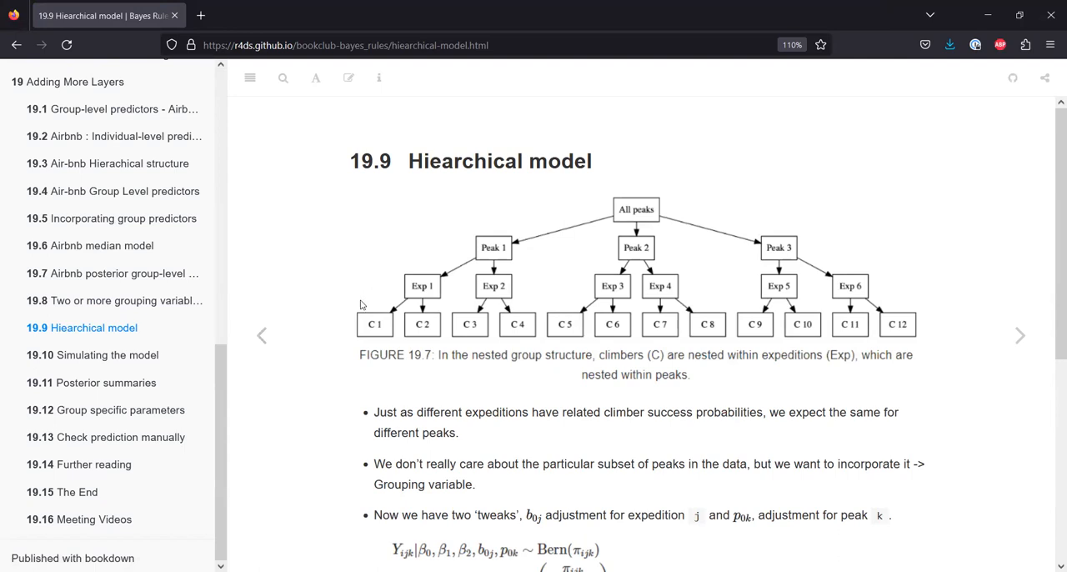
{"action": "mouse_move", "coordinate": [93, 463]}
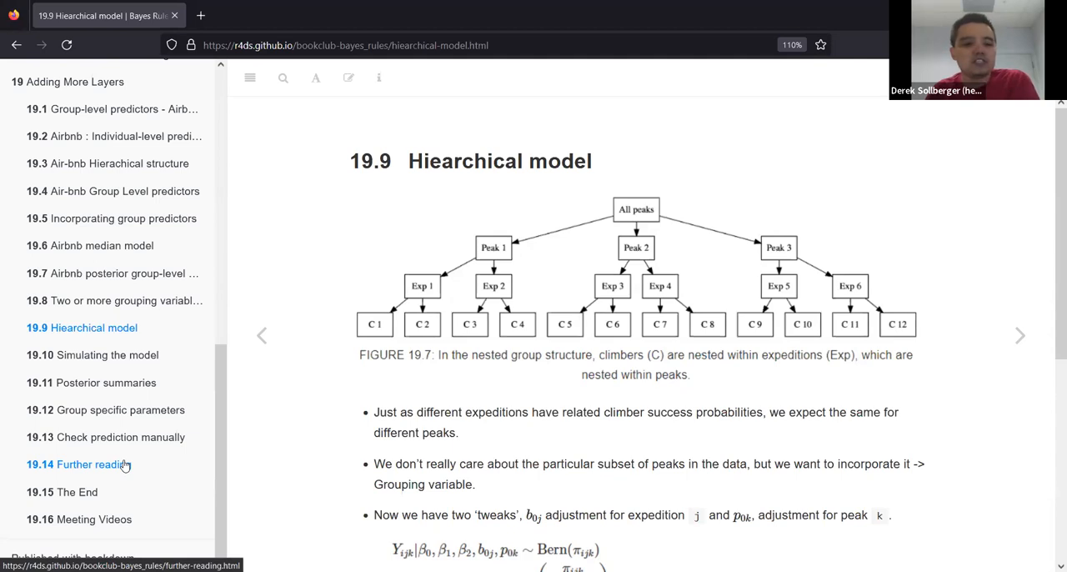
{"action": "mouse_move", "coordinate": [180, 477]}
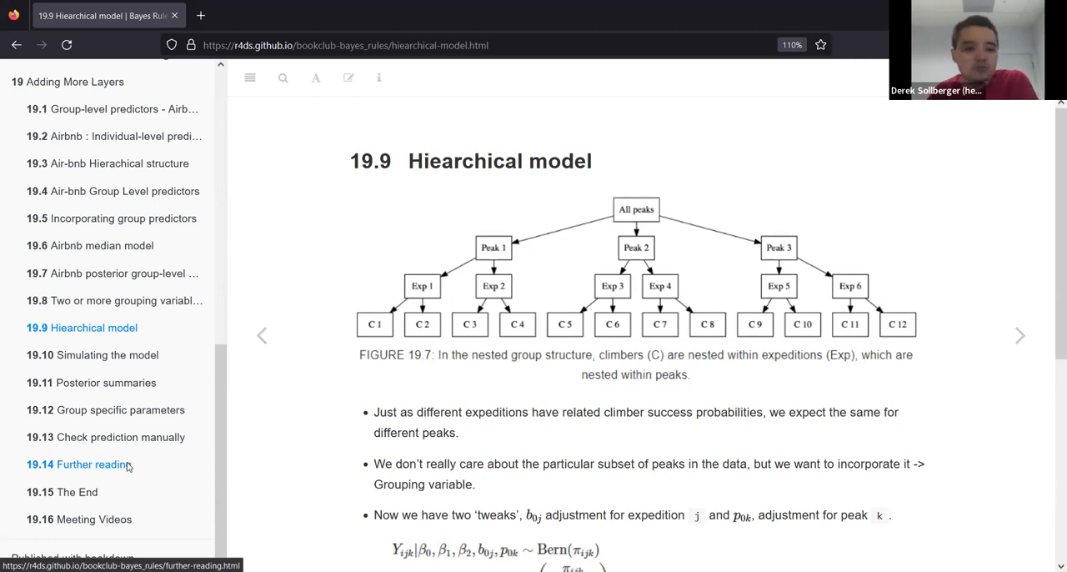
Go to 19.14 Further reading listing Regression and Other Stories and multilevel modelling books
{"action": "left_click", "coordinate": [80, 464]}
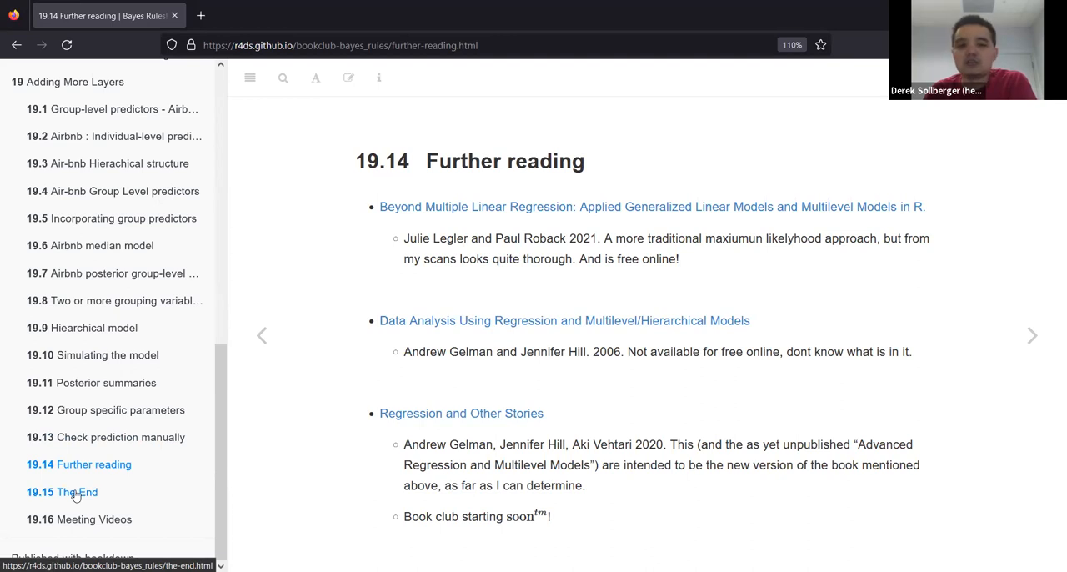
Go to 19.15 The End with the Churchill 'end of the beginning' quote
{"action": "left_click", "coordinate": [77, 492]}
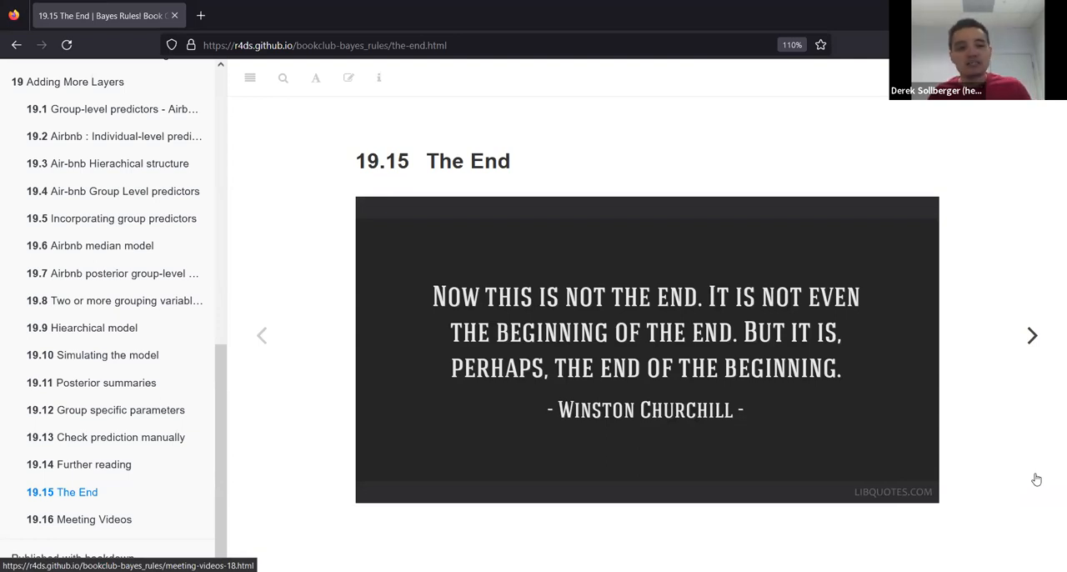
{"action": "mouse_move", "coordinate": [1001, 197]}
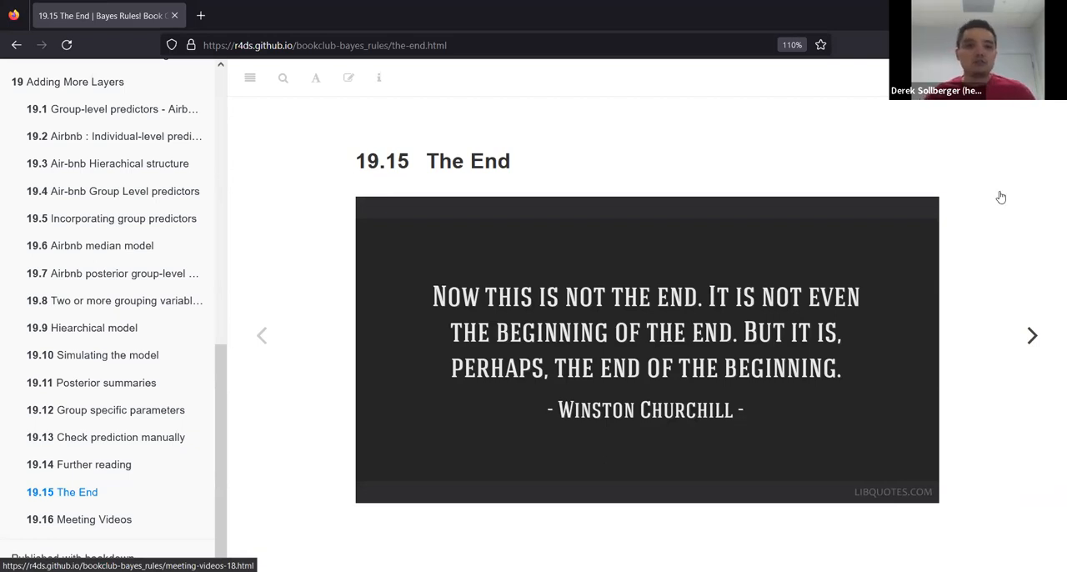
{"action": "mouse_move", "coordinate": [628, 174]}
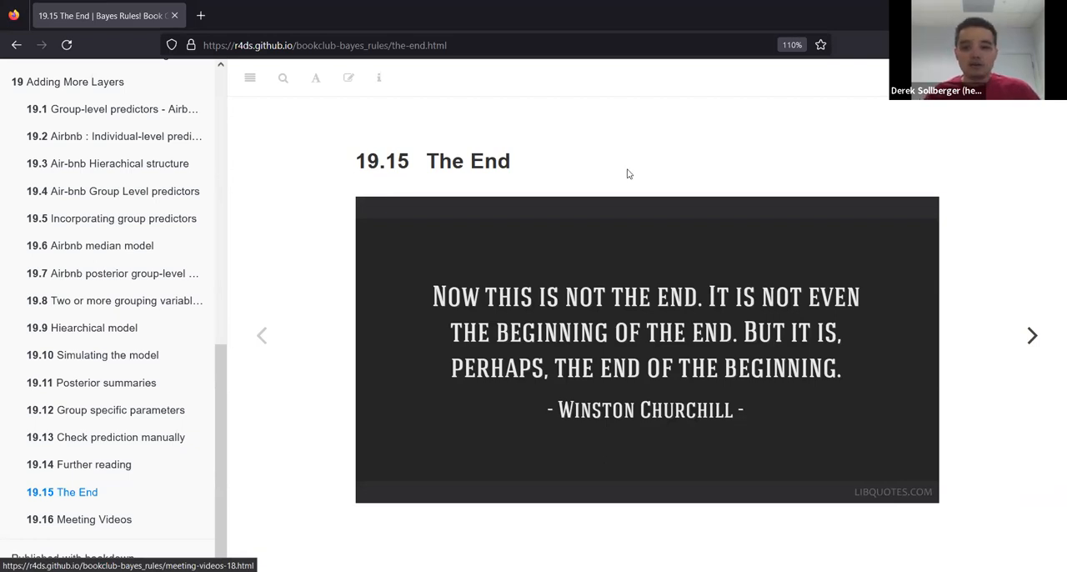